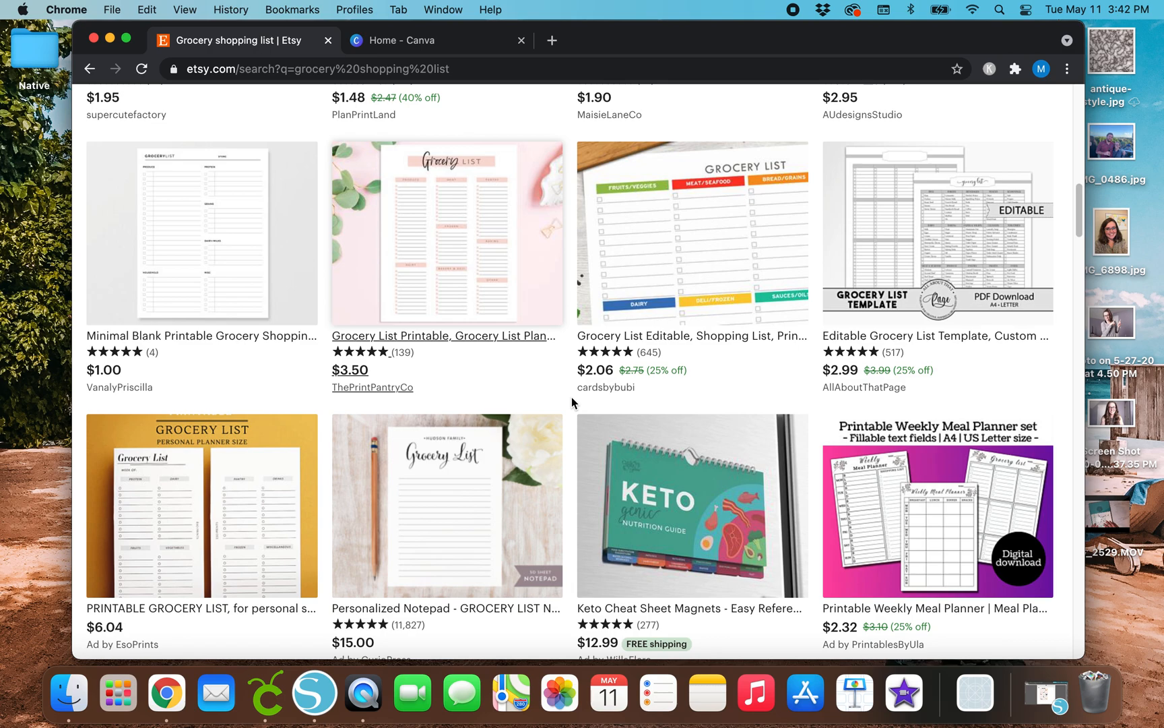
pyautogui.moveTo(578, 395)
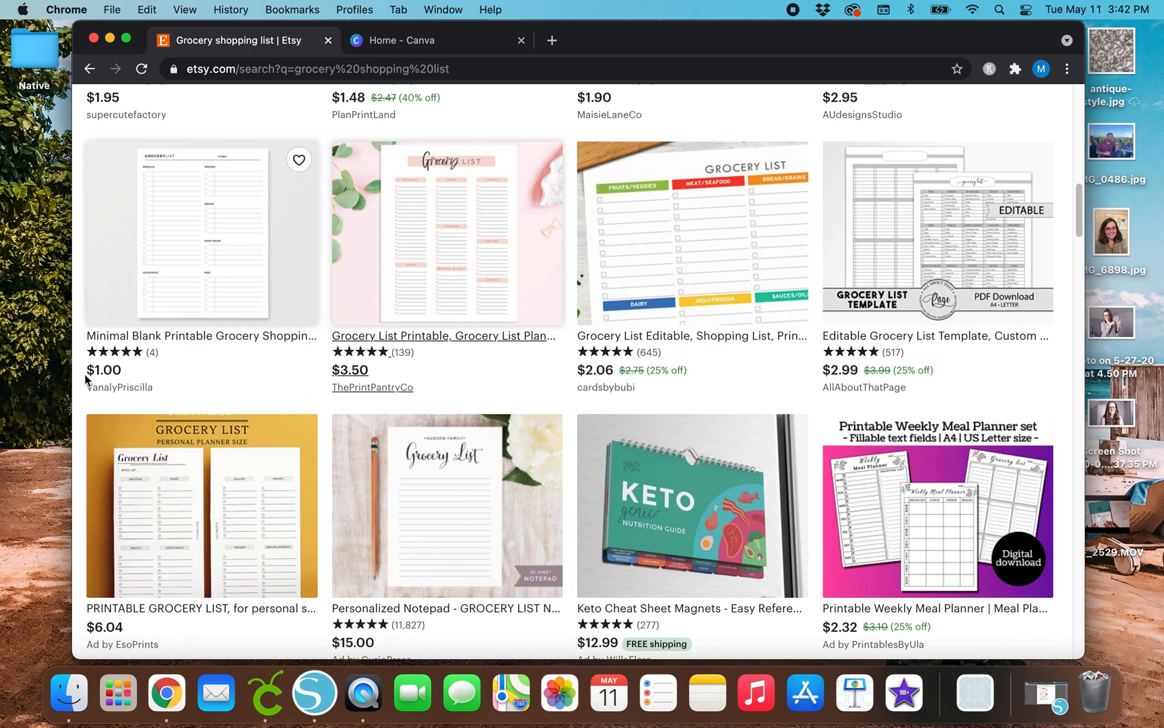
pyautogui.moveTo(911, 565)
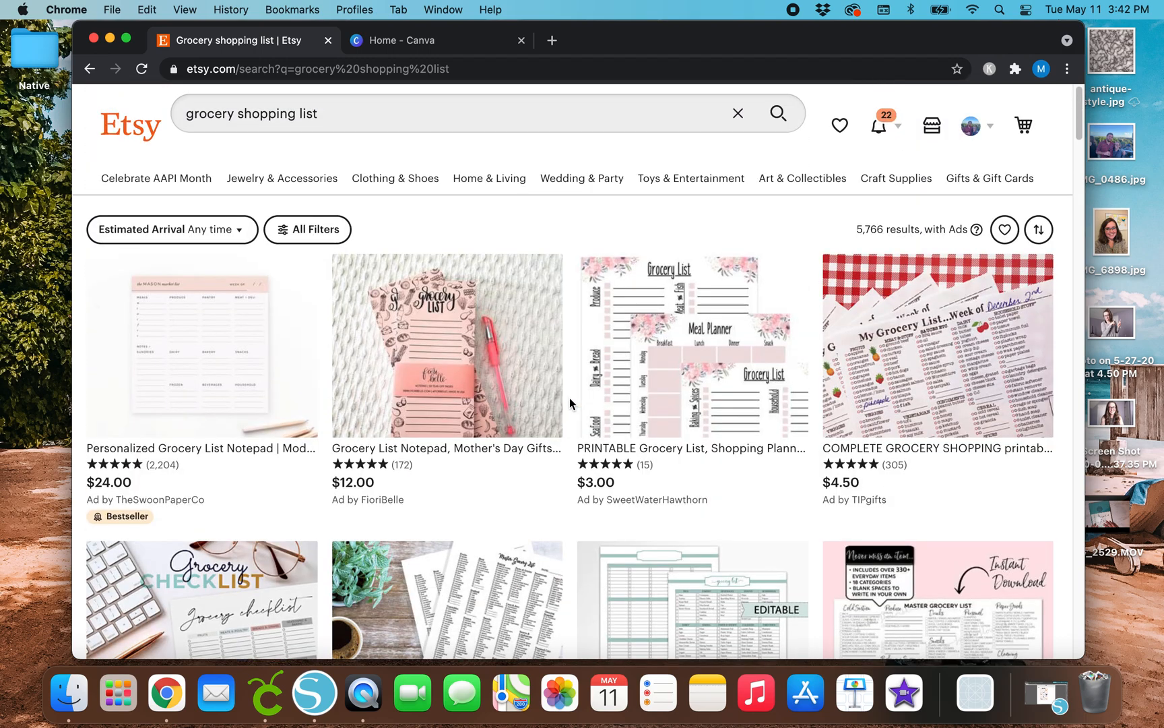
# Scroll the Etsy results and open ThePrintPantryCo's pink Grocery List Printable listing
pyautogui.scroll(-3)
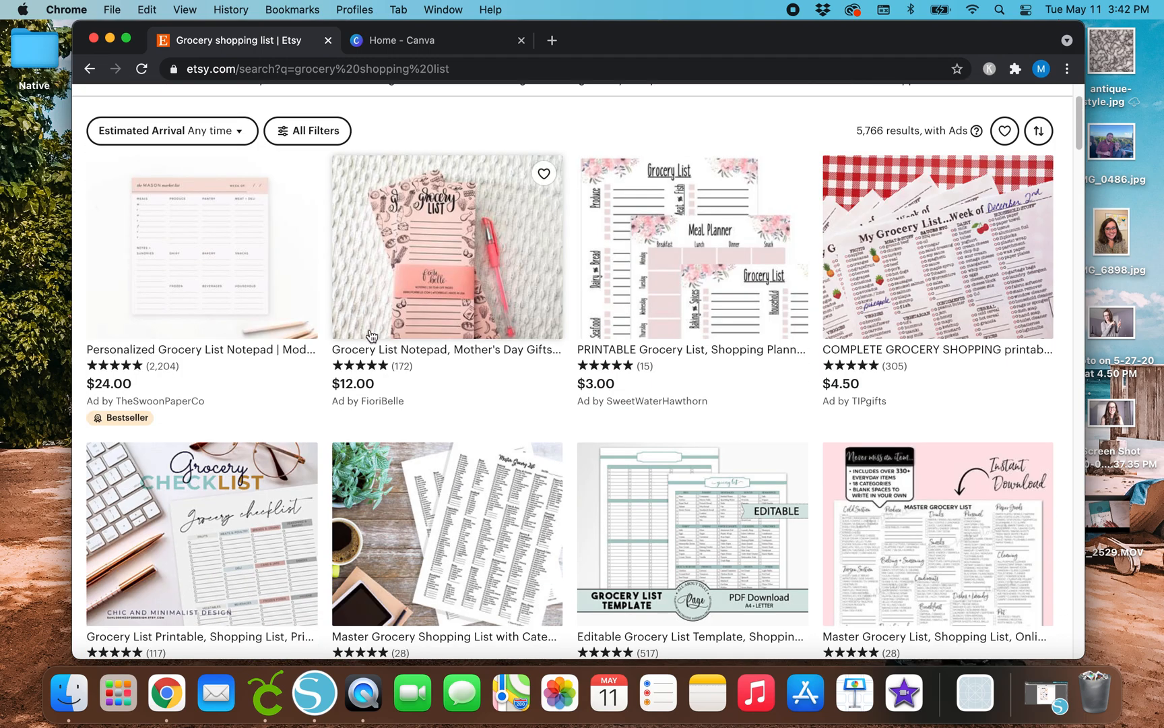
pyautogui.moveTo(426, 371)
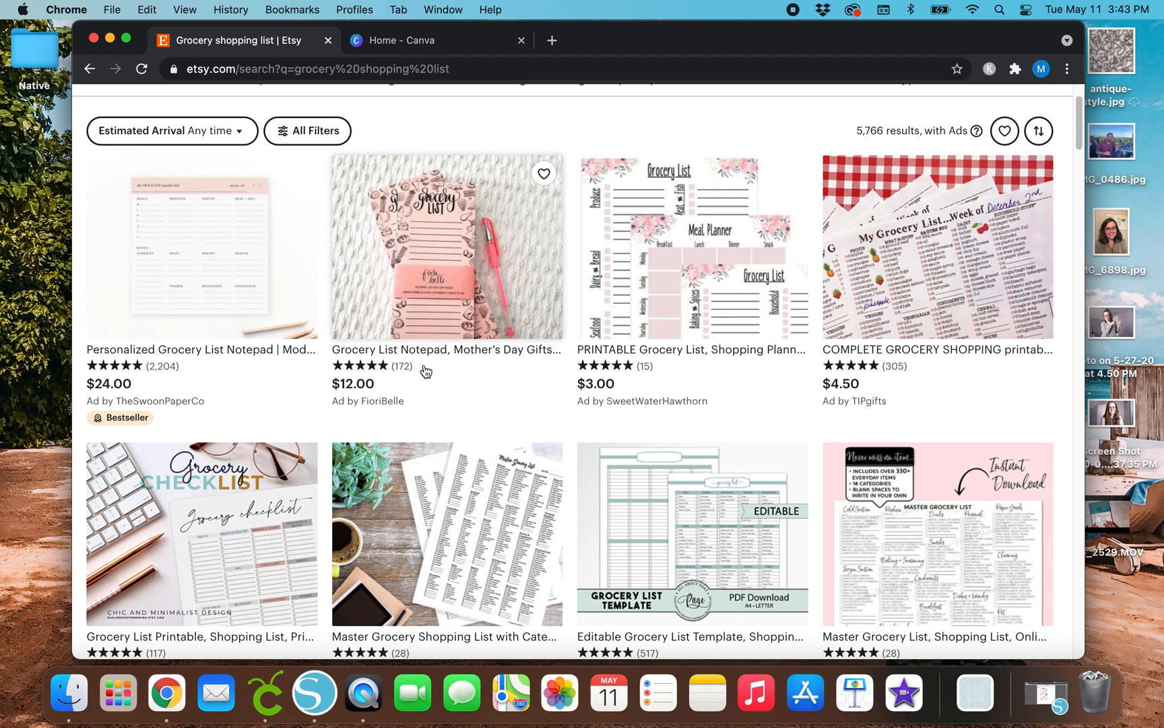
pyautogui.moveTo(327, 503)
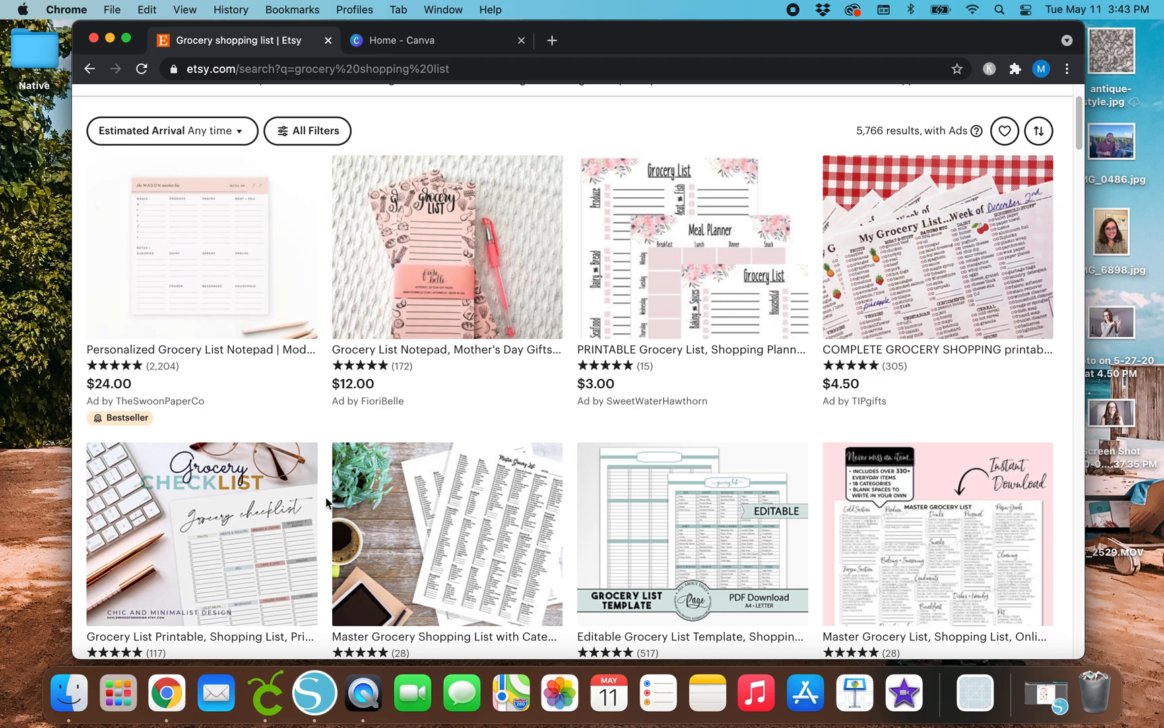
pyautogui.scroll(-3)
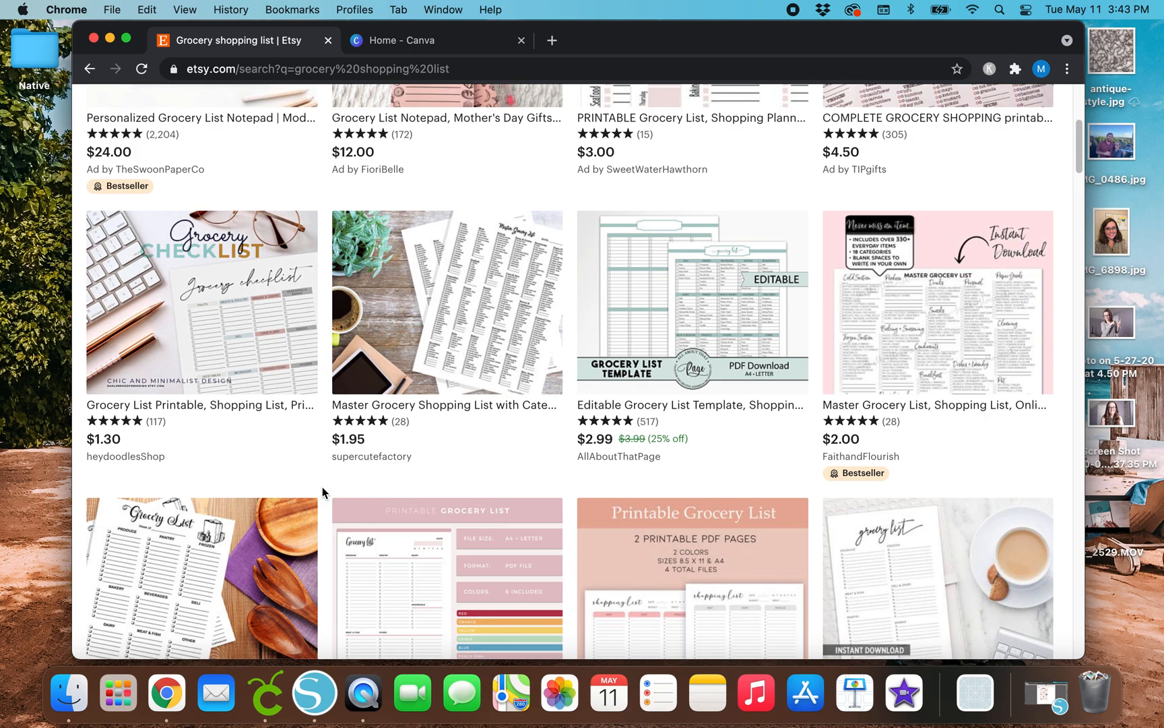
pyautogui.scroll(-3)
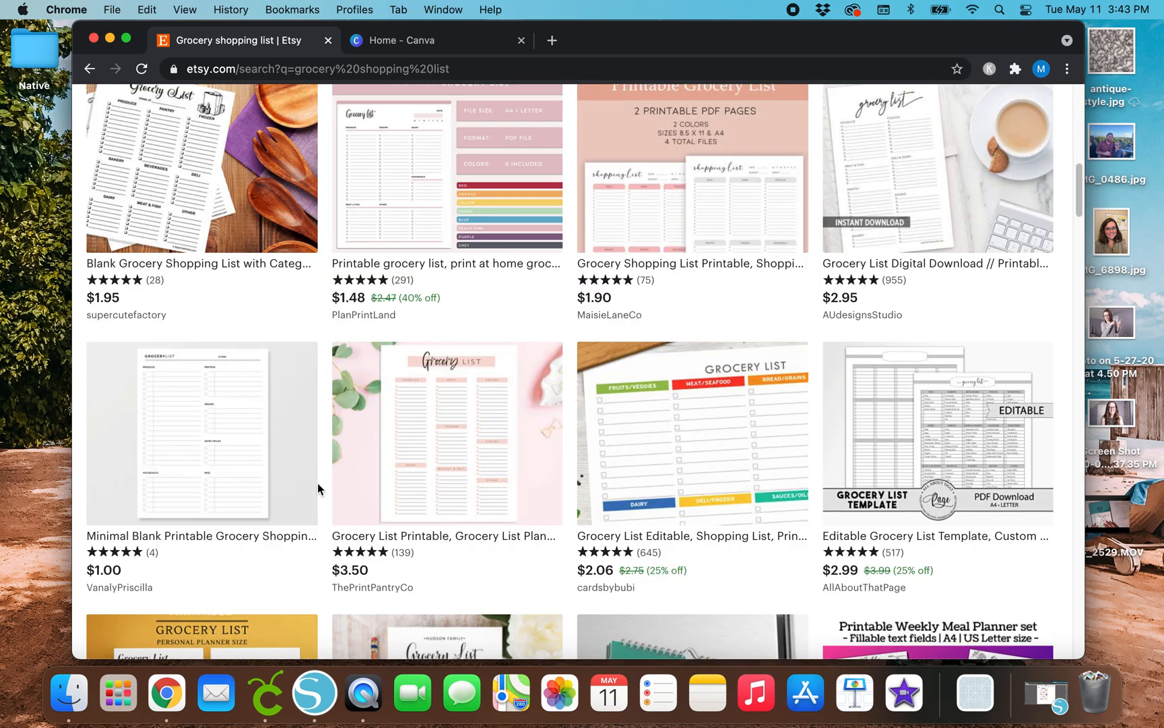
pyautogui.scroll(-3)
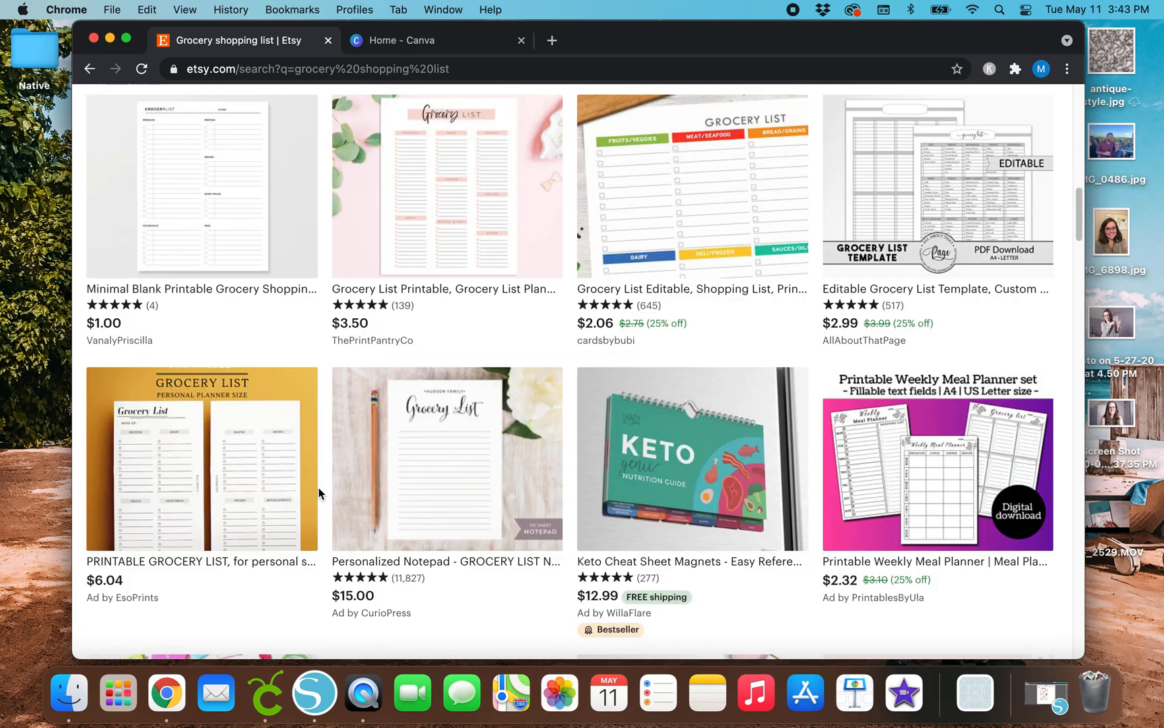
pyautogui.scroll(-3)
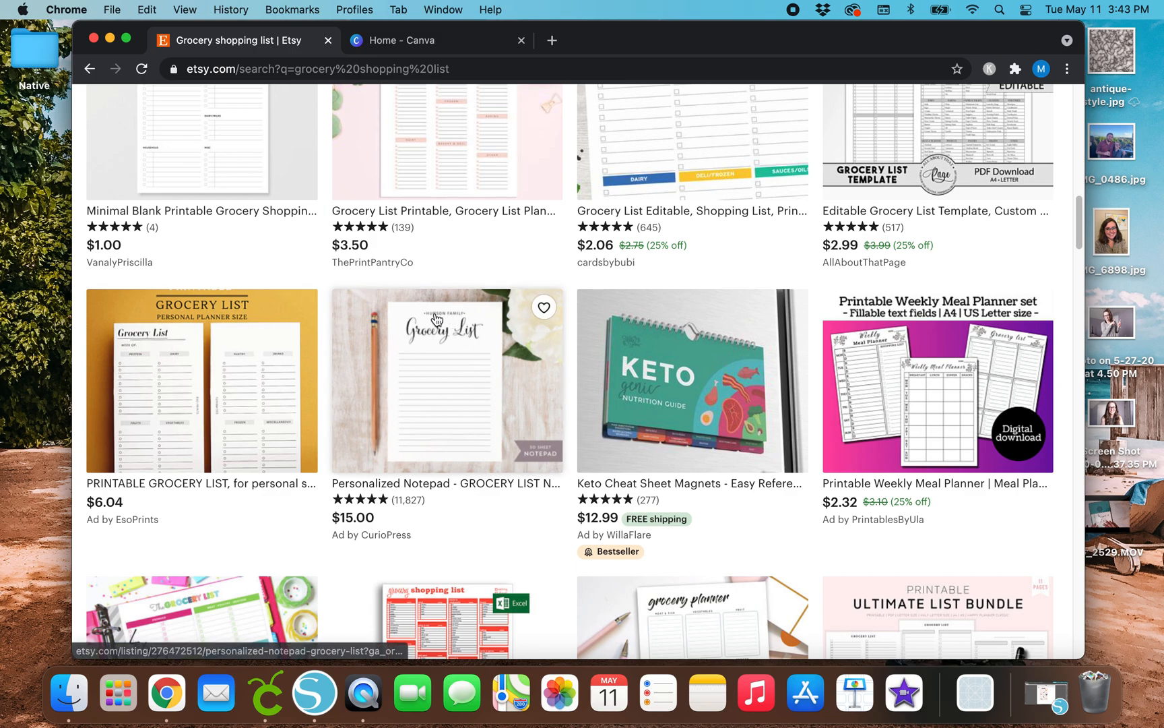
pyautogui.moveTo(414, 429)
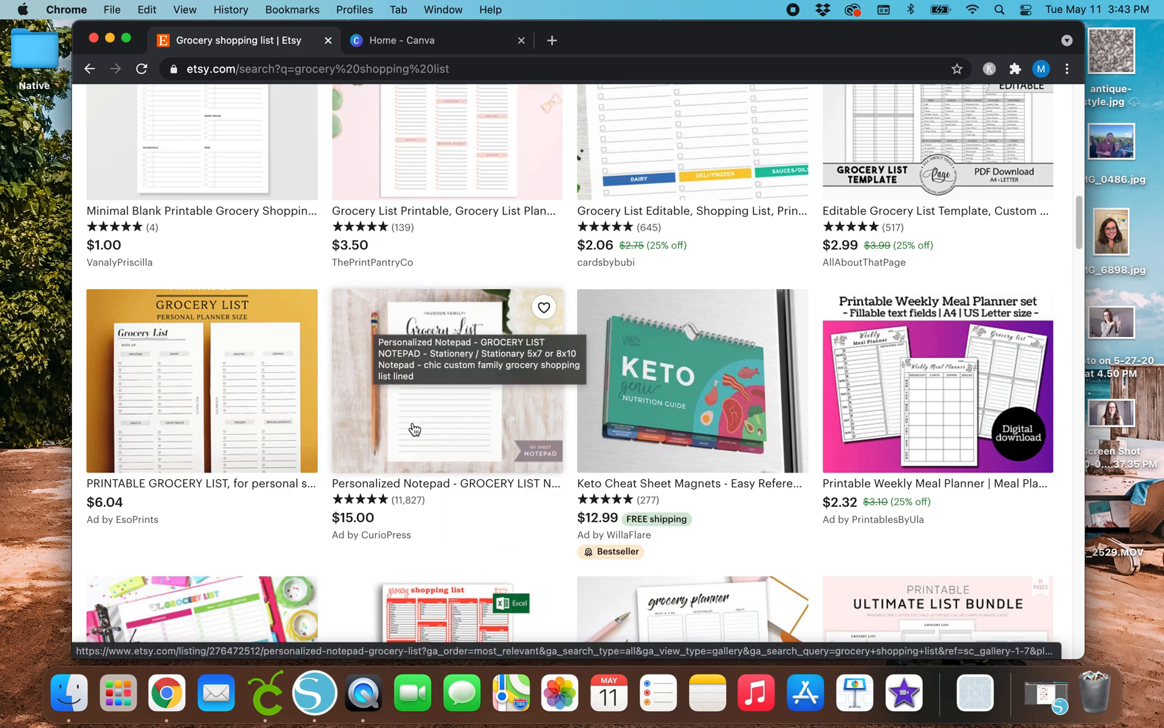
pyautogui.scroll(-3)
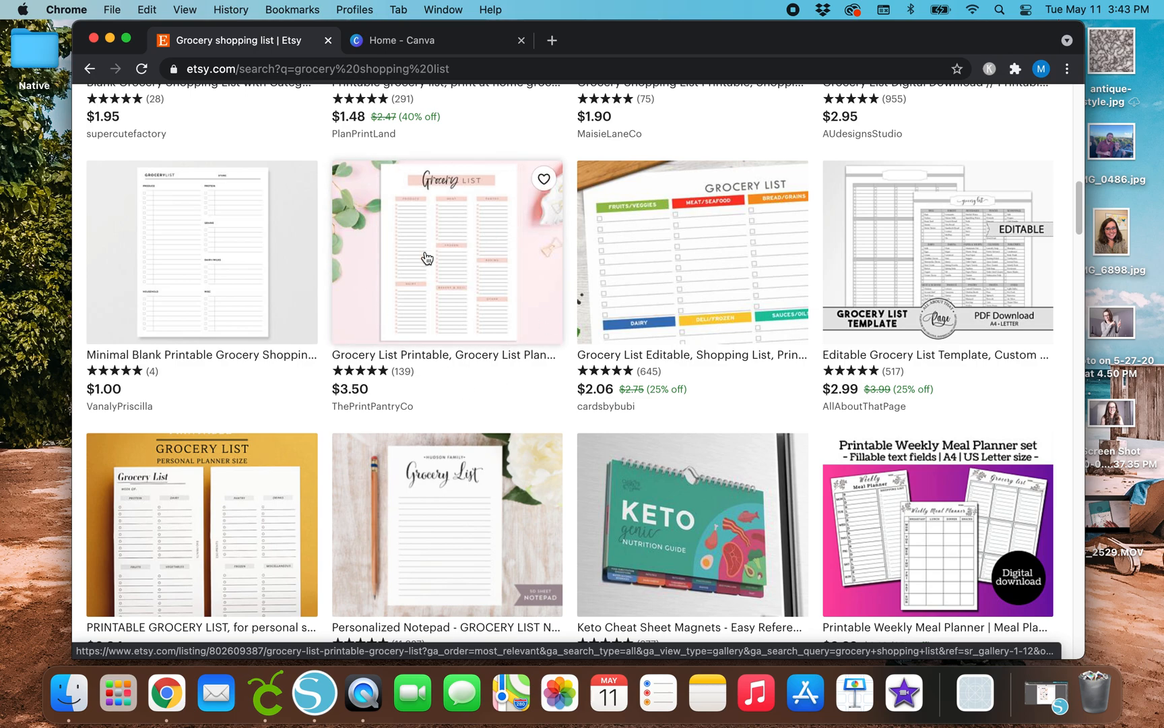
pyautogui.click(446, 251)
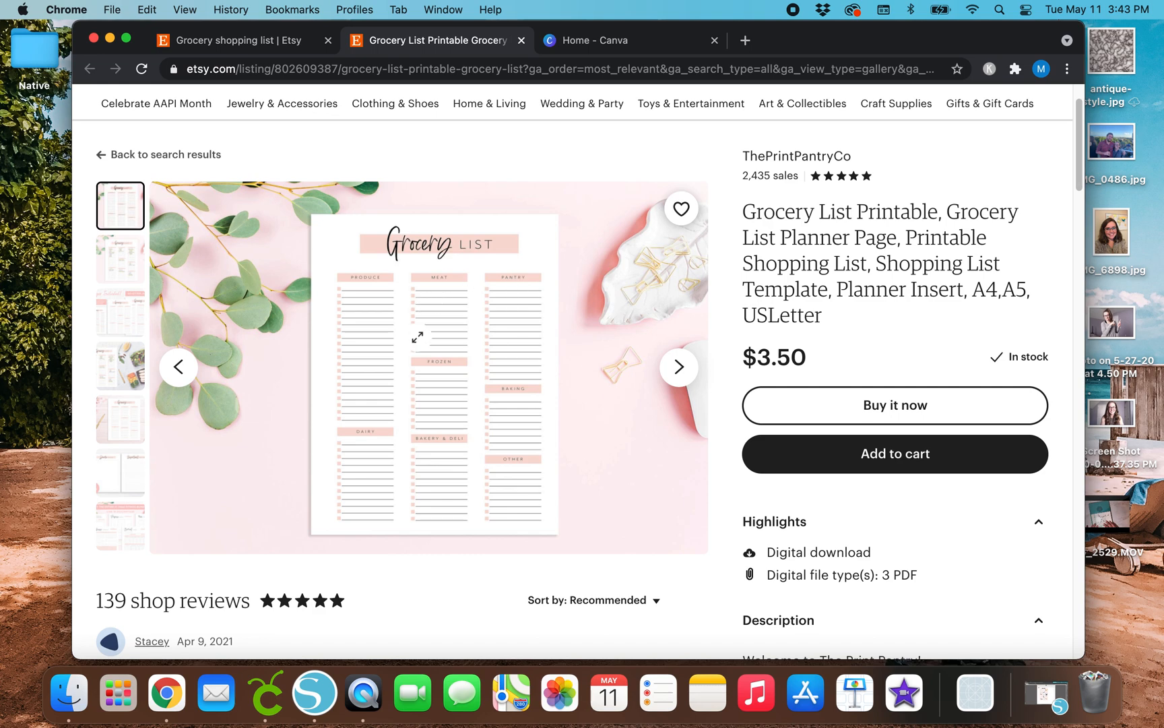
pyautogui.moveTo(489, 481)
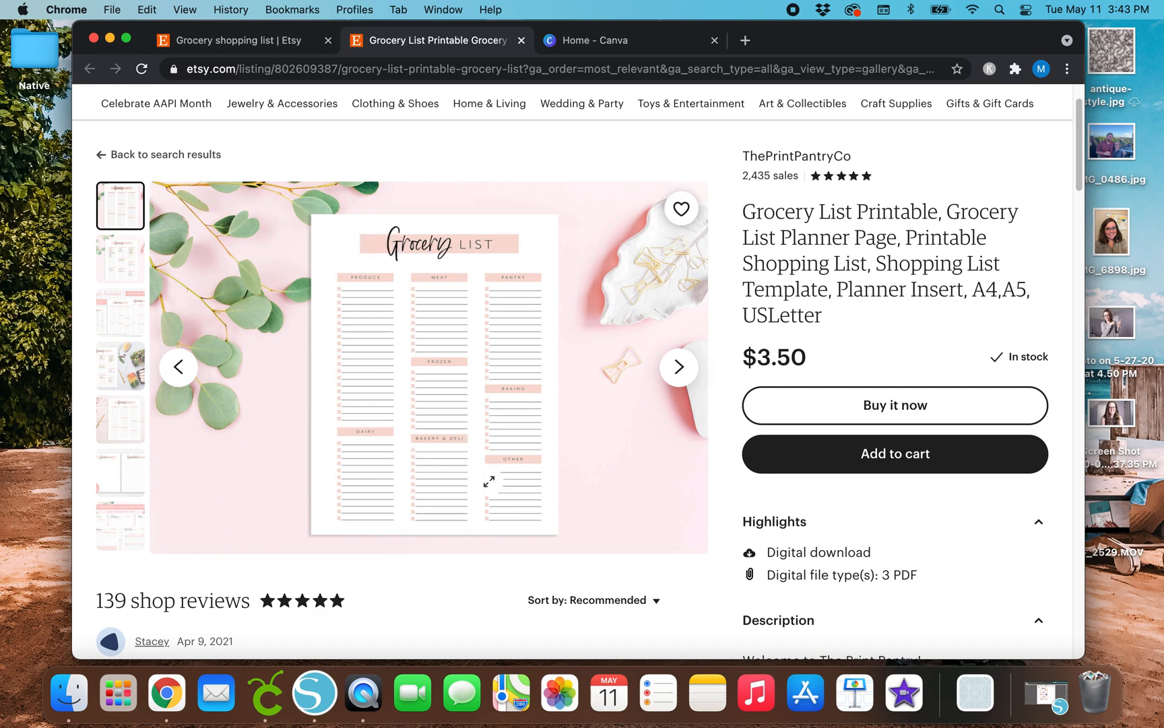
pyautogui.moveTo(475, 165)
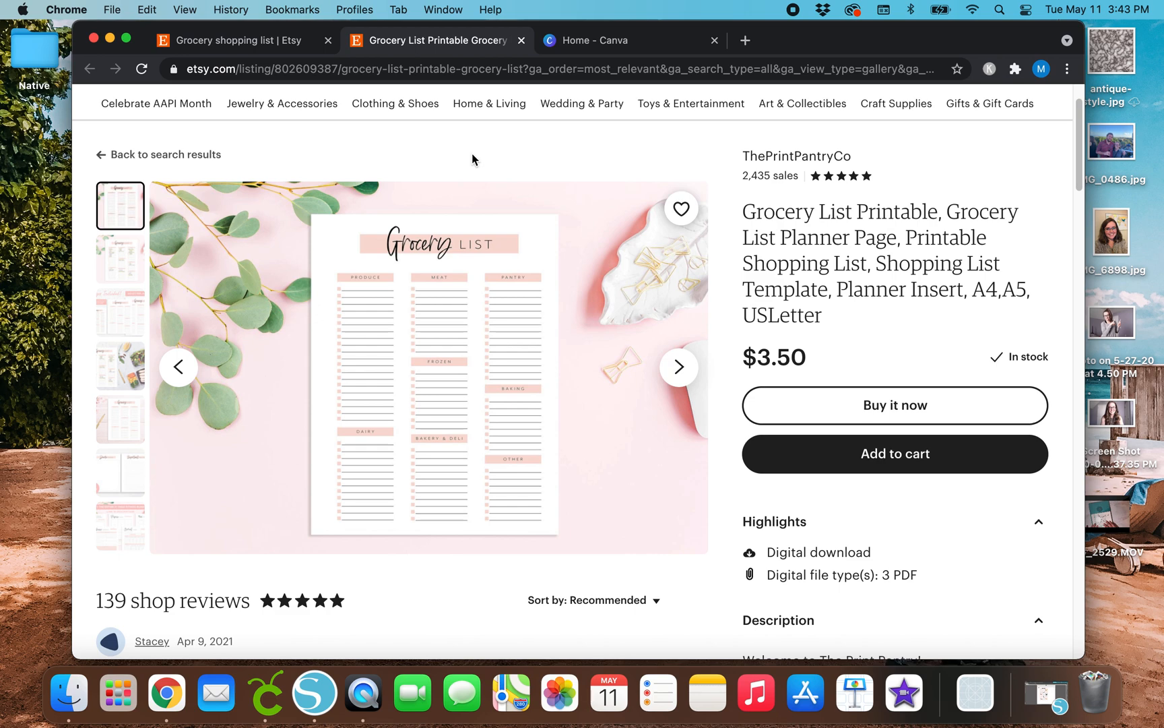
pyautogui.moveTo(469, 161)
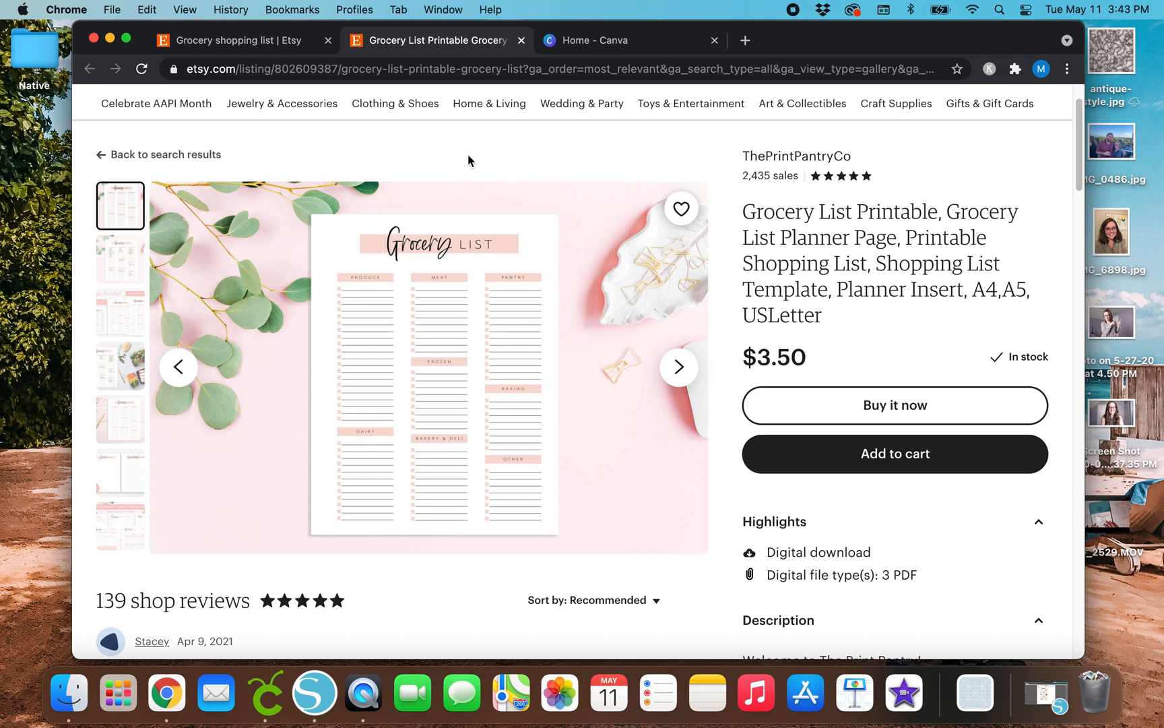
pyautogui.moveTo(634, 52)
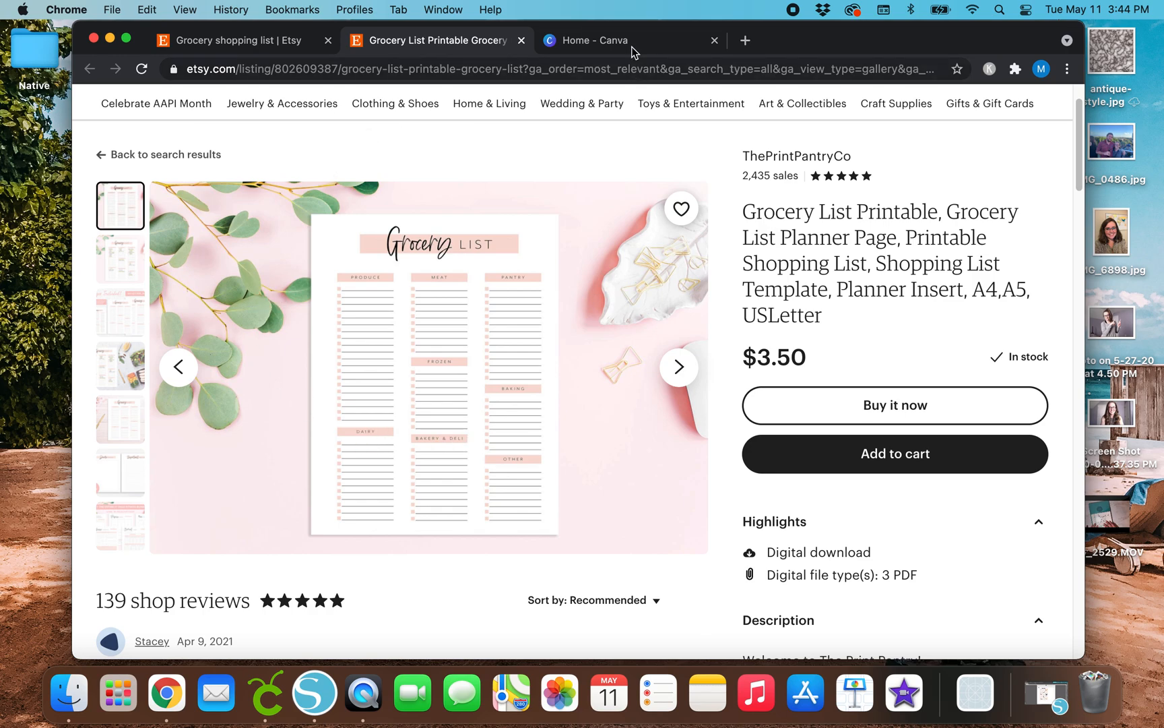
# From the Canva home page, create a custom-size 8.5 × 11 in blank design
pyautogui.click(603, 41)
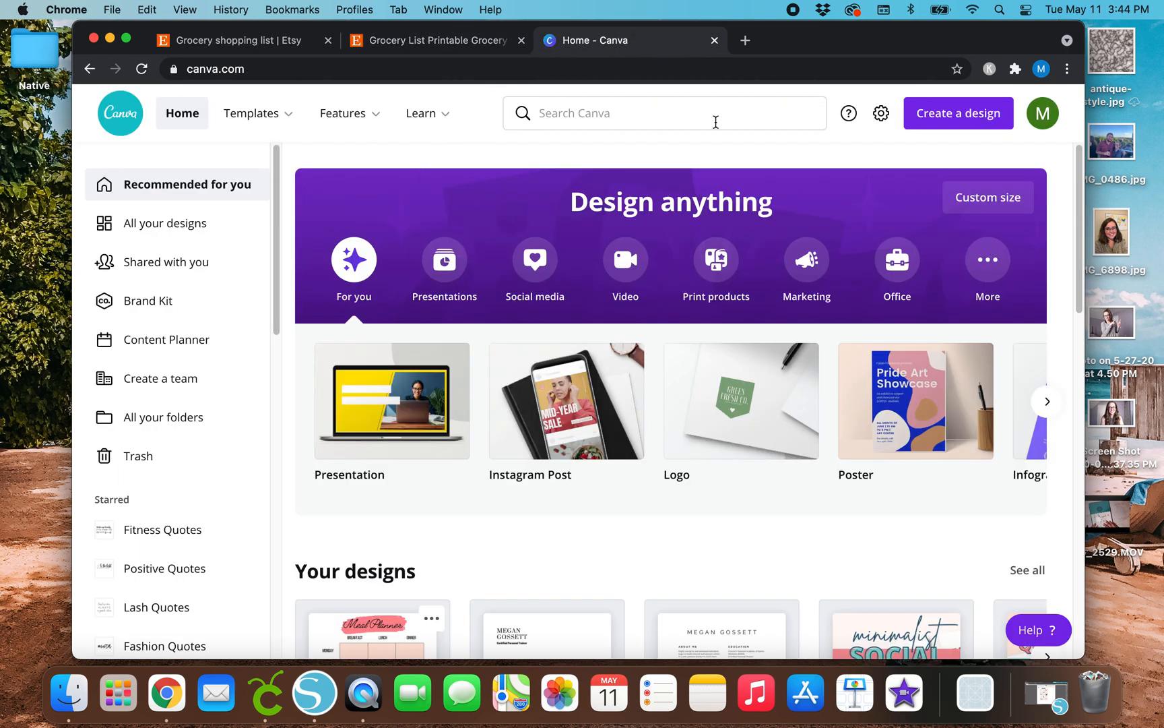
pyautogui.click(958, 113)
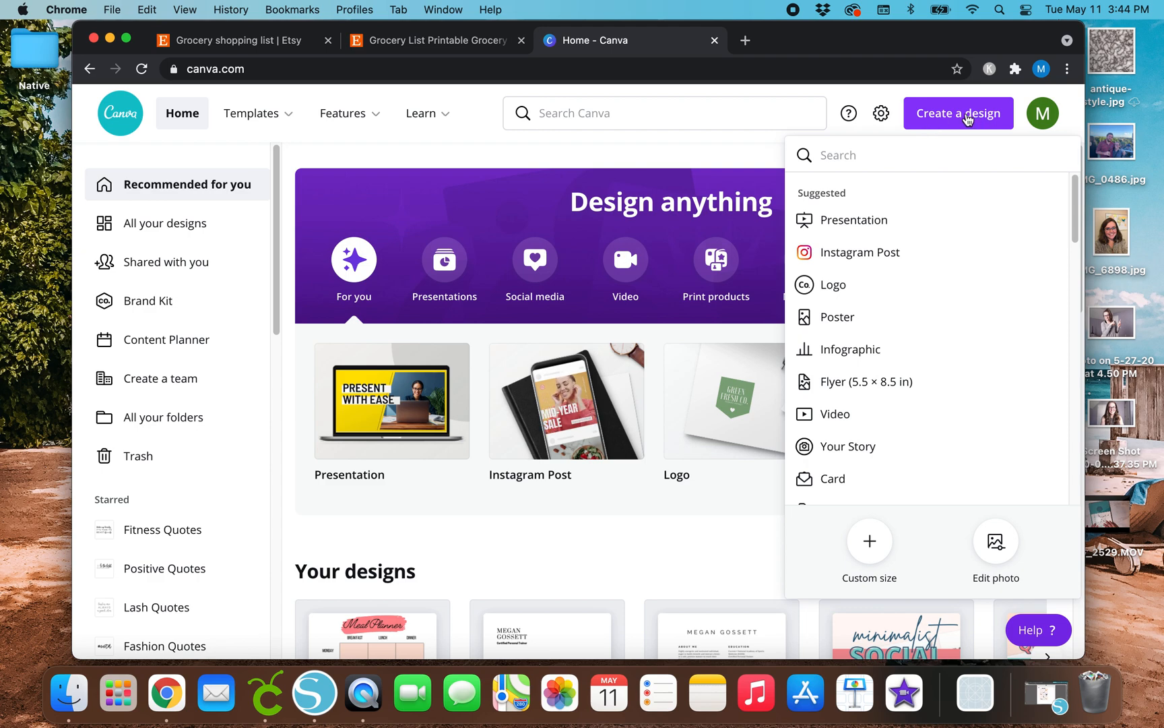
pyautogui.moveTo(869, 552)
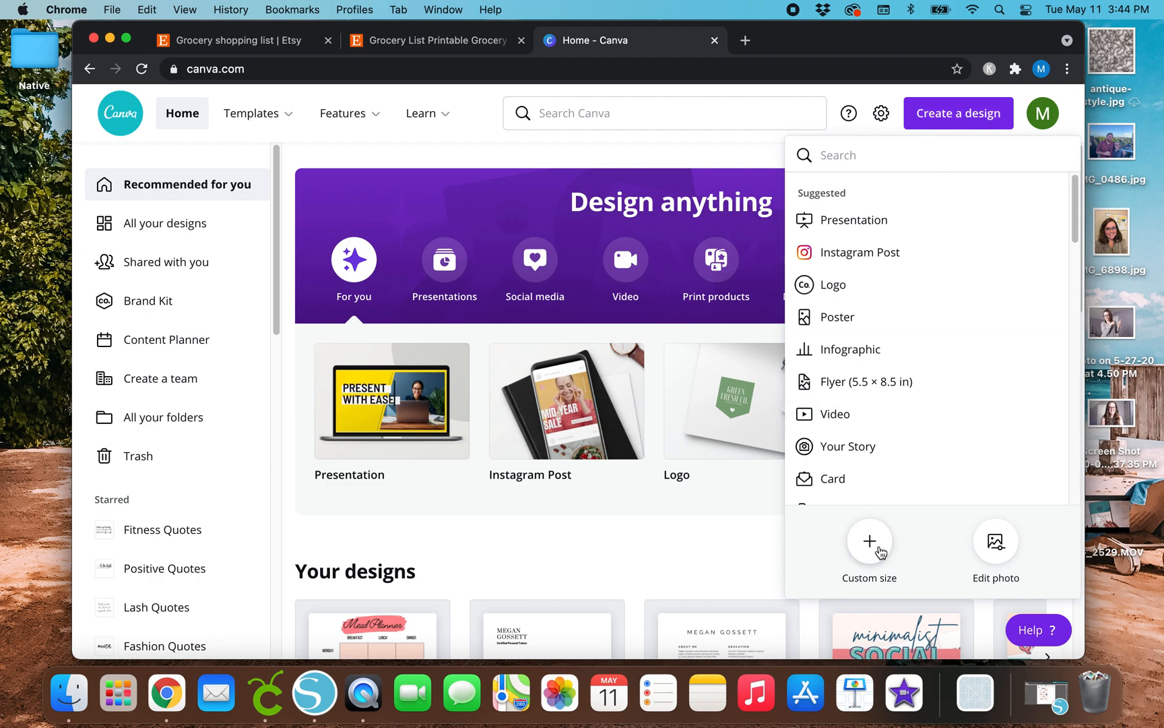
pyautogui.click(869, 550)
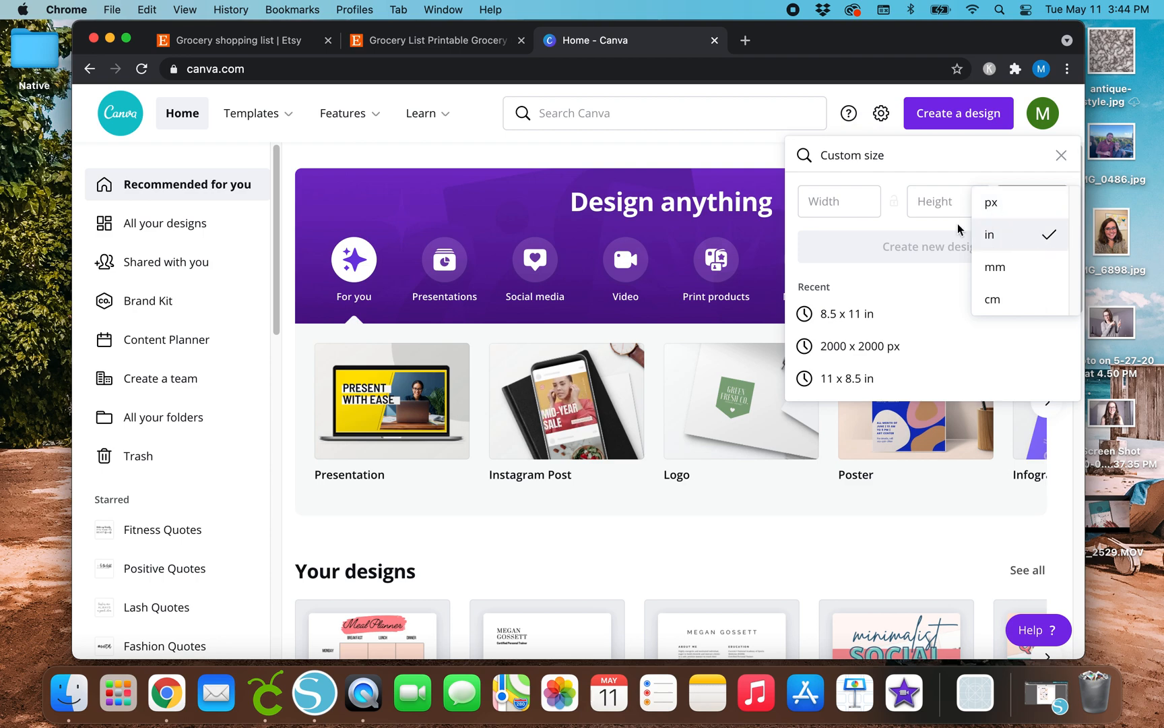
pyautogui.write('8.')
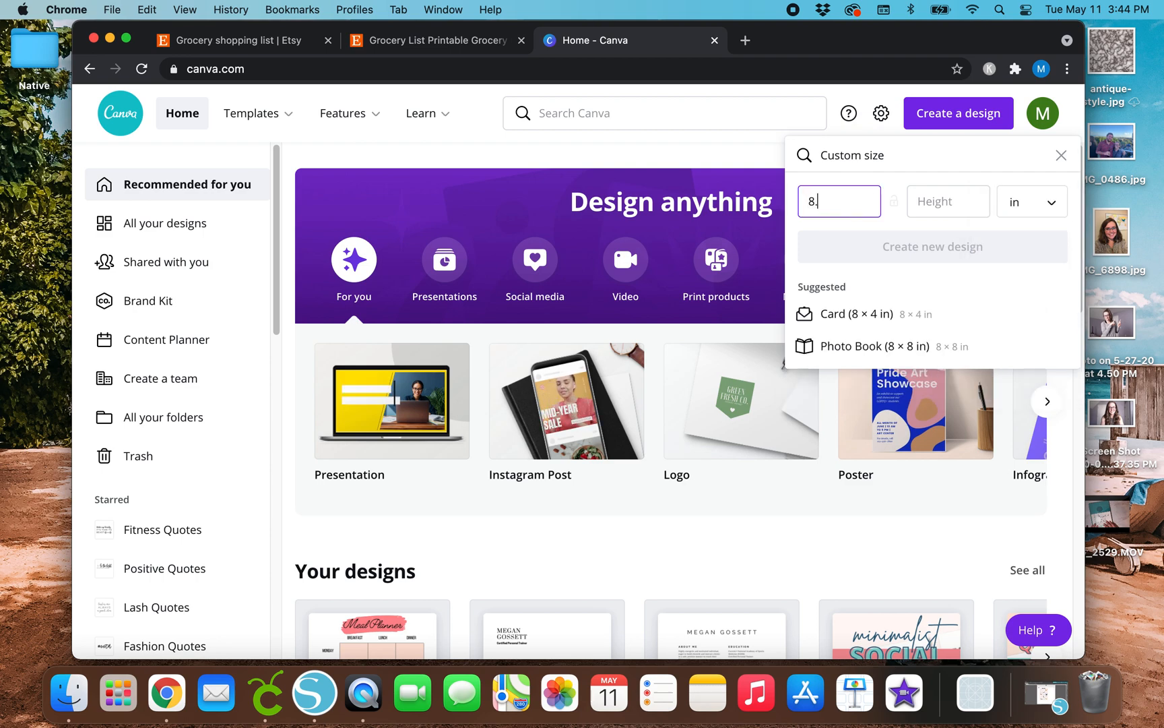
pyautogui.write('11')
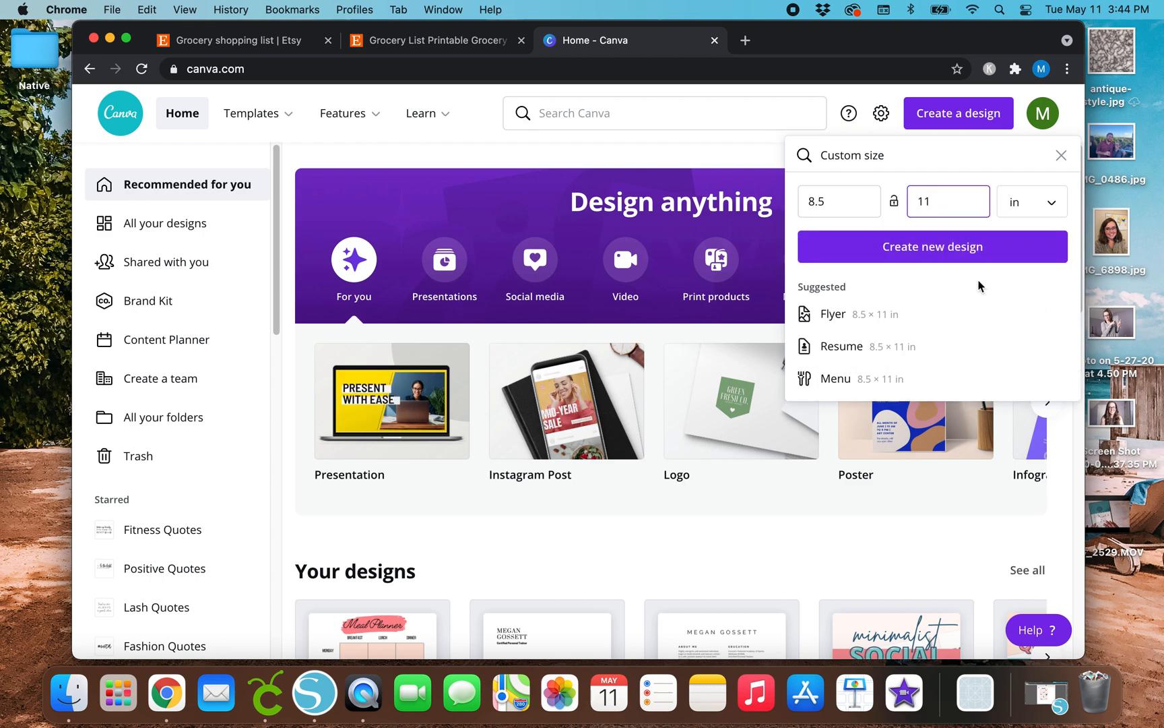
pyautogui.click(931, 246)
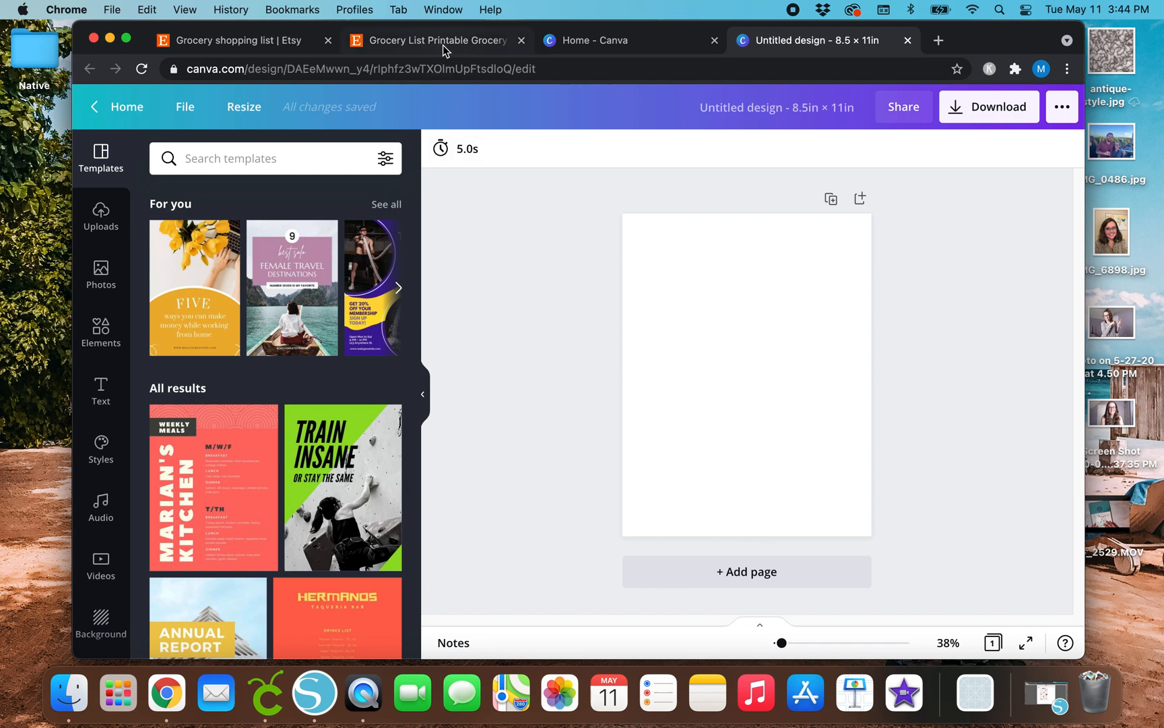
# Close ThePrintPantryCo's Etsy listing tab and go back to the Untitled design tab
pyautogui.click(436, 40)
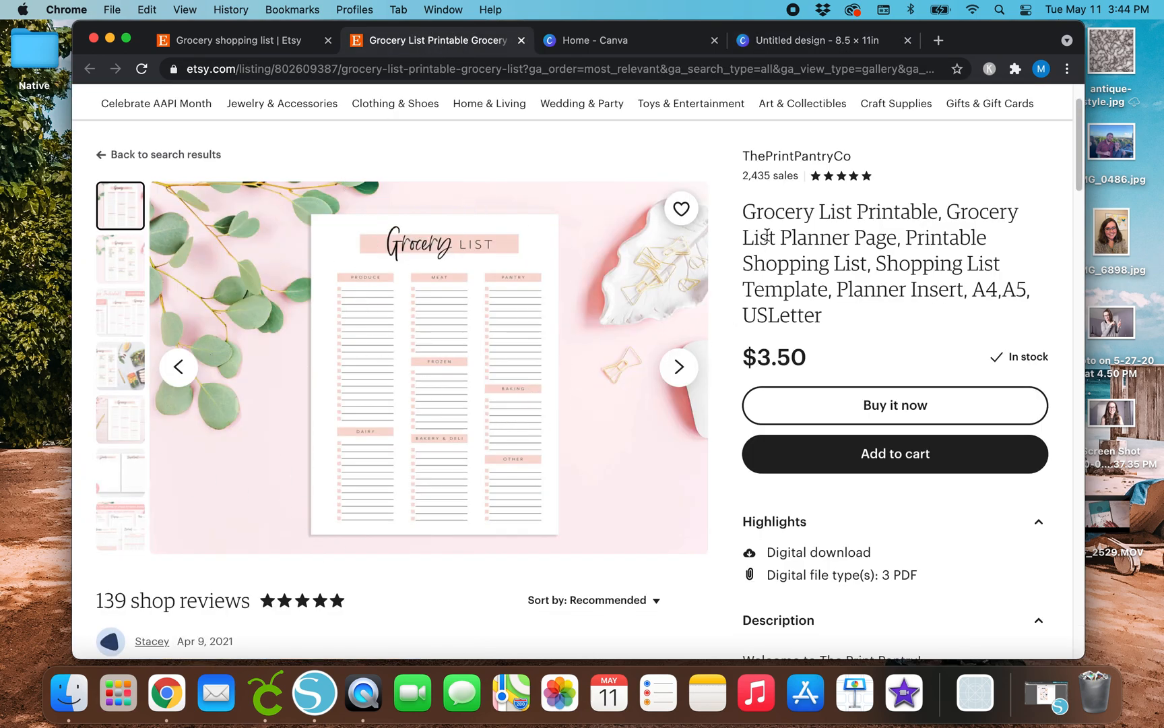
pyautogui.moveTo(402, 159)
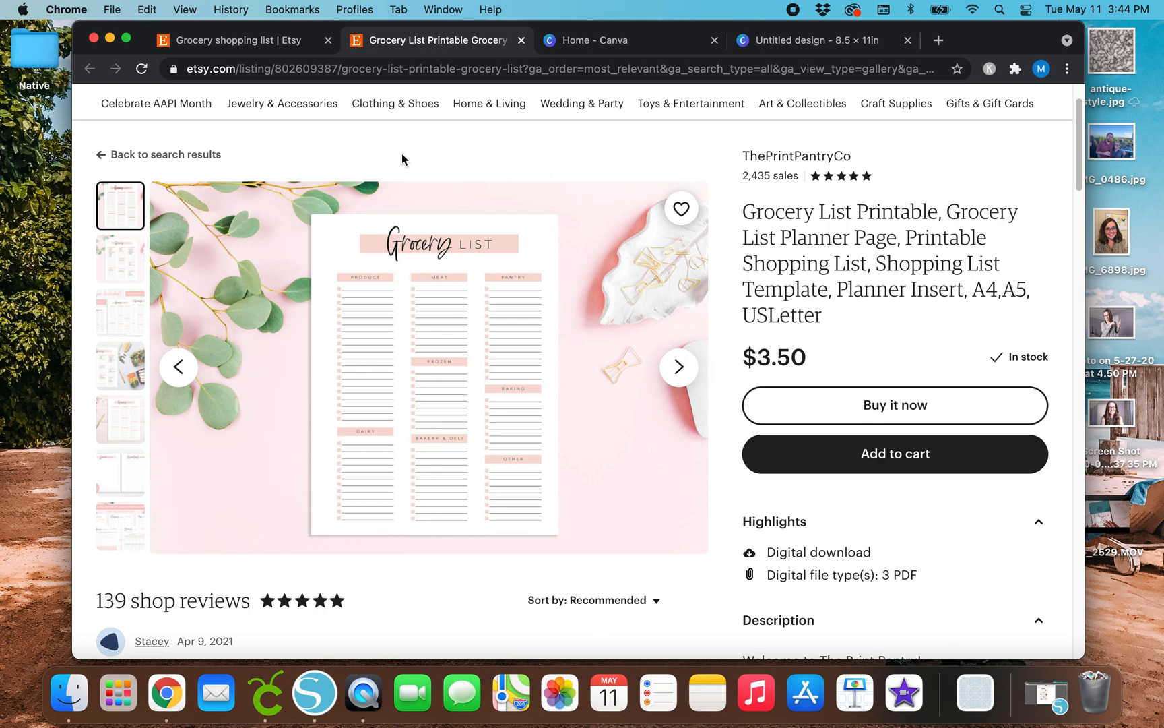
pyautogui.moveTo(287, 150)
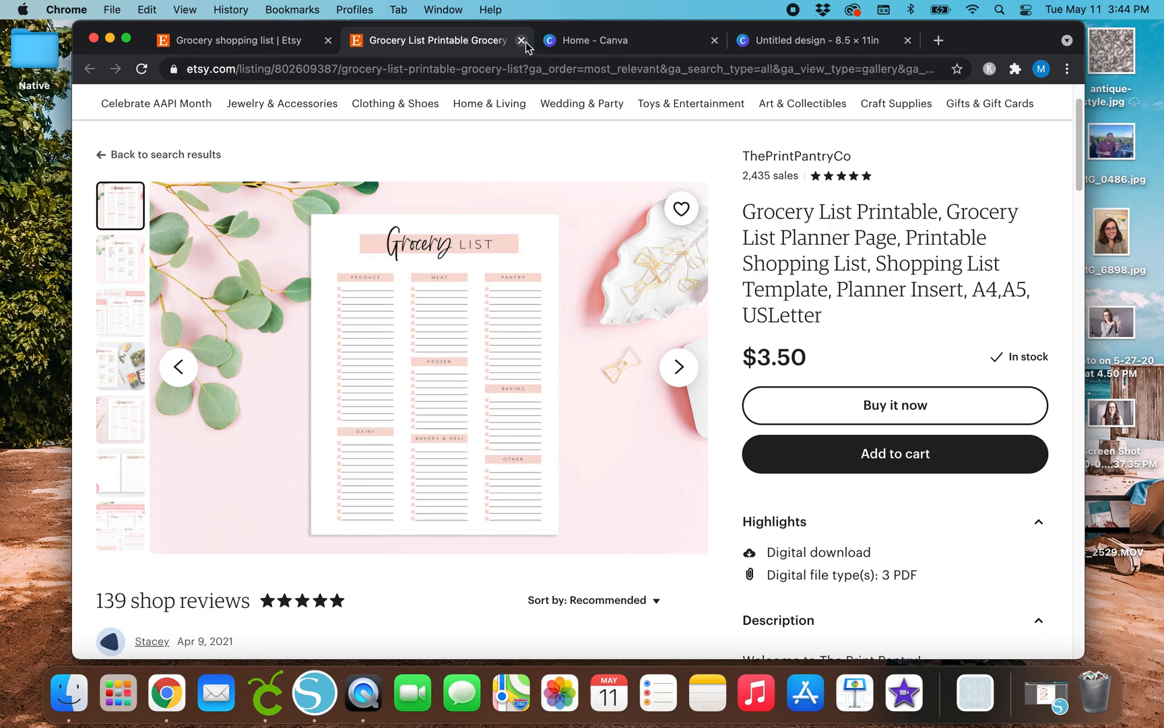
pyautogui.click(522, 41)
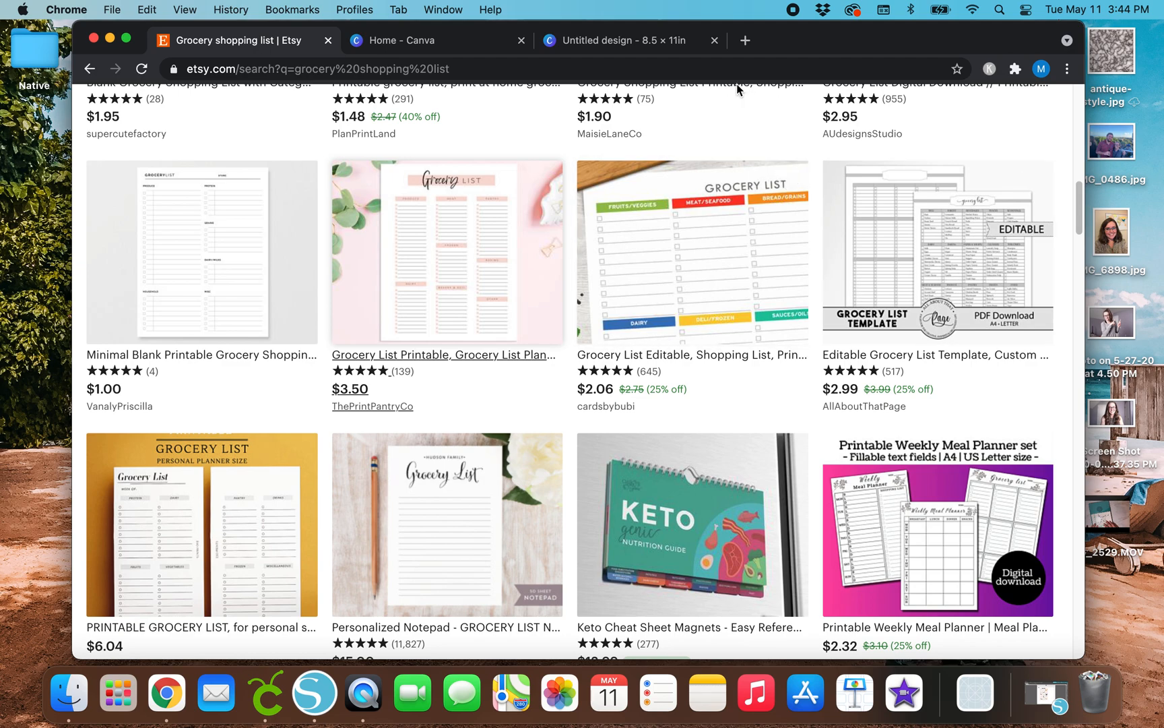
pyautogui.click(622, 40)
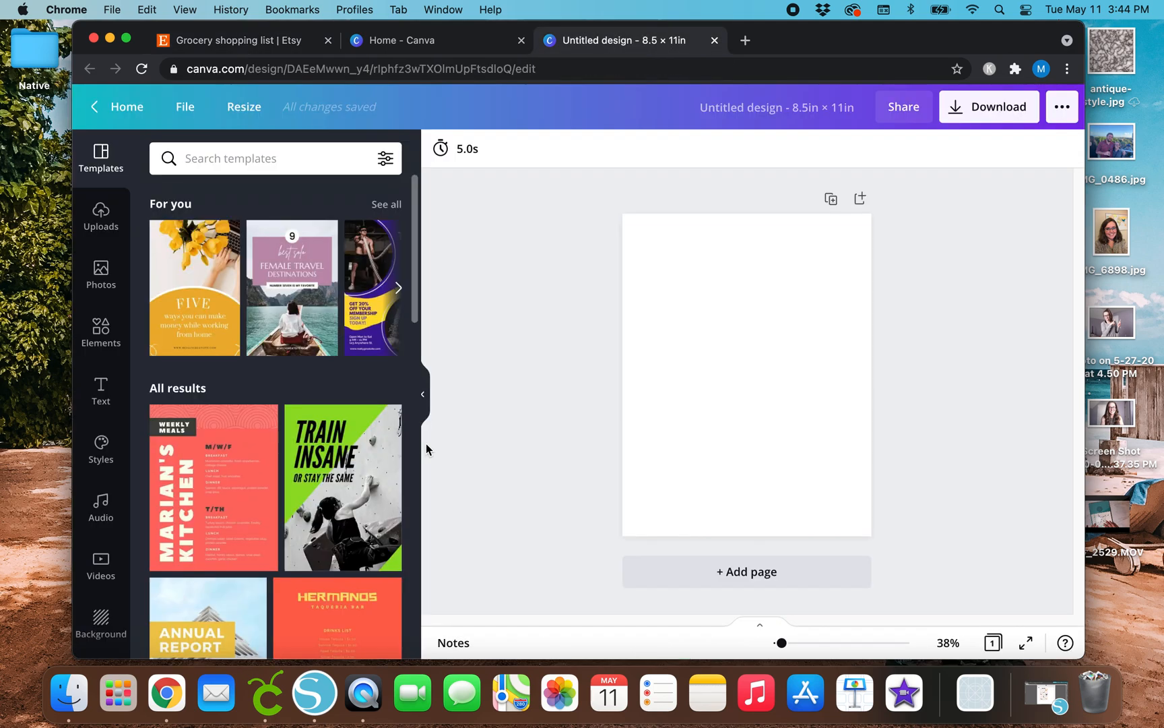
# Add a heading text box and set its font to Bebas Neue via a 'bebas' search
pyautogui.click(101, 392)
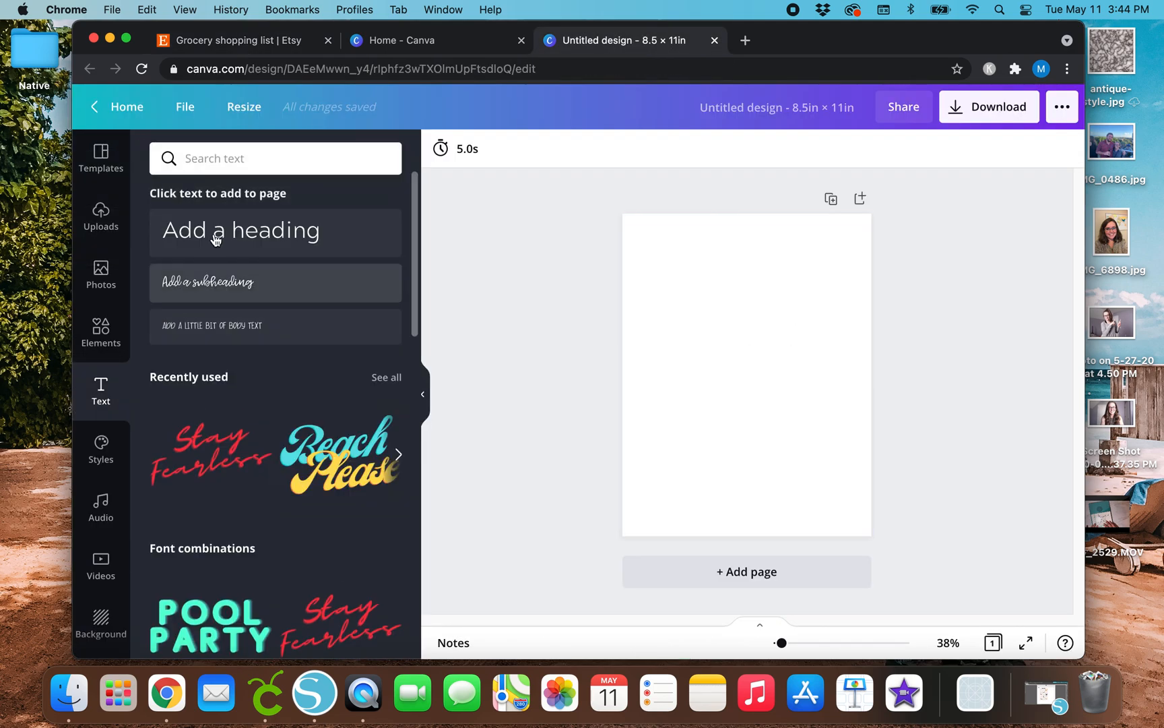
pyautogui.click(241, 231)
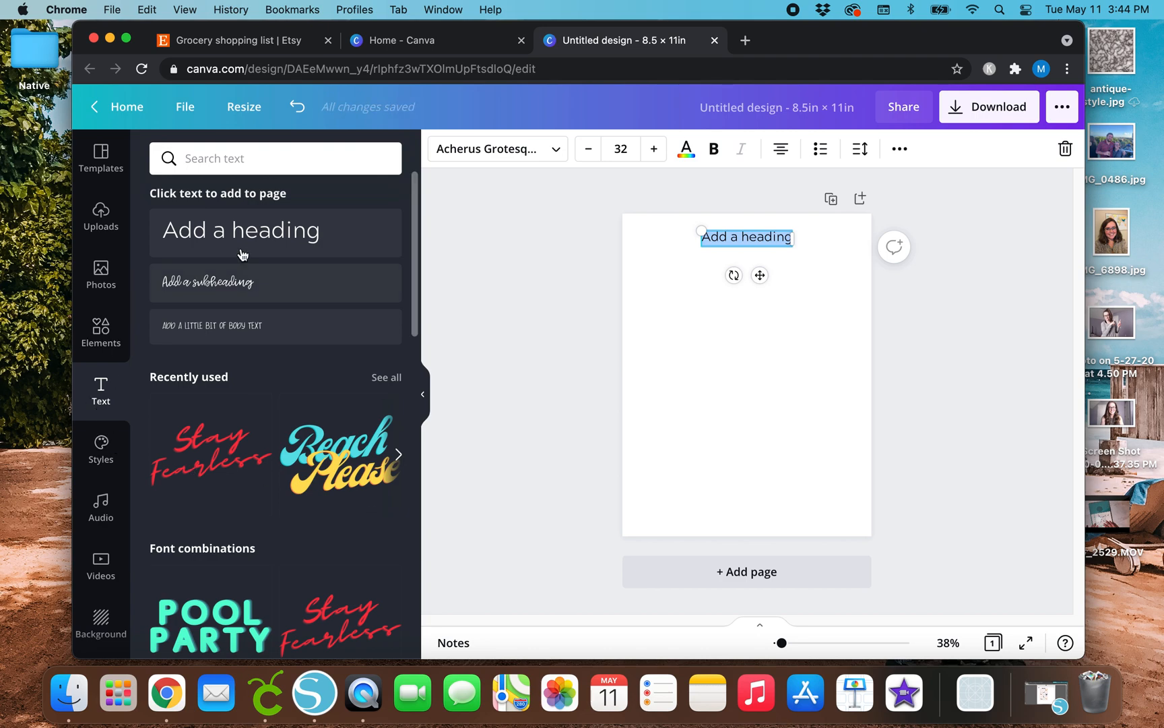
pyautogui.moveTo(269, 325)
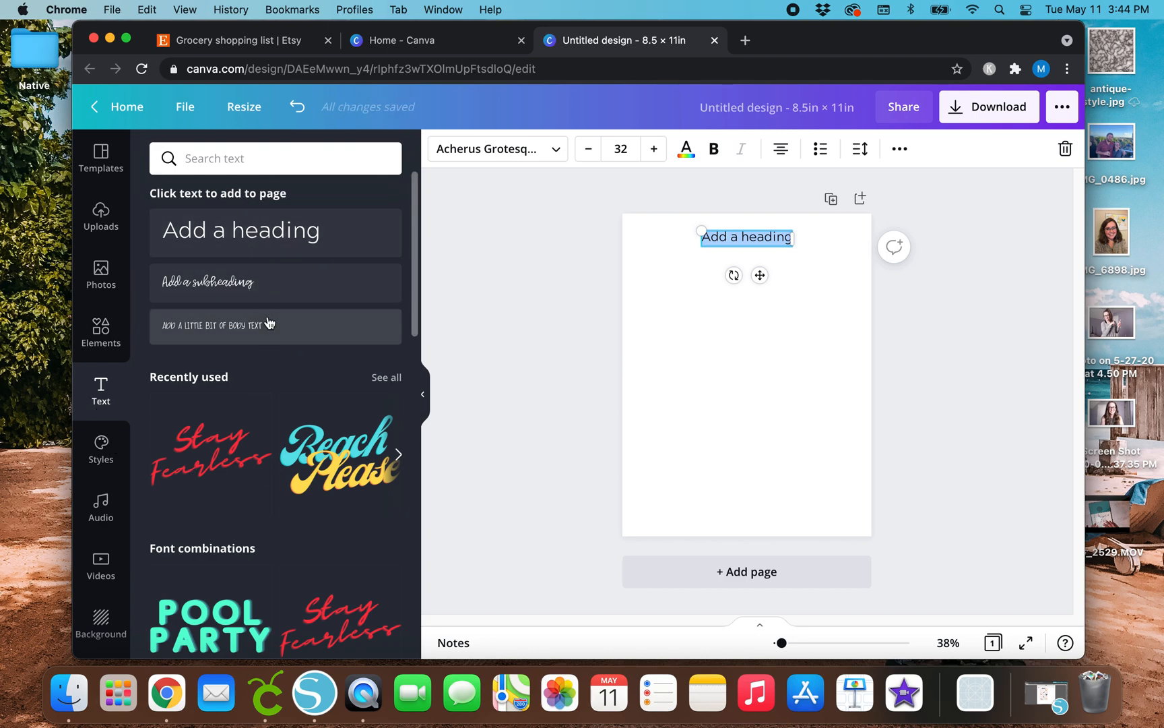
pyautogui.moveTo(275, 231)
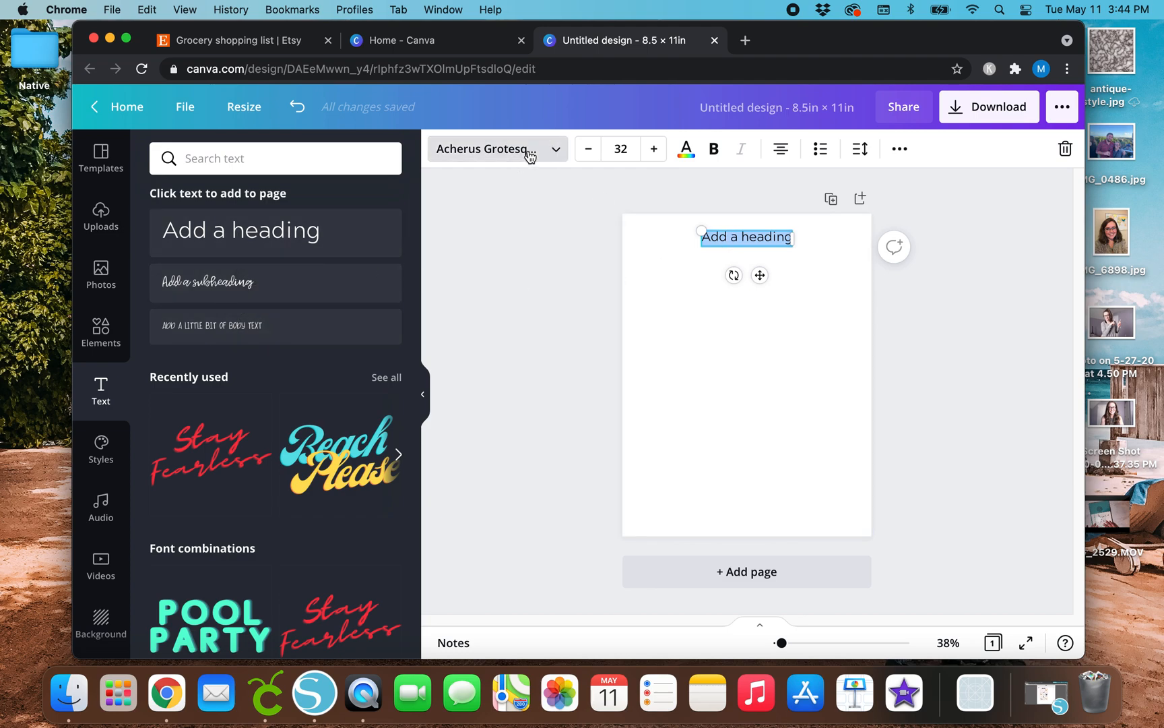
pyautogui.click(275, 158)
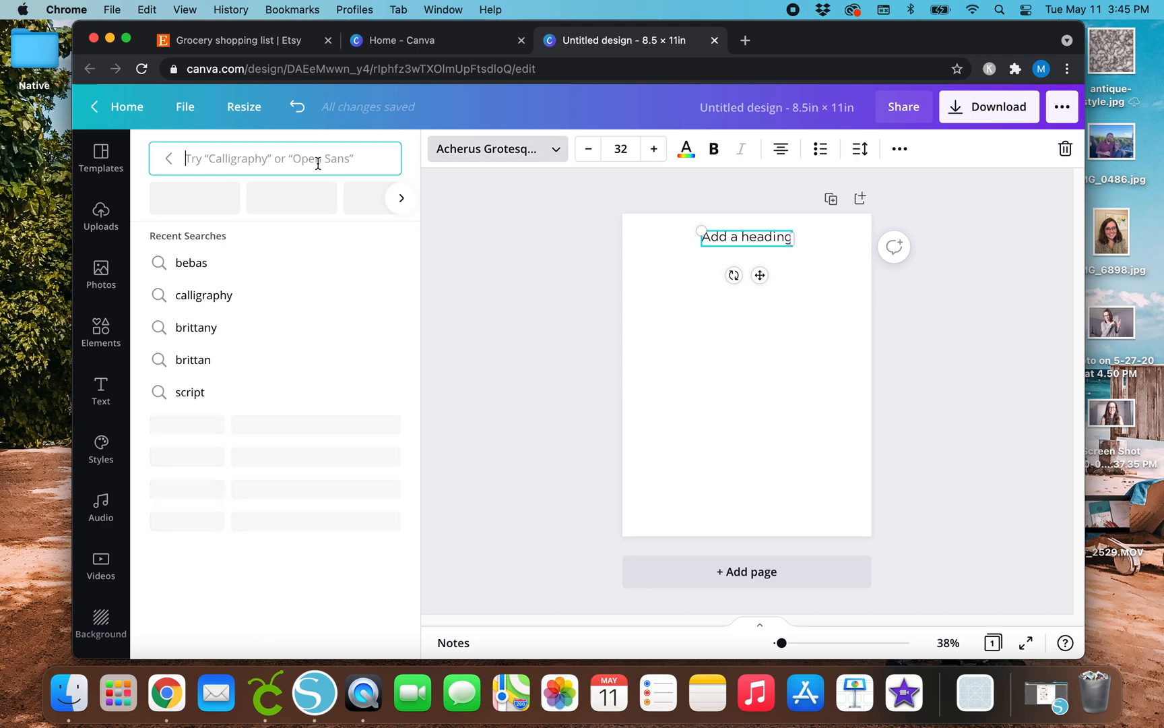
pyautogui.click(190, 262)
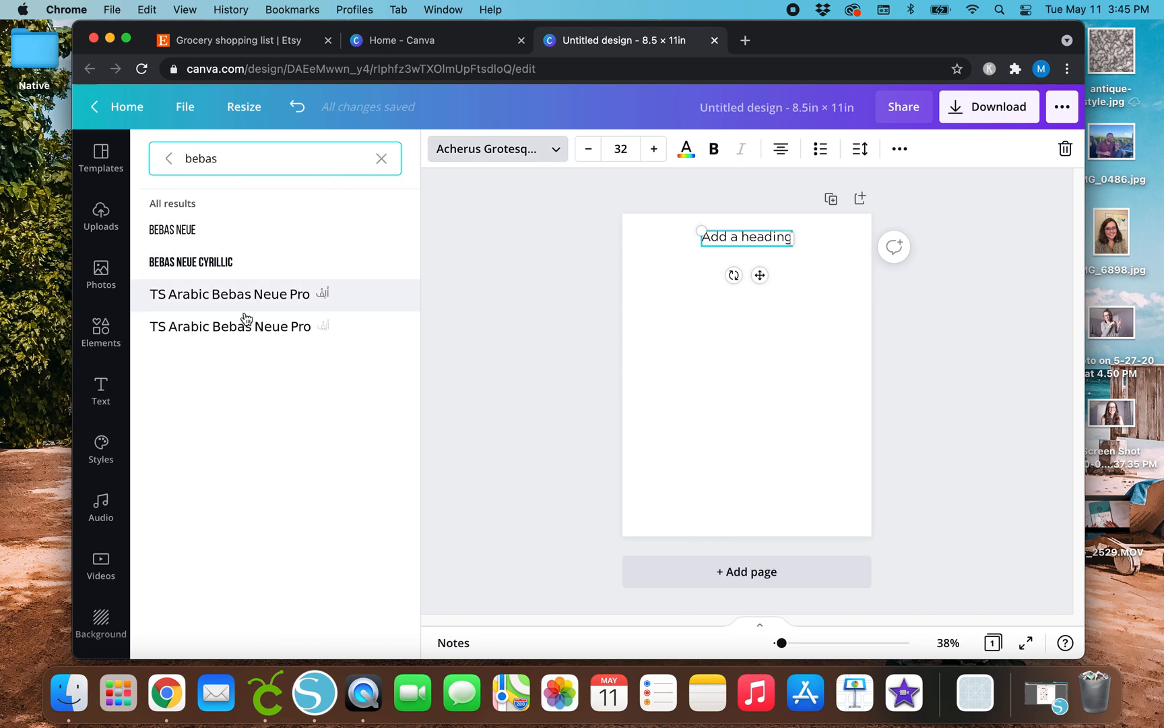
pyautogui.moveTo(530, 303)
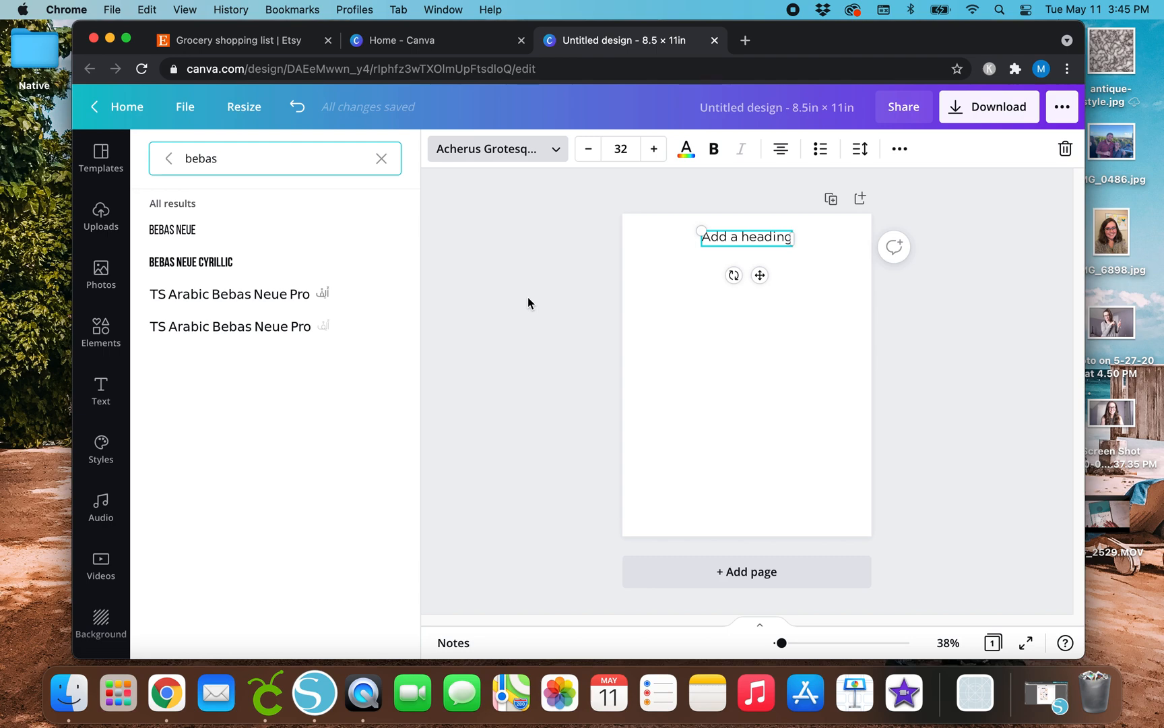
pyautogui.moveTo(516, 297)
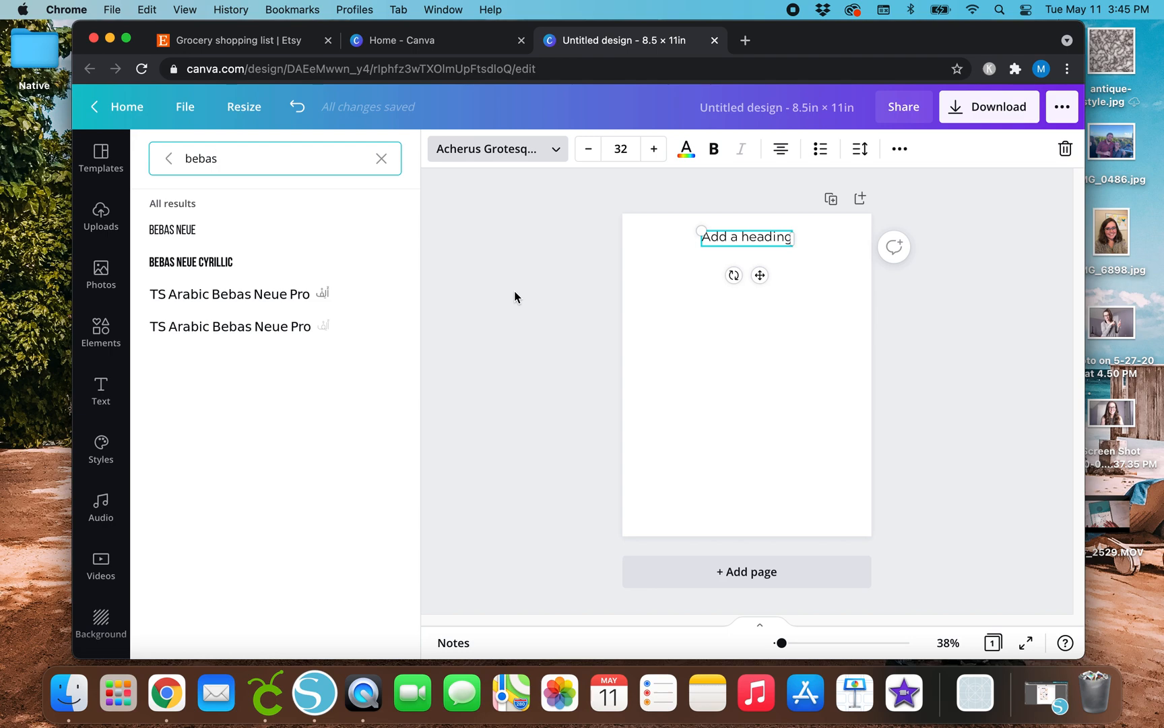
pyautogui.moveTo(505, 301)
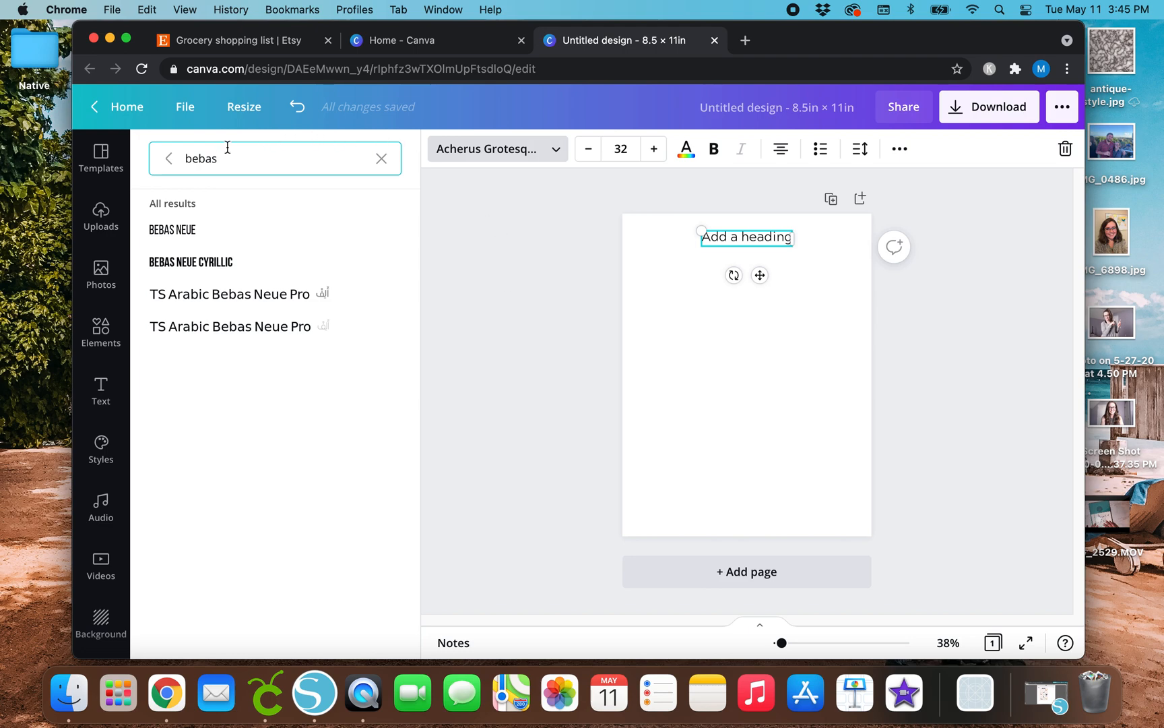
pyautogui.click(380, 159)
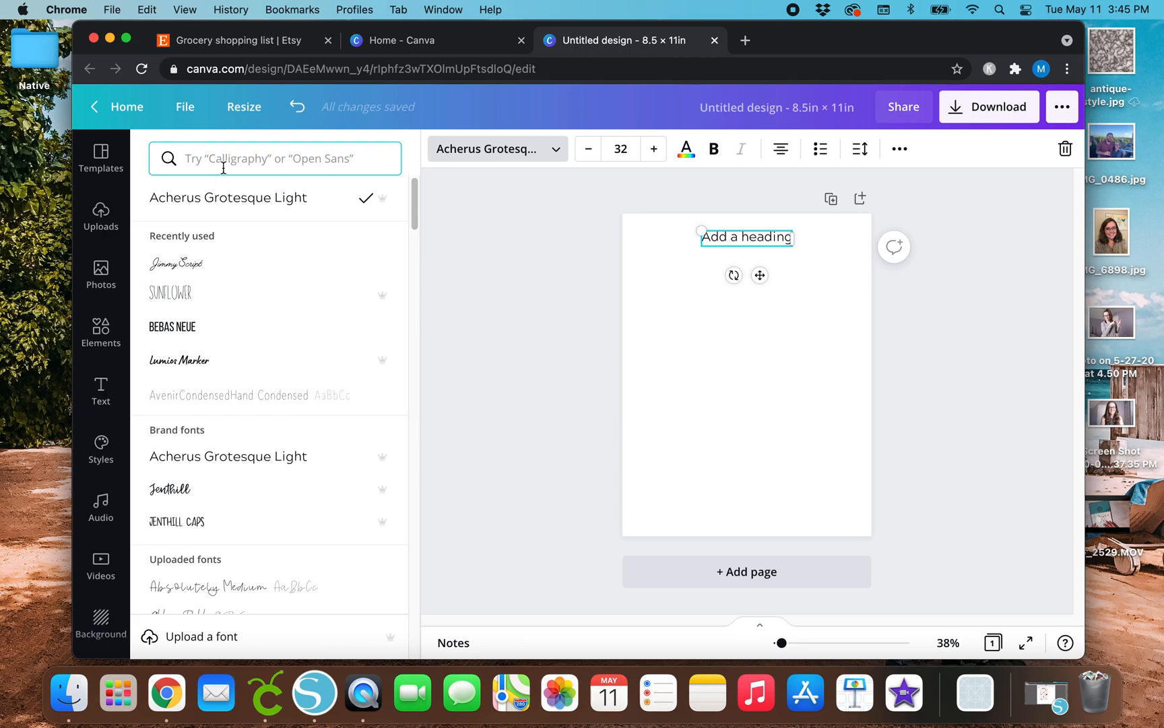
pyautogui.write('bebas')
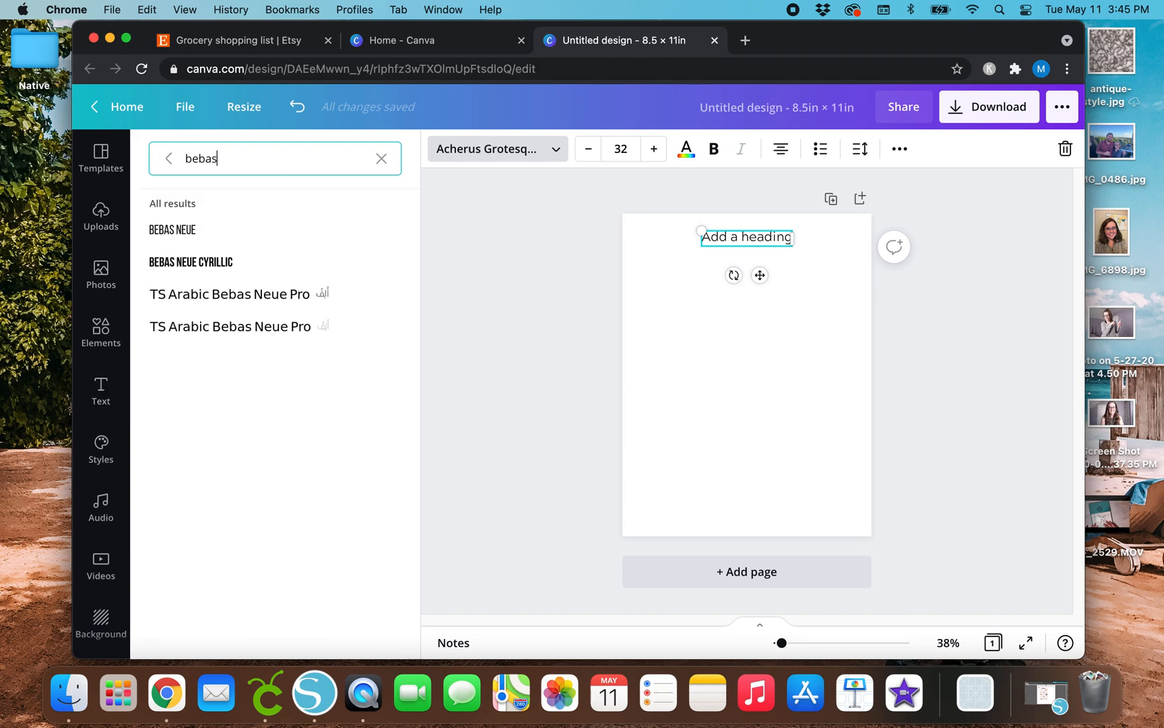
pyautogui.moveTo(281, 238)
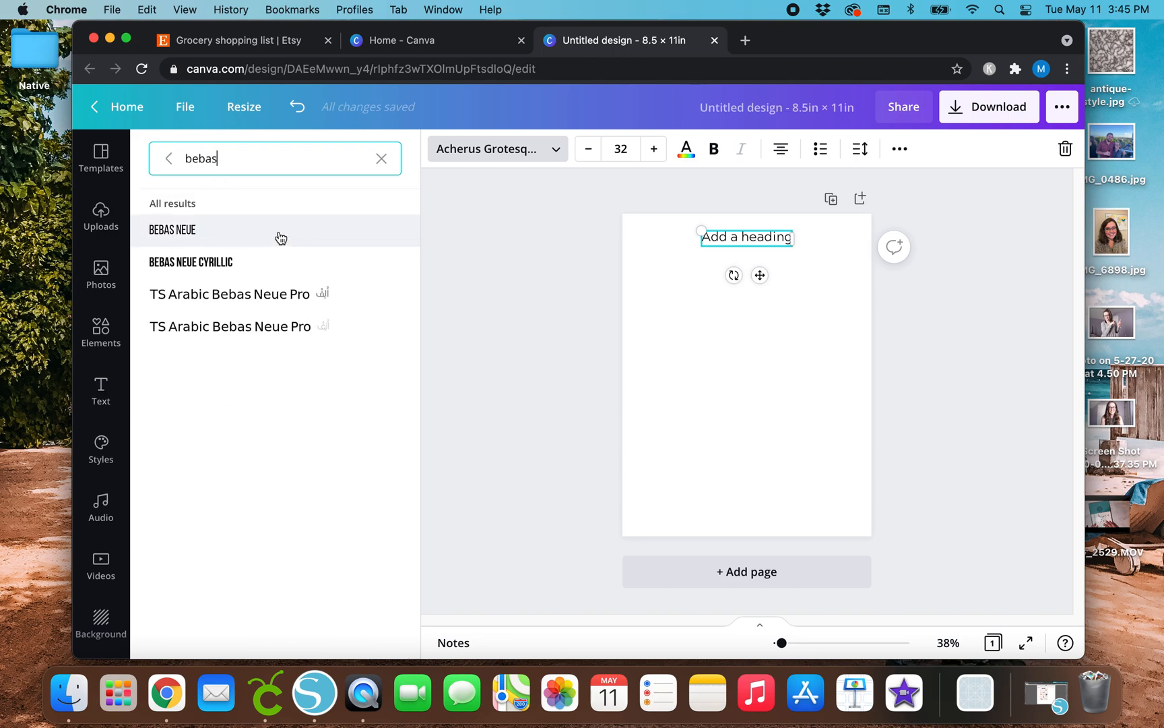
pyautogui.click(173, 230)
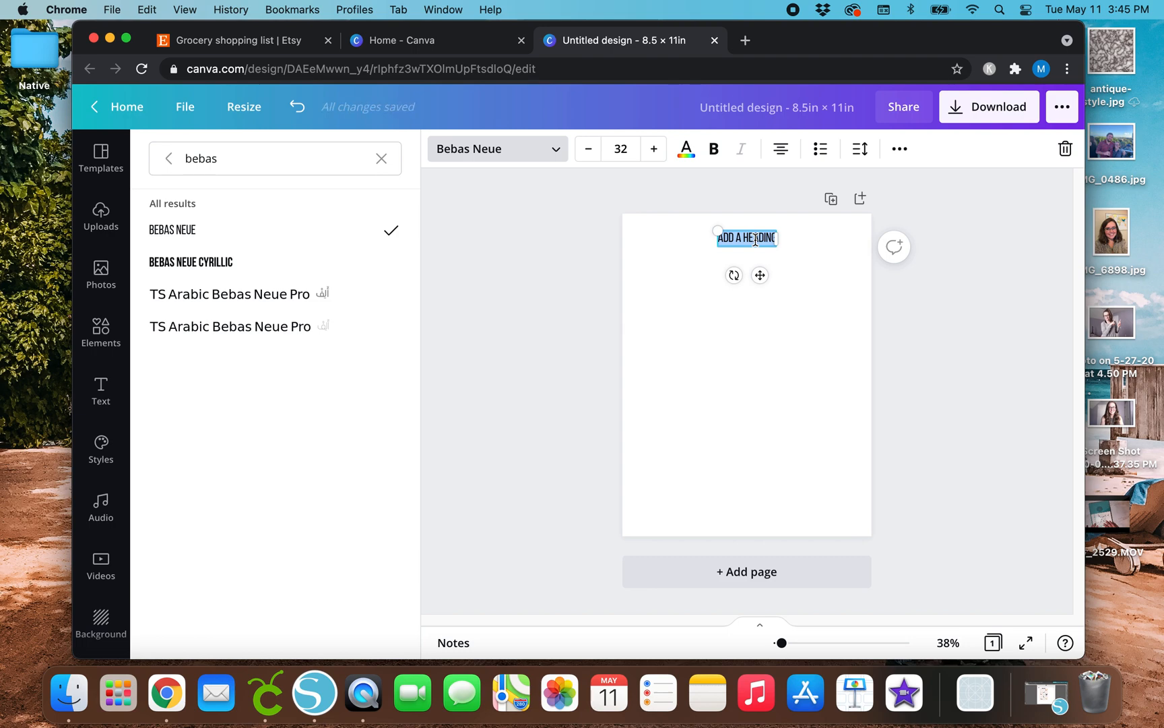
# Type 'GROCERY LIST' as the heading text
pyautogui.write('GROCERY L')
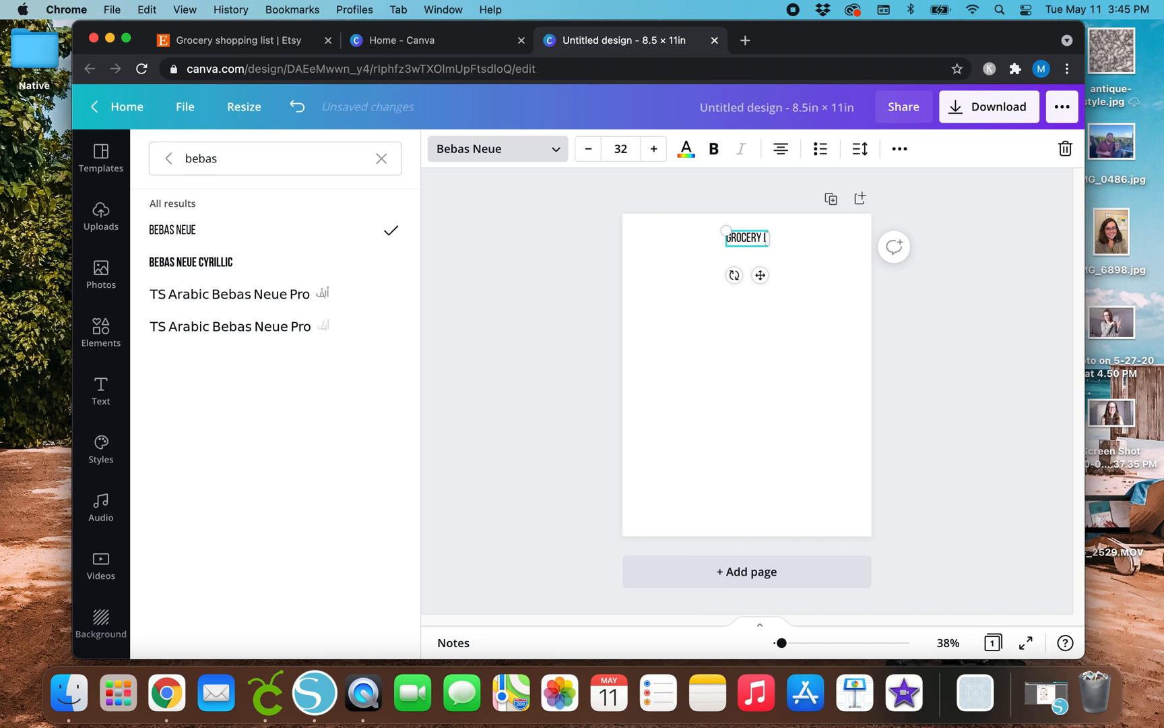
pyautogui.write('IST')
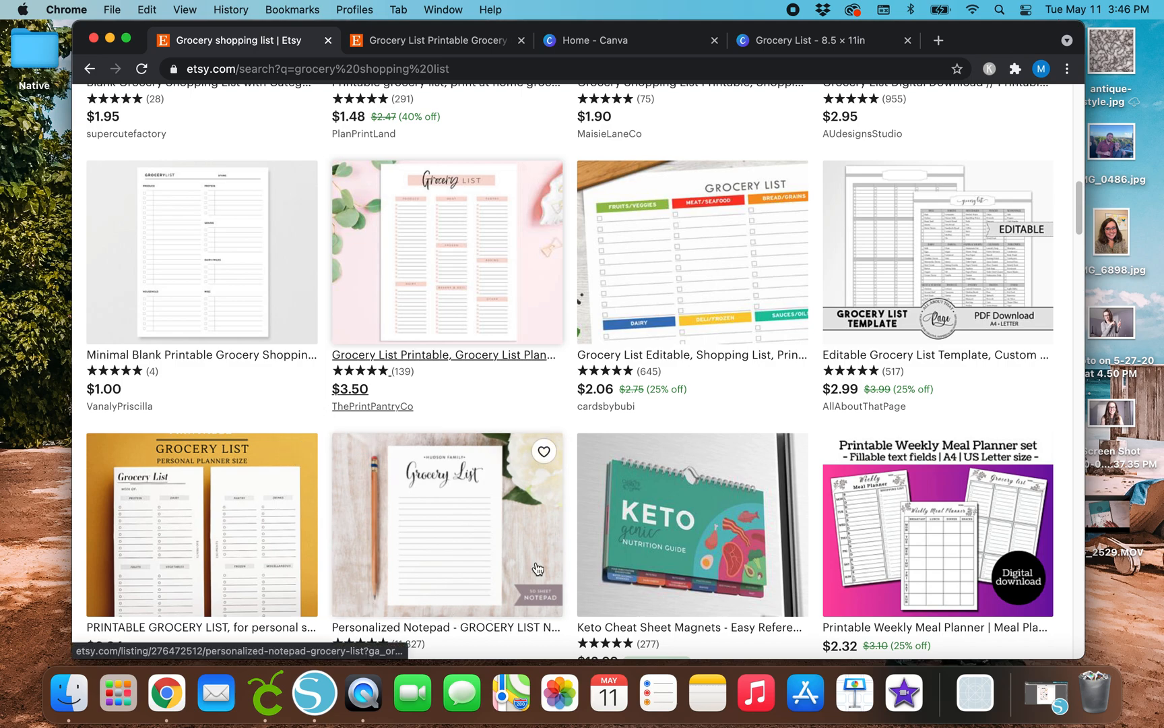
pyautogui.moveTo(381, 534)
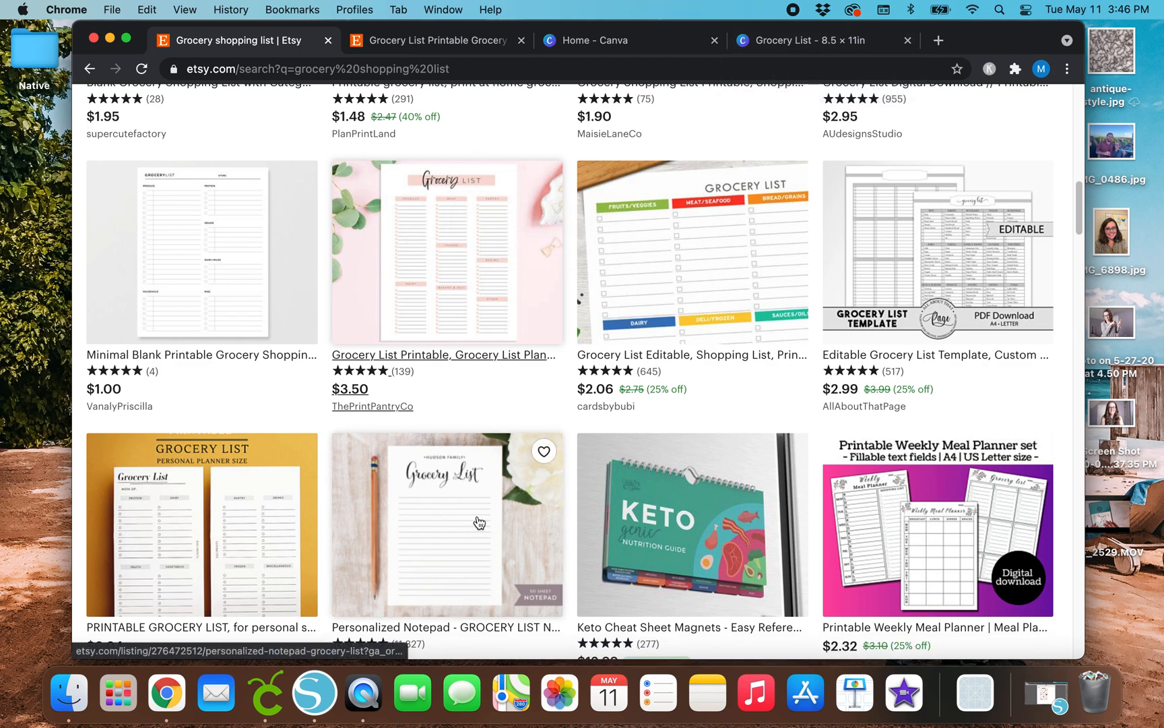
pyautogui.moveTo(479, 512)
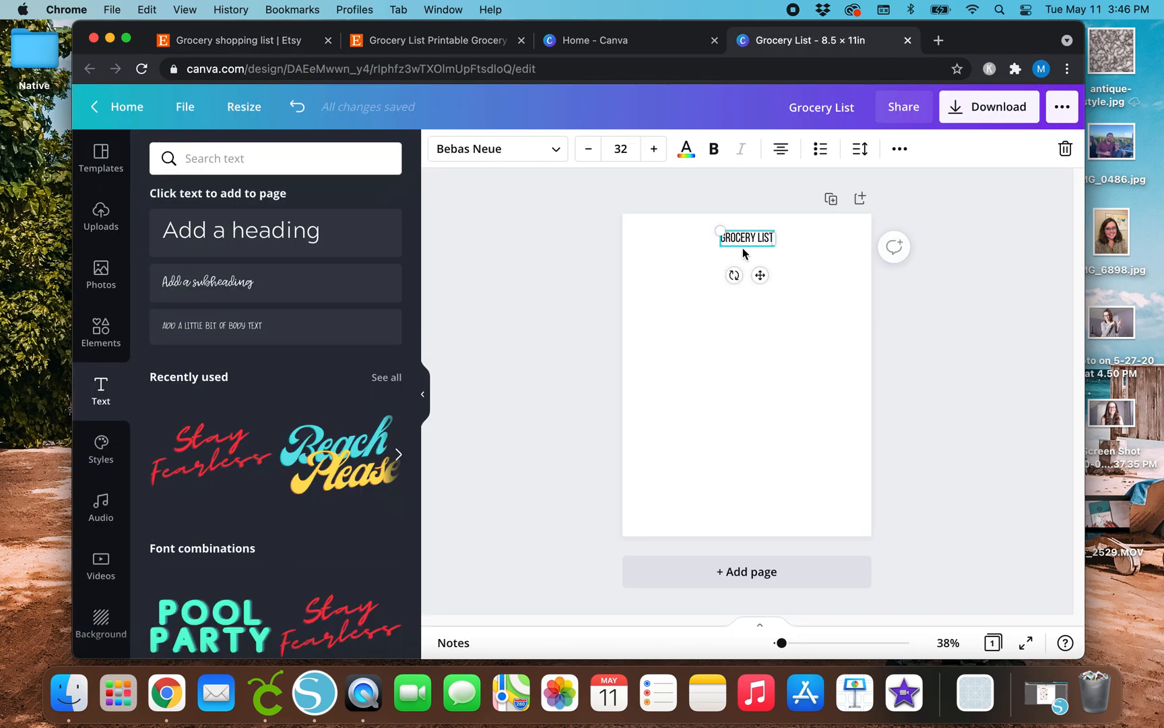
# Search fonts for calligraphy, apply Jimmy Script, and drag the heading larger
pyautogui.write('bebas')
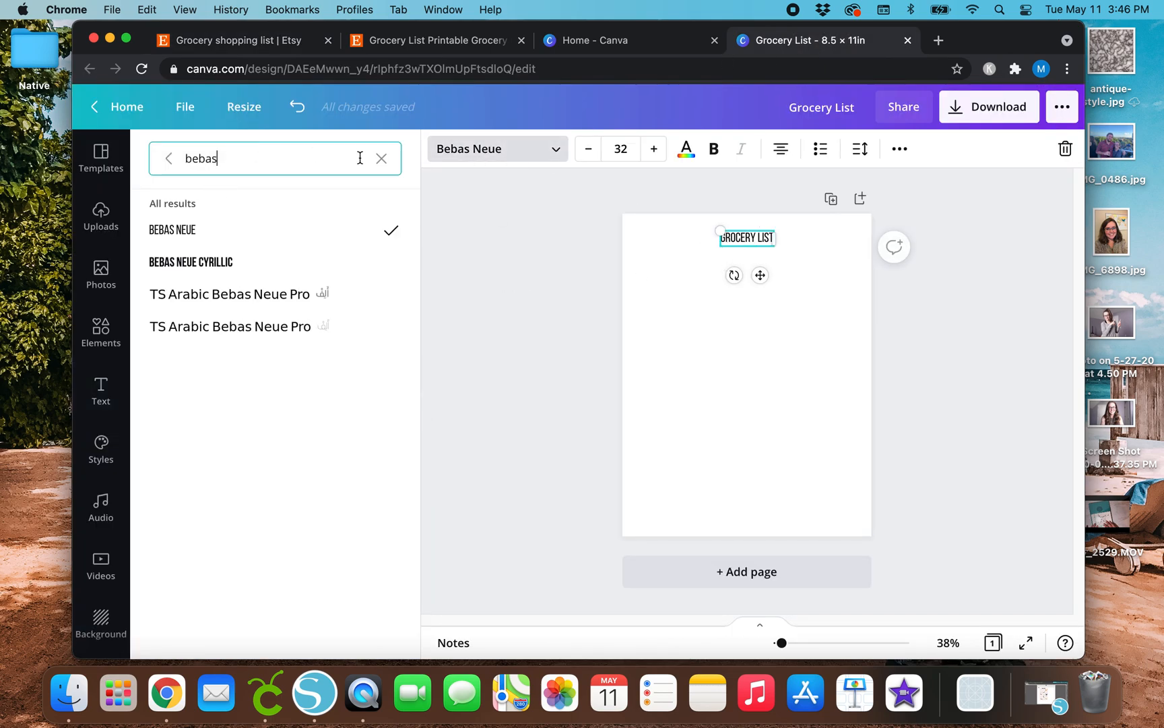
pyautogui.write('calligar')
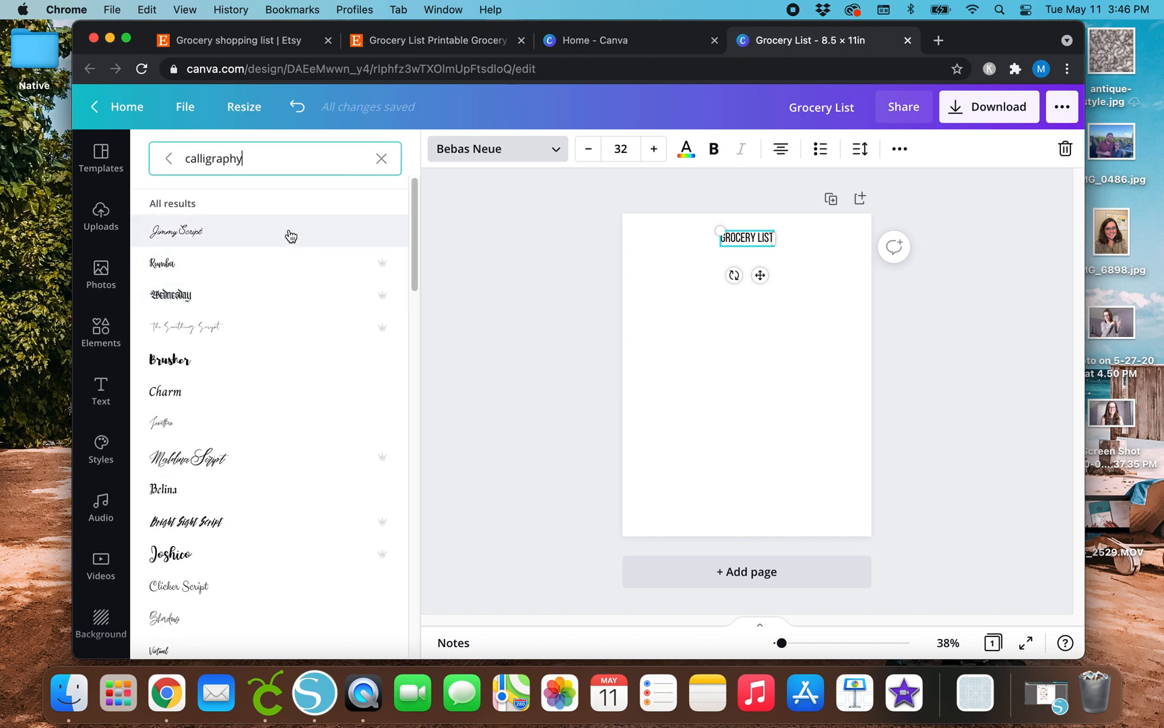
pyautogui.click(176, 231)
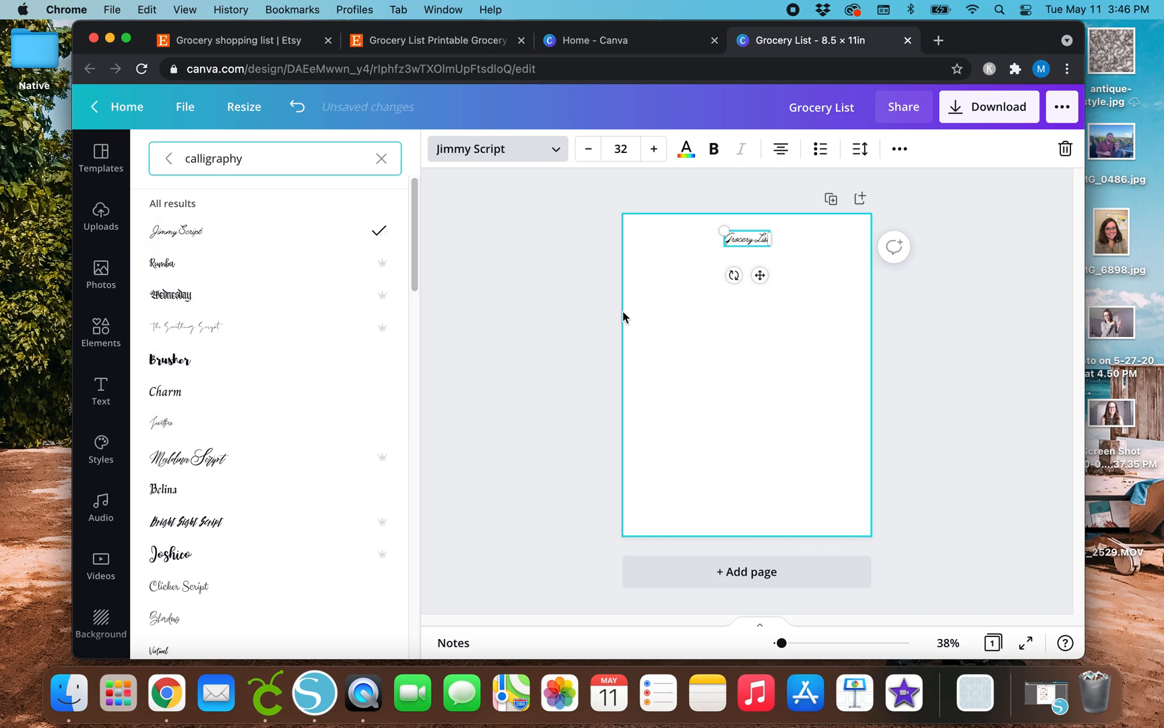
pyautogui.moveTo(329, 393)
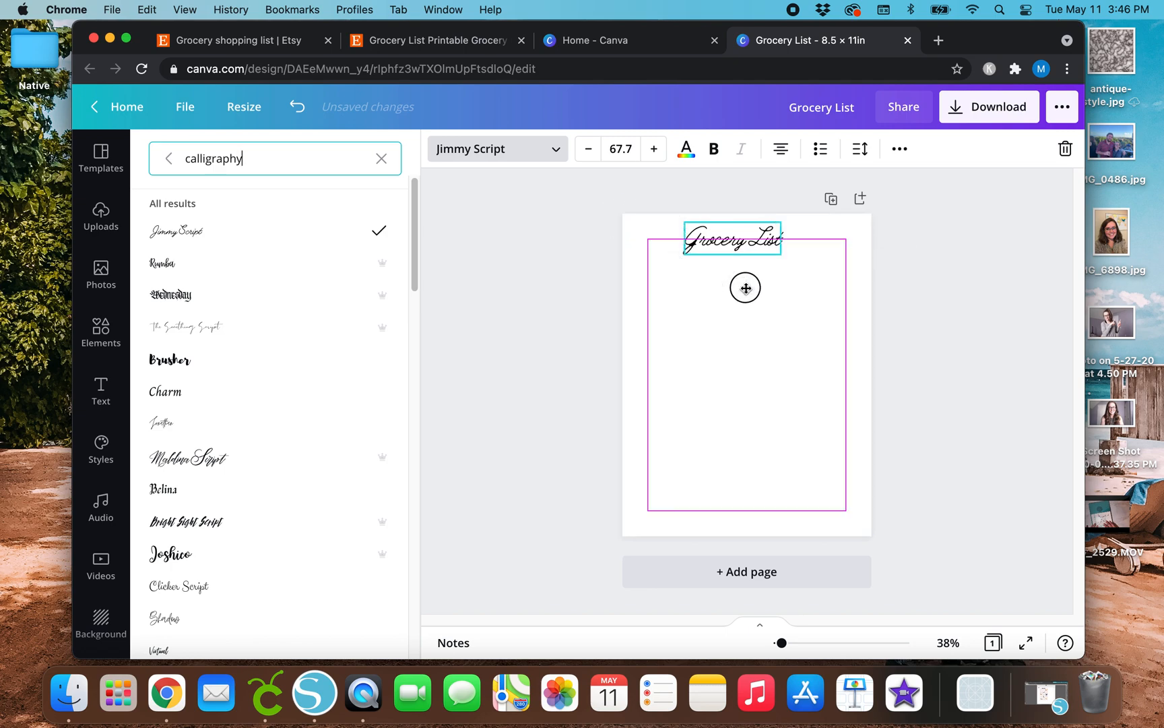
pyautogui.moveTo(731, 239); pyautogui.dragTo(746, 243)
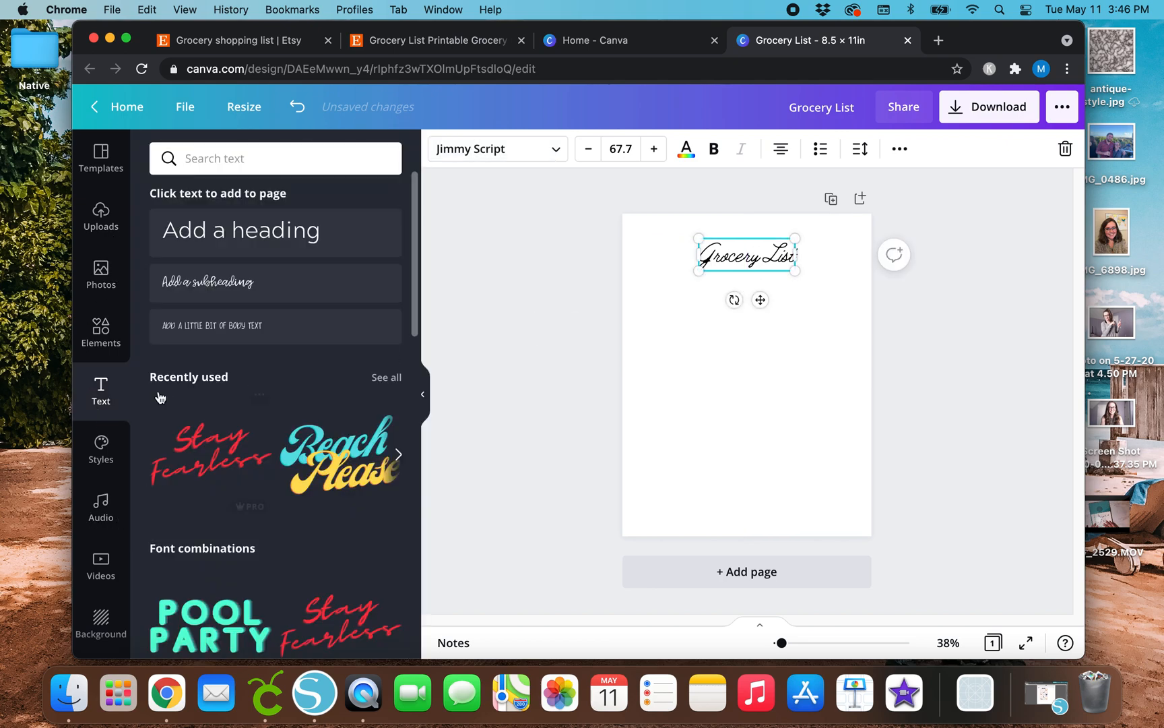
# Add a plain line from Elements, keep its weight thin, and place it under the heading
pyautogui.click(100, 332)
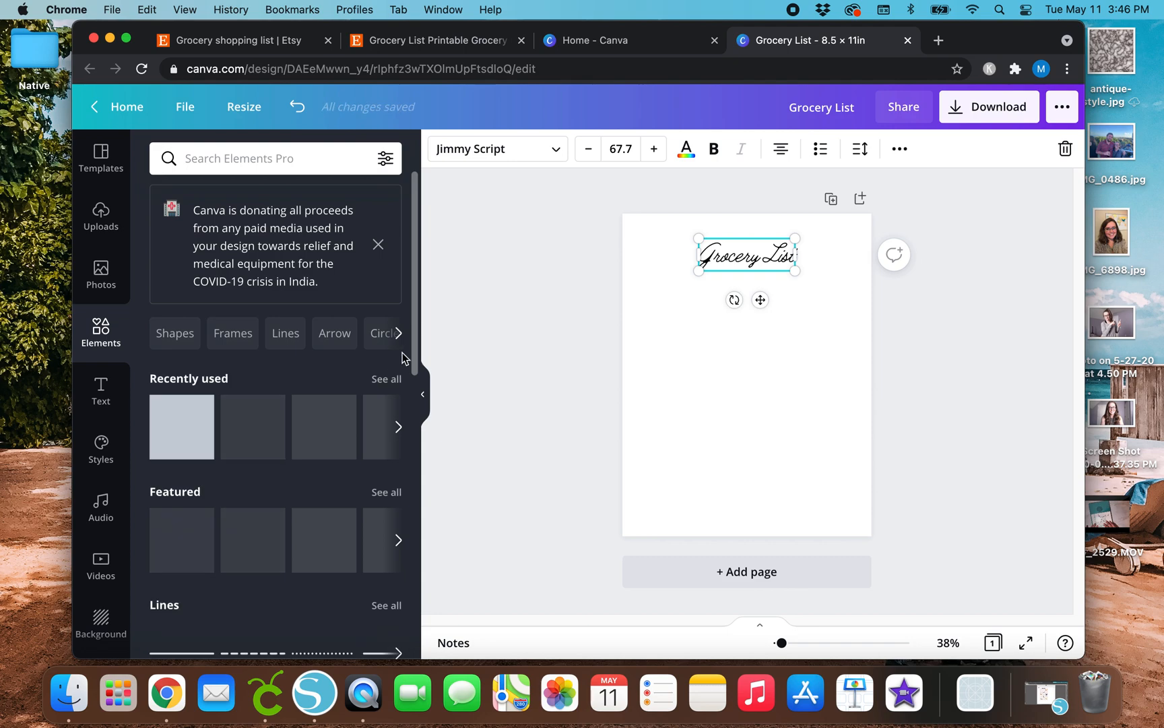
pyautogui.write('lines')
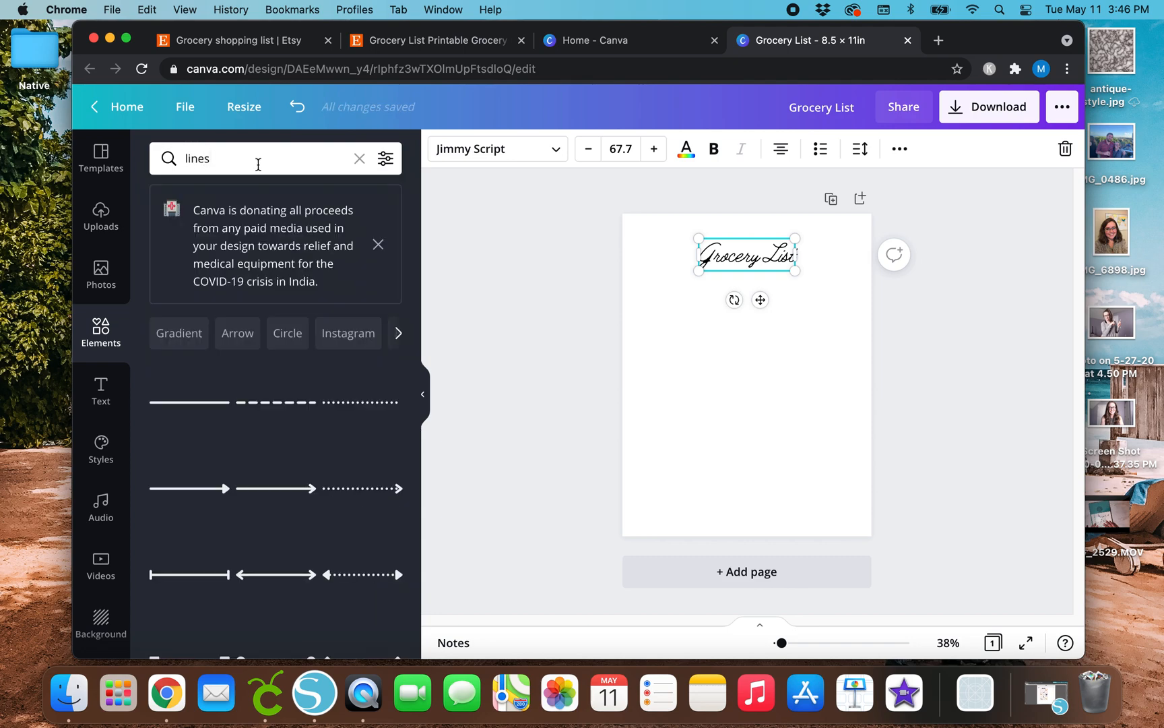
pyautogui.moveTo(347, 332)
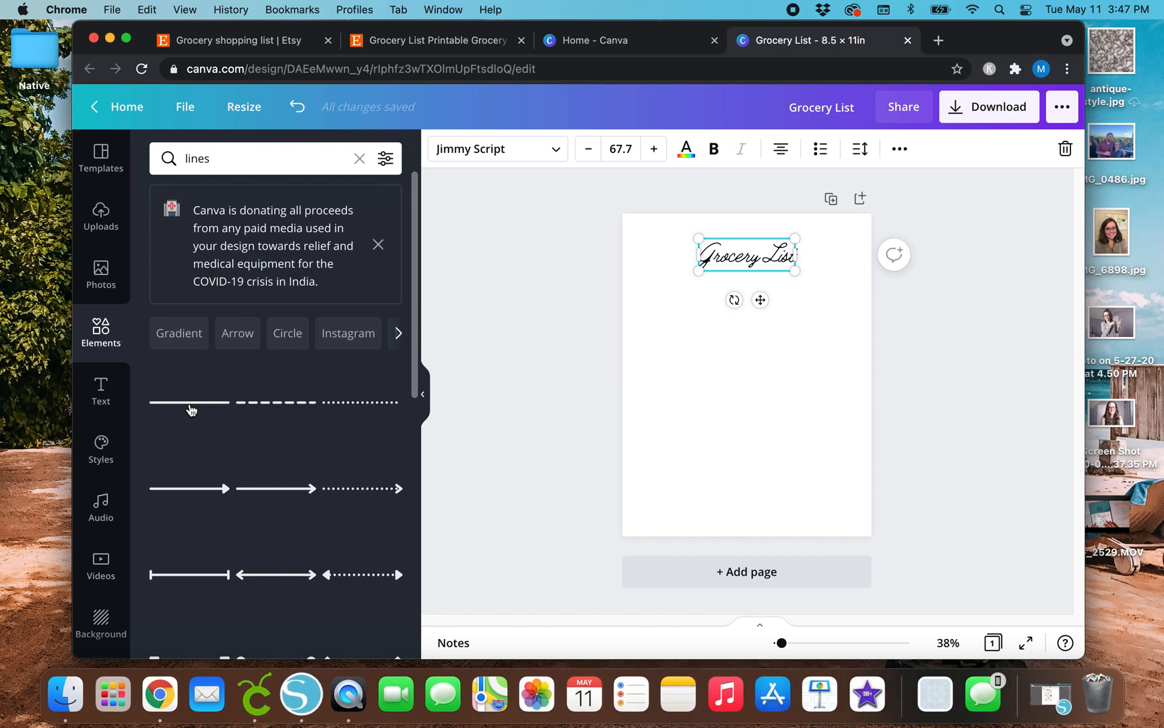
pyautogui.click(189, 401)
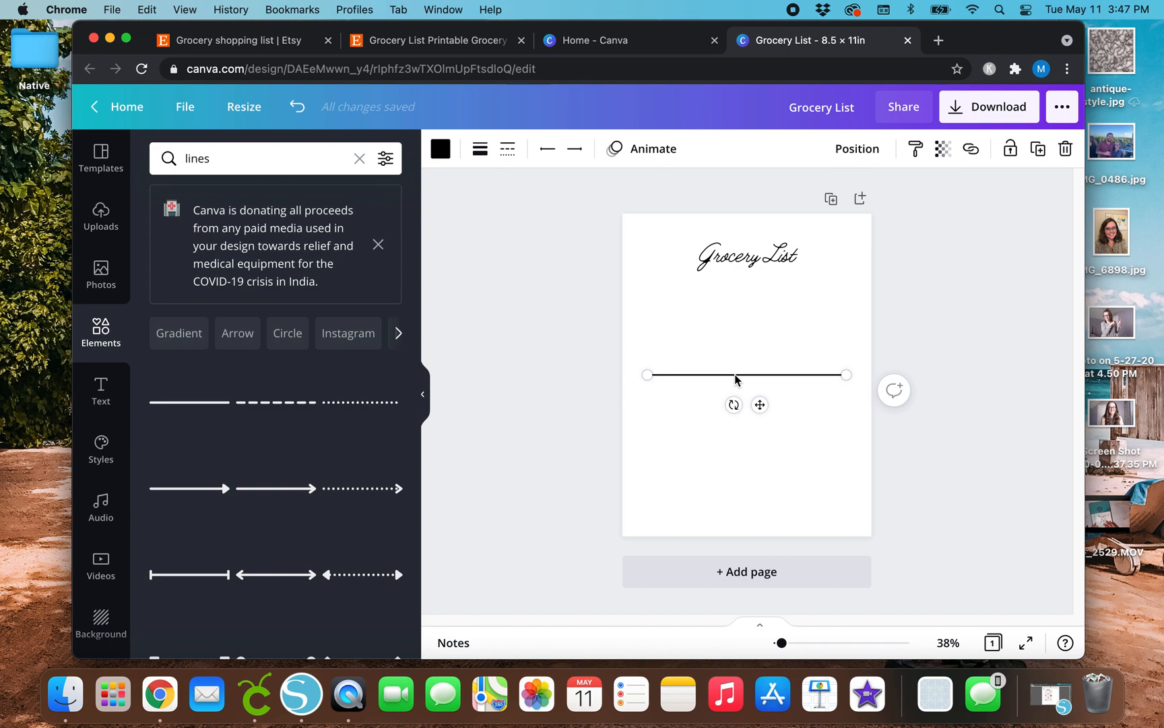
pyautogui.moveTo(717, 374)
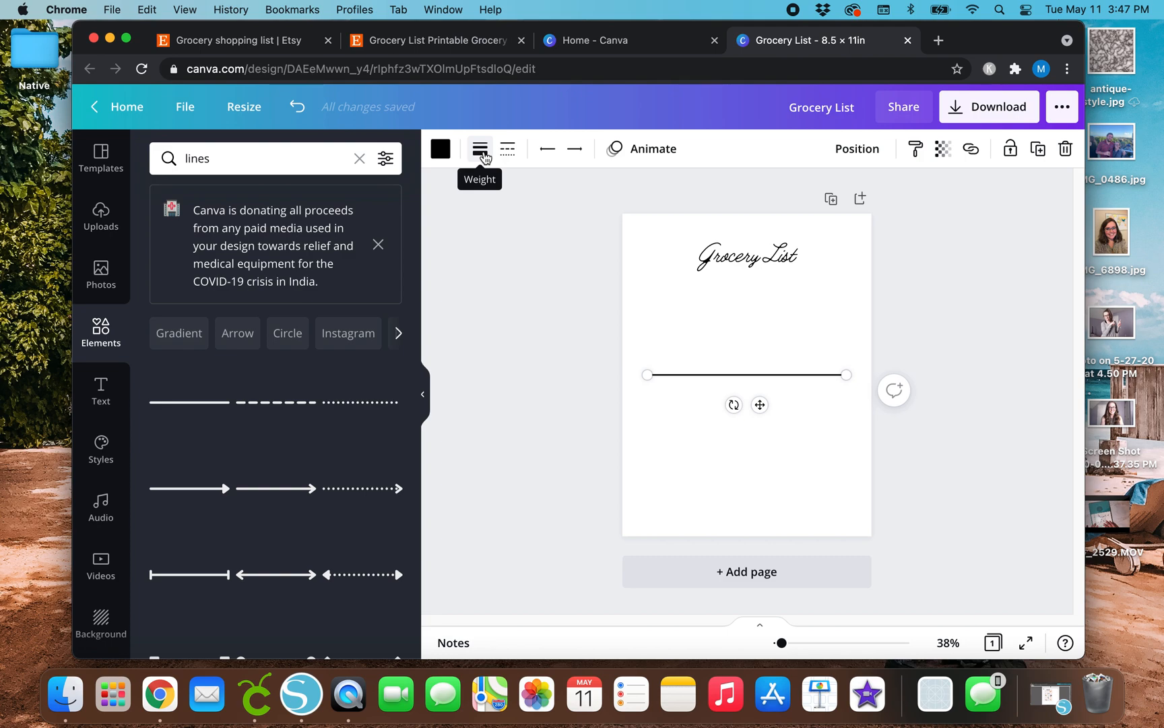
pyautogui.click(480, 149)
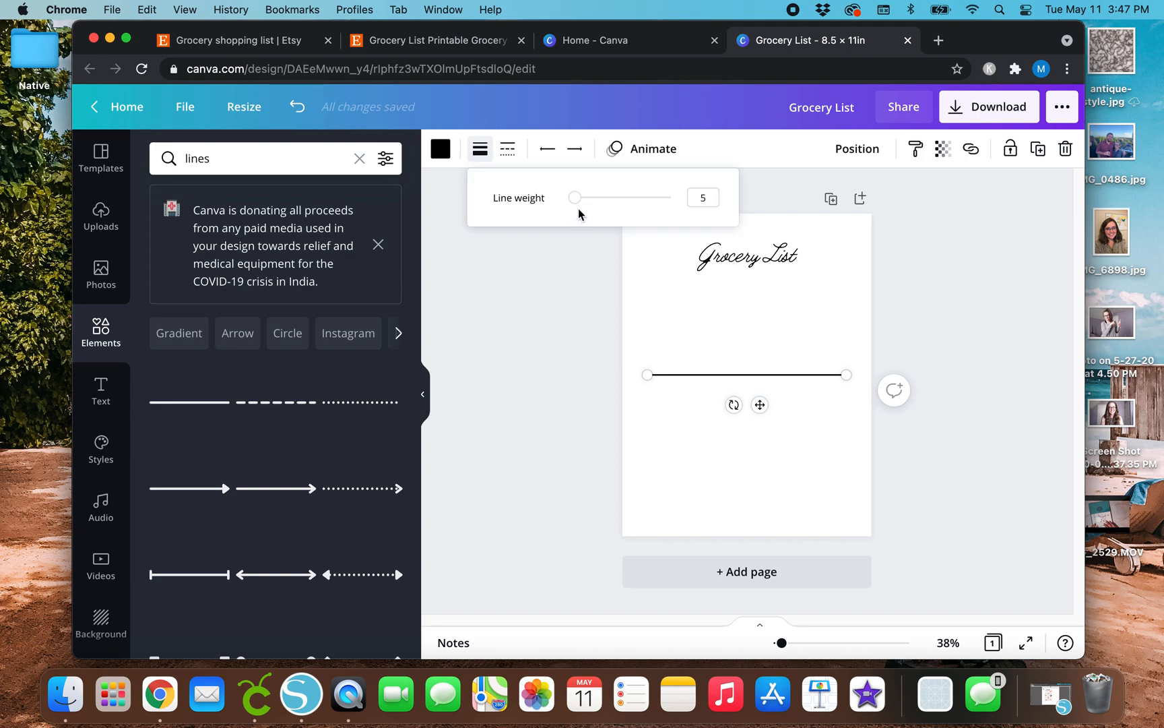
pyautogui.moveTo(575, 197); pyautogui.dragTo(587, 197)
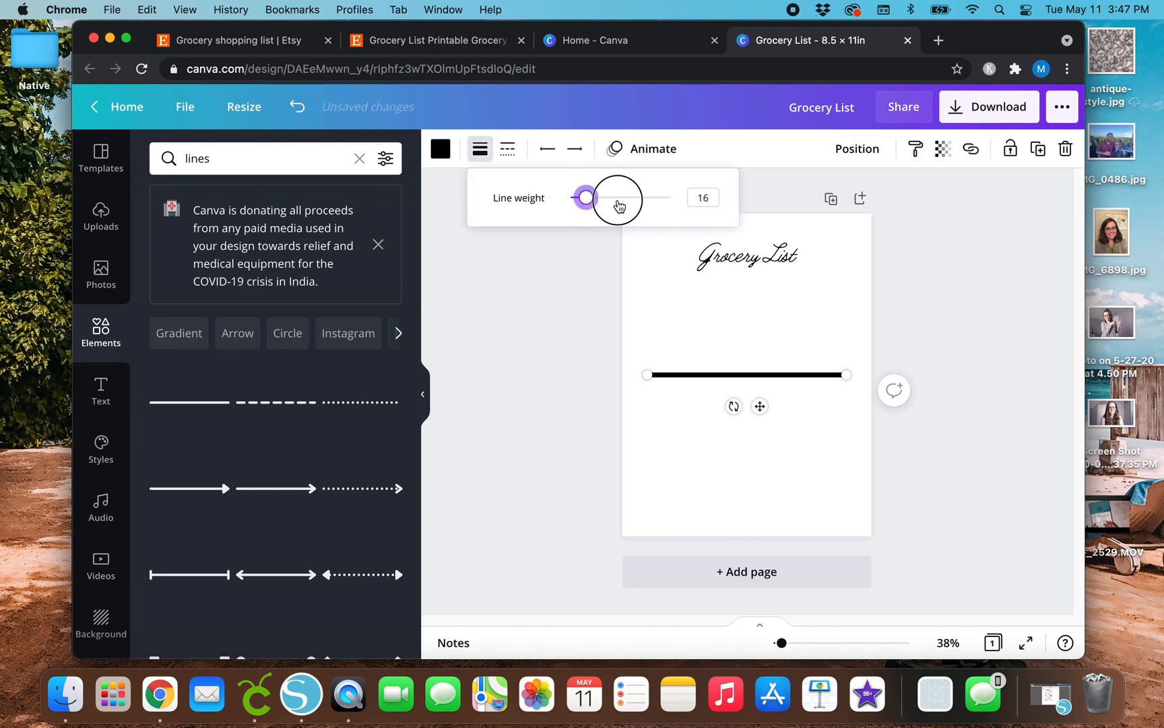
pyautogui.moveTo(587, 197); pyautogui.dragTo(570, 197)
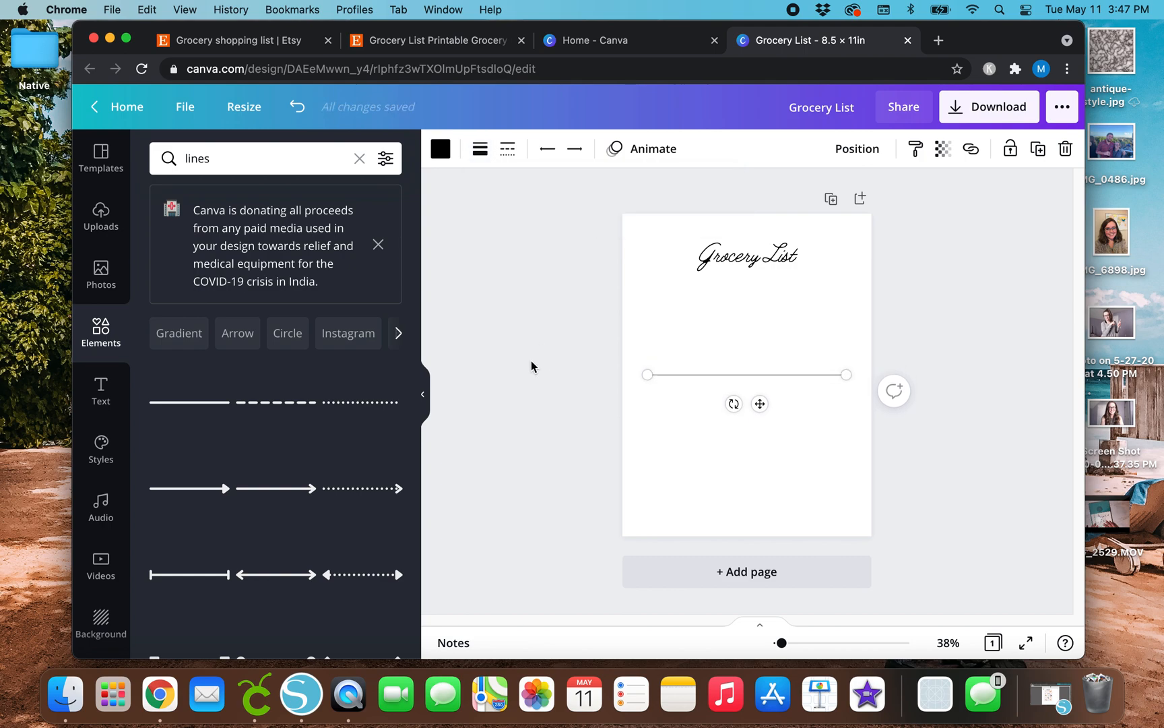
pyautogui.moveTo(764, 409)
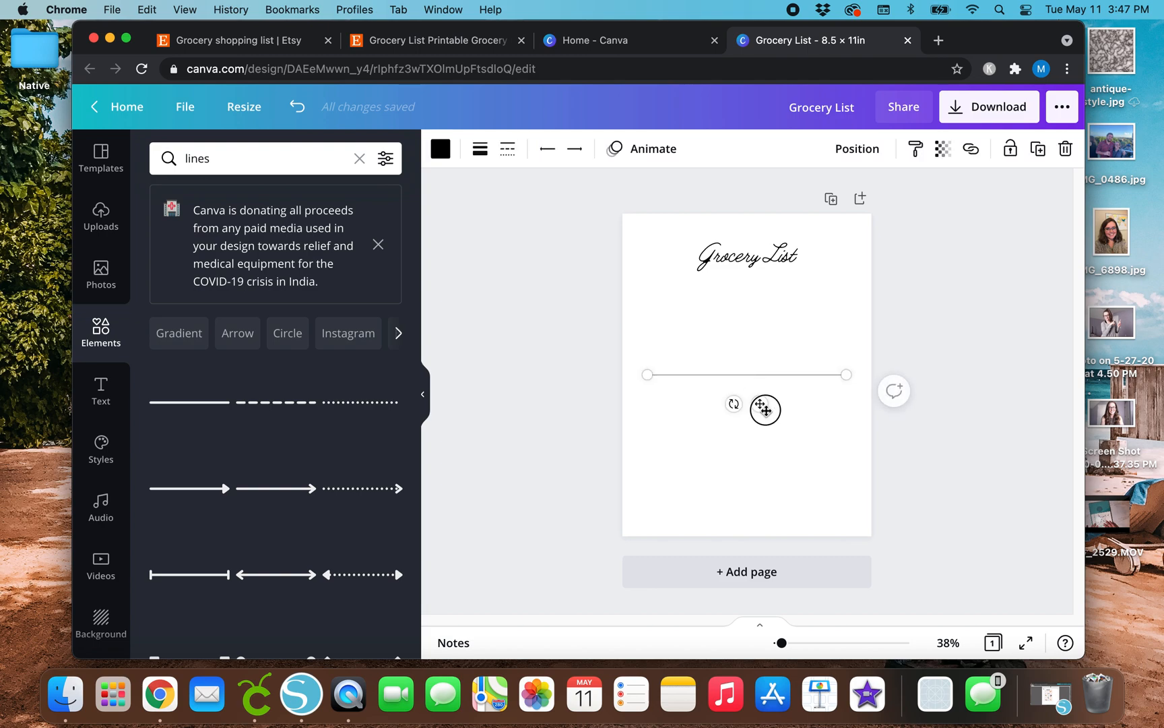
pyautogui.moveTo(764, 409); pyautogui.dragTo(765, 332)
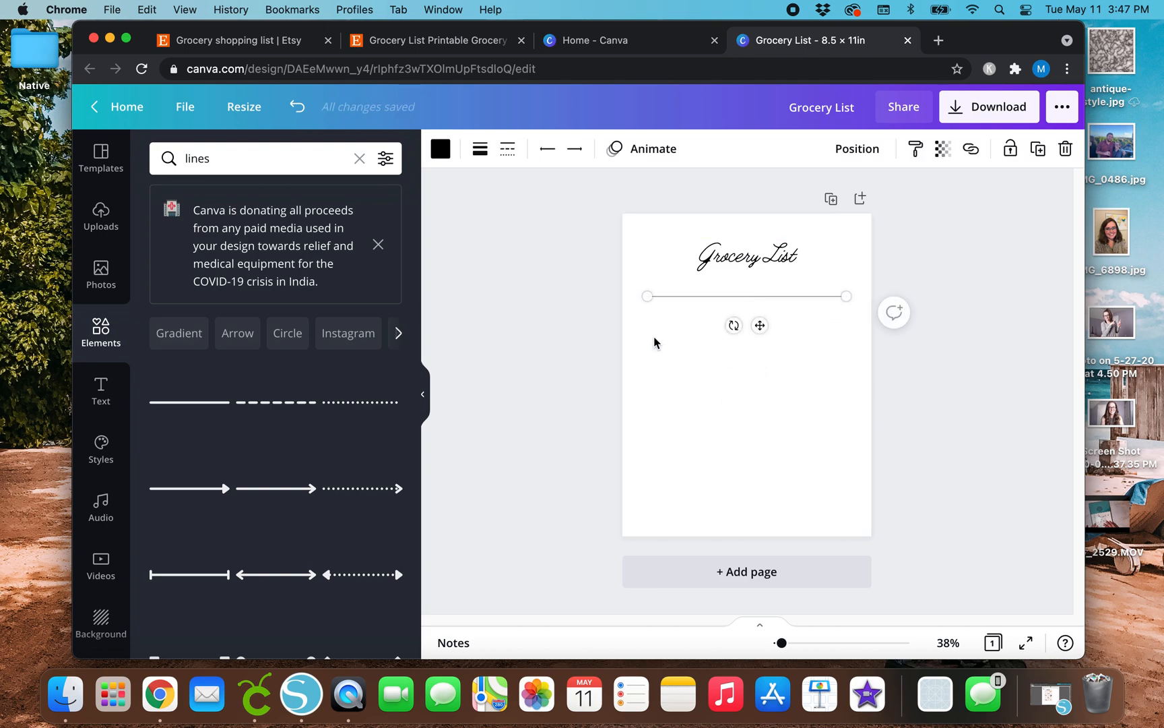
pyautogui.moveTo(1009, 192)
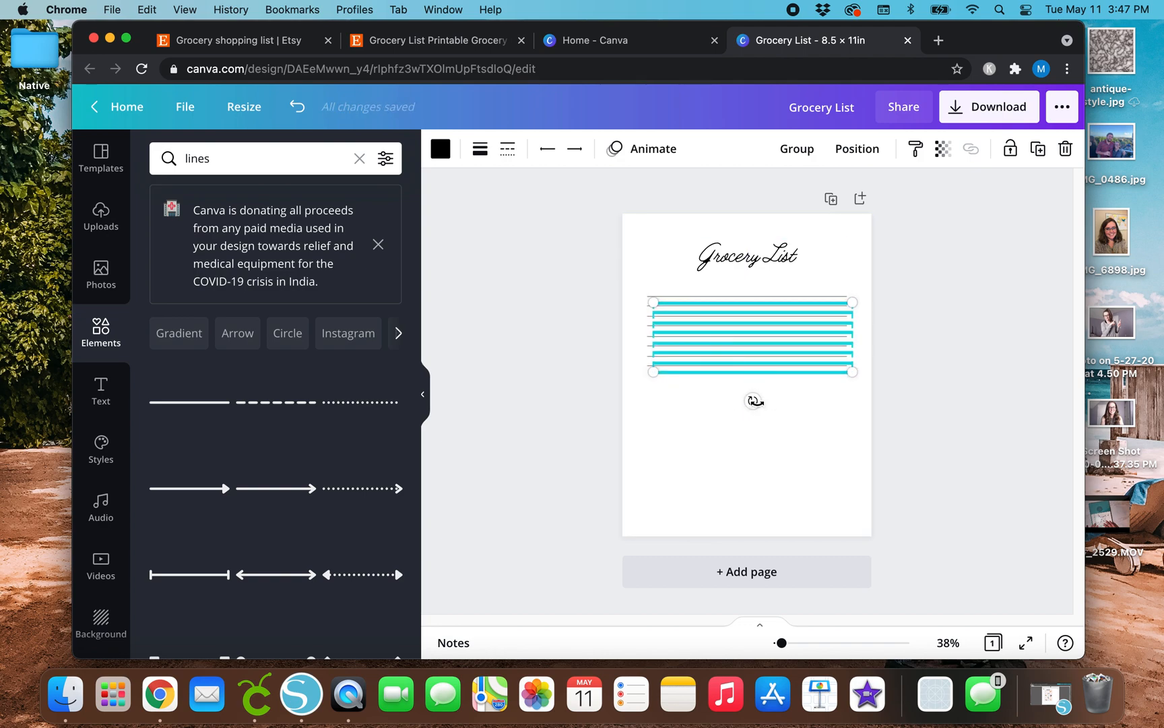
# Drag the duplicated line groups down below the existing writing lines
pyautogui.moveTo(751, 336); pyautogui.dragTo(788, 438)
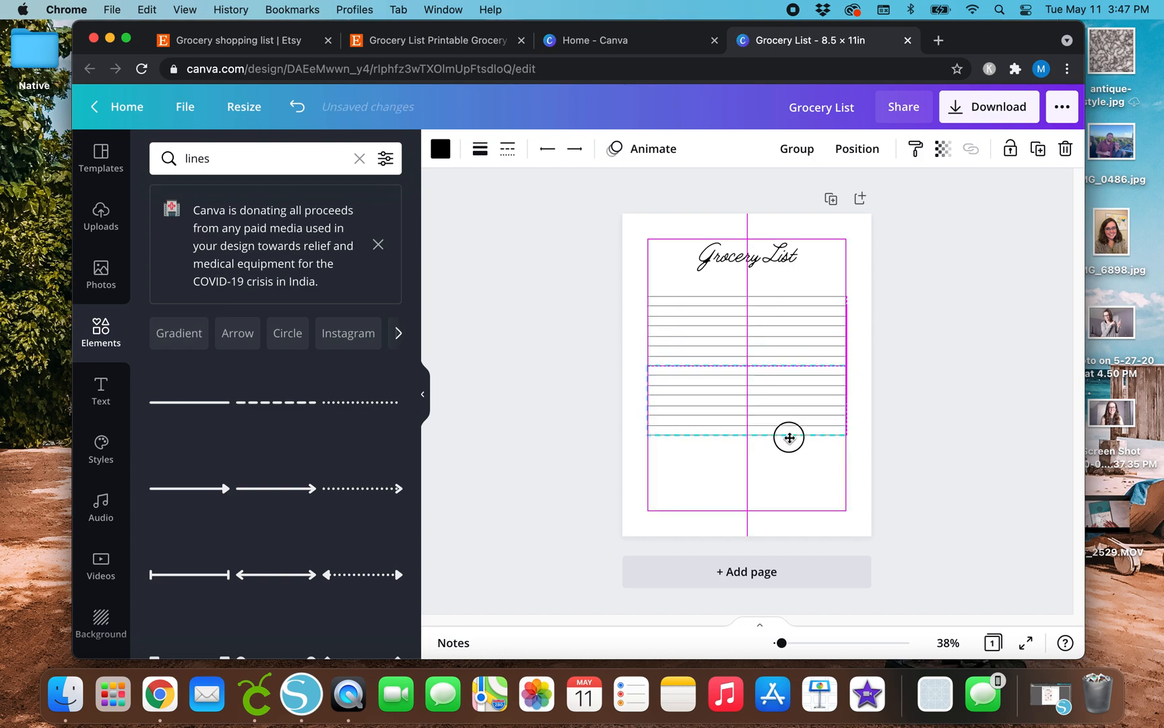
pyautogui.moveTo(789, 437); pyautogui.dragTo(786, 453)
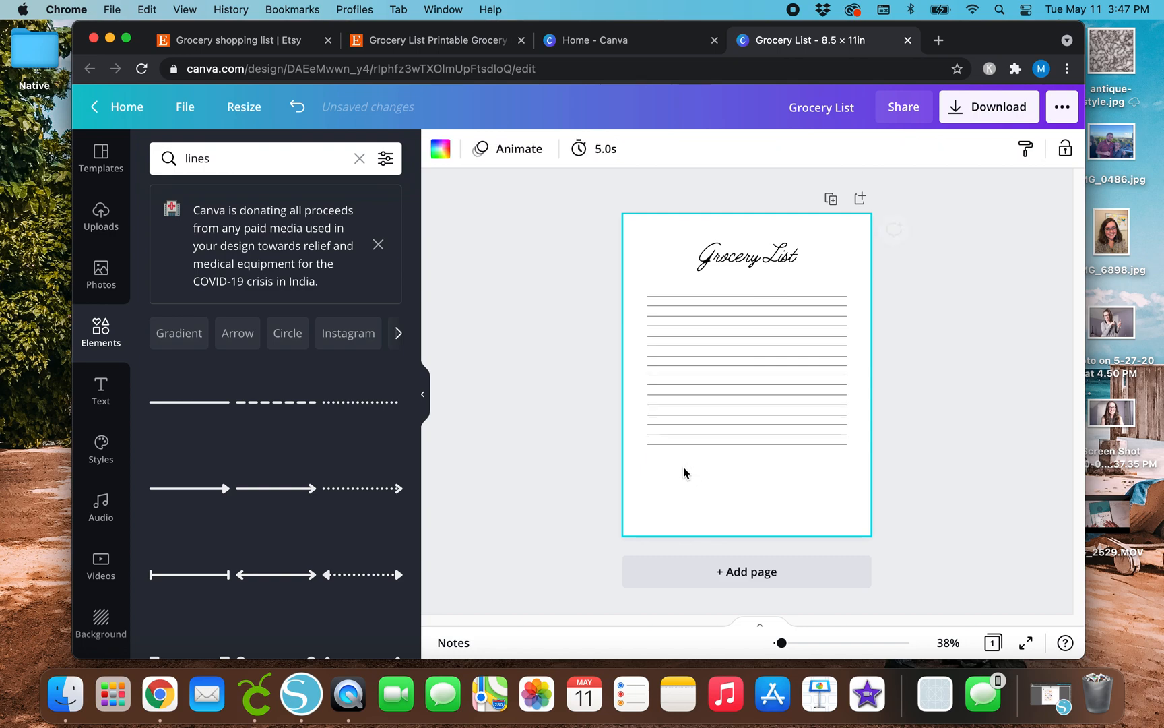
pyautogui.click(746, 423)
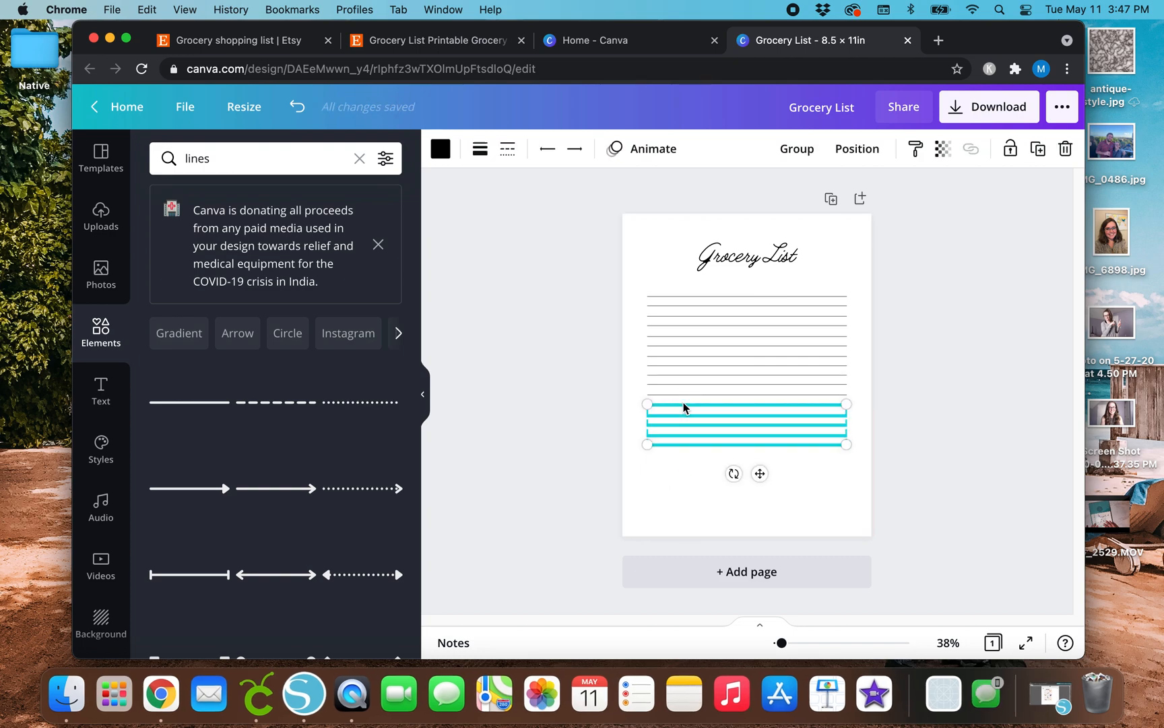
pyautogui.moveTo(746, 423); pyautogui.dragTo(741, 487)
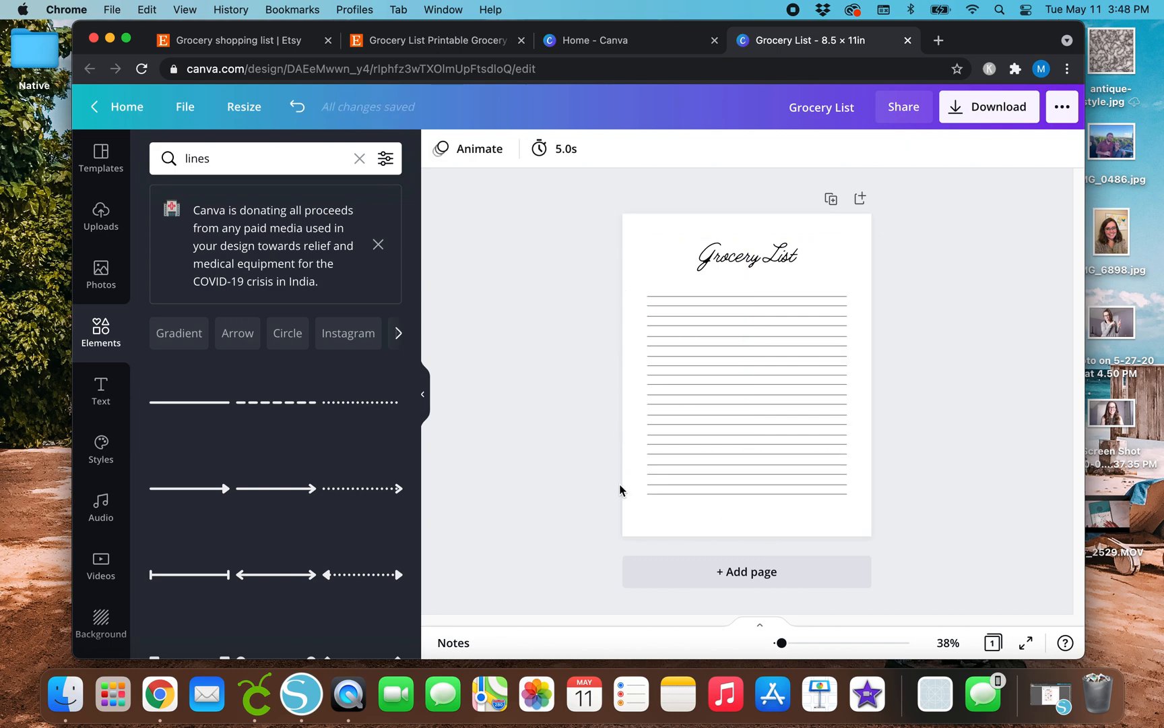
pyautogui.click(745, 371)
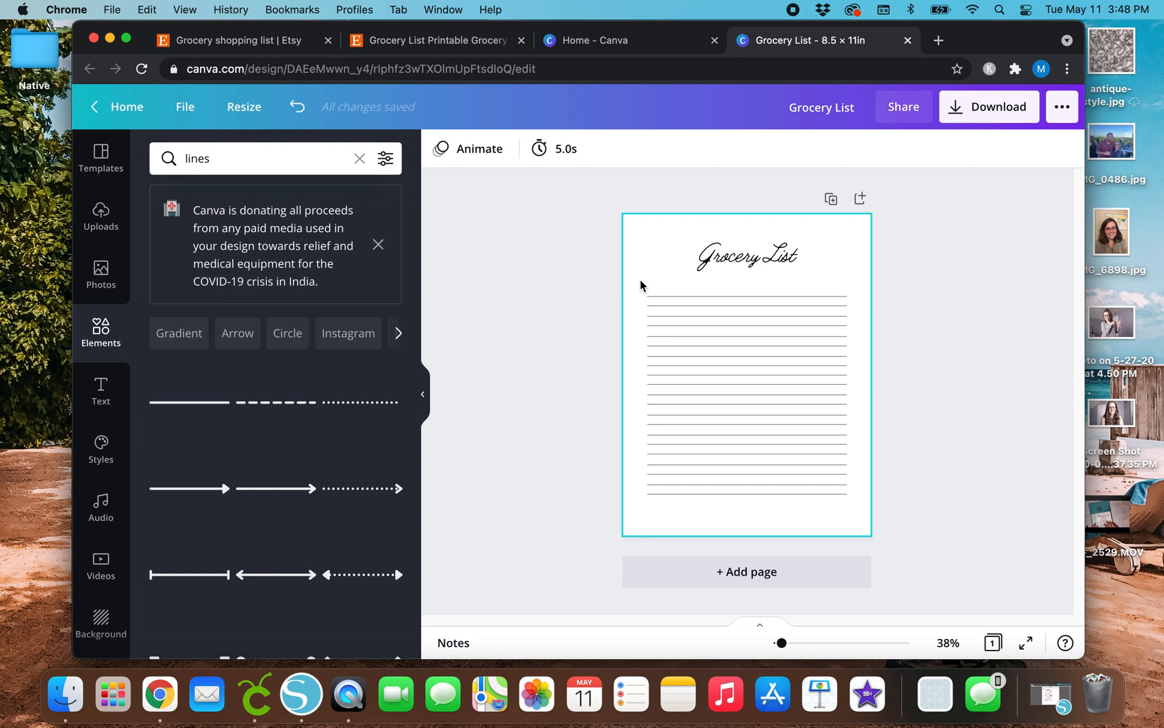
# Select all writing lines and space them evenly with Position > Tidy up
pyautogui.click(742, 344)
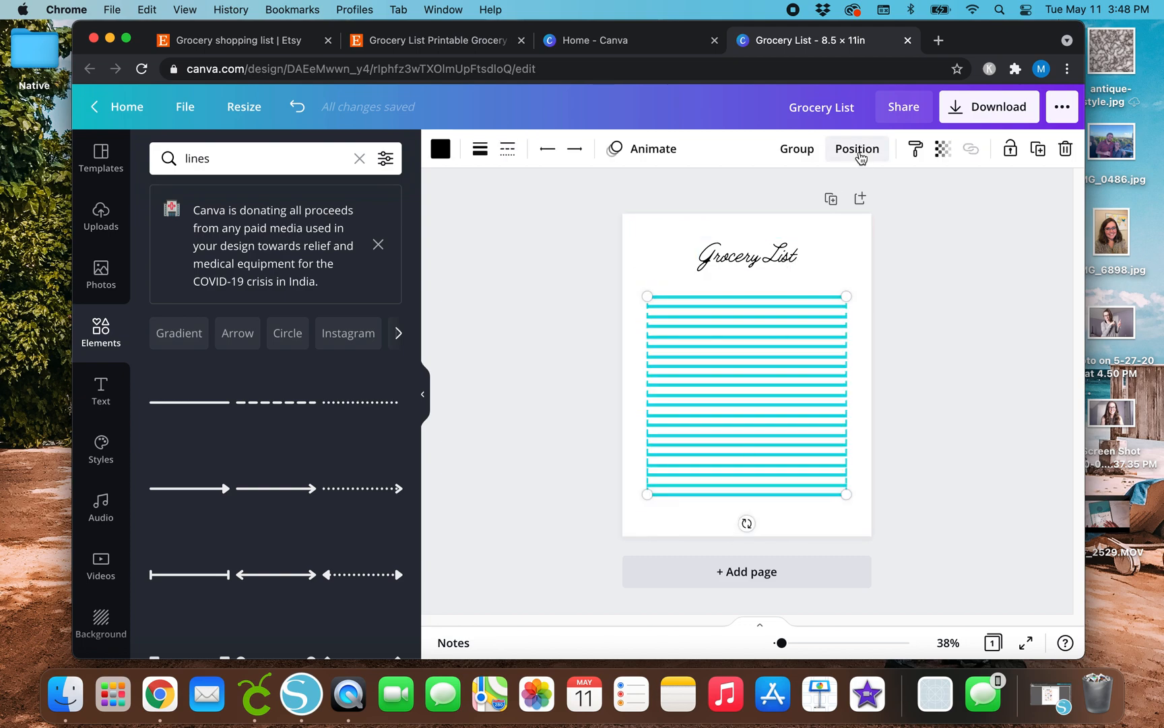
pyautogui.click(856, 149)
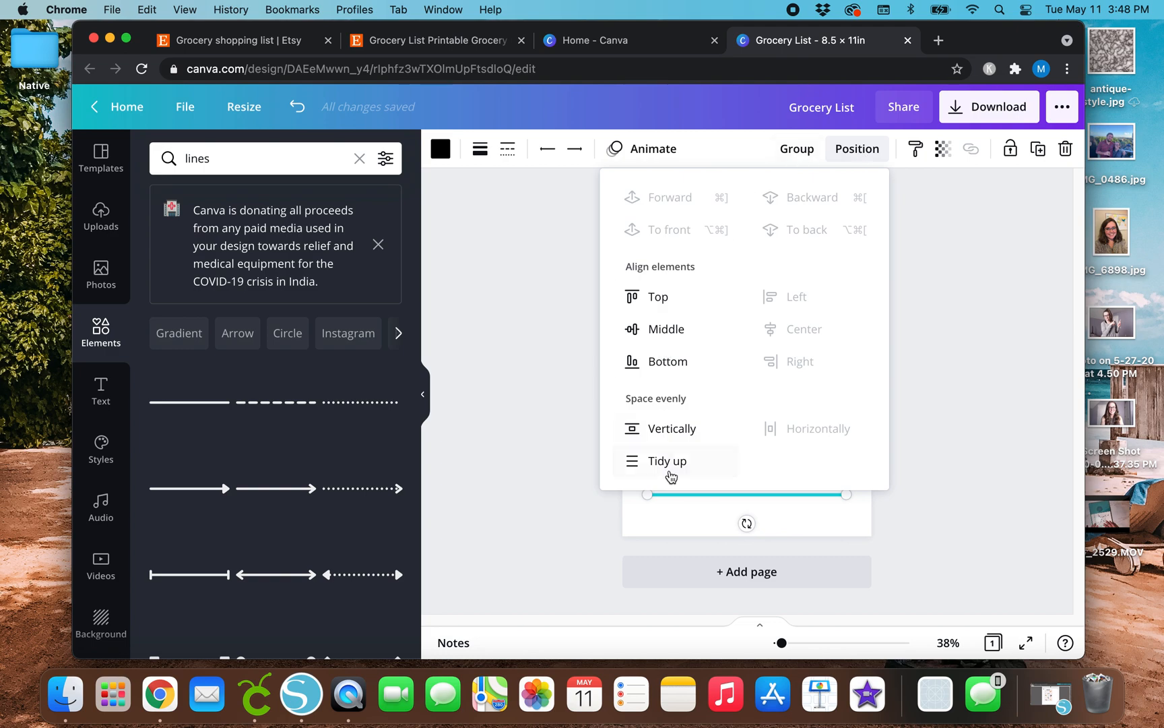
pyautogui.click(667, 461)
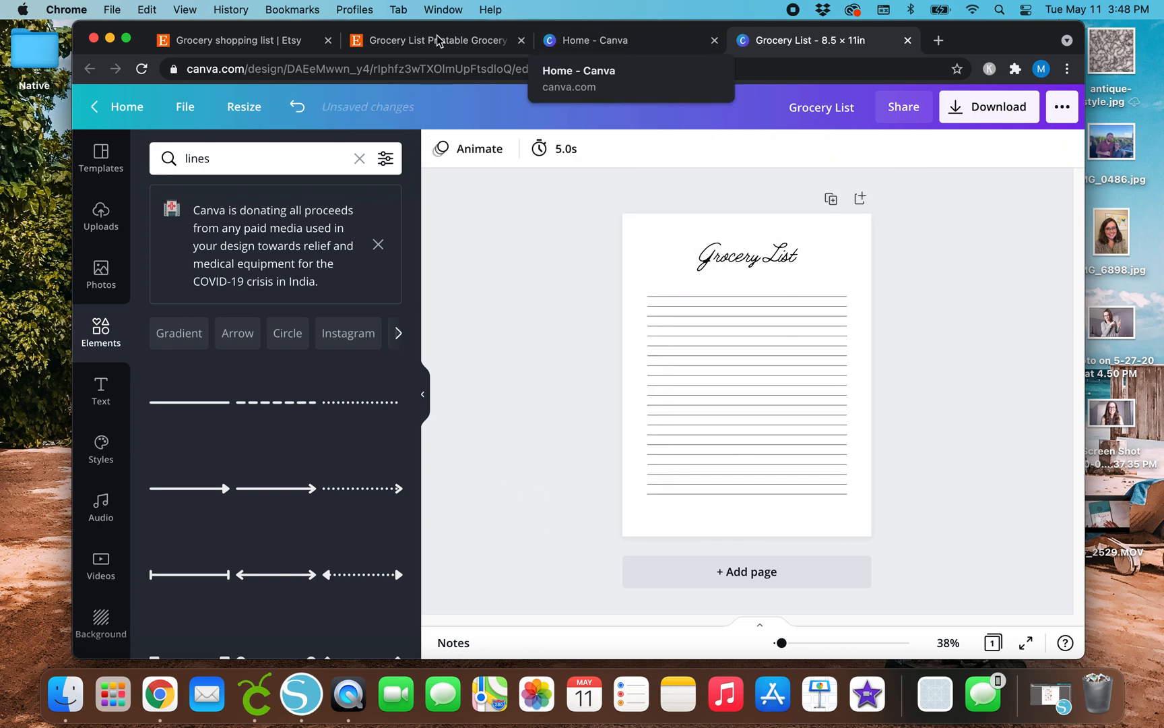
pyautogui.click(238, 40)
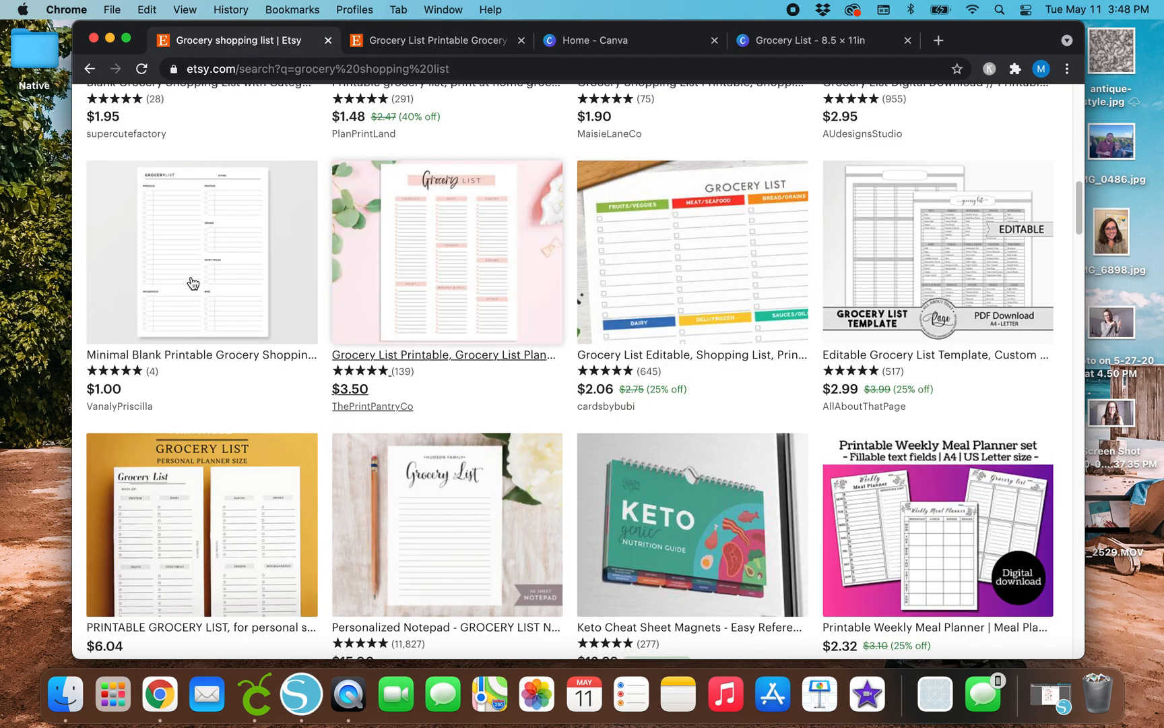
pyautogui.moveTo(431, 466)
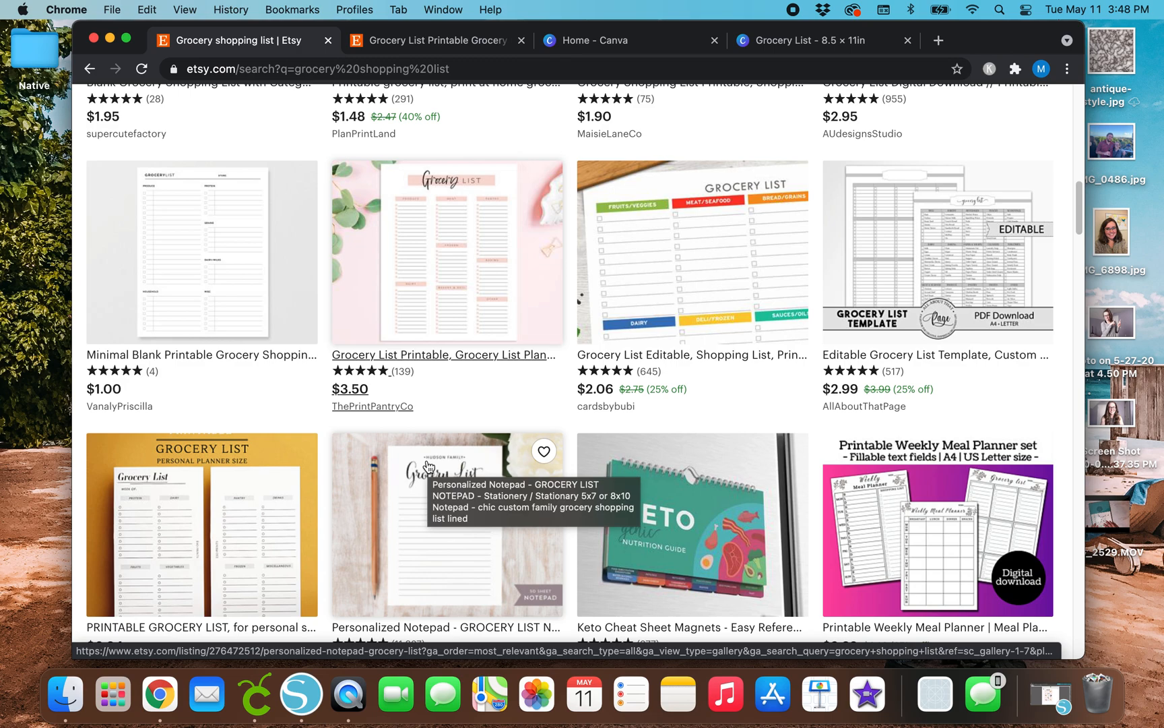
pyautogui.scroll(-3)
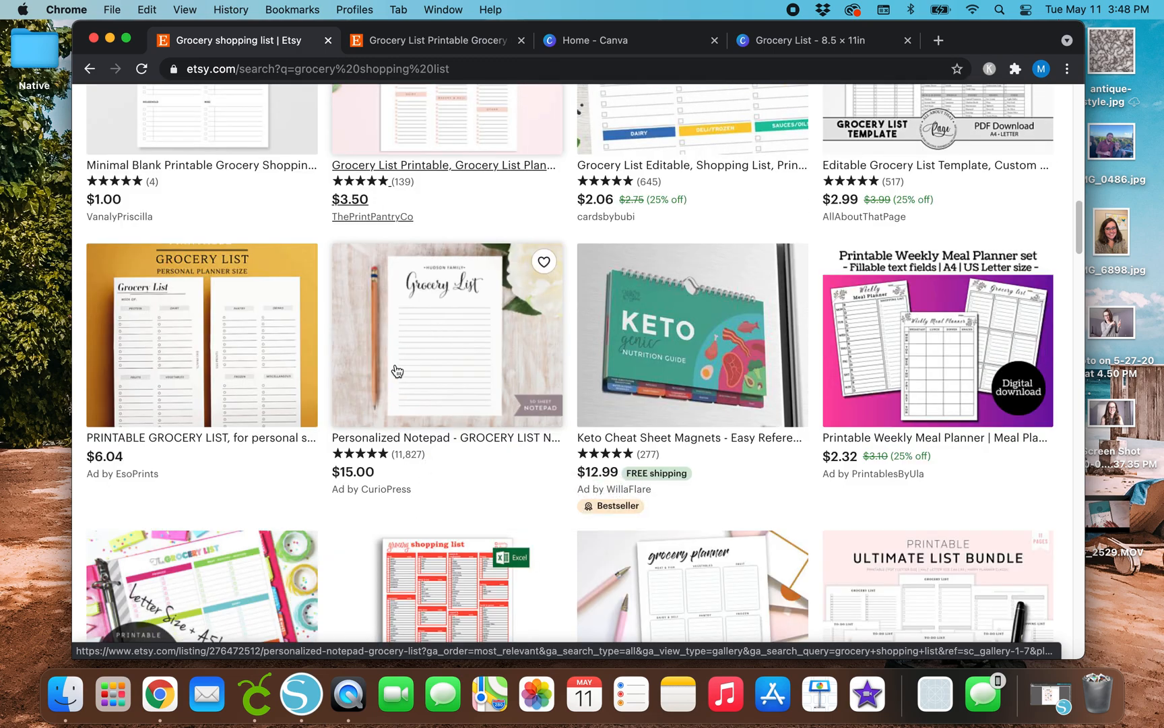
pyautogui.moveTo(462, 249)
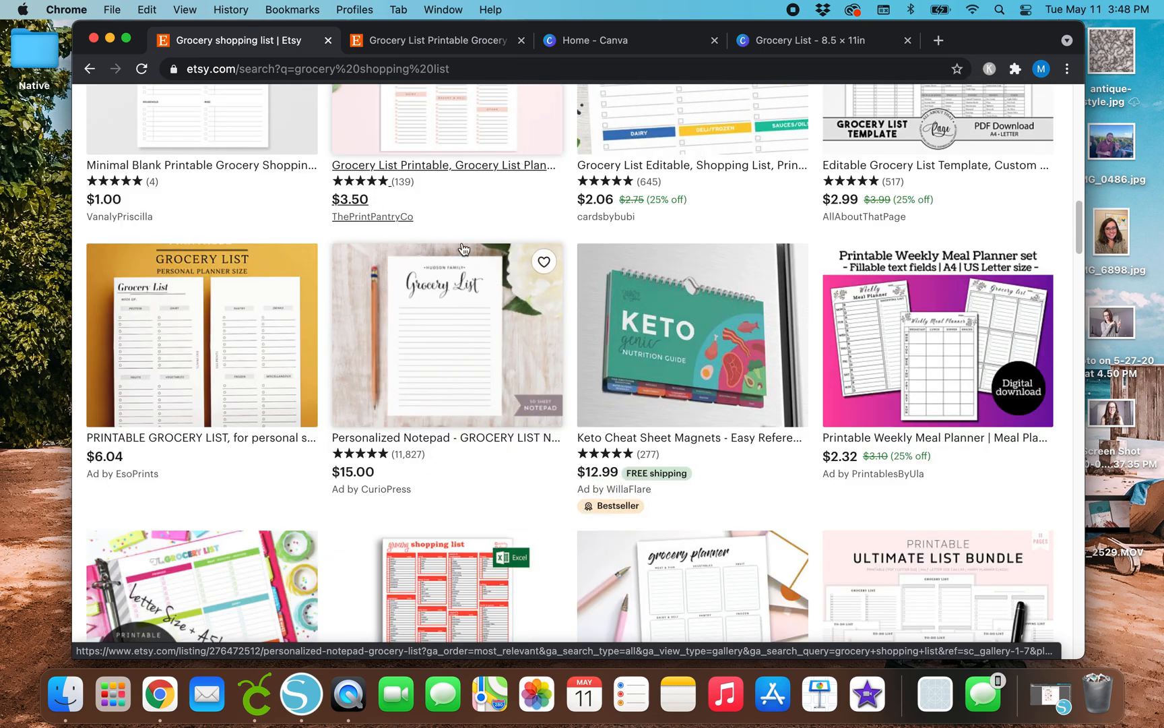
pyautogui.moveTo(543, 487)
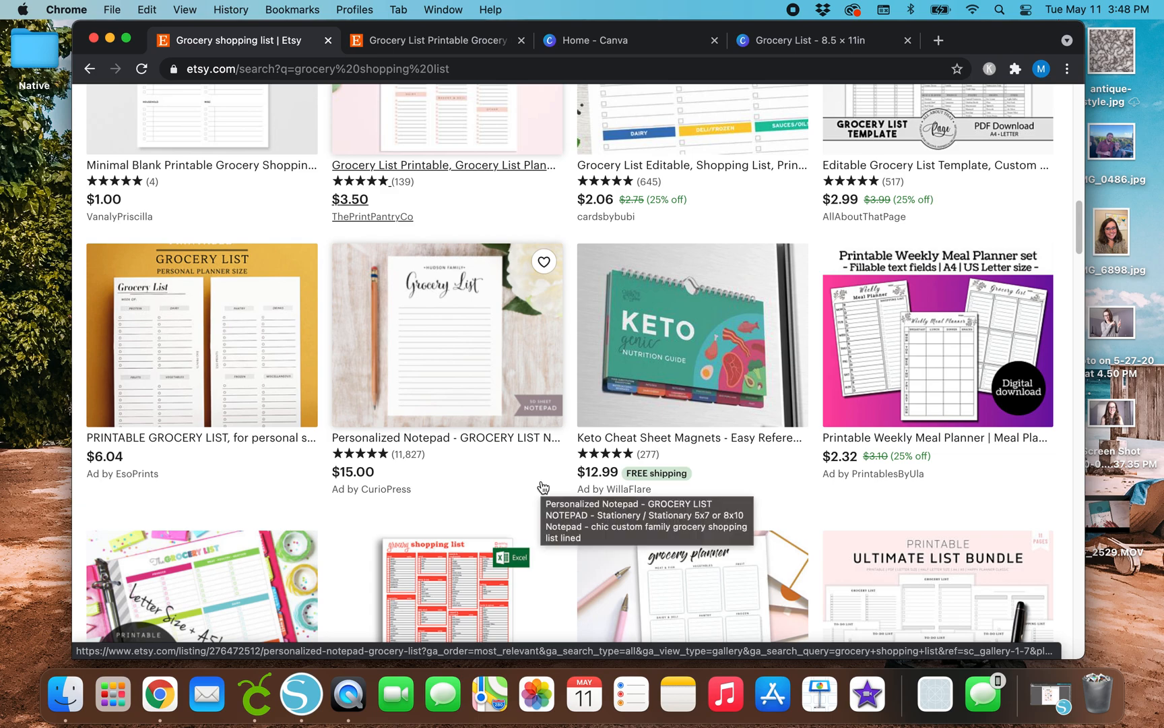
pyautogui.moveTo(421, 488)
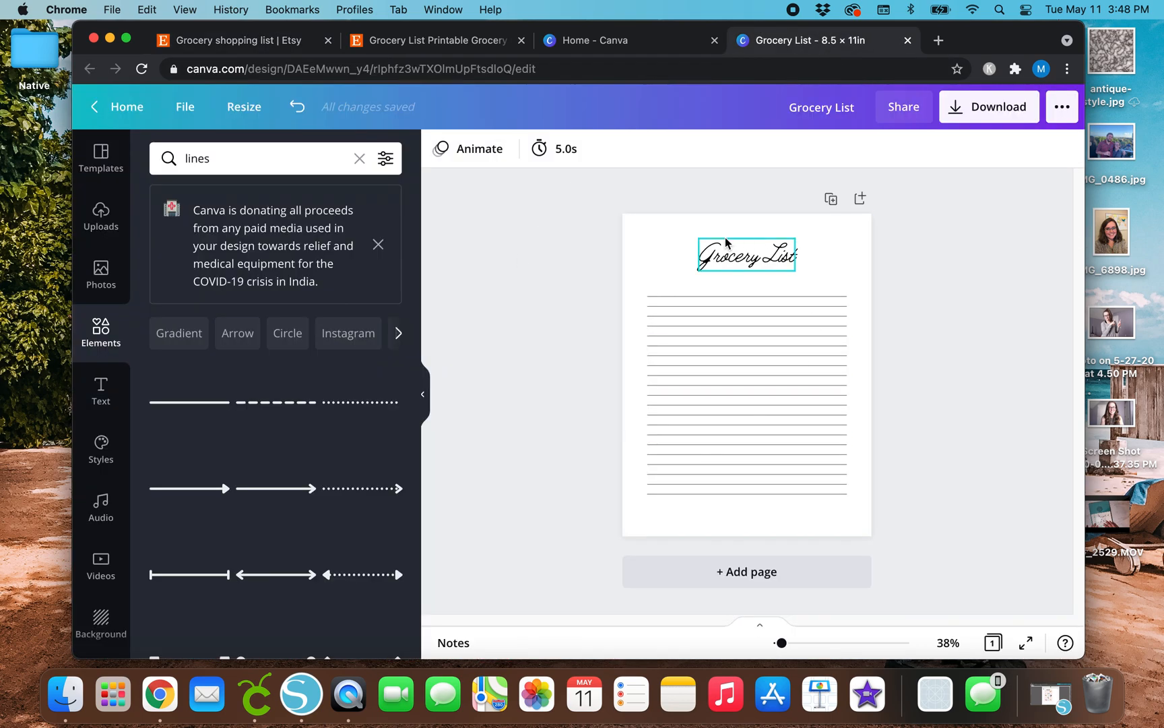
# Delete the writing lines, check the Etsy reference, and select the heading to move up
pyautogui.click(533, 329)
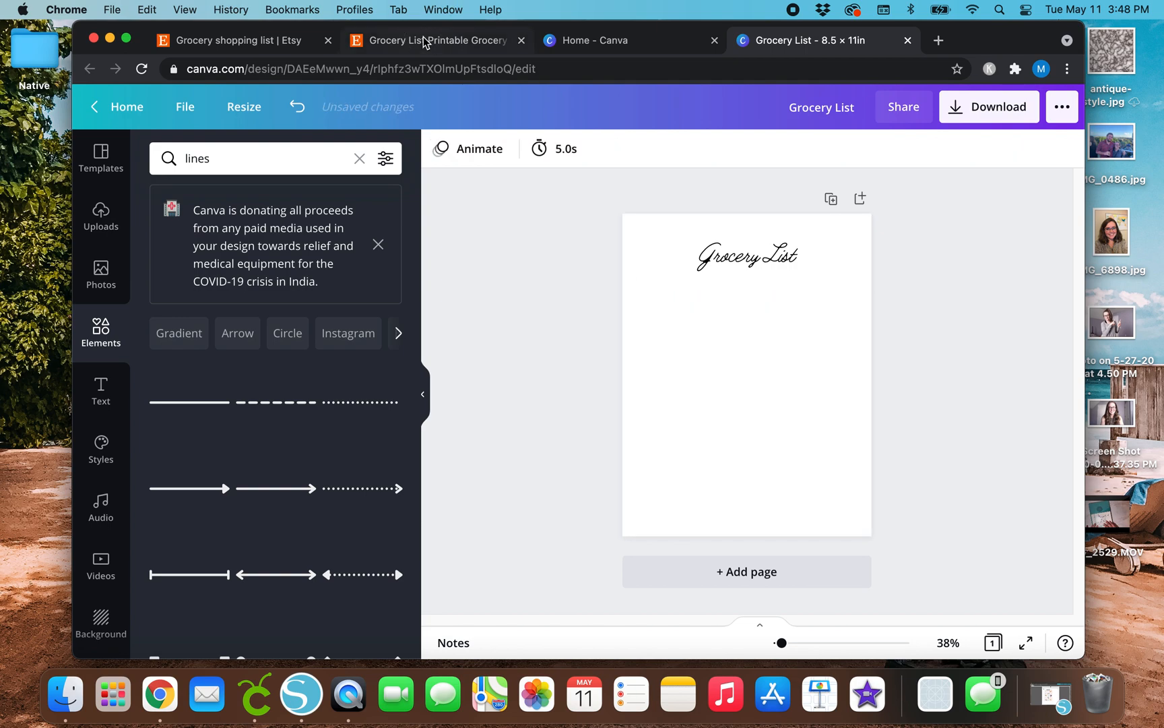
pyautogui.click(437, 40)
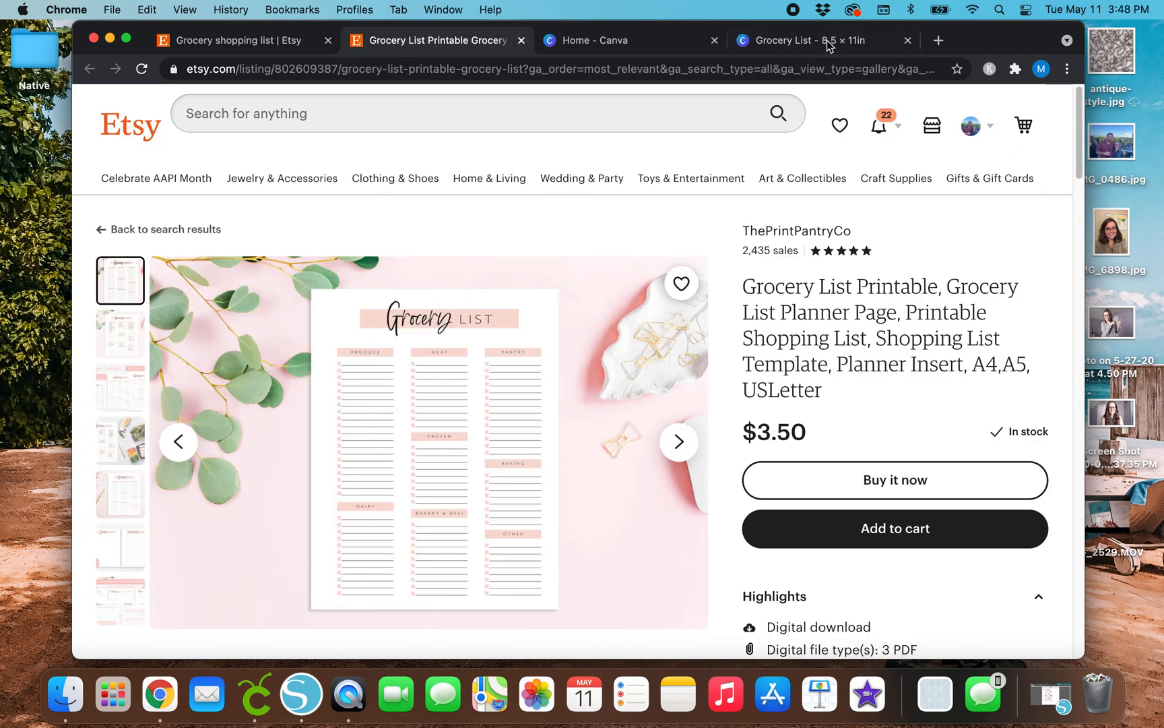
pyautogui.click(809, 40)
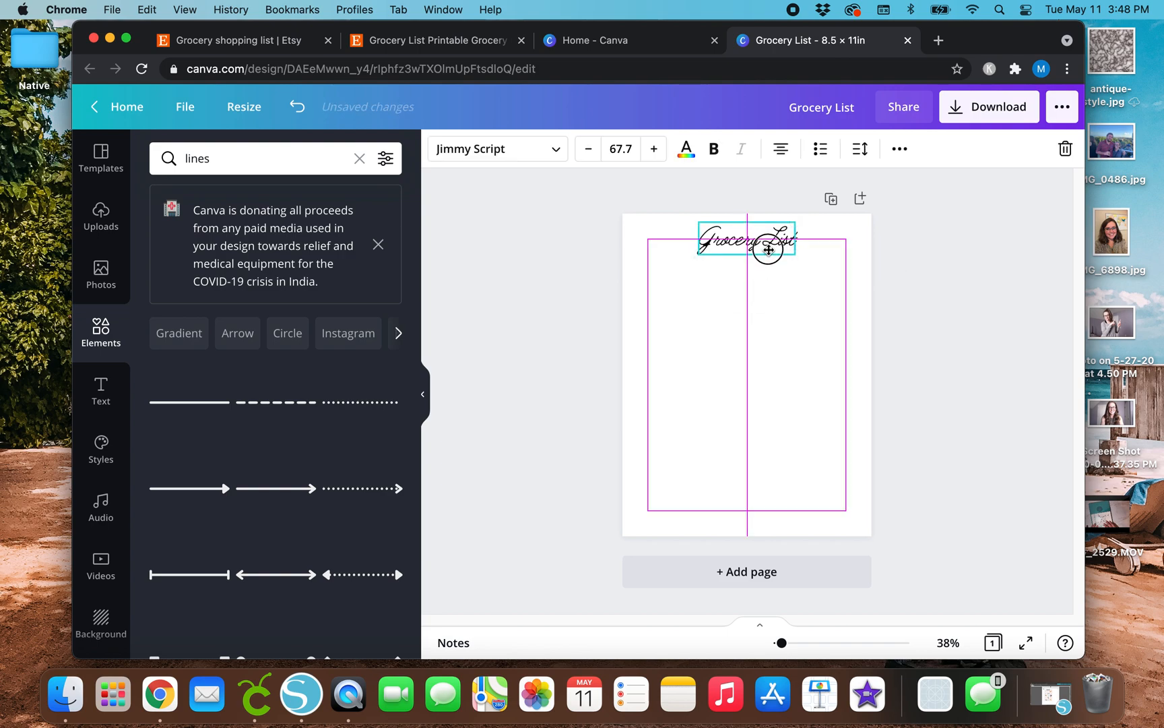
pyautogui.click(569, 327)
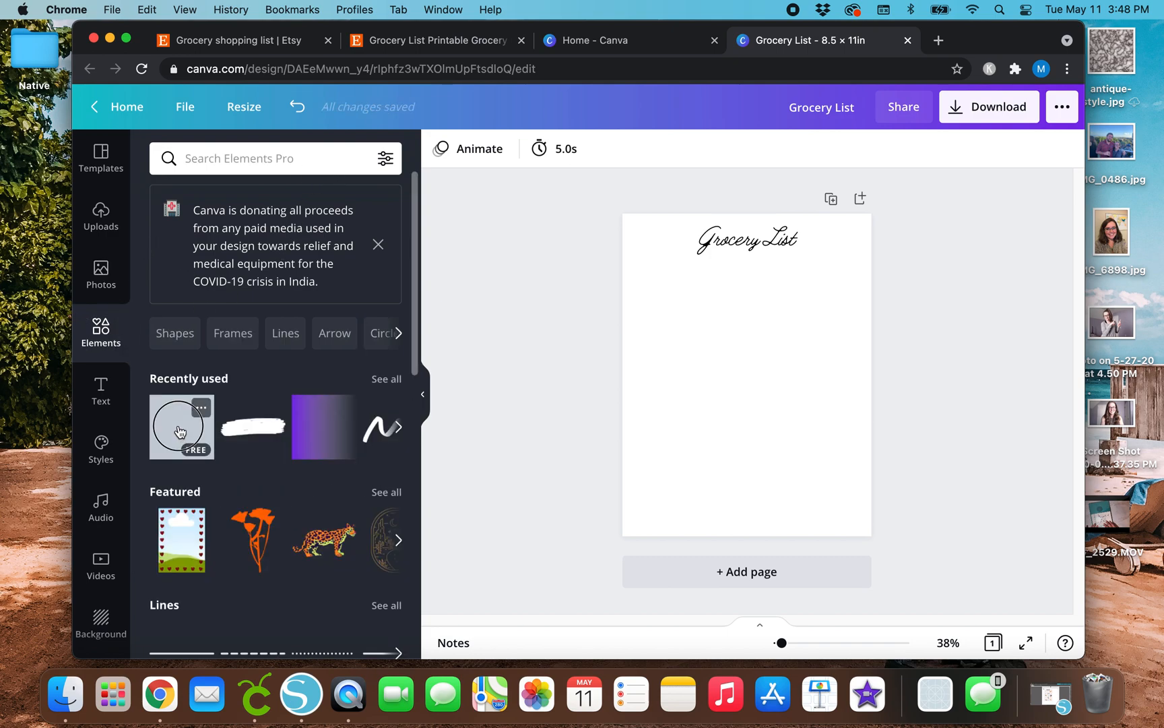
# Add a light peach square and drag it into place under the heading at left
pyautogui.click(180, 426)
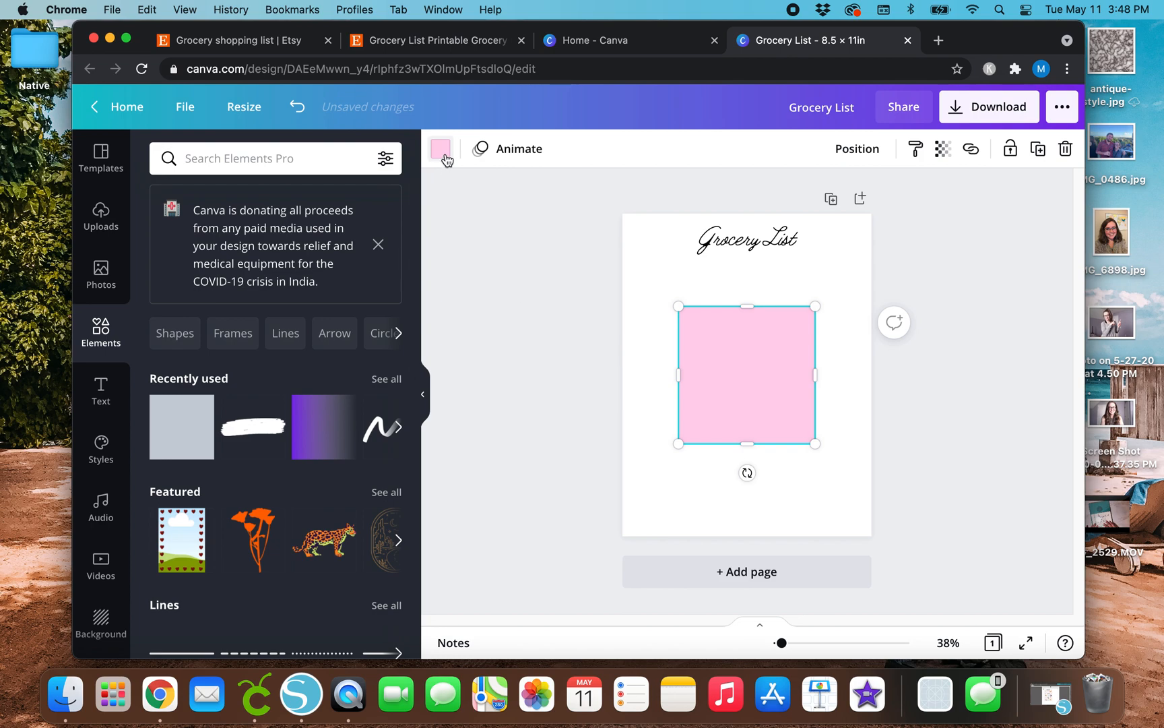
pyautogui.click(440, 148)
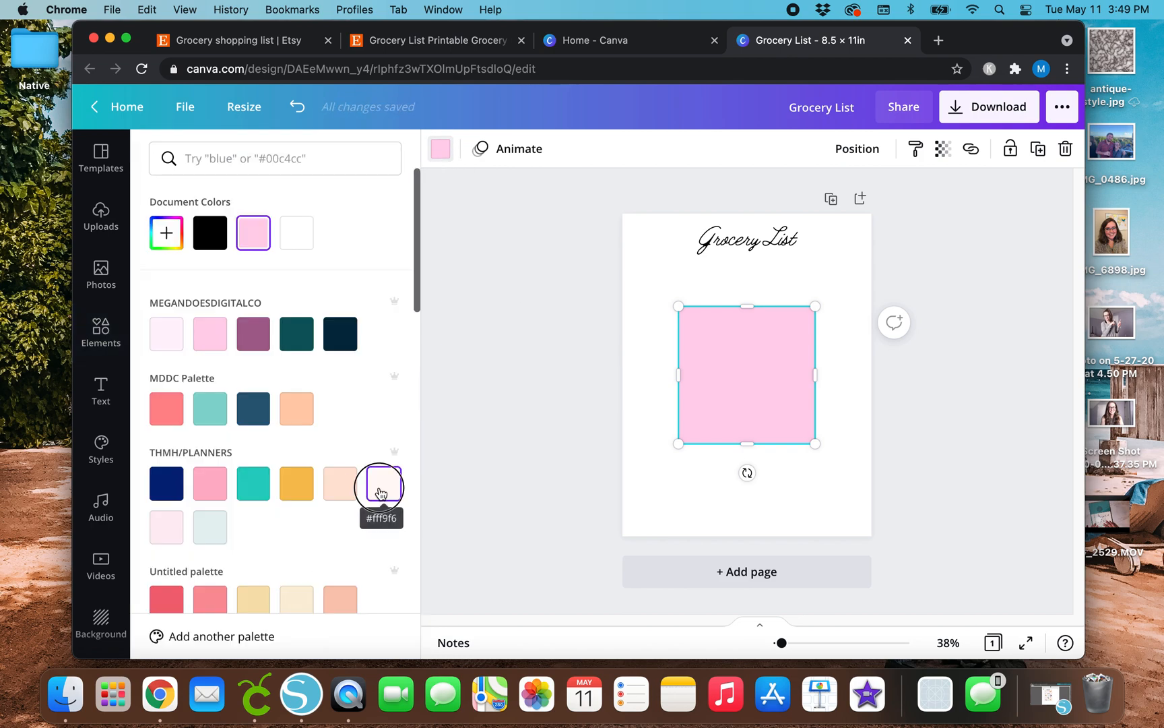
pyautogui.click(339, 483)
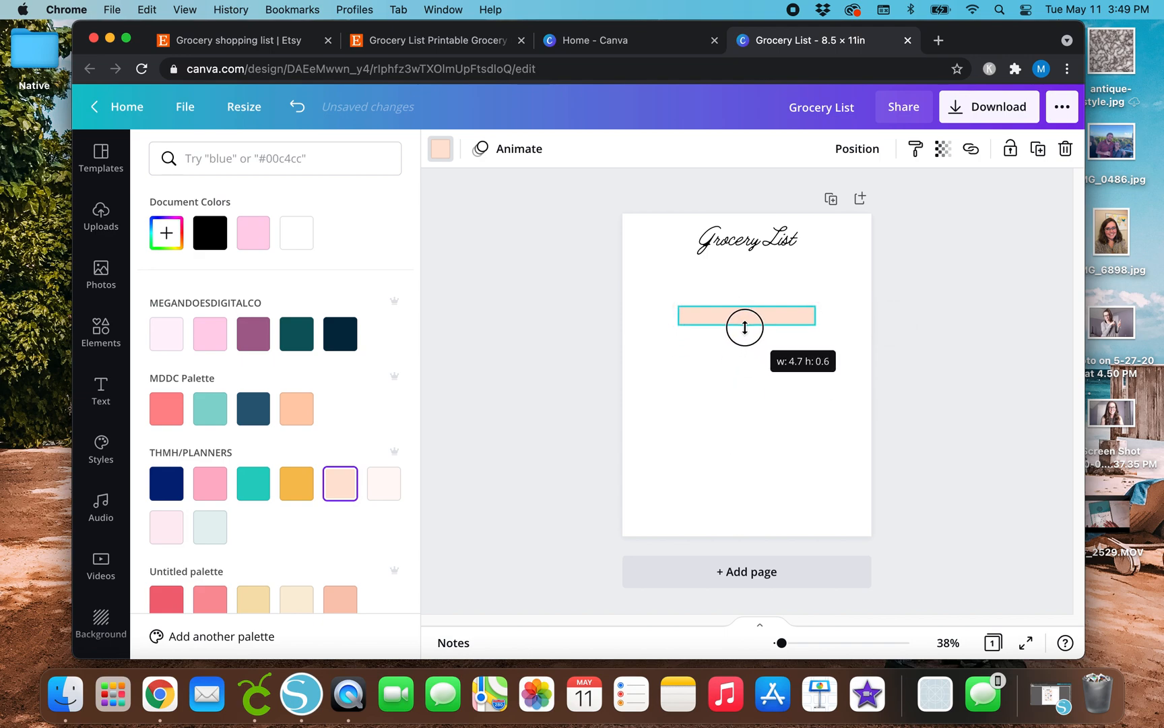
pyautogui.click(431, 40)
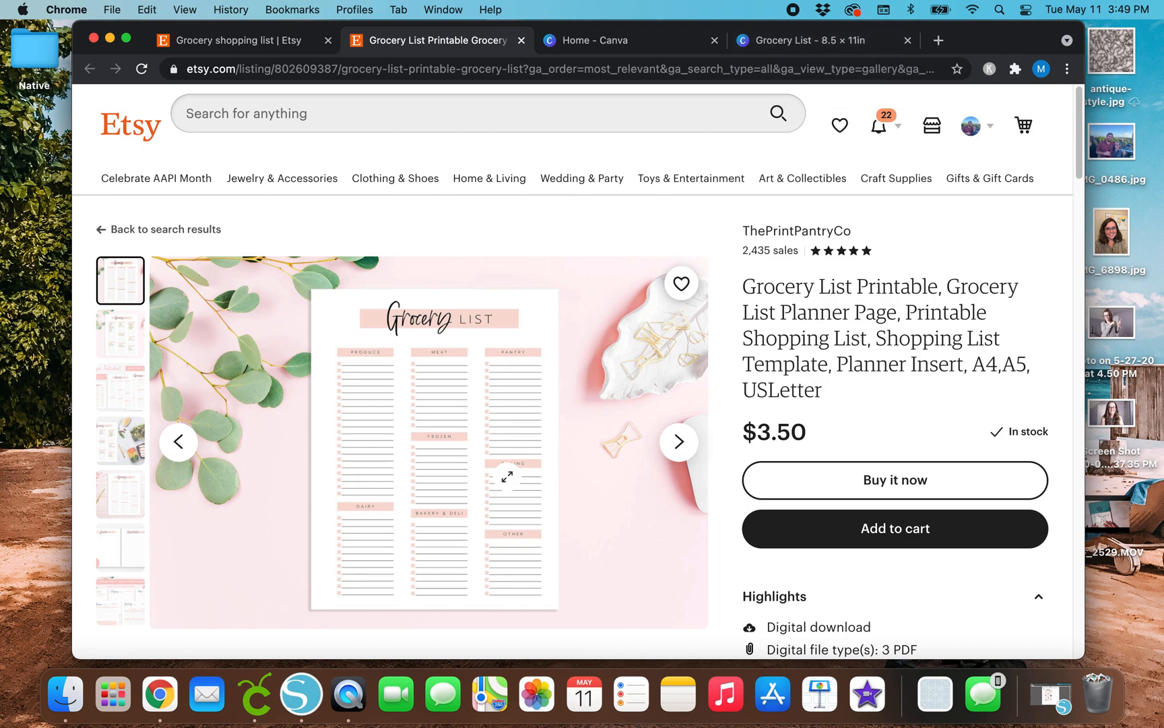
pyautogui.click(808, 40)
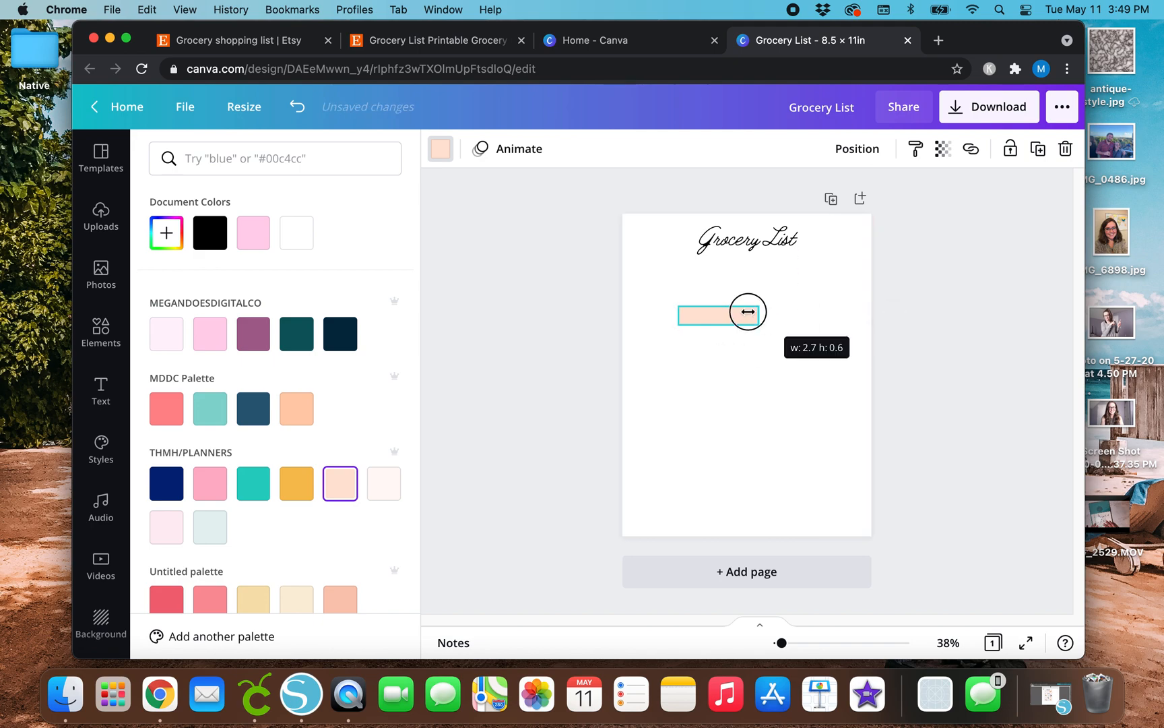
pyautogui.moveTo(747, 312); pyautogui.dragTo(708, 312)
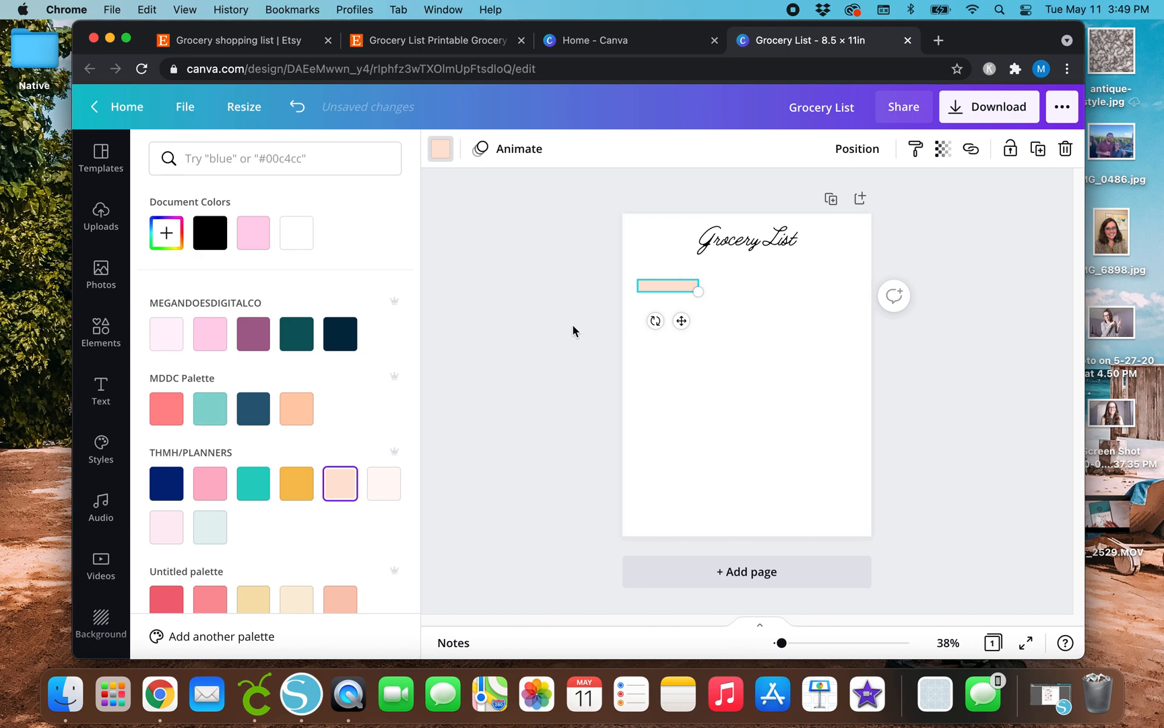
# Deselect the peach bar and compare the design against the Etsy reference listing
pyautogui.click(100, 332)
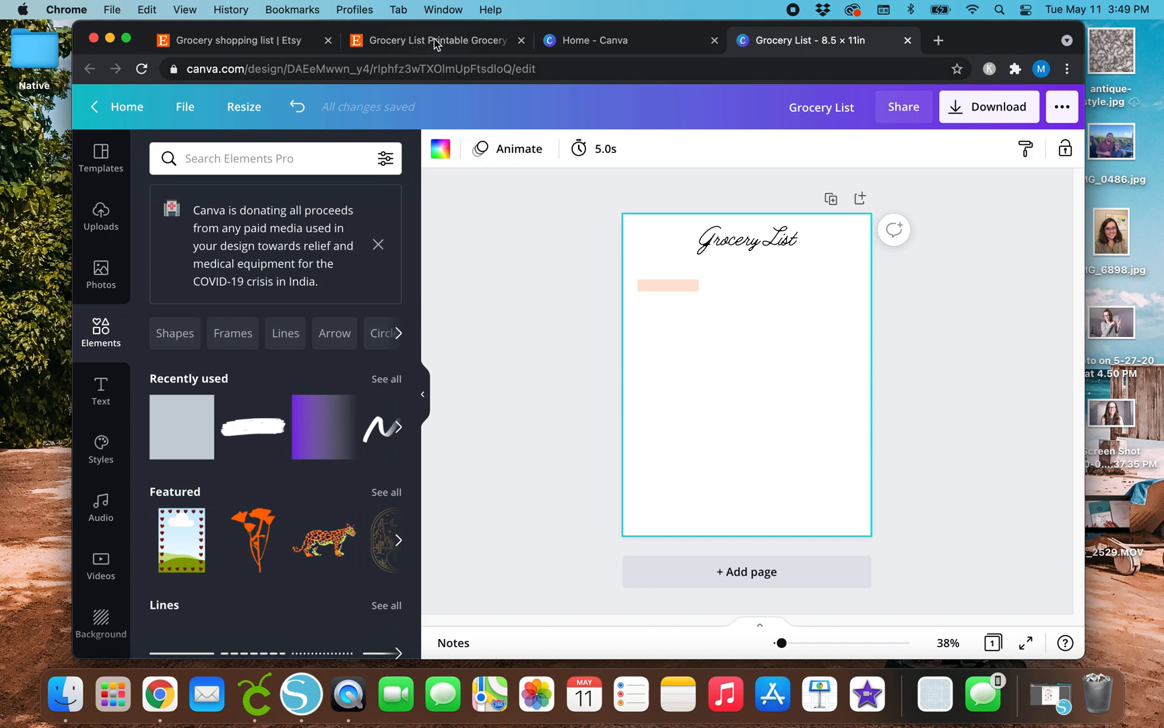
pyautogui.click(430, 40)
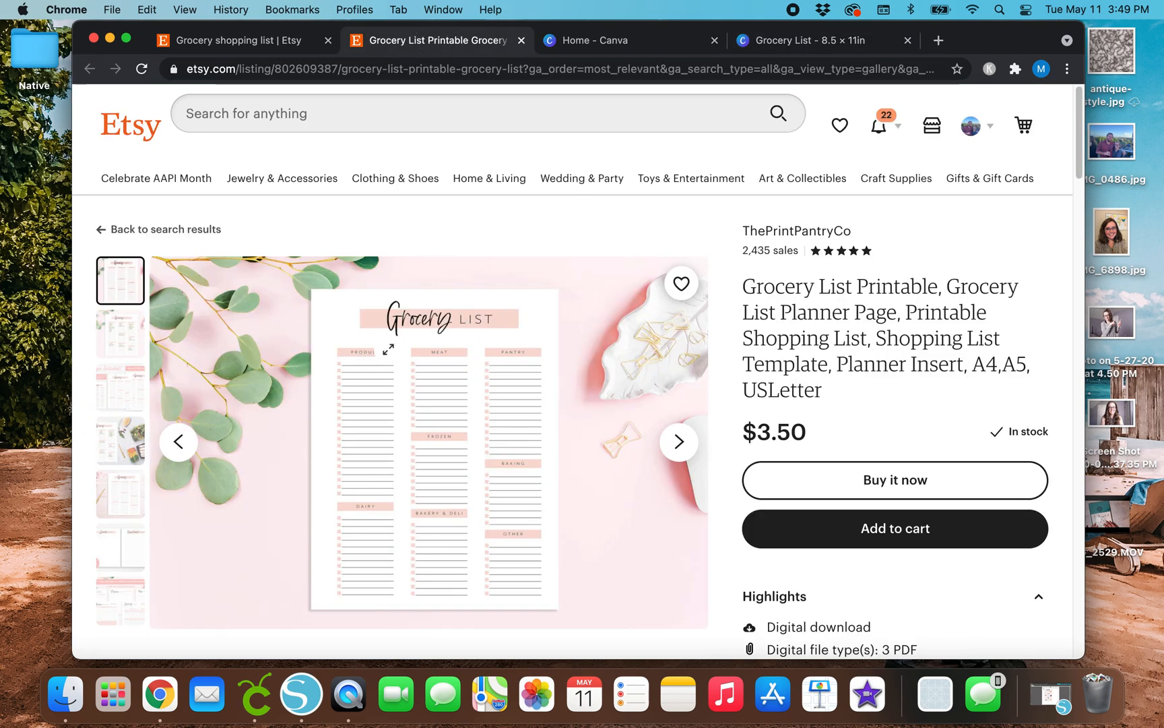
pyautogui.click(801, 40)
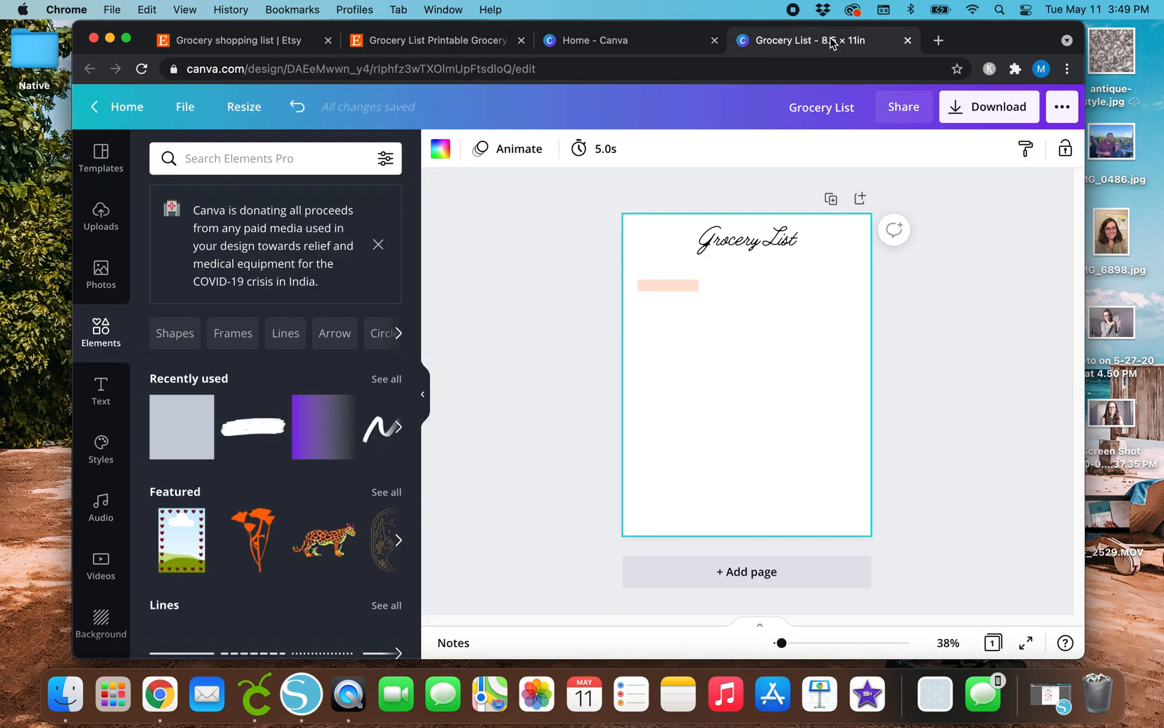
# Line up three matching peach header bars in a row and select all three
pyautogui.click(667, 285)
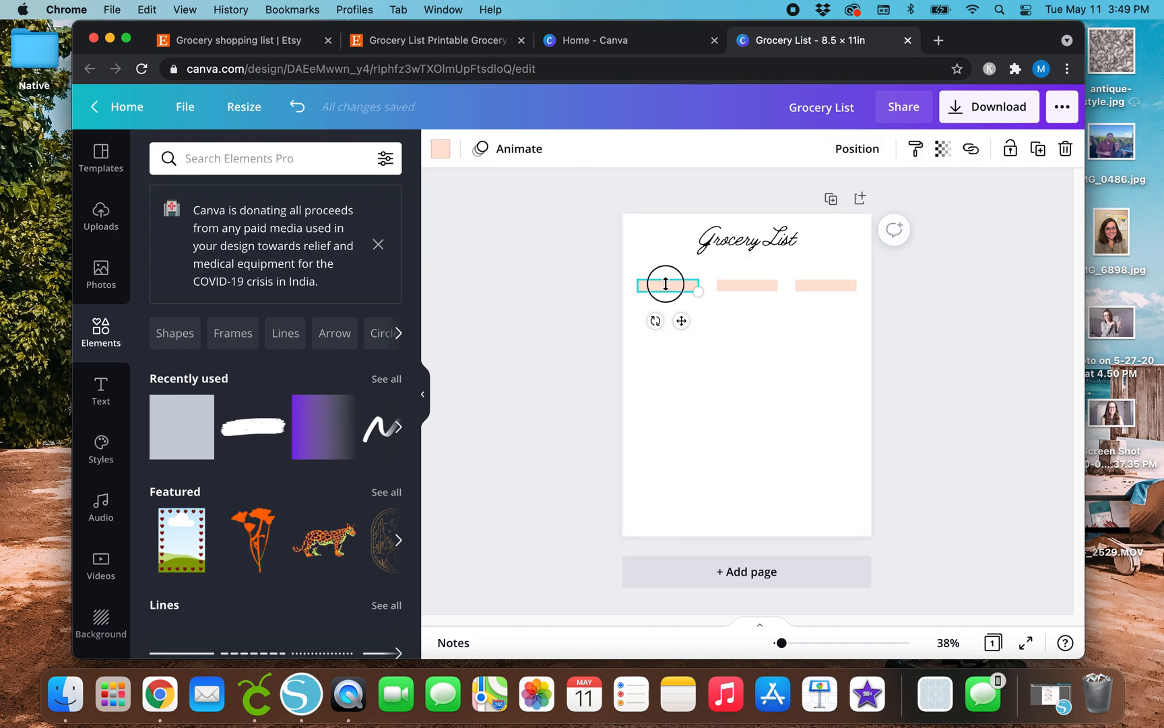
pyautogui.click(746, 285)
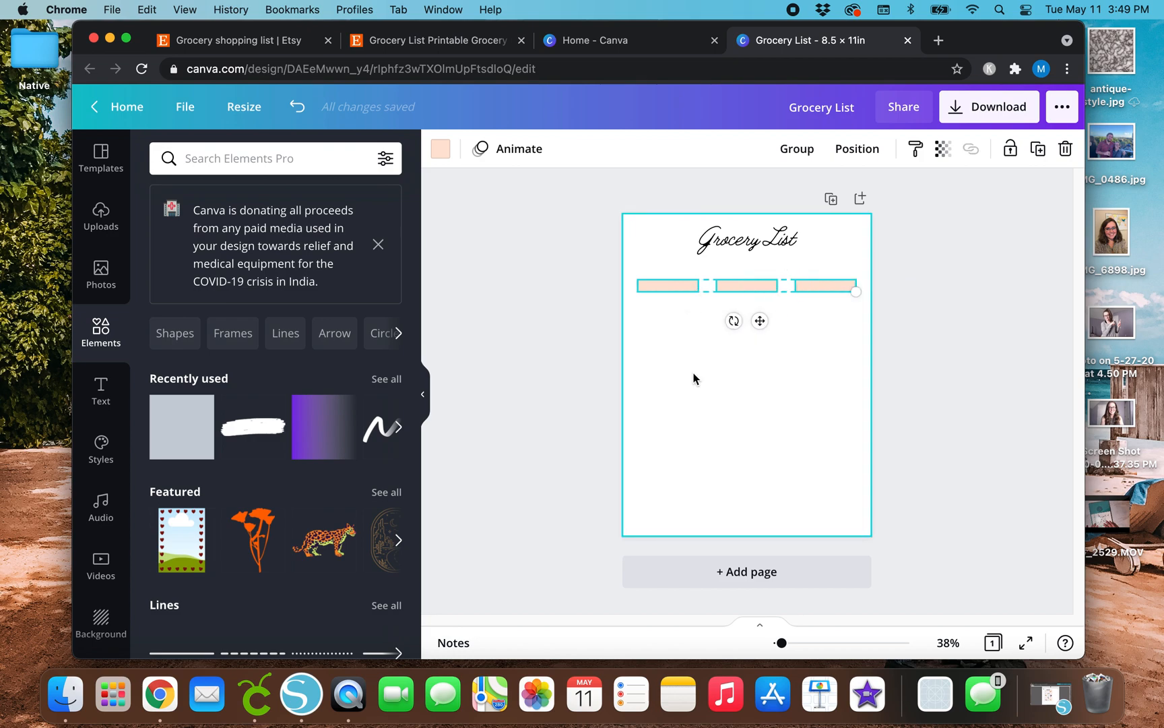
pyautogui.moveTo(665, 330)
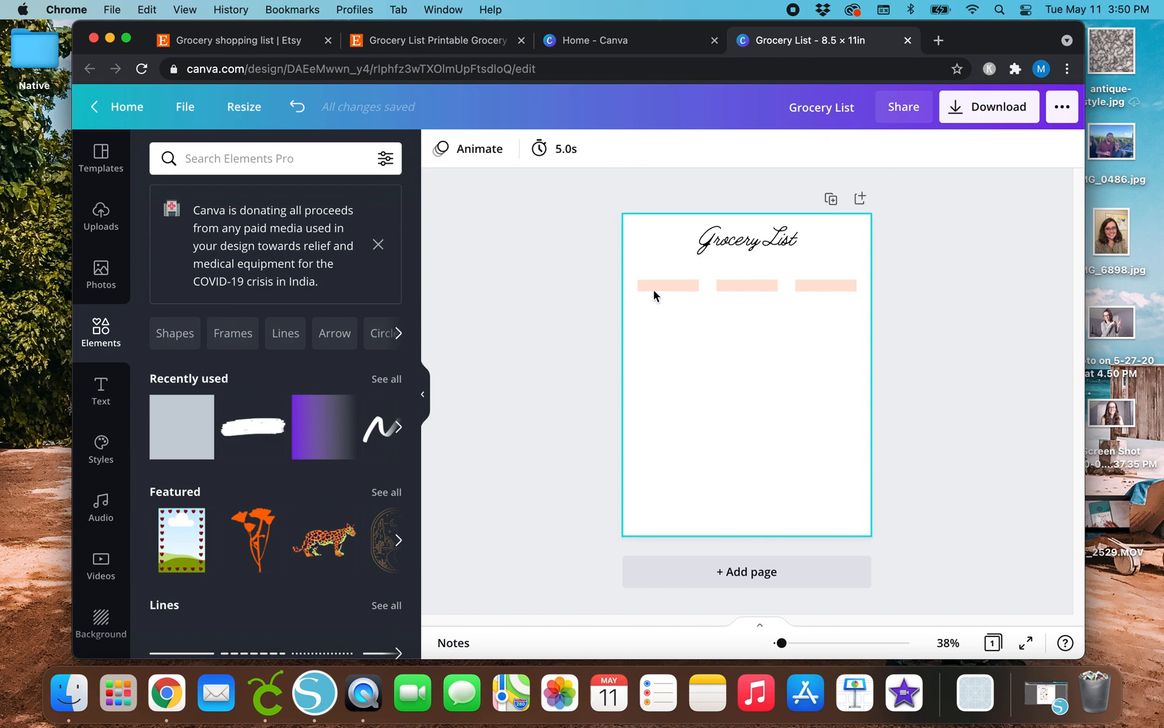
pyautogui.click(667, 285)
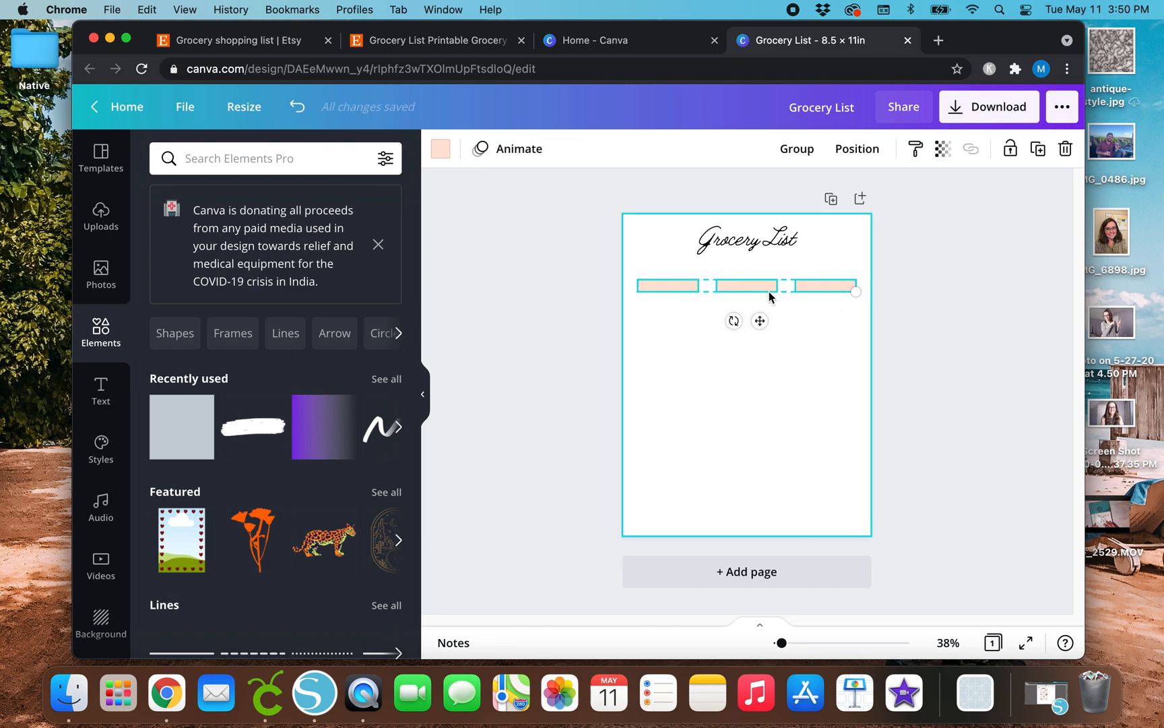
pyautogui.moveTo(658, 410)
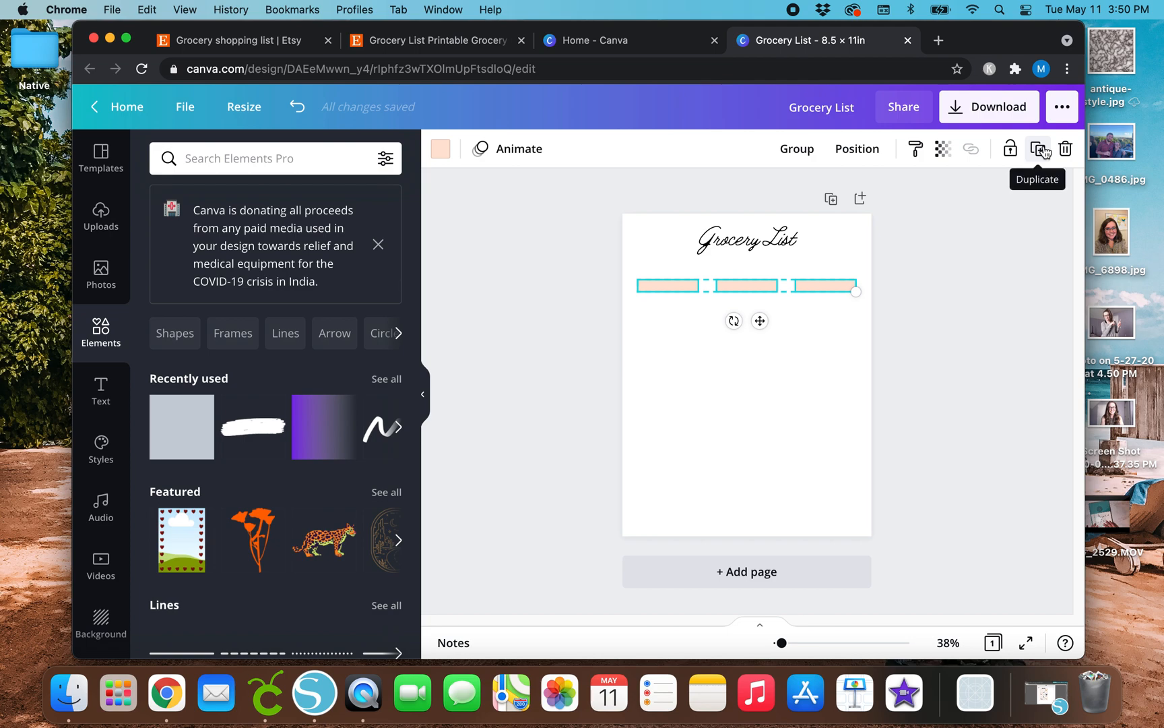
# Duplicate the row of three peach bars and drag the copy lower on the page
pyautogui.click(1038, 149)
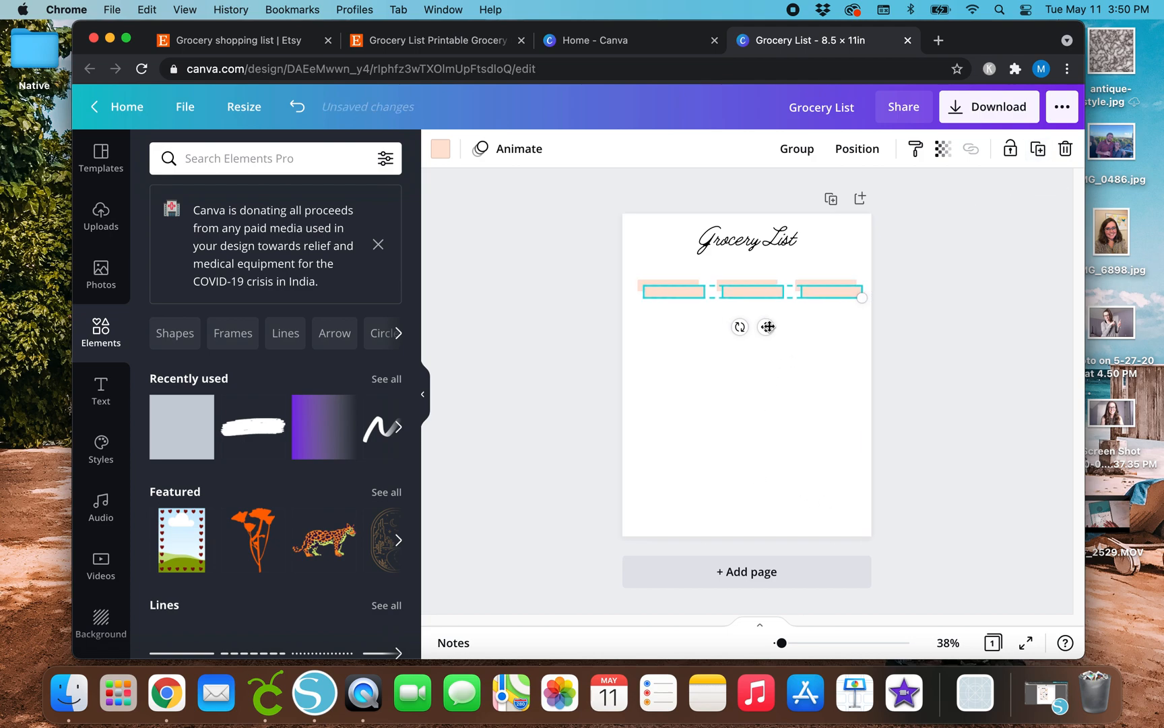
pyautogui.moveTo(767, 327); pyautogui.dragTo(759, 417)
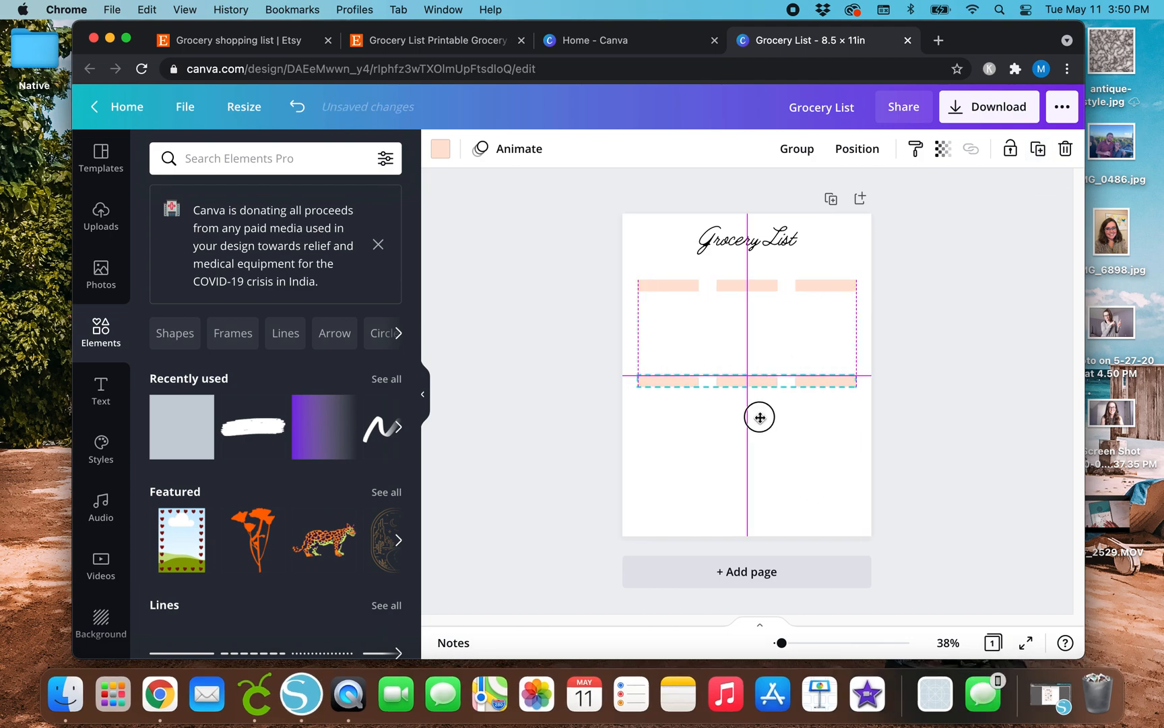
pyautogui.moveTo(758, 417); pyautogui.dragTo(757, 425)
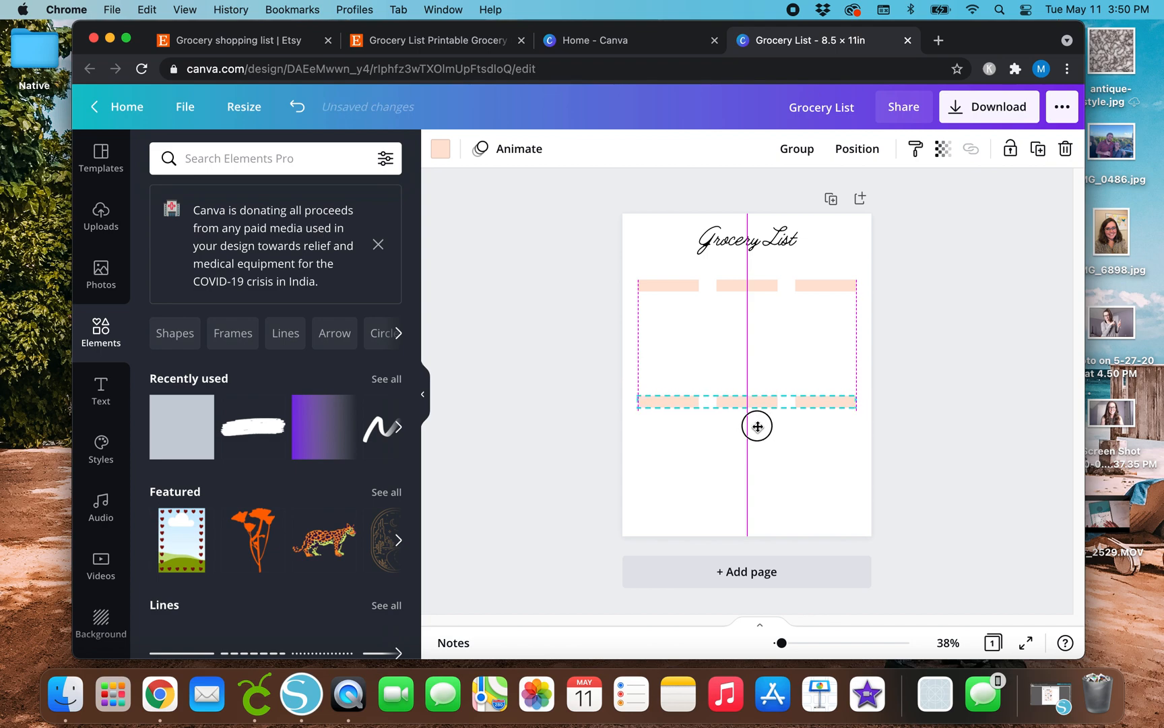
pyautogui.moveTo(757, 425); pyautogui.dragTo(758, 432)
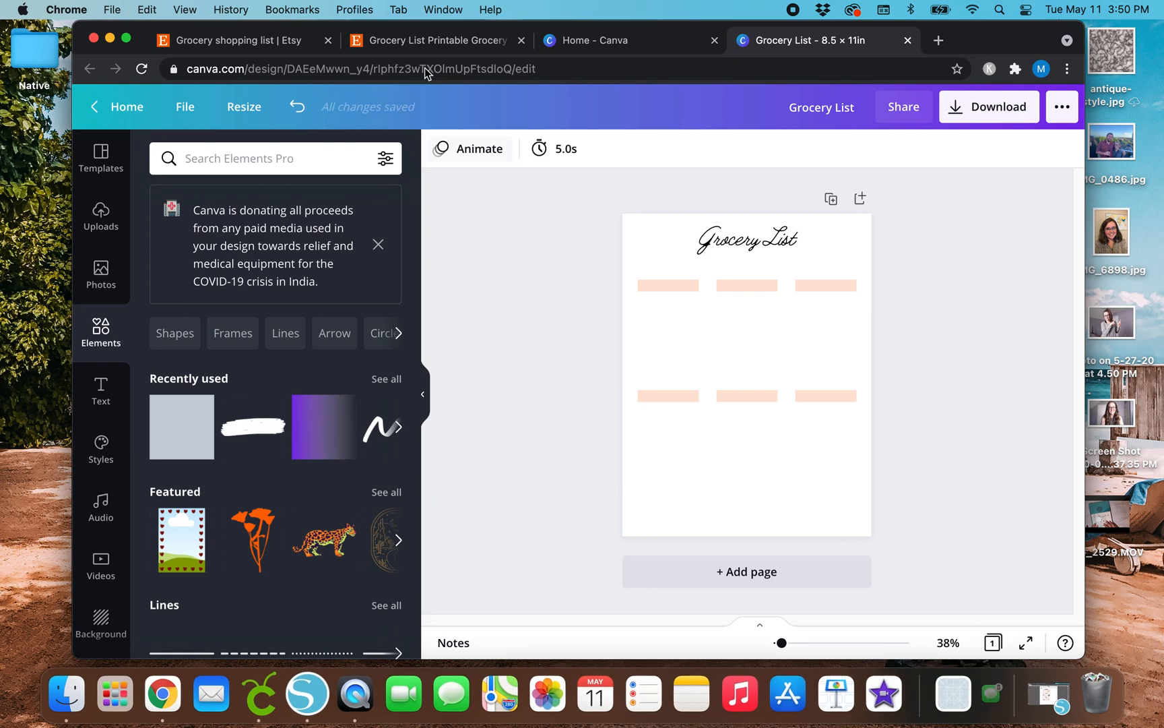
pyautogui.click(431, 41)
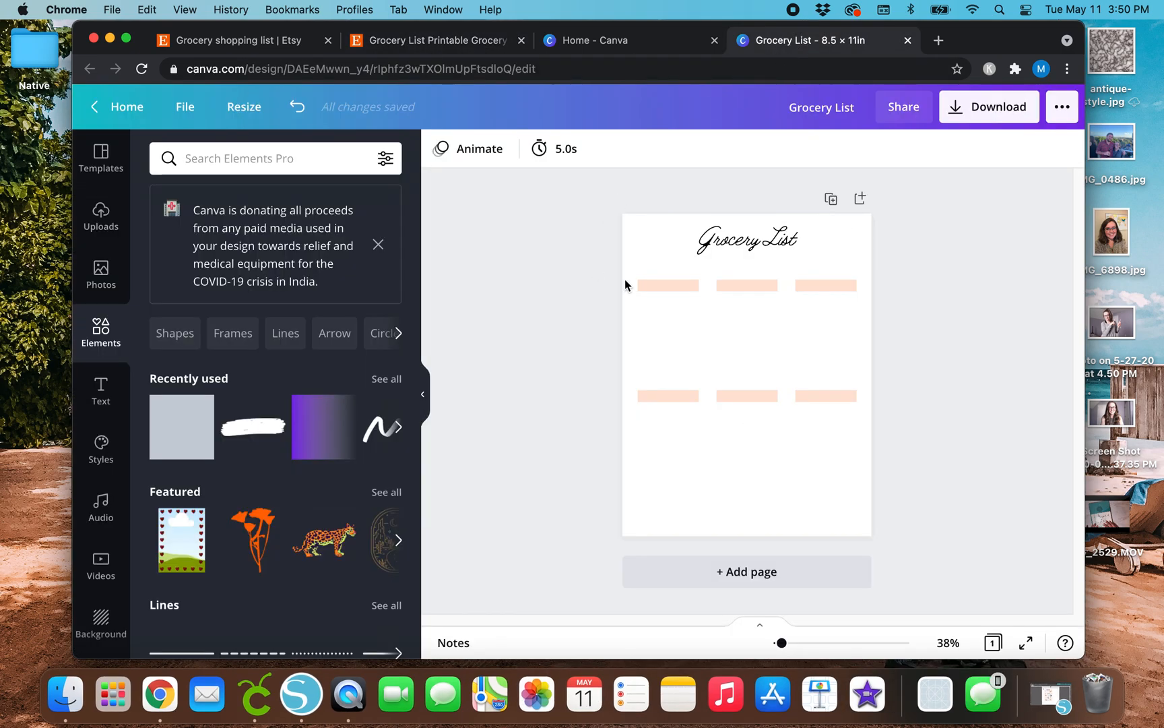
# Recolour all six header bars pale cream from the tealbranding4 palette
pyautogui.click(667, 285)
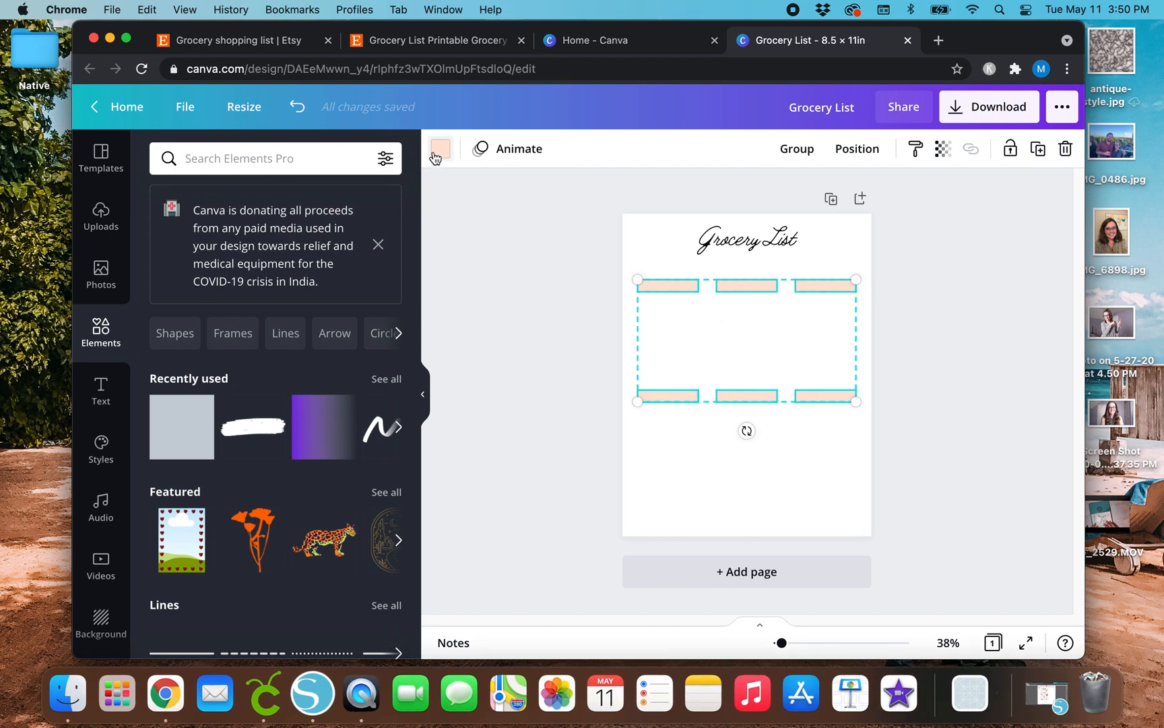
pyautogui.click(441, 148)
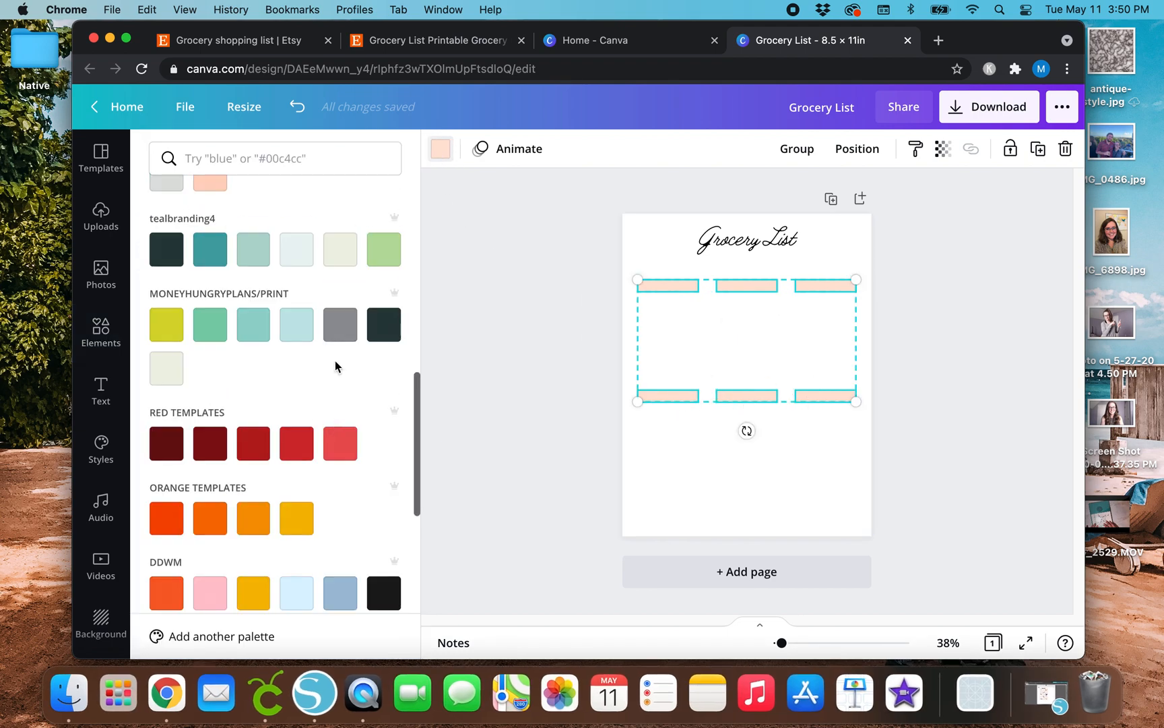
pyautogui.click(339, 248)
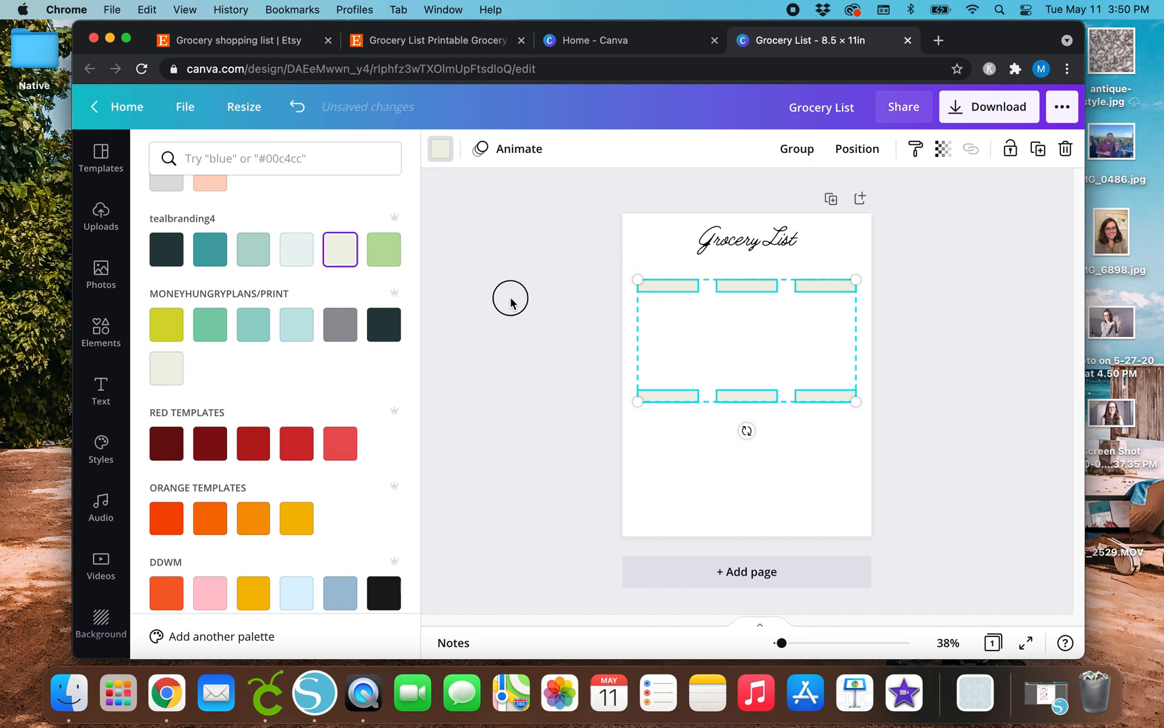
pyautogui.click(100, 332)
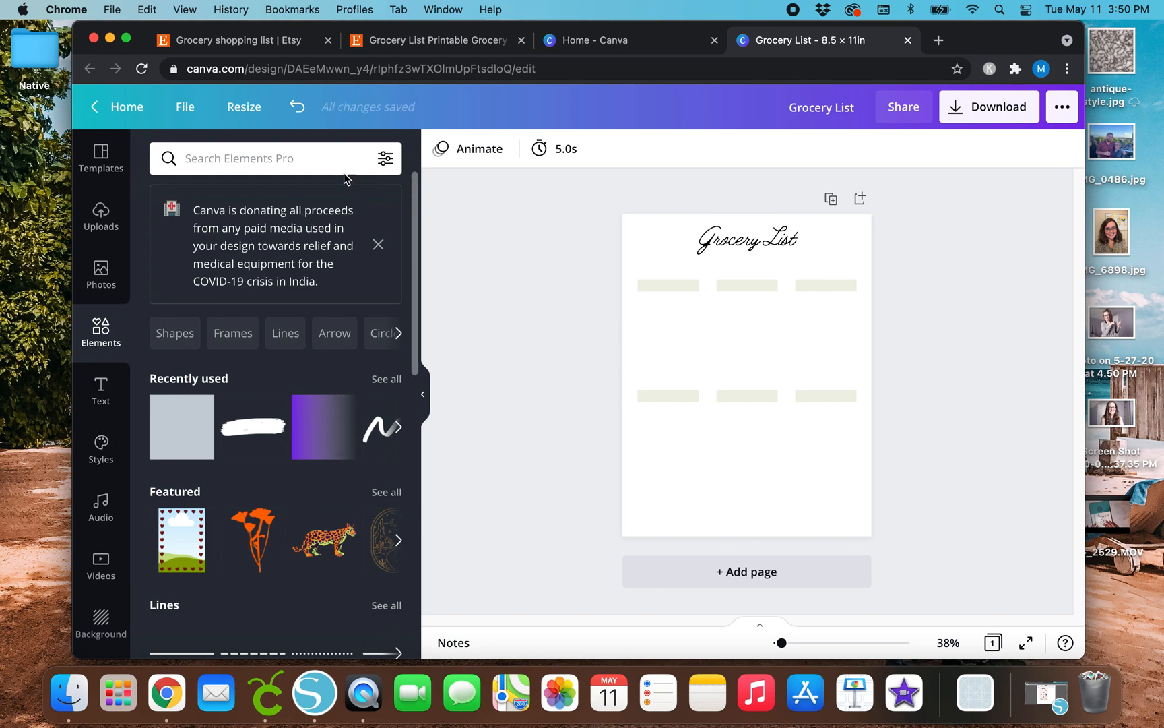
pyautogui.write('lines')
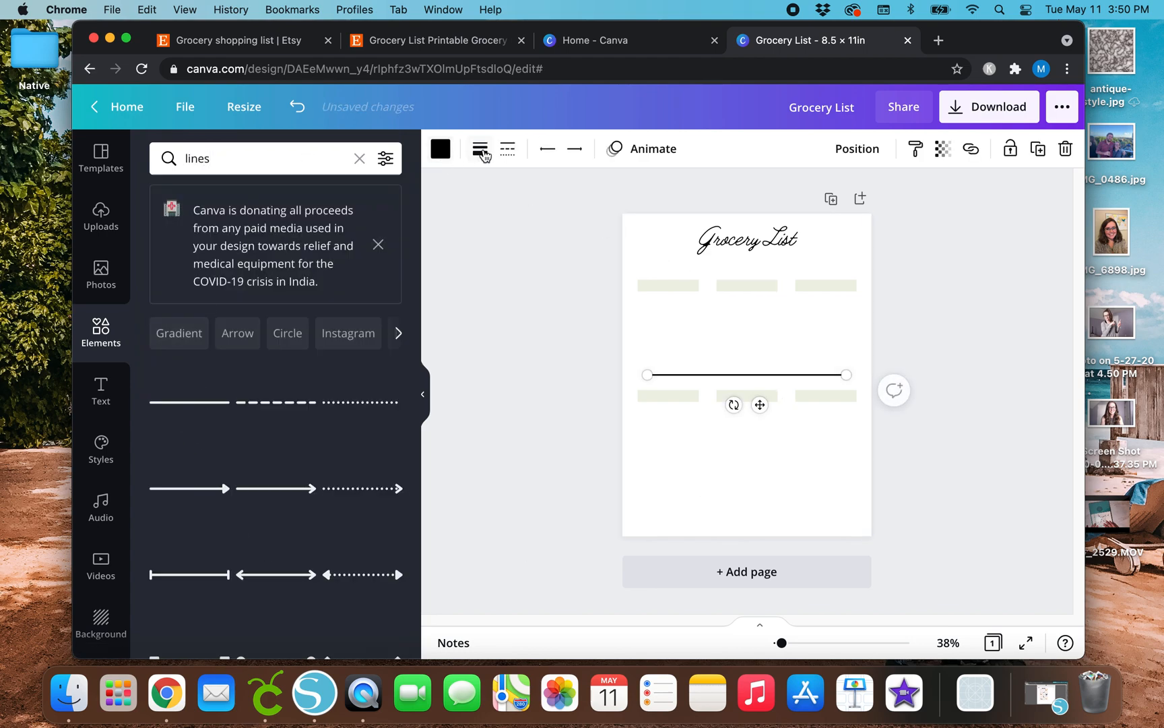
# Set a line to weight 1, shorten it, and place it under the first header bar
pyautogui.click(479, 148)
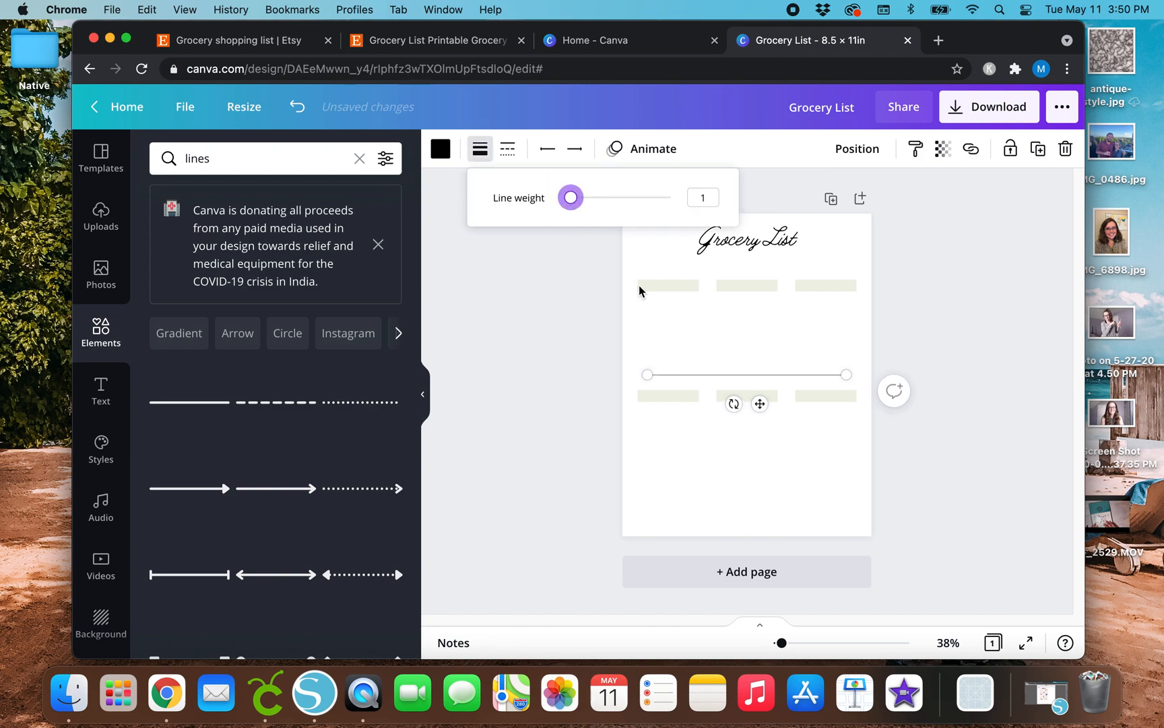
pyautogui.moveTo(518, 352)
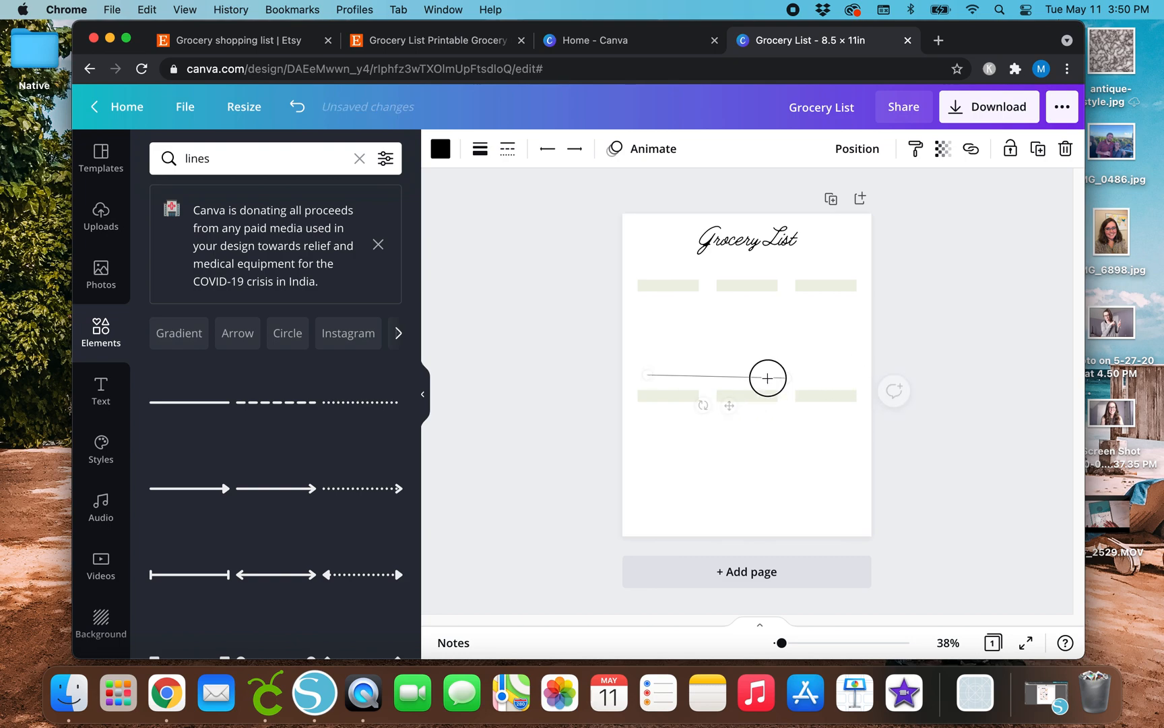
pyautogui.moveTo(768, 378); pyautogui.dragTo(693, 375)
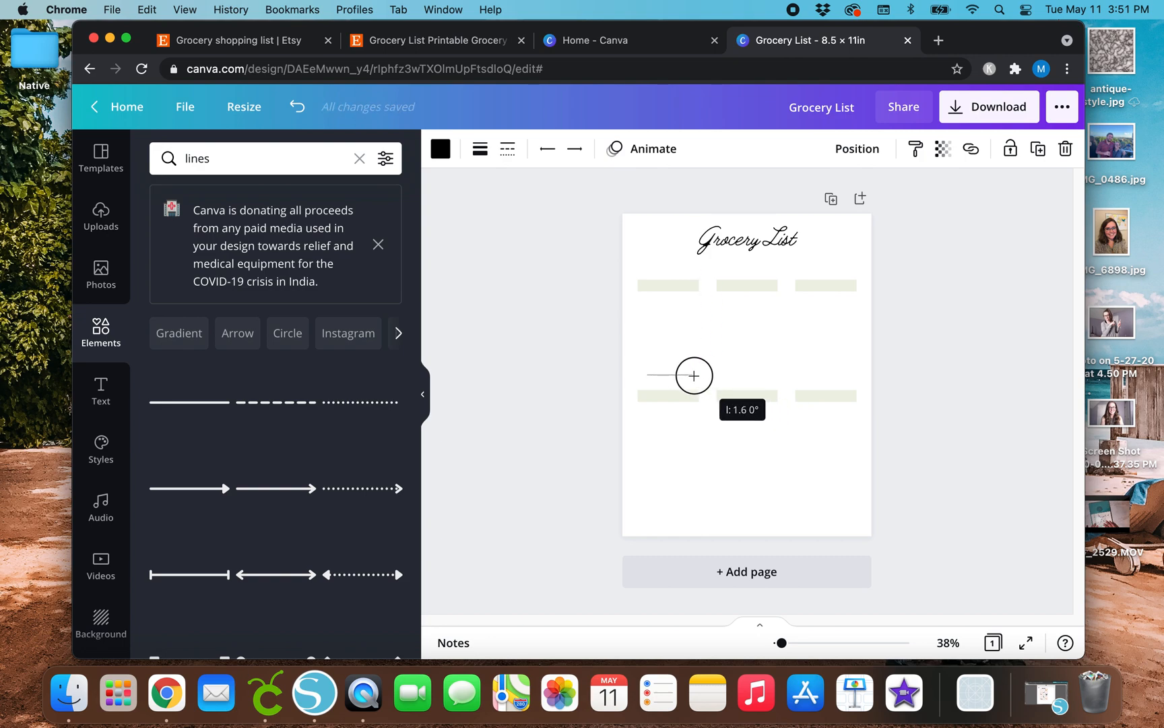
pyautogui.moveTo(693, 375); pyautogui.dragTo(657, 301)
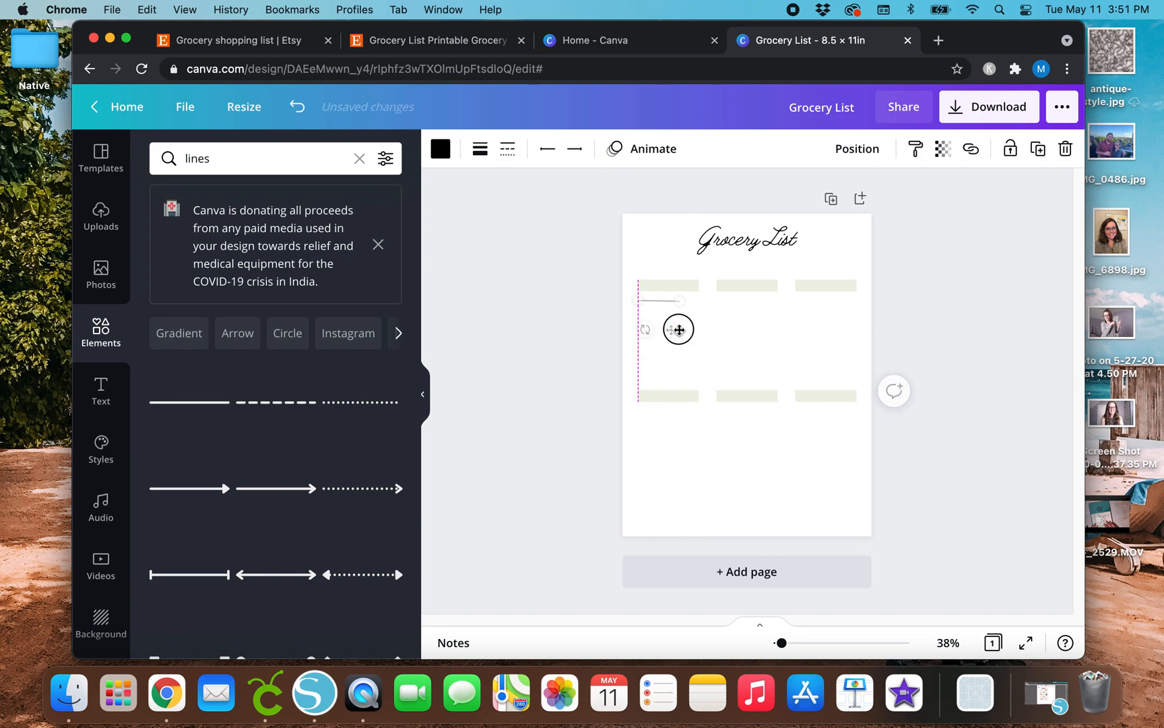
pyautogui.moveTo(677, 328); pyautogui.dragTo(687, 337)
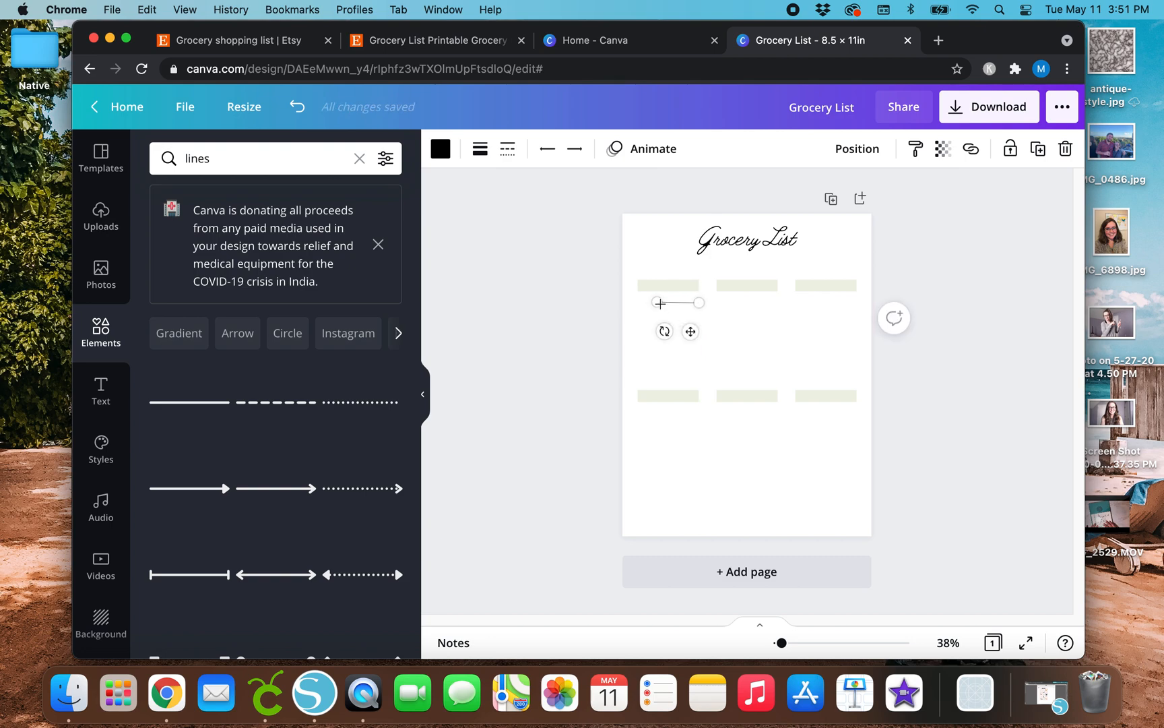
# Add about six copies of the line beneath it and select the whole stack
pyautogui.moveTo(698, 302); pyautogui.dragTo(648, 302)
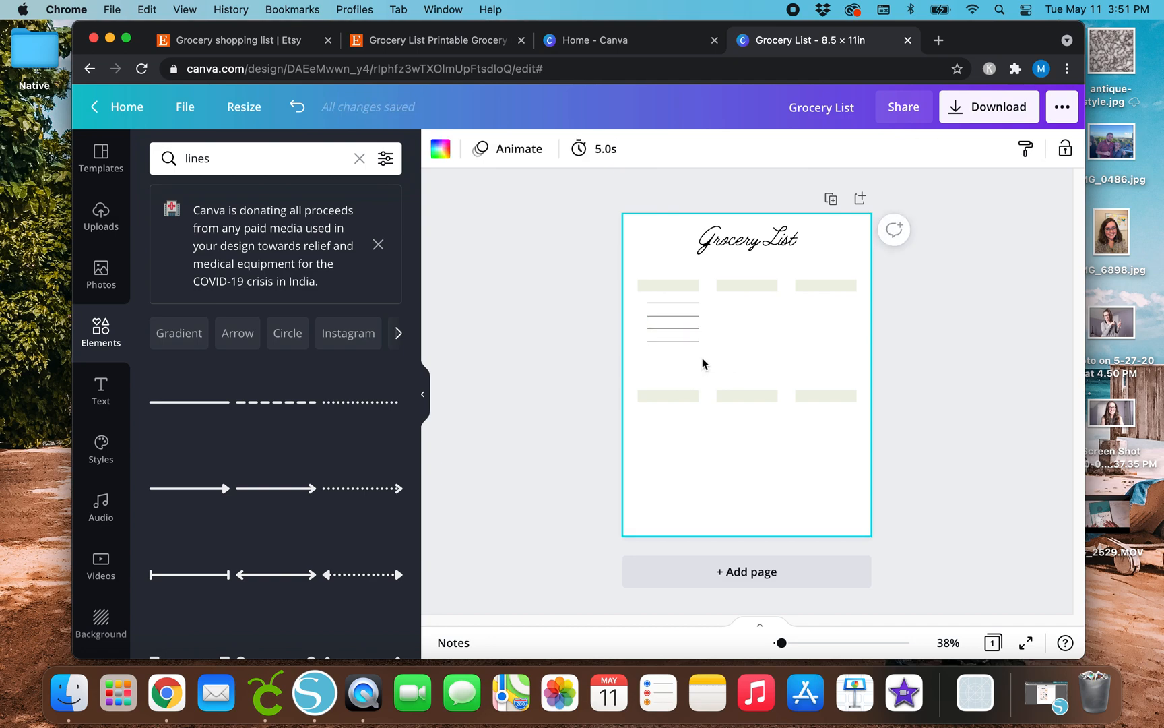
pyautogui.click(670, 333)
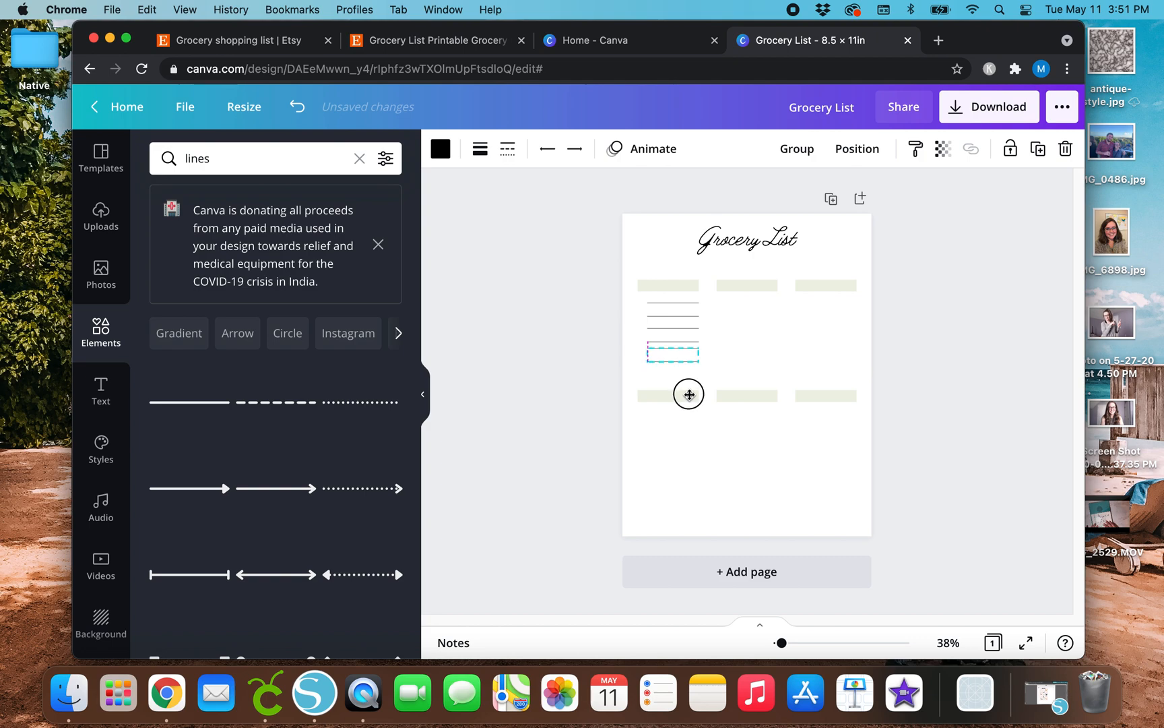
pyautogui.click(550, 401)
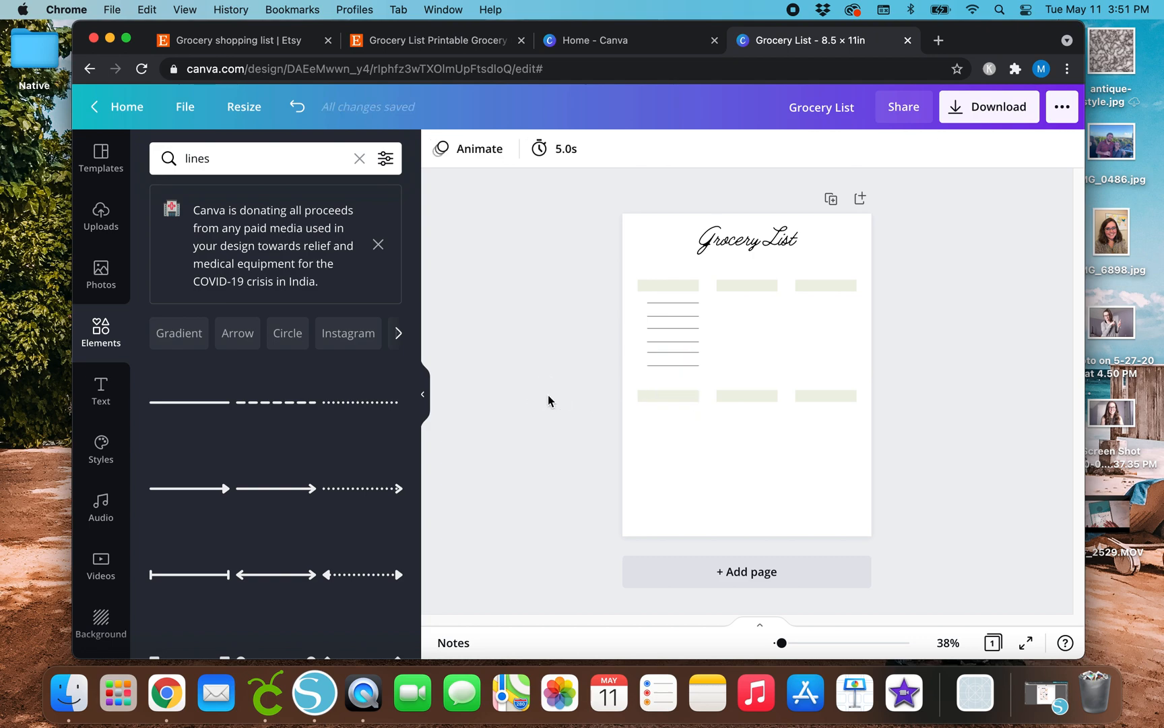
pyautogui.click(727, 392)
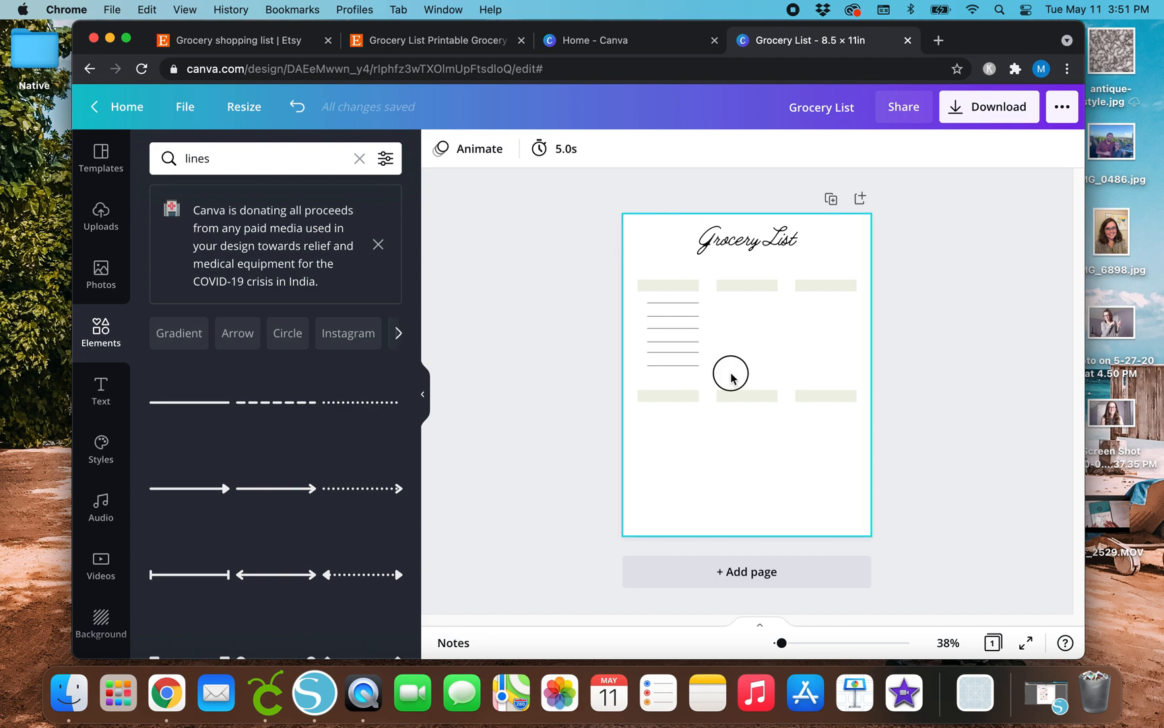
pyautogui.click(671, 335)
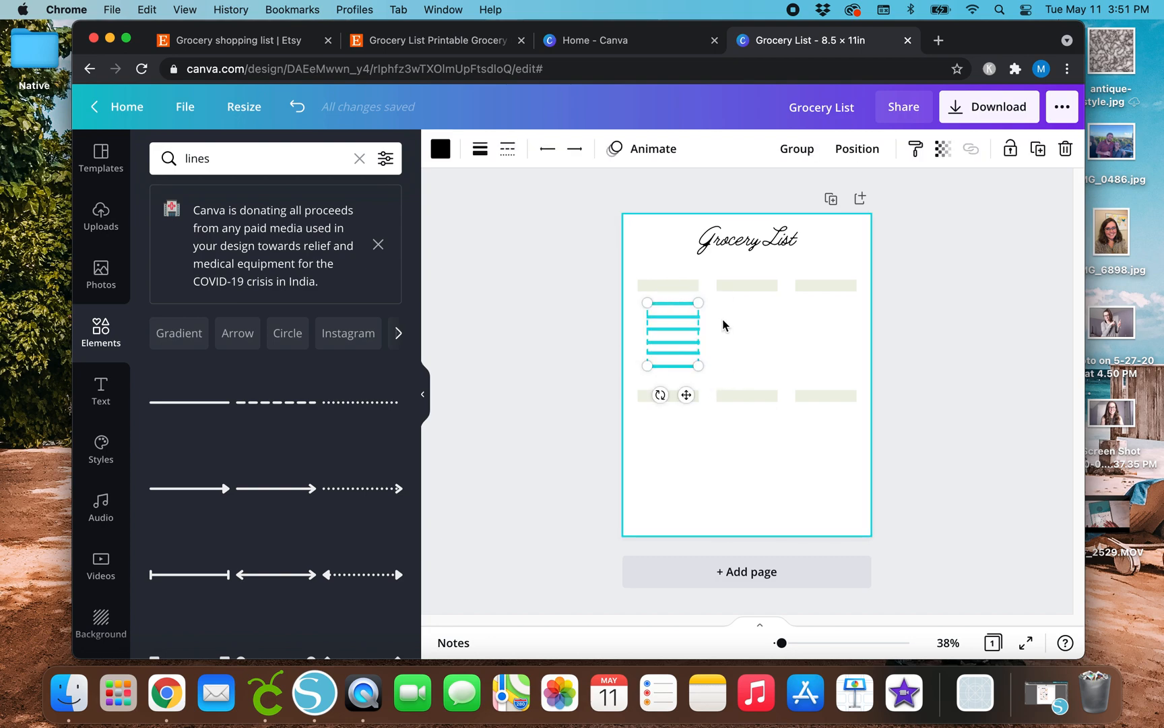
# Space the writing lines evenly and copy the stack under the middle and right bars
pyautogui.click(856, 148)
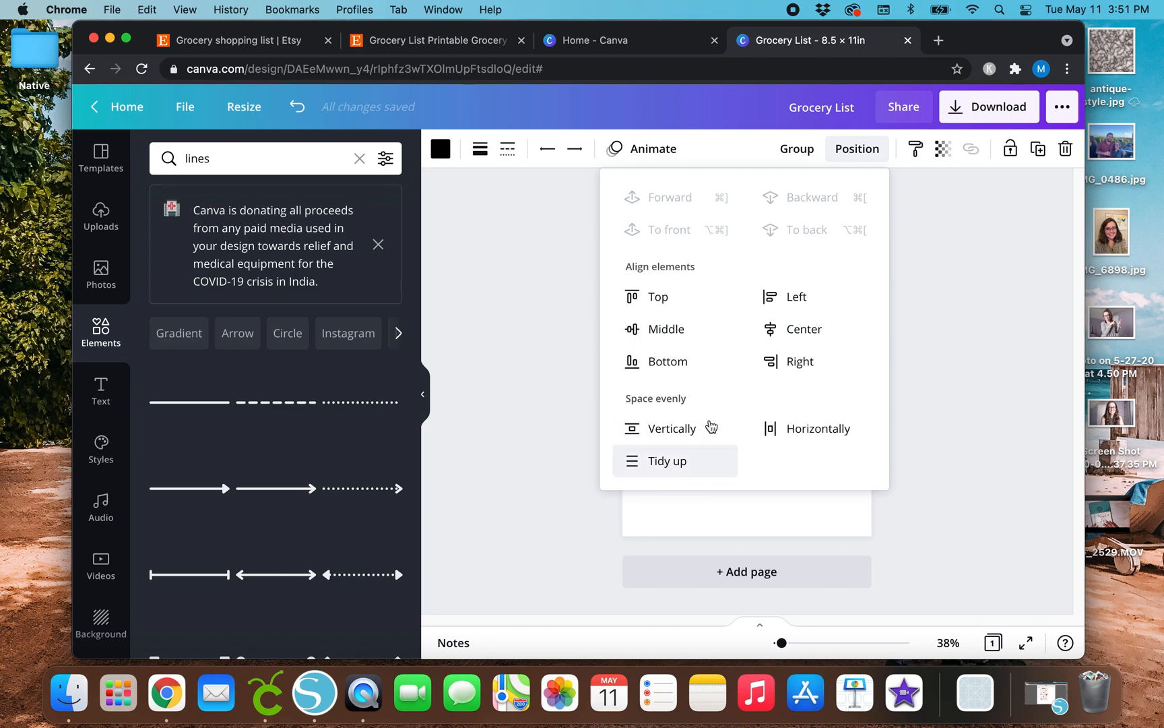
pyautogui.click(665, 460)
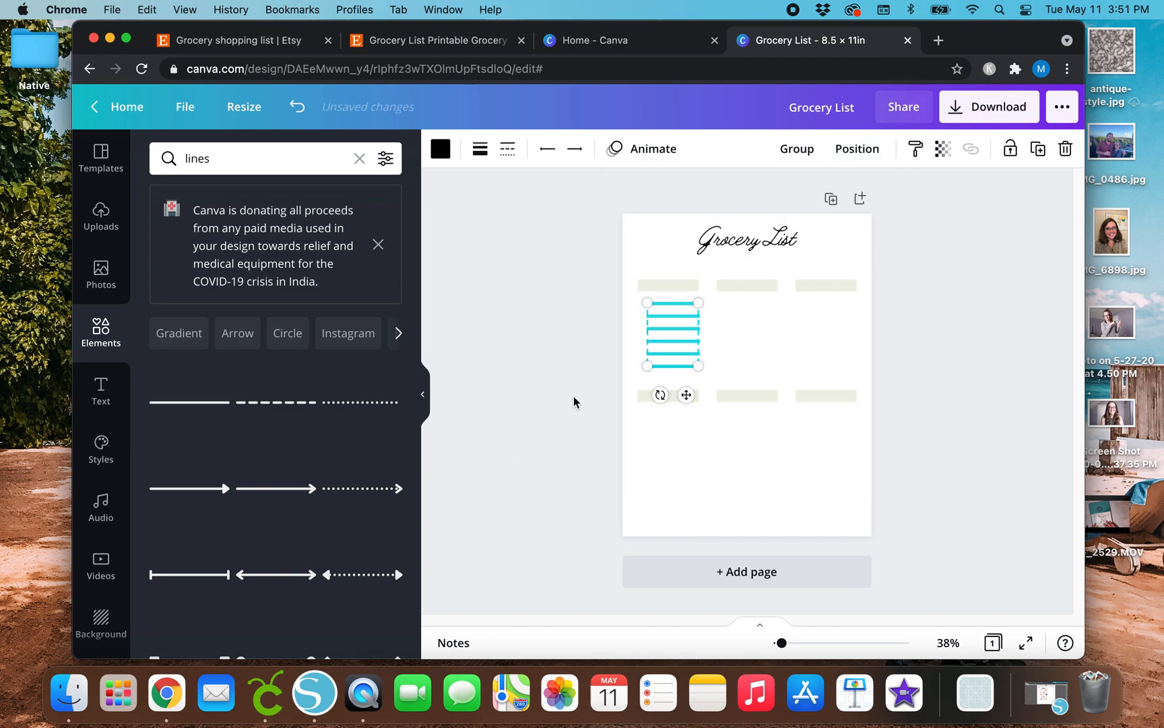
pyautogui.moveTo(672, 333); pyautogui.dragTo(747, 332)
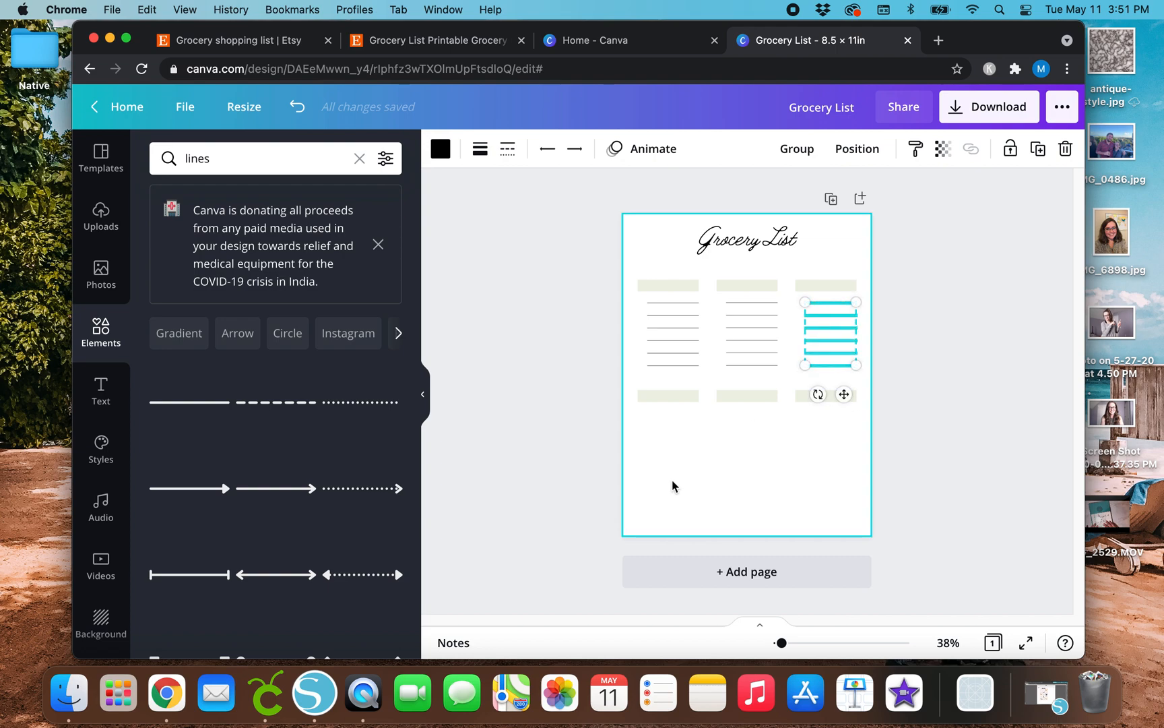
# Delete the lower row of header bars
pyautogui.moveTo(830, 333); pyautogui.dragTo(834, 340)
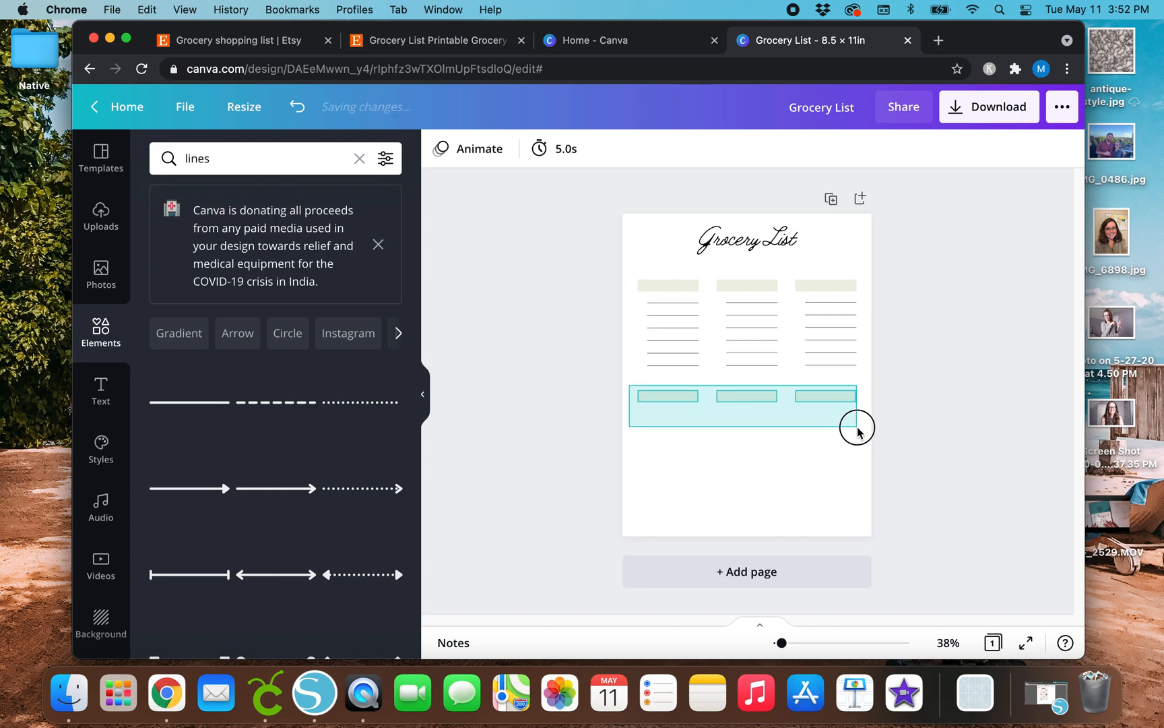
pyautogui.press('Delete')
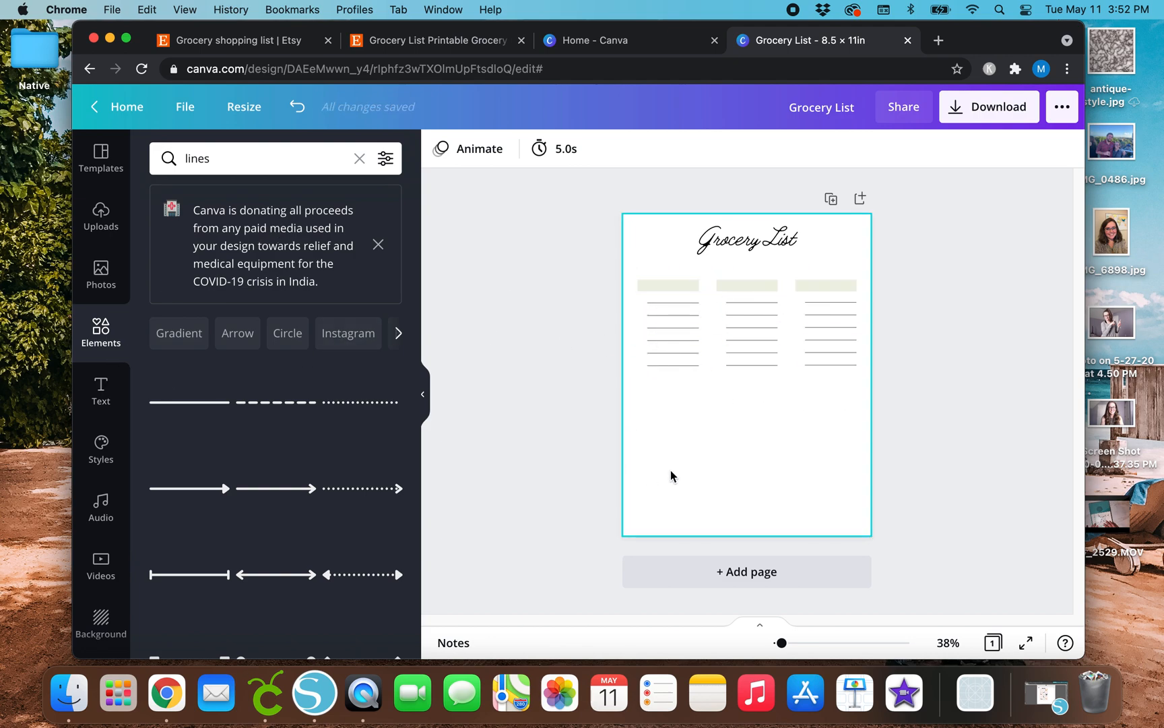
pyautogui.click(897, 340)
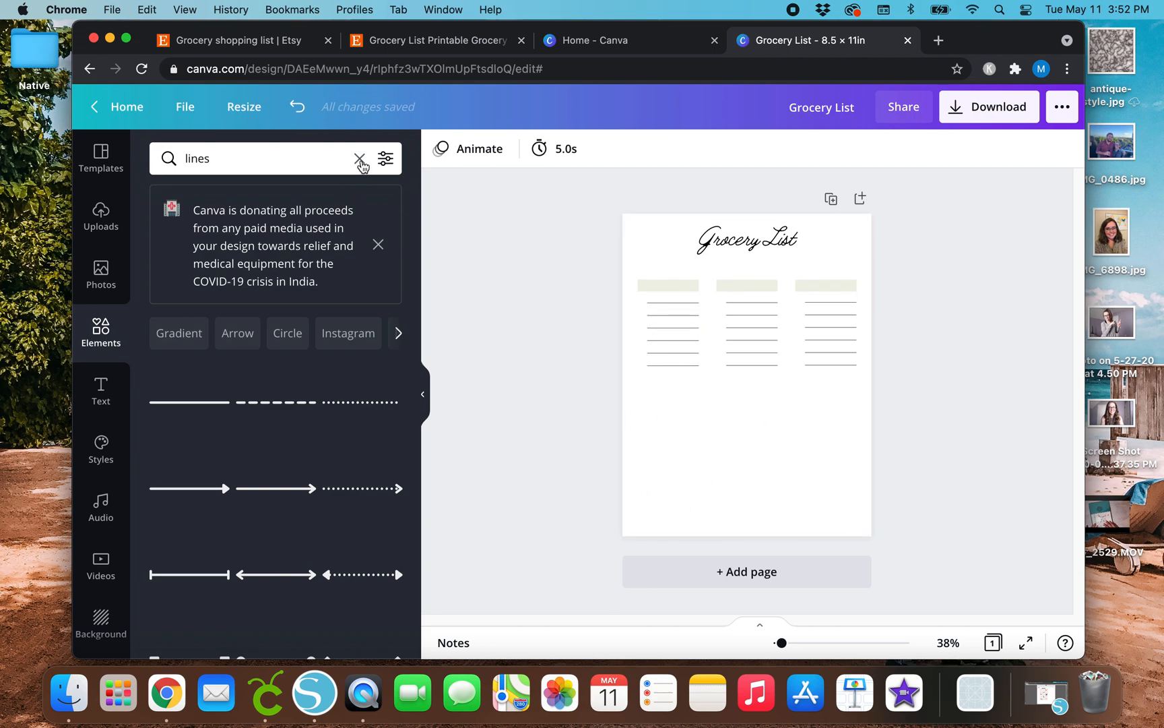
# Search Elements for 'circle', add a solid circle, and colour it soft green
pyautogui.click(360, 158)
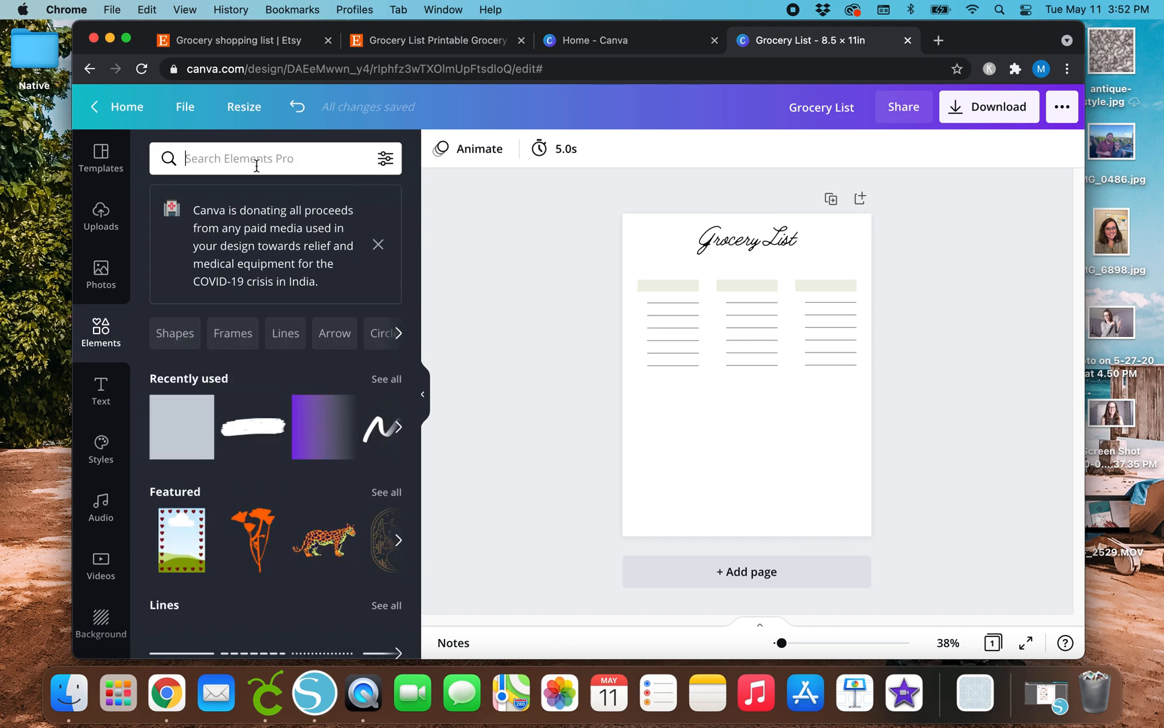
pyautogui.write('c')
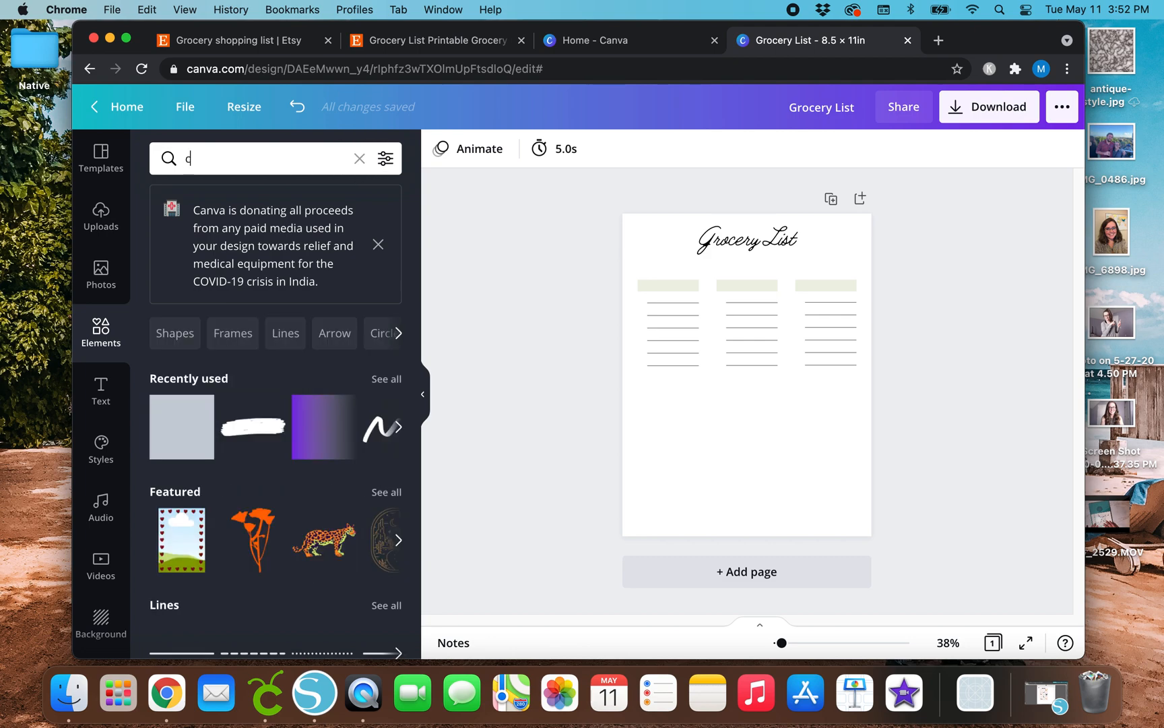
pyautogui.write('ircle')
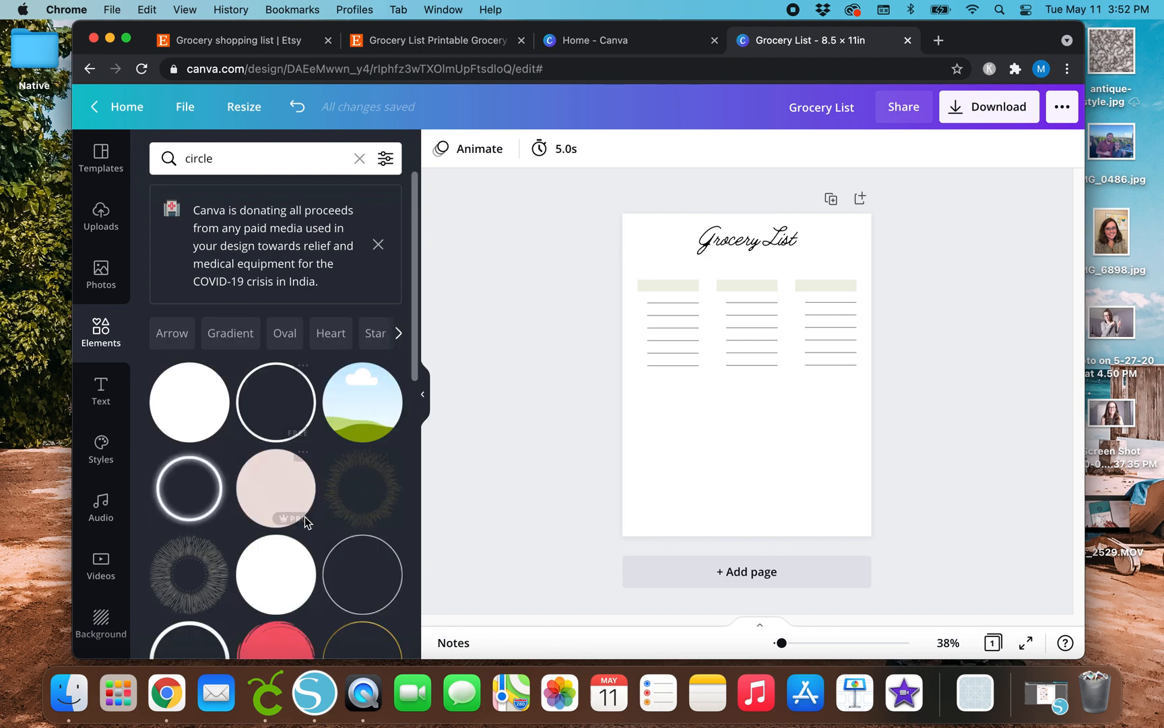
pyautogui.click(189, 402)
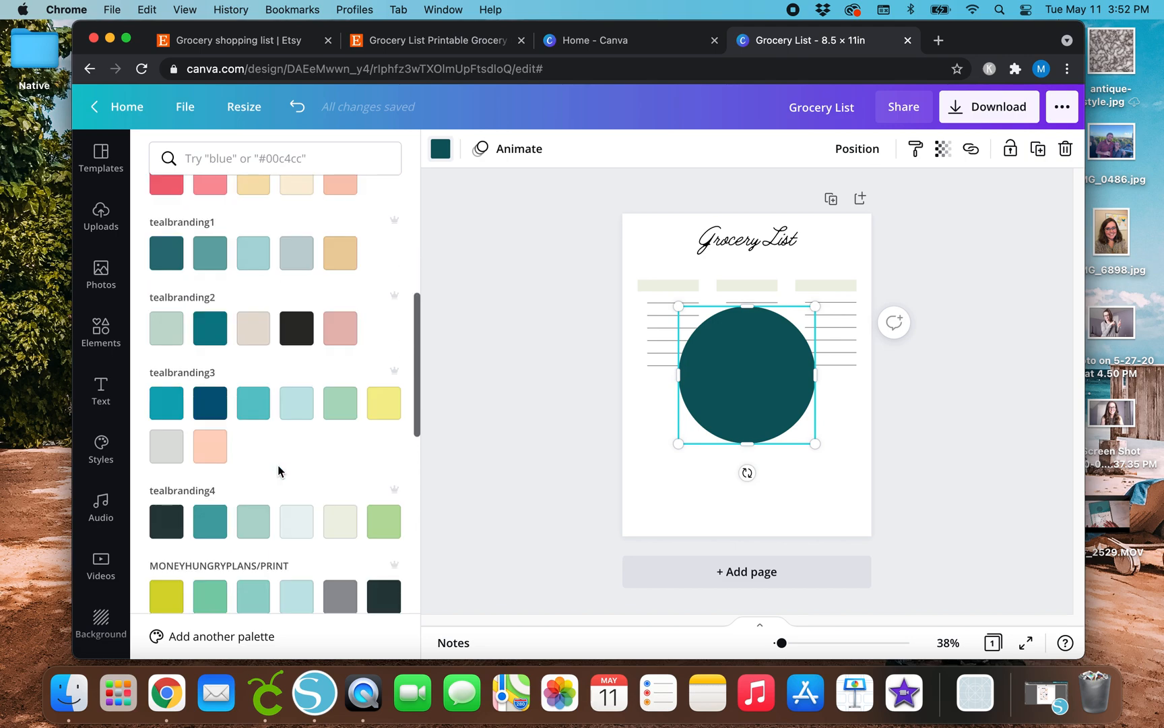
pyautogui.click(340, 402)
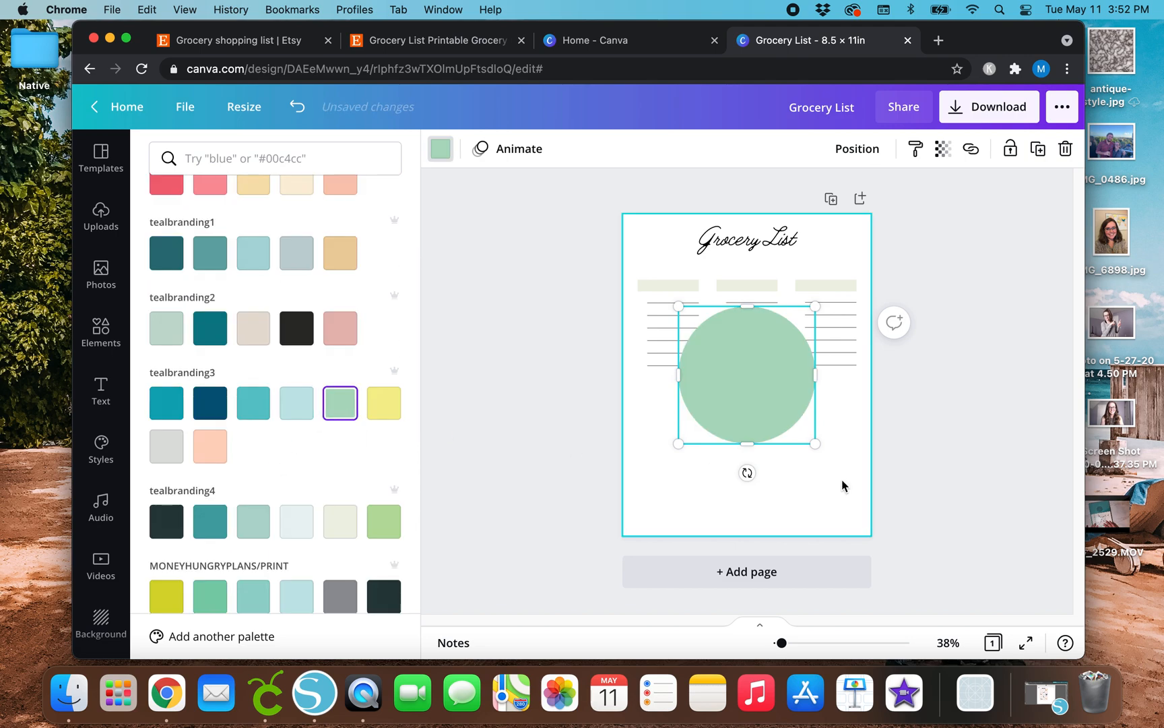
# Shrink the green circle to a tiny dot beside the first column's first line
pyautogui.moveTo(677, 306); pyautogui.dragTo(683, 314)
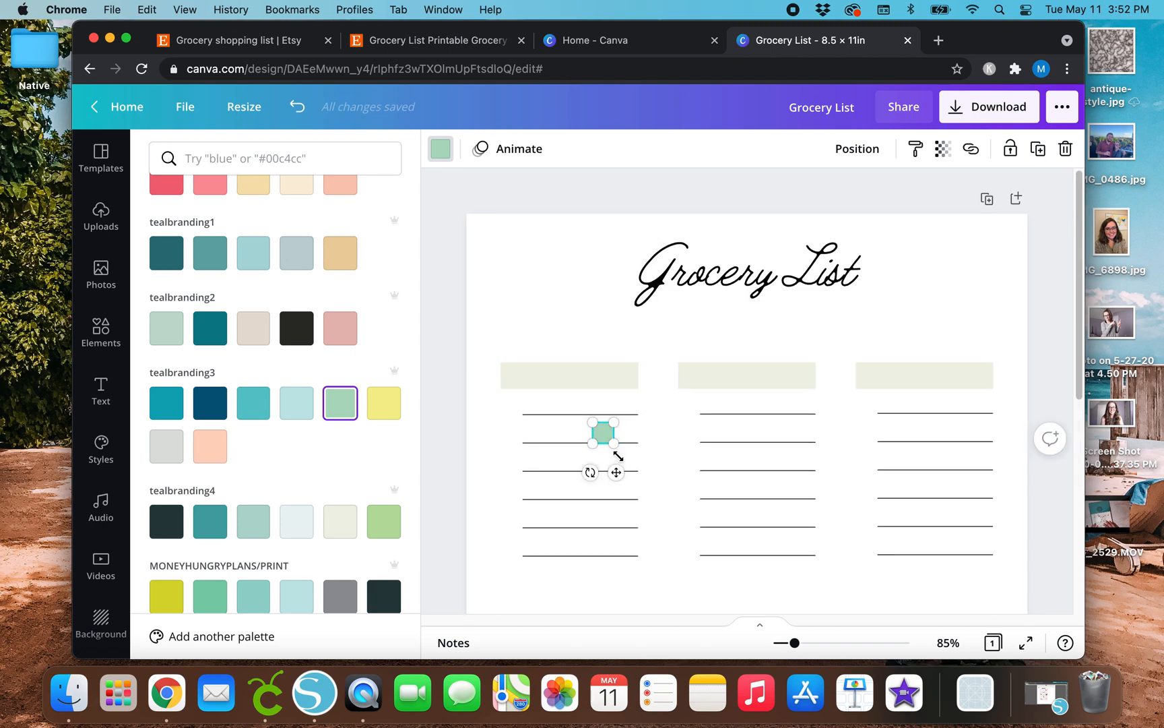
pyautogui.moveTo(603, 433); pyautogui.dragTo(501, 404)
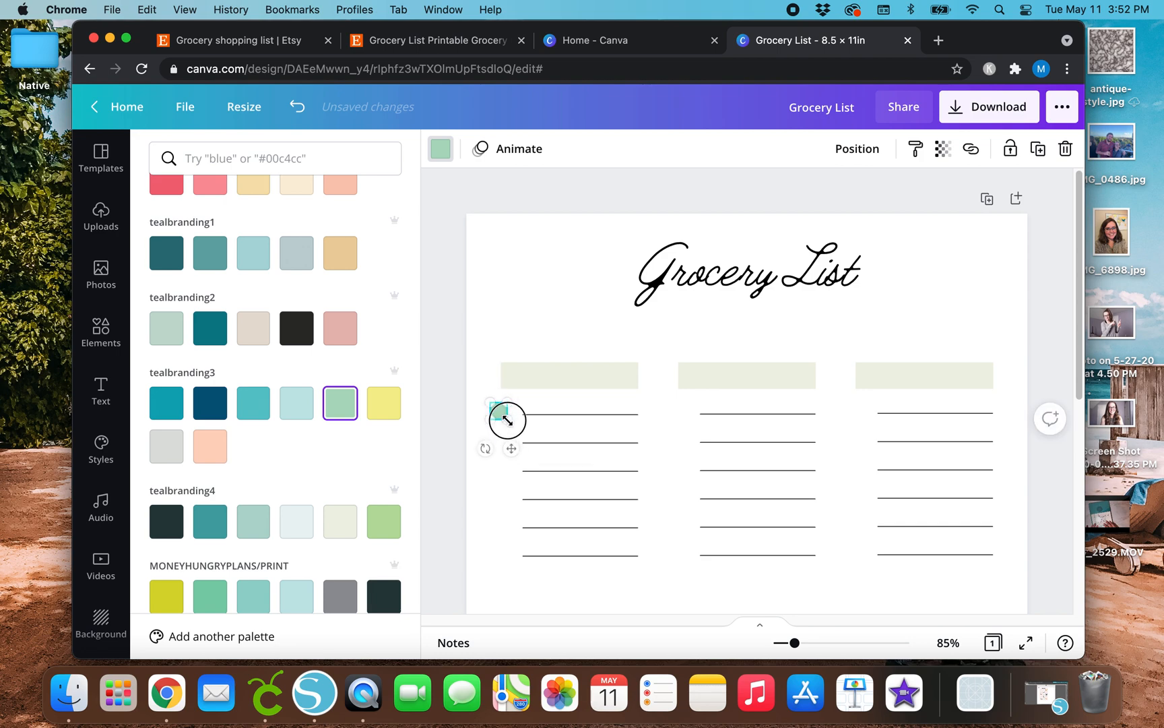
pyautogui.moveTo(496, 407); pyautogui.dragTo(508, 419)
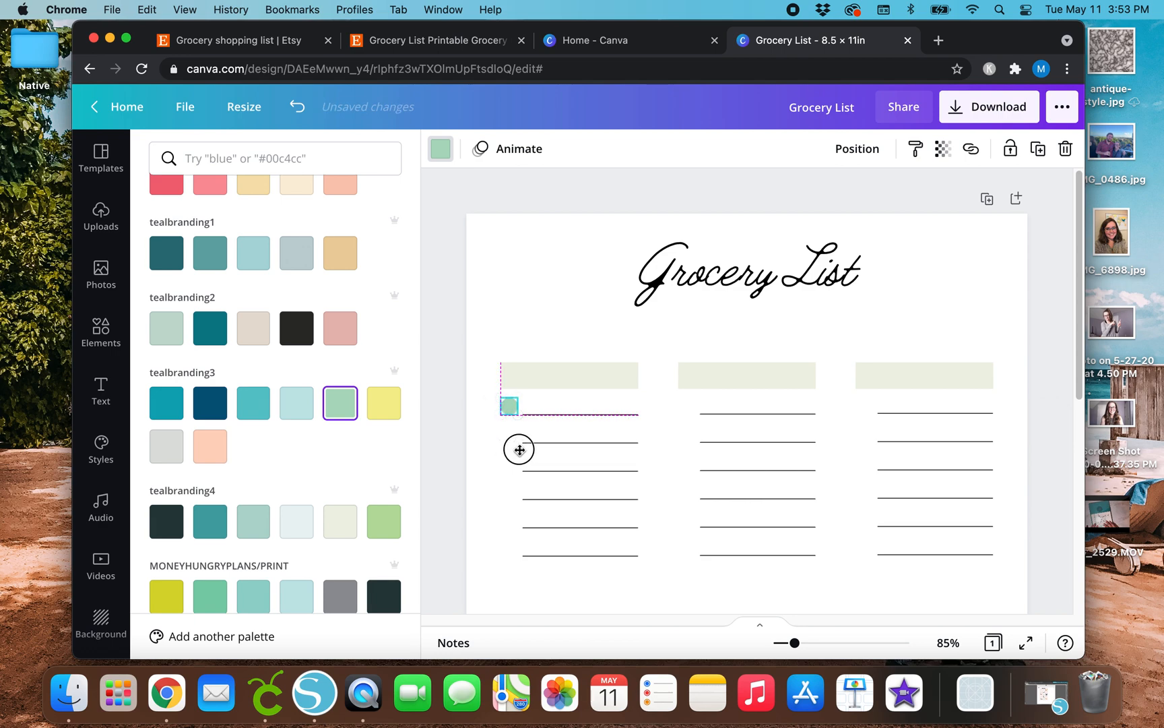
pyautogui.click(100, 333)
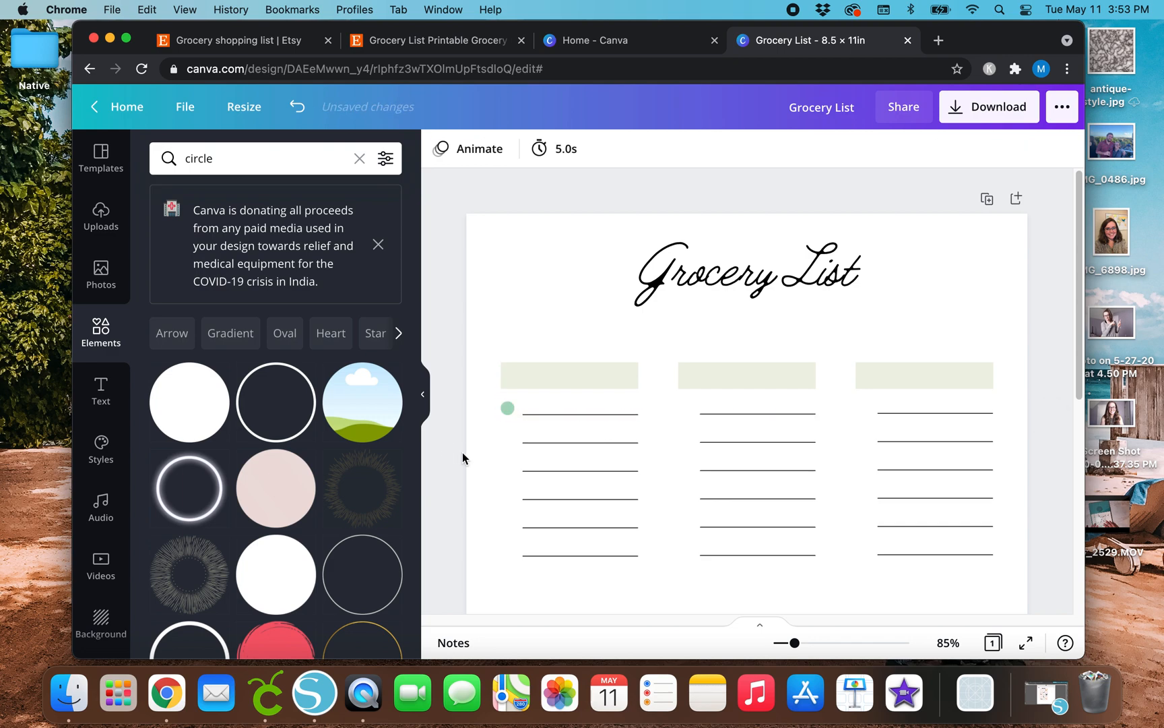
pyautogui.click(508, 408)
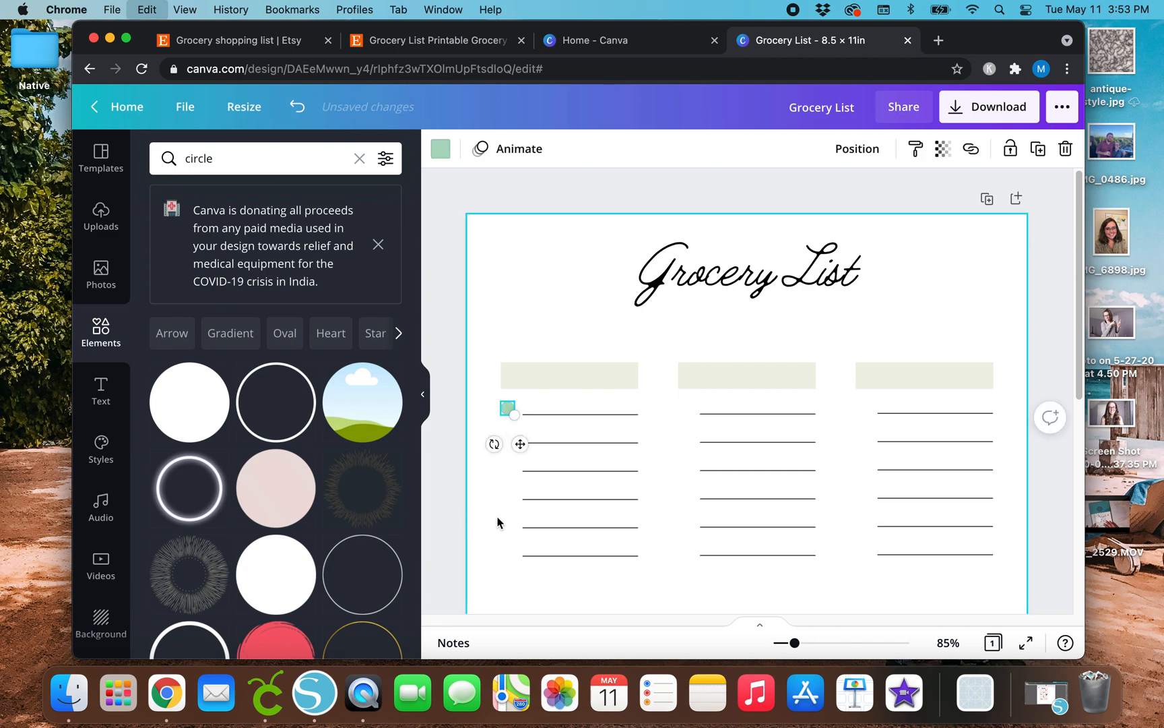
pyautogui.moveTo(475, 429)
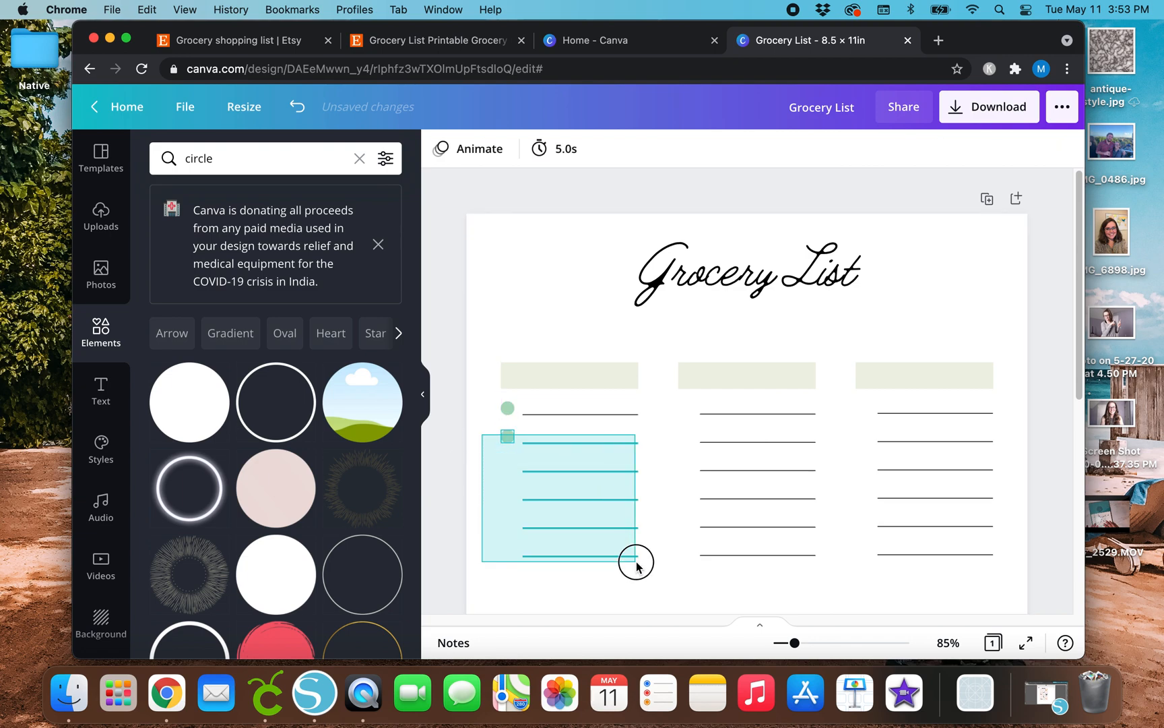
# Copy dot-and-line pairs down column one, then place a bulleted copy in the second column
pyautogui.moveTo(636, 562); pyautogui.dragTo(623, 421)
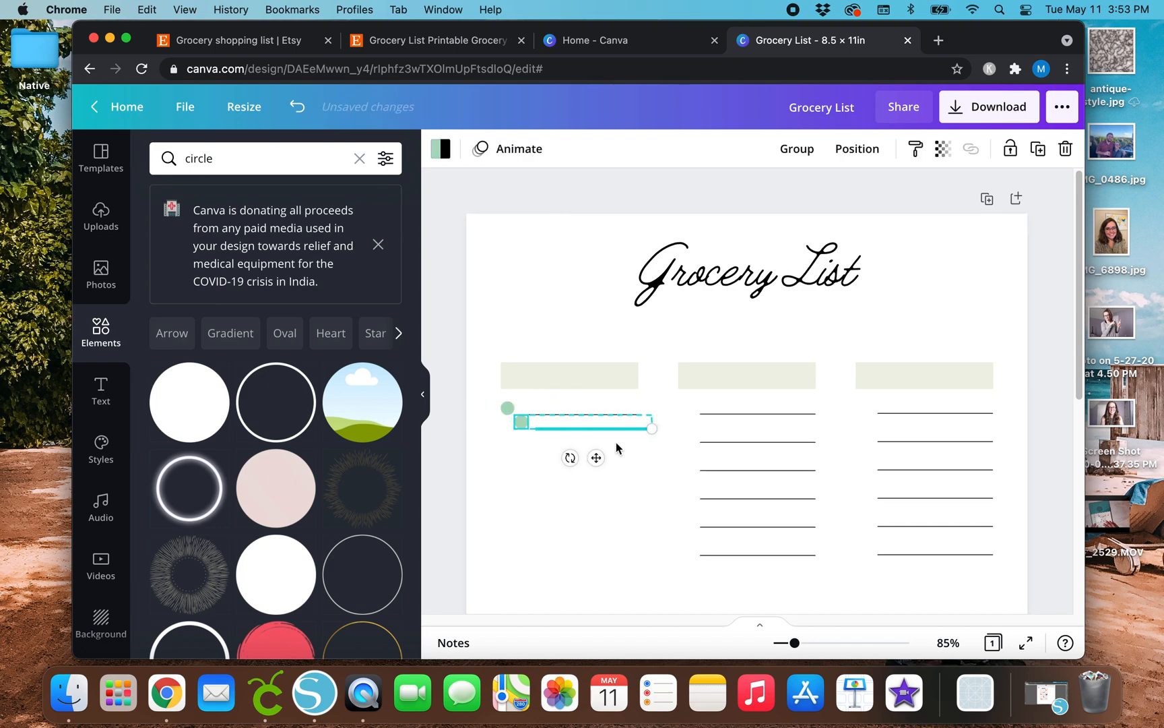
pyautogui.moveTo(582, 421); pyautogui.dragTo(587, 442)
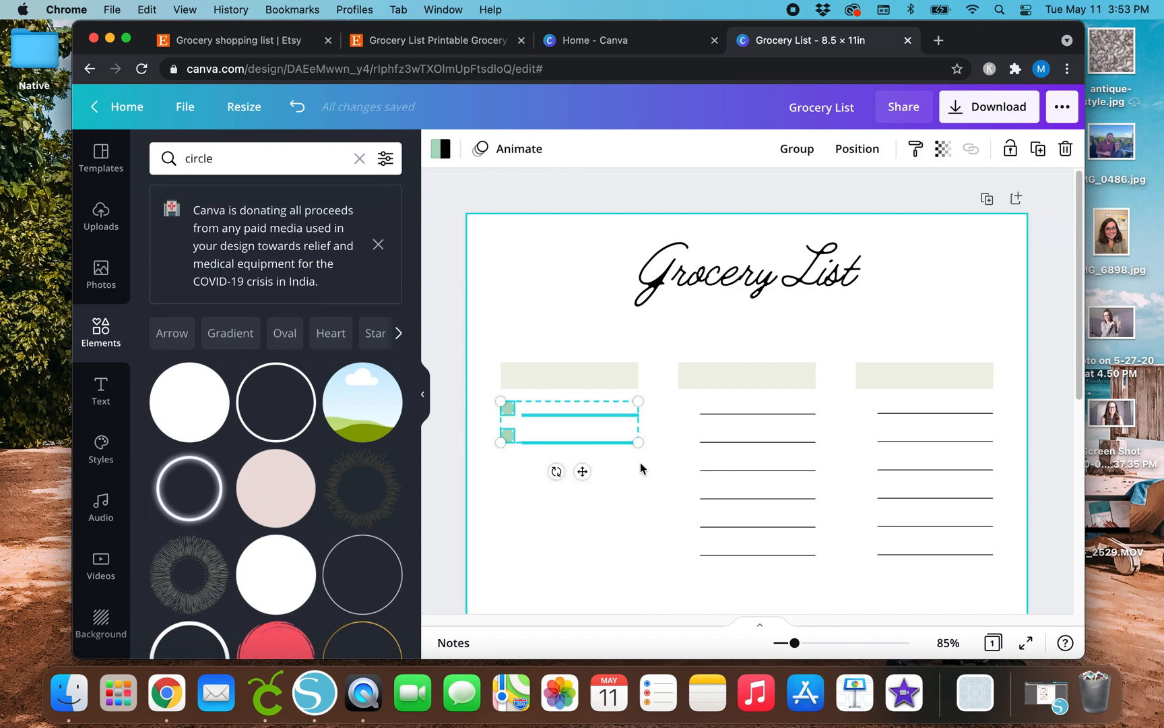
pyautogui.moveTo(570, 423); pyautogui.dragTo(575, 475)
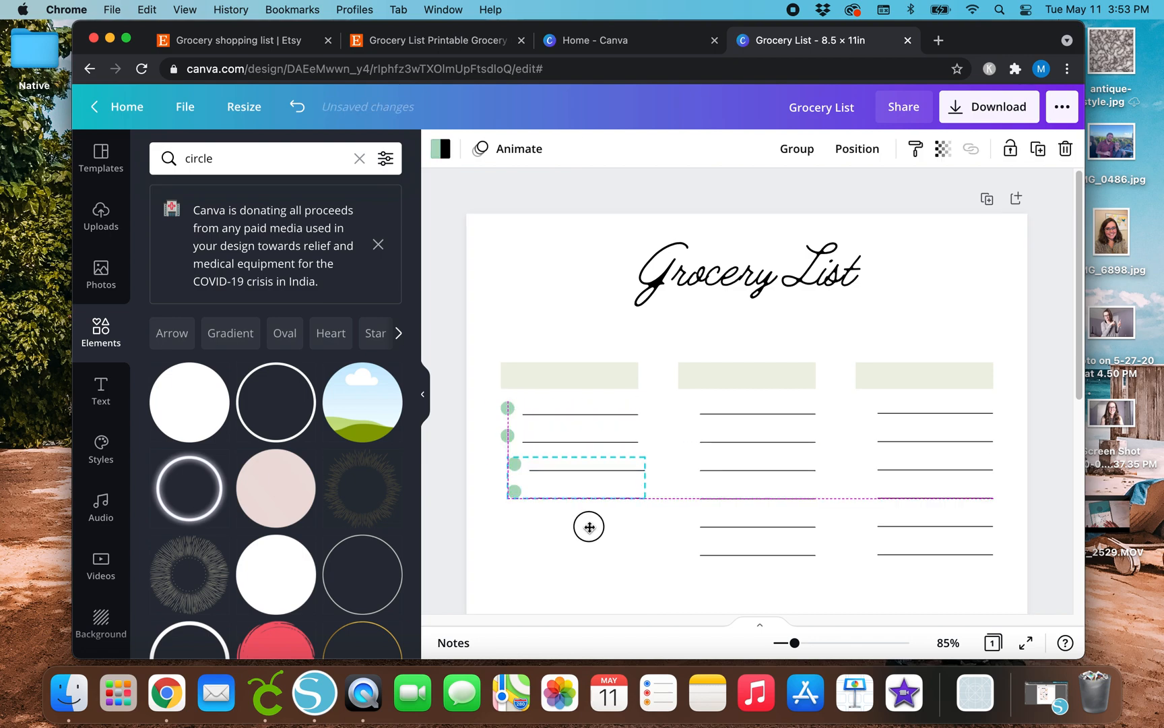
pyautogui.moveTo(589, 526); pyautogui.dragTo(585, 528)
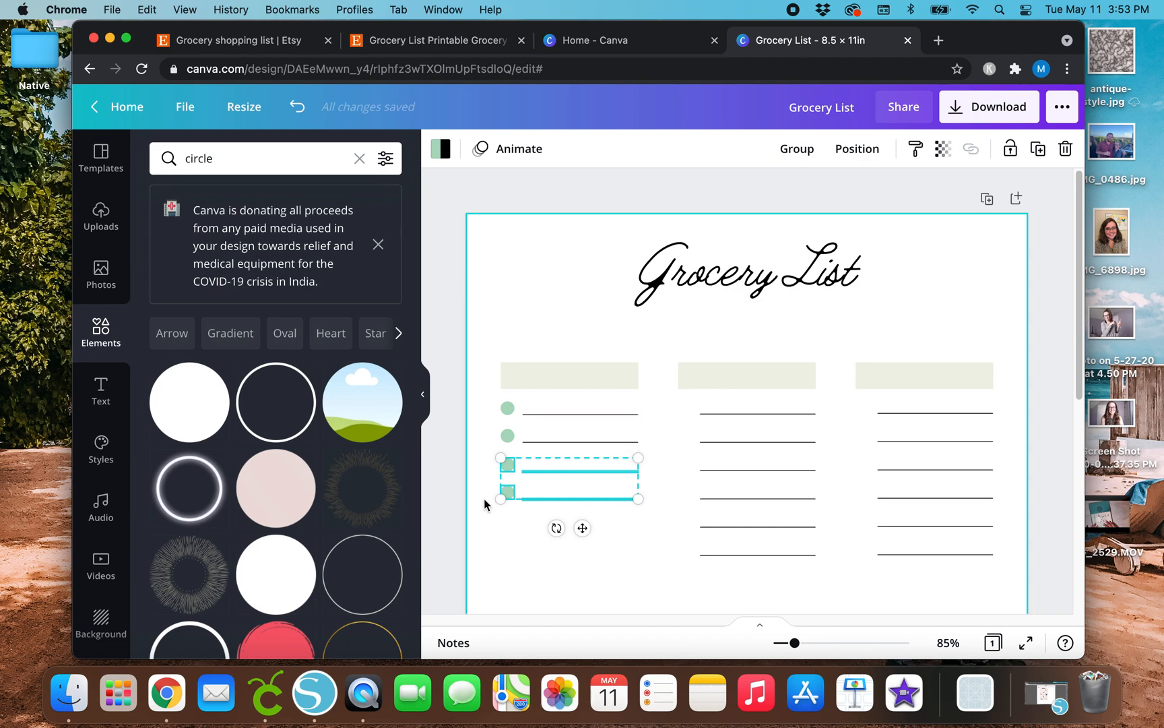
pyautogui.moveTo(570, 479); pyautogui.dragTo(580, 531)
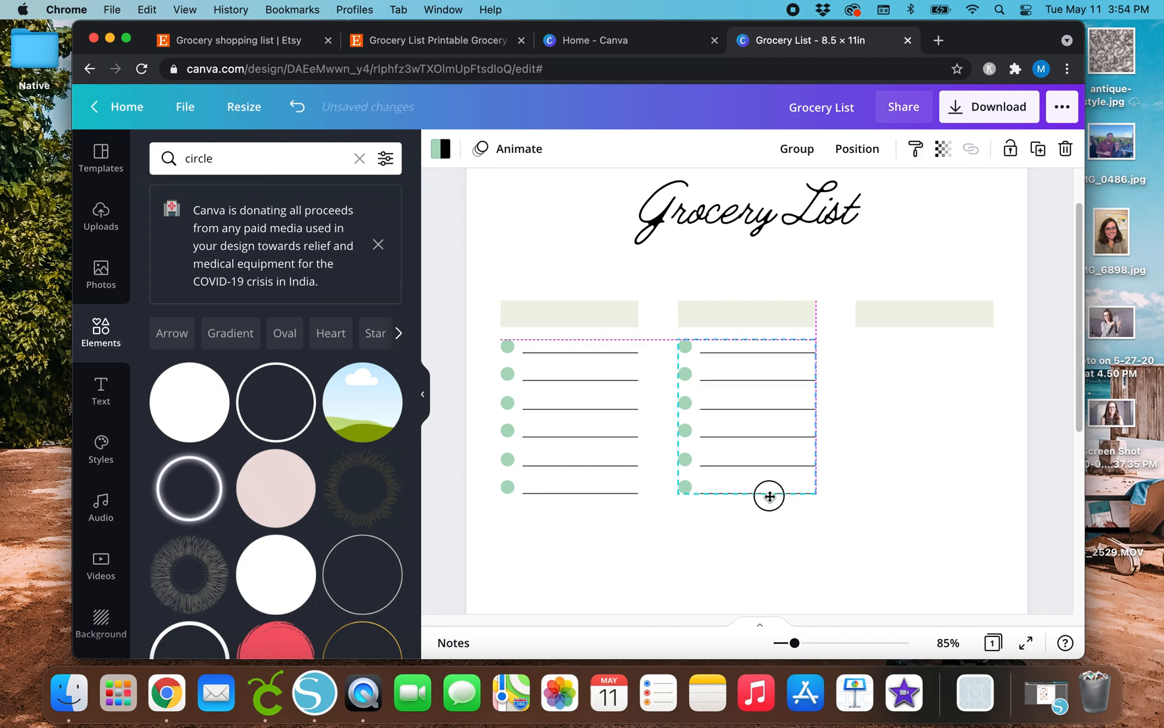
pyautogui.moveTo(769, 496); pyautogui.dragTo(934, 494)
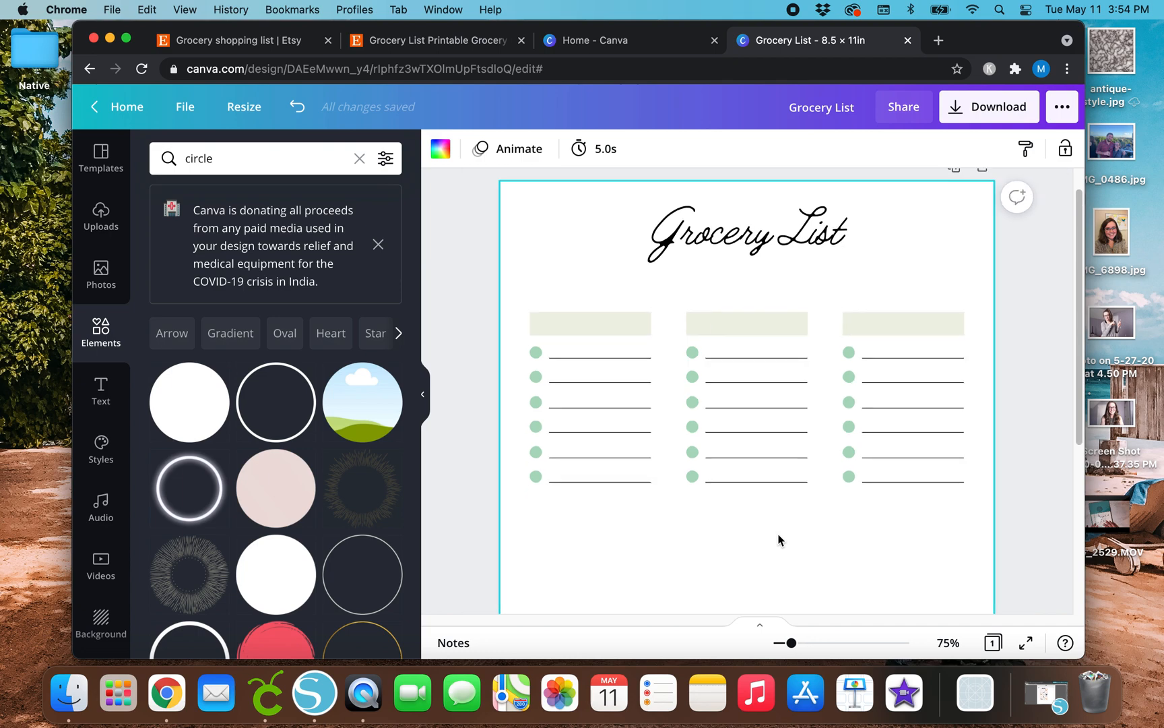
# Duplicate the whole three-column block of headers, lines and dots and place it below the original
pyautogui.scroll(-3)
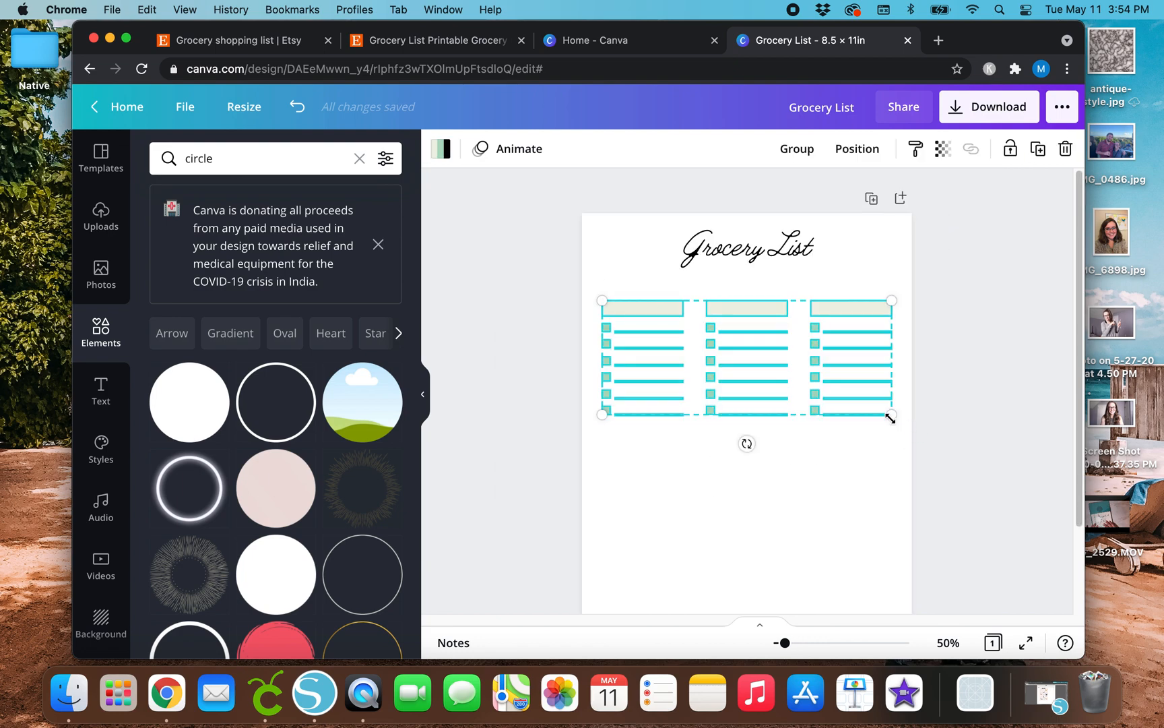
pyautogui.moveTo(747, 356); pyautogui.dragTo(834, 460)
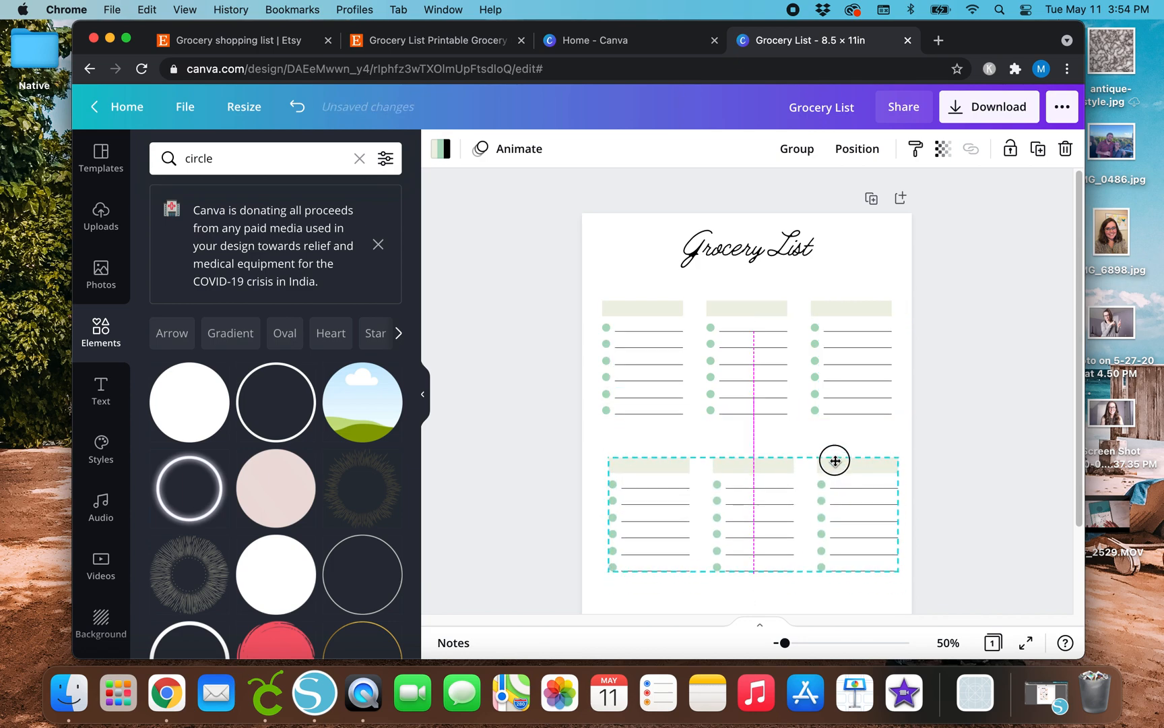
pyautogui.moveTo(834, 460); pyautogui.dragTo(831, 442)
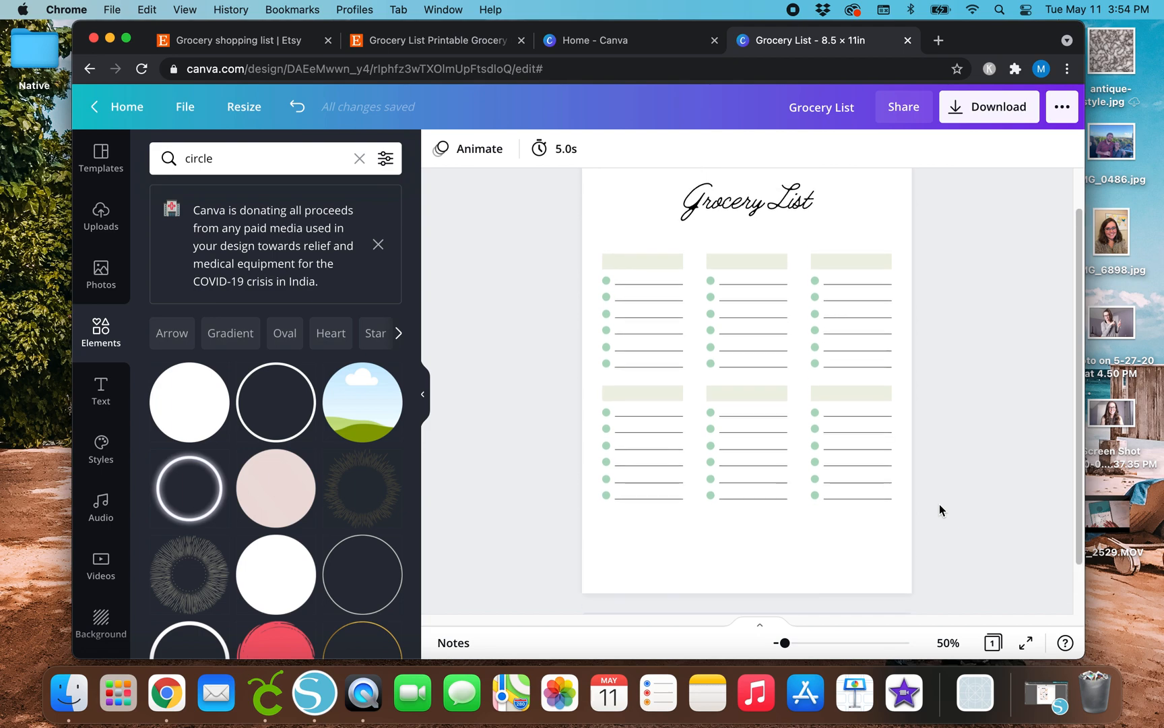
pyautogui.click(431, 41)
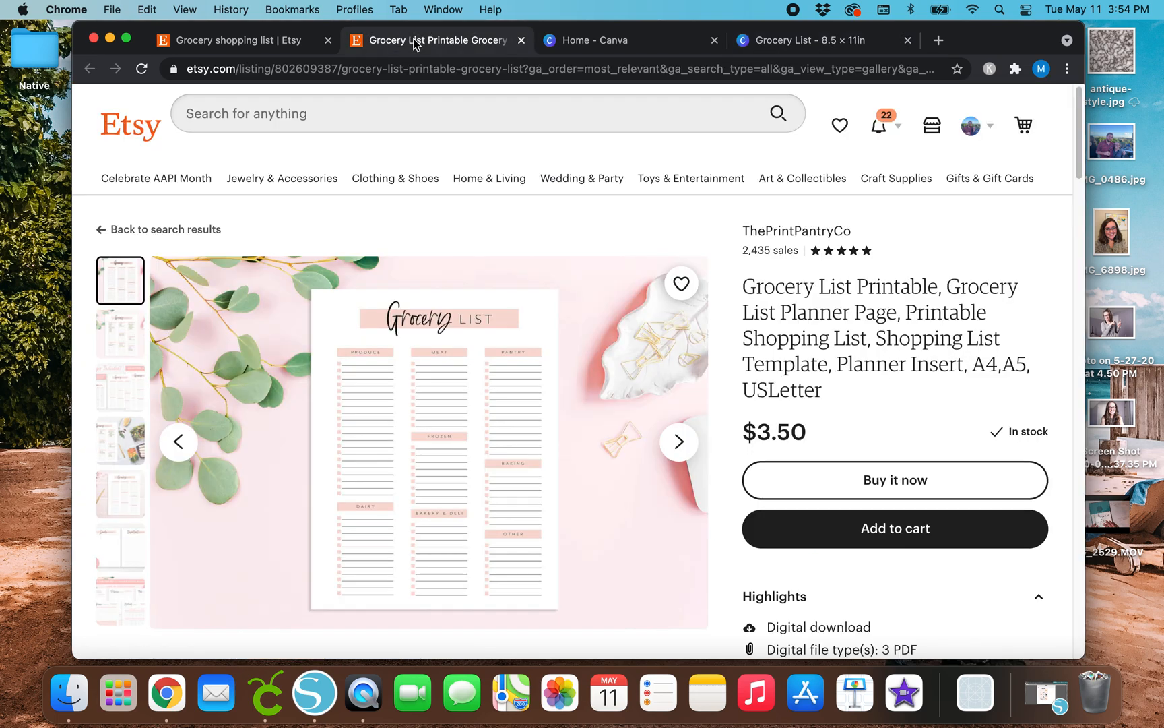
pyautogui.click(816, 41)
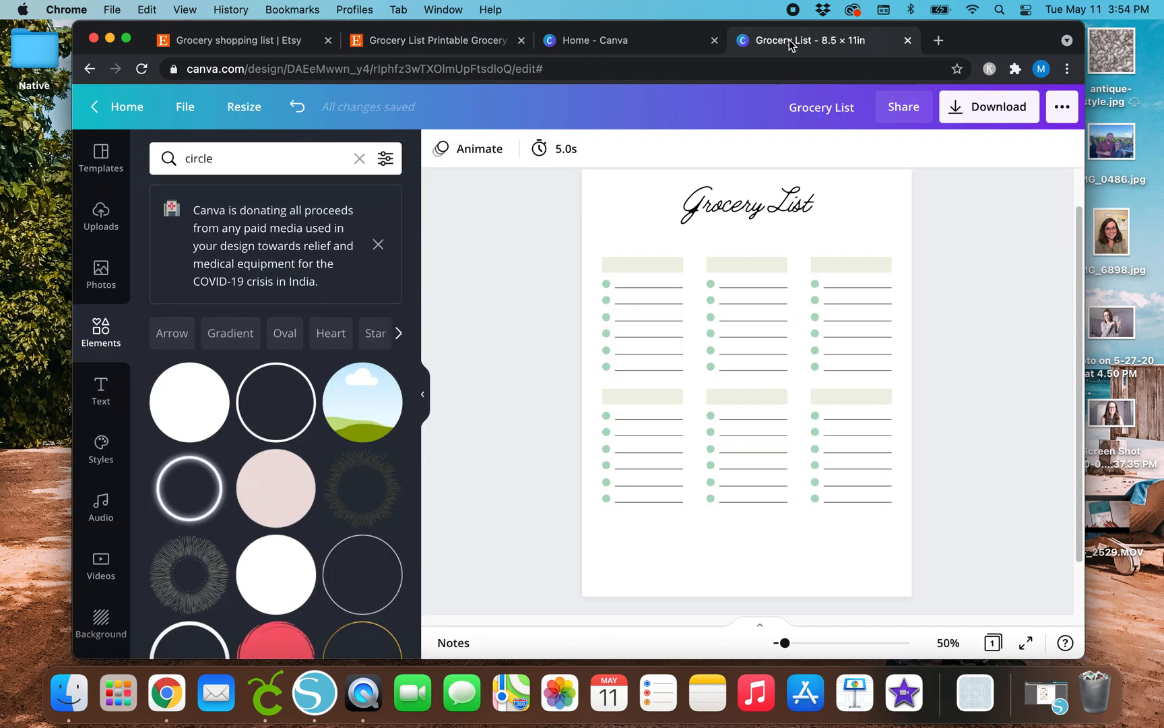
pyautogui.moveTo(461, 424)
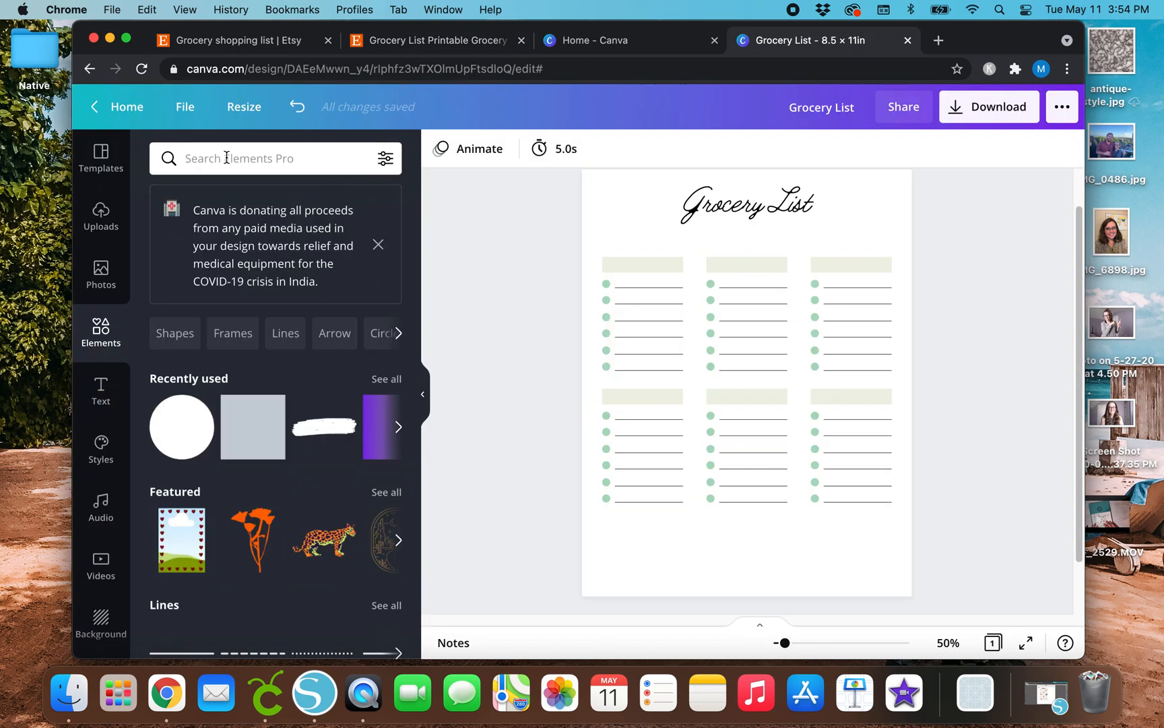
# Copy a cream header bar below the lists, match the lists' width, and make it taller
pyautogui.click(648, 419)
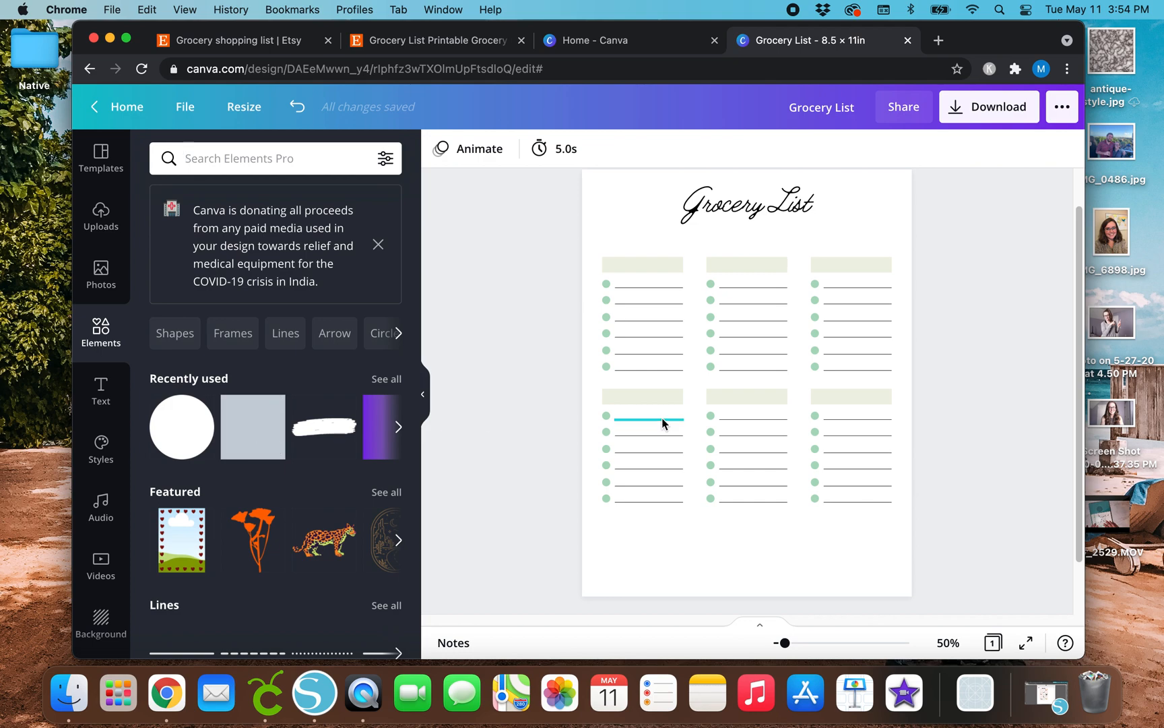
pyautogui.click(852, 403)
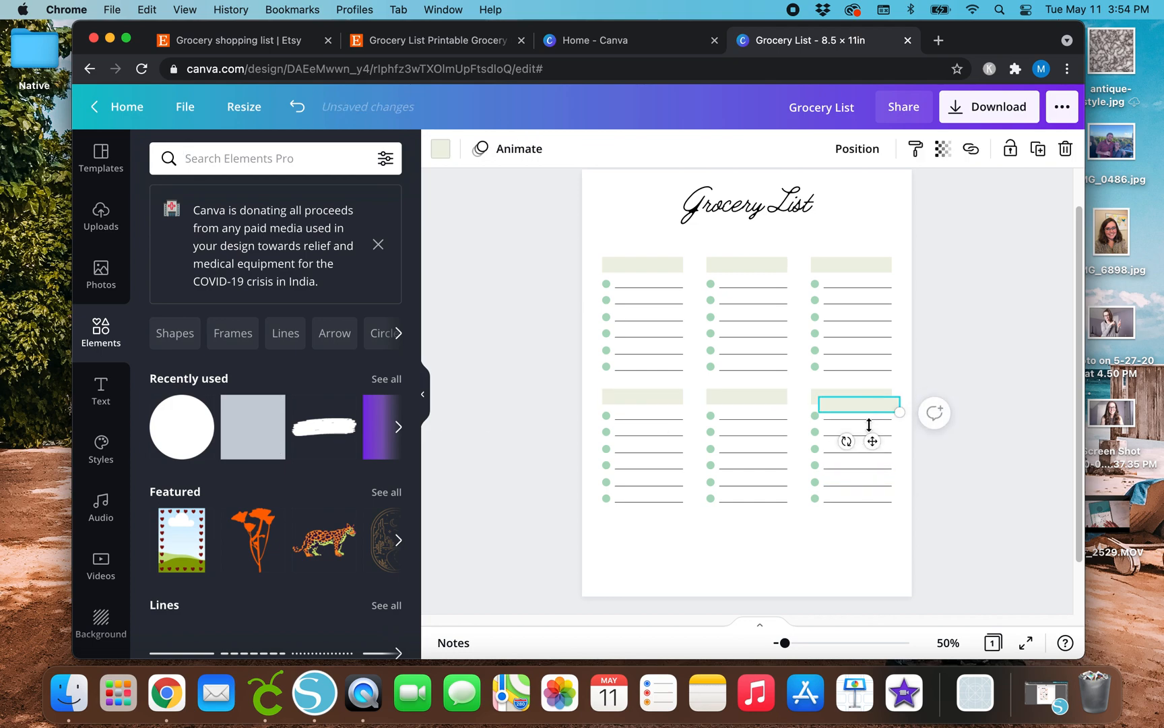
pyautogui.moveTo(858, 403); pyautogui.dragTo(655, 526)
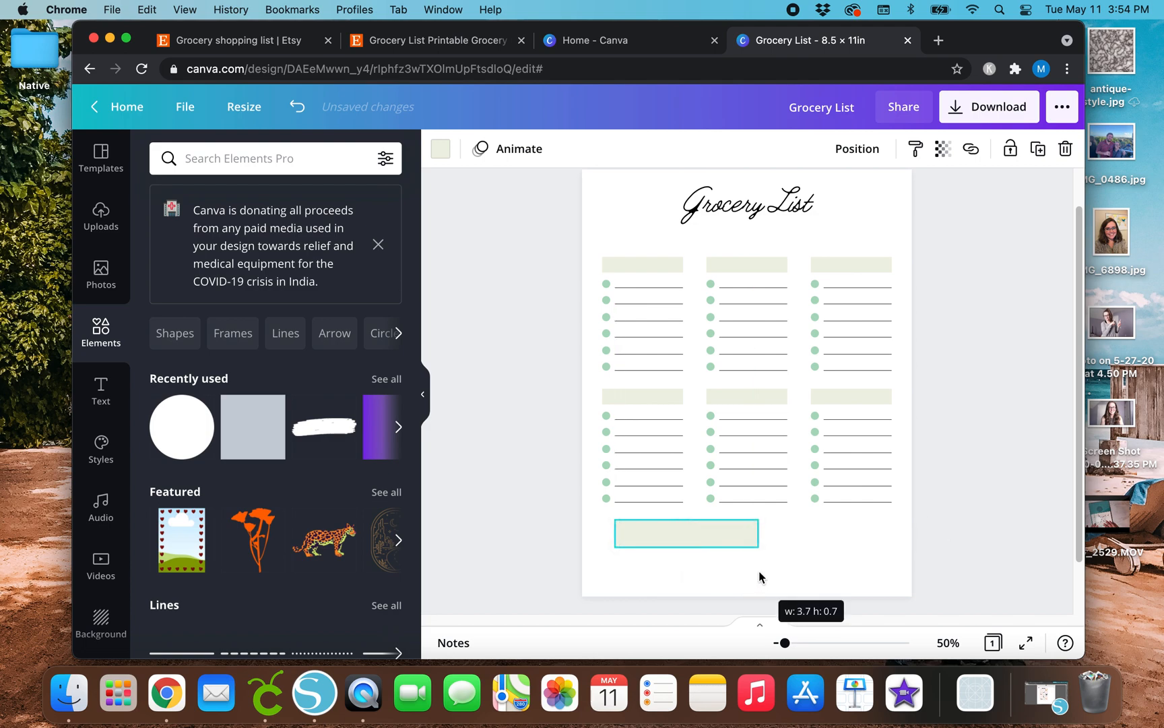
pyautogui.moveTo(758, 533); pyautogui.dragTo(889, 533)
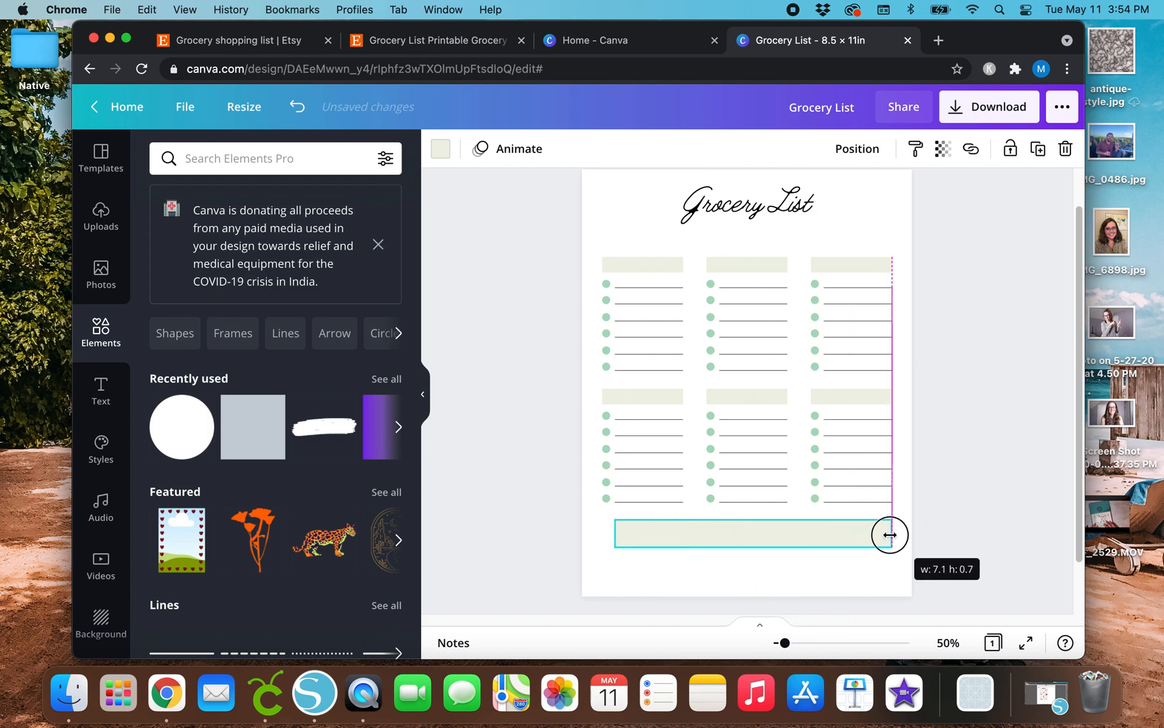
pyautogui.moveTo(888, 534); pyautogui.dragTo(614, 533)
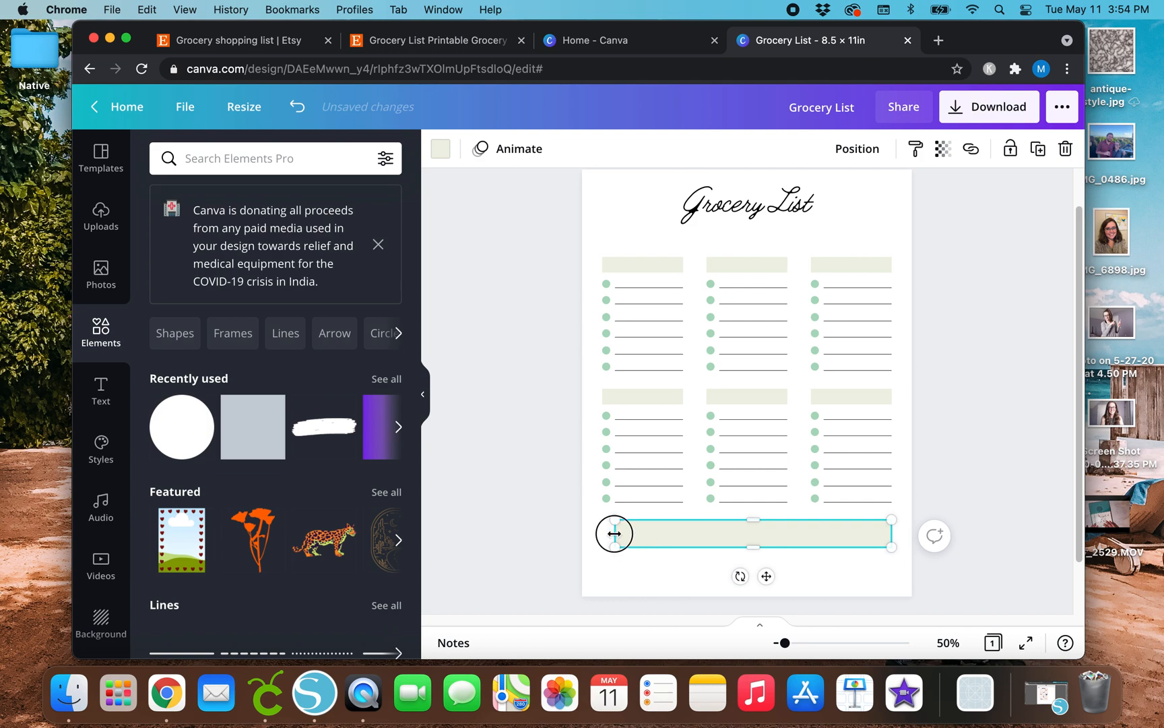
pyautogui.moveTo(613, 533); pyautogui.dragTo(613, 534)
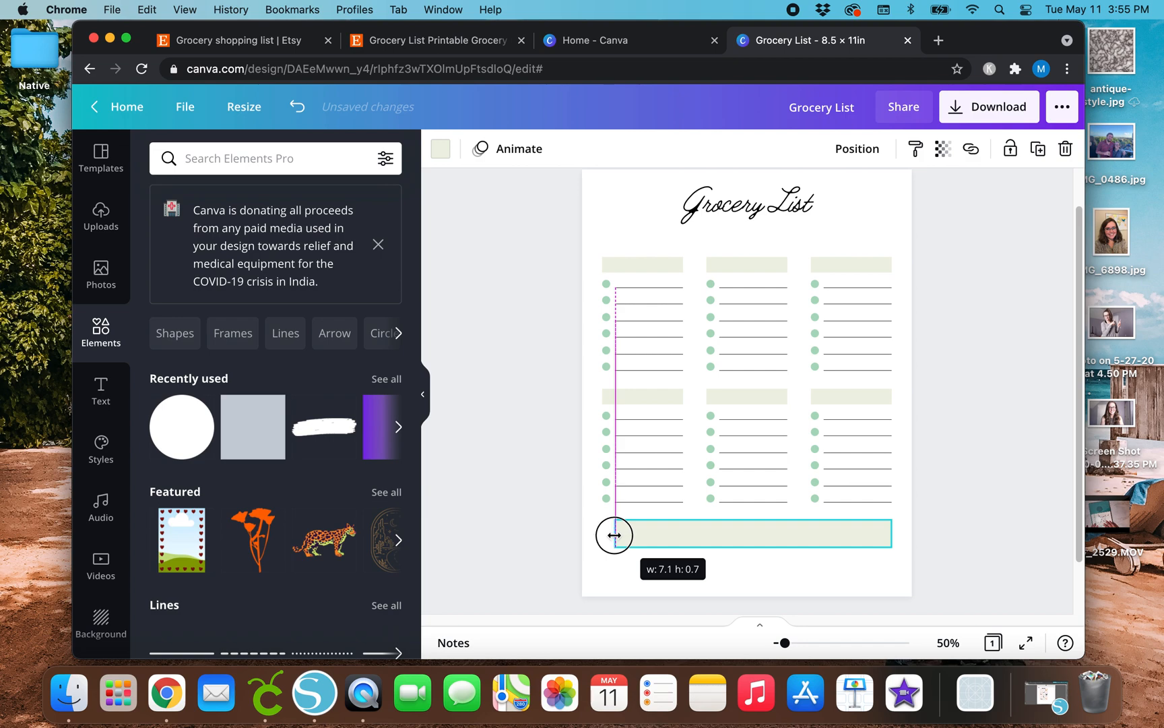
pyautogui.moveTo(613, 534); pyautogui.dragTo(878, 534)
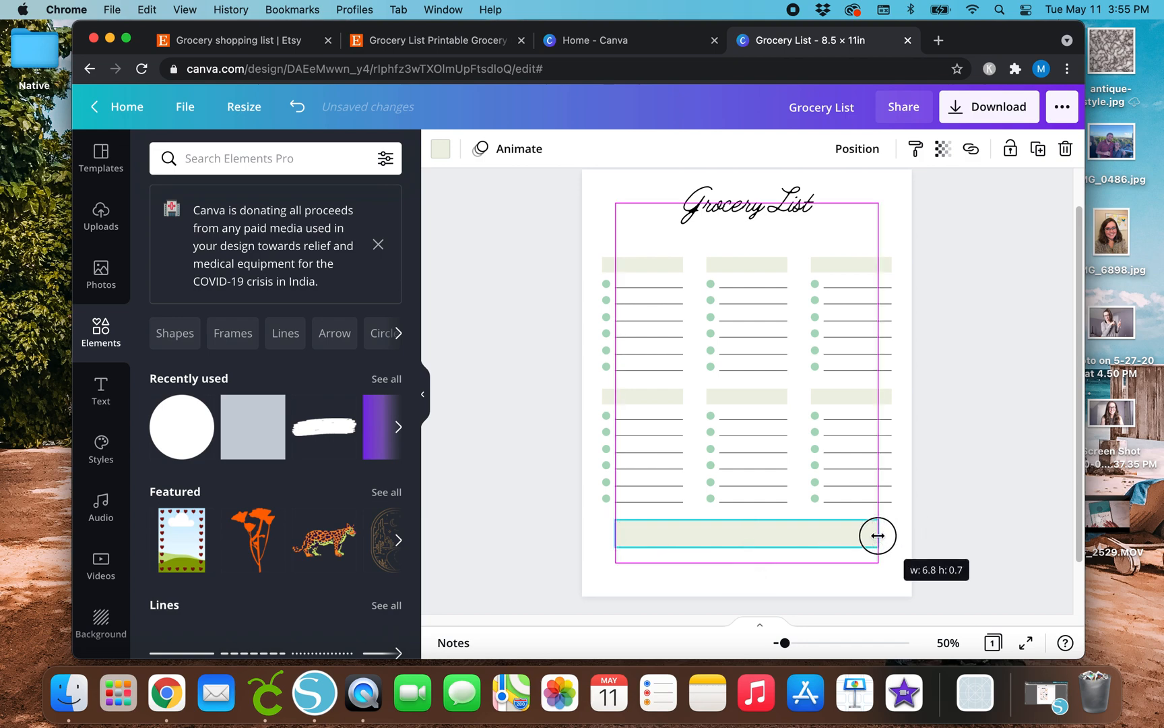
pyautogui.moveTo(878, 535); pyautogui.dragTo(754, 573)
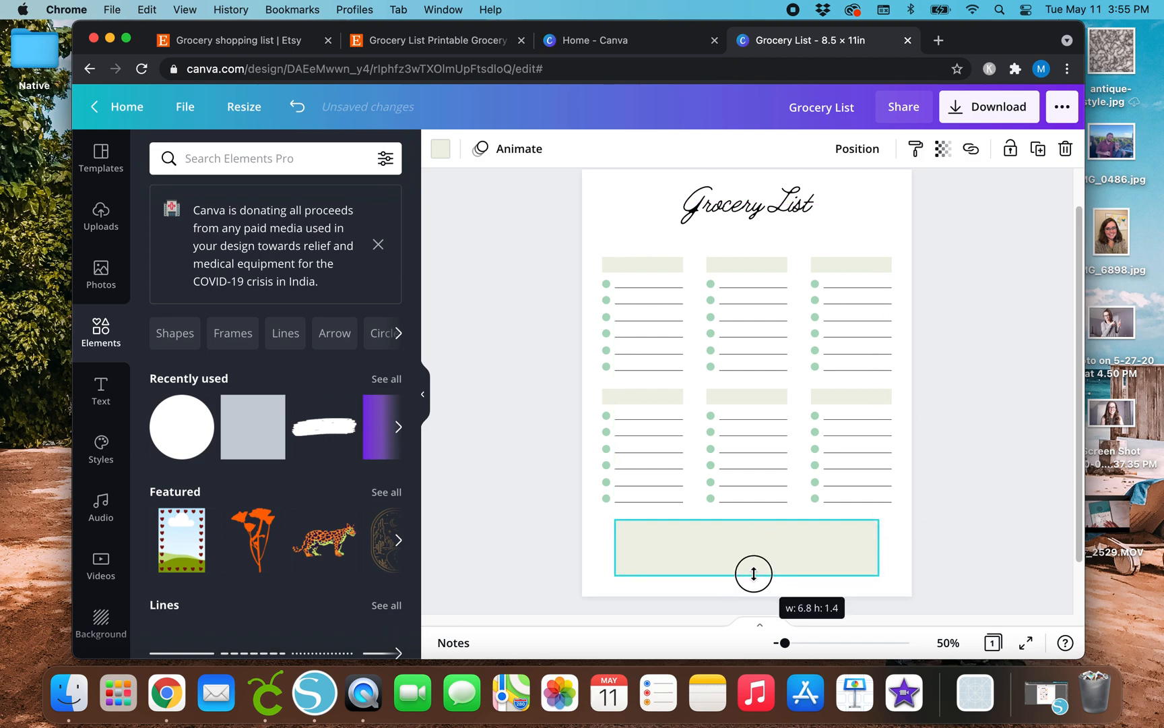
pyautogui.moveTo(754, 573); pyautogui.dragTo(754, 581)
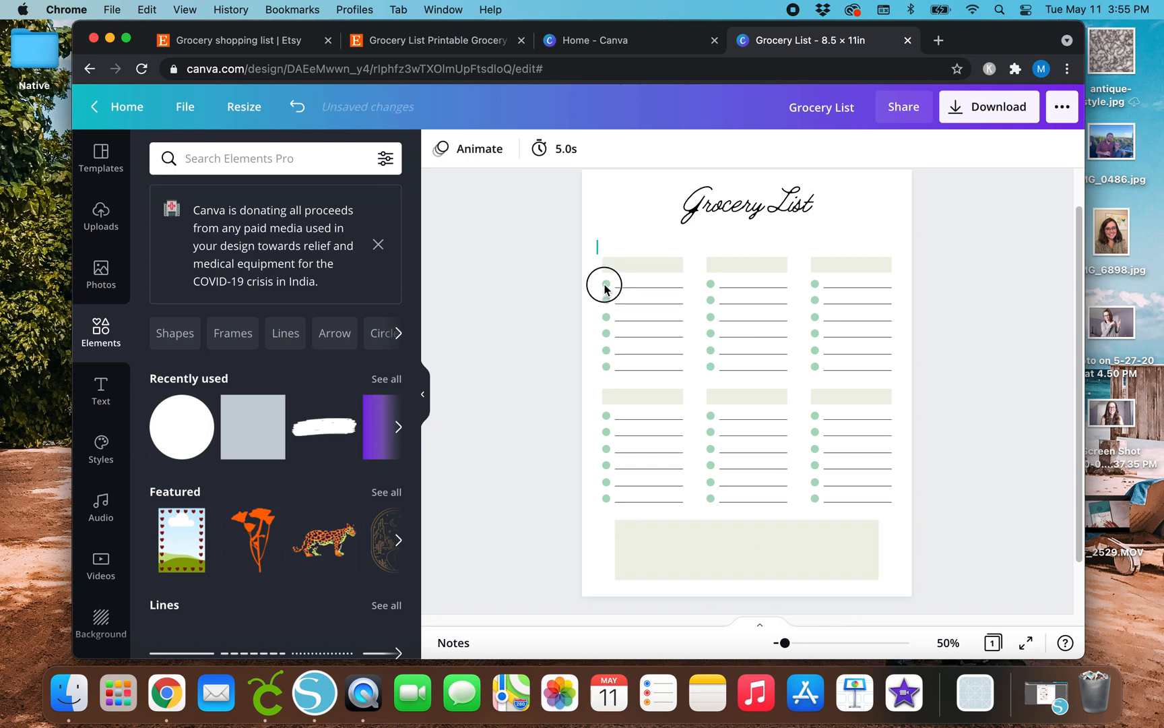
pyautogui.click(605, 285)
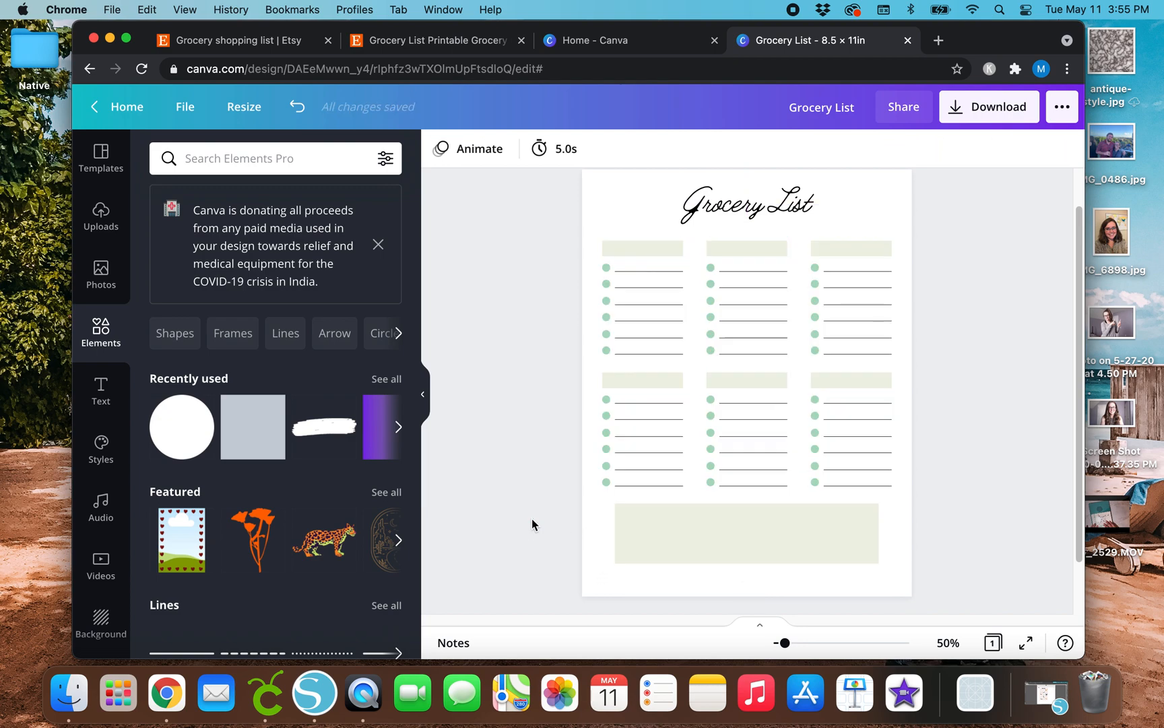
pyautogui.moveTo(475, 537)
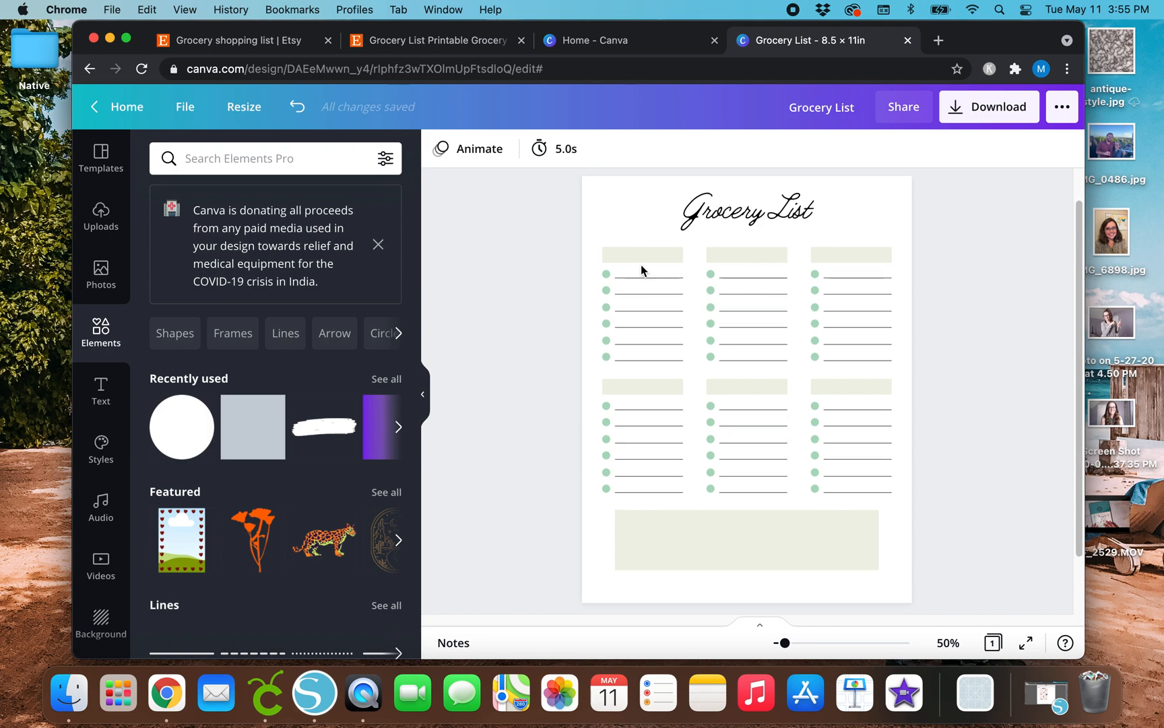
pyautogui.moveTo(520, 317)
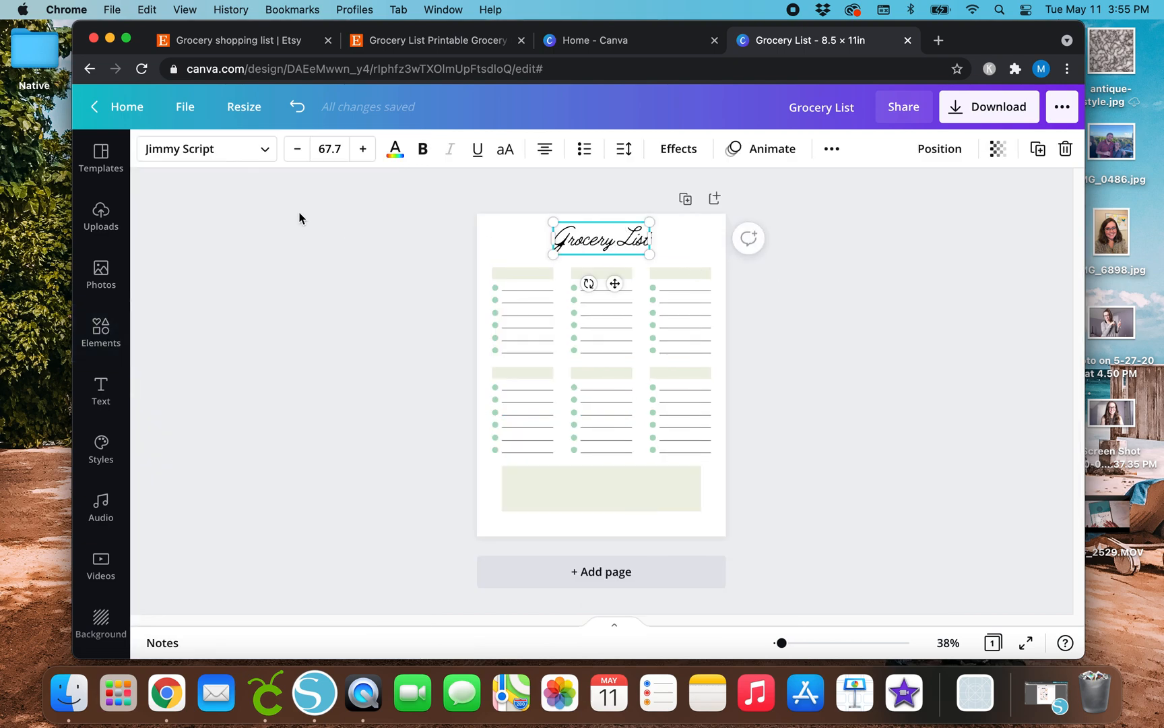
# Keep Jimmy Script for the heading while browsing calligraphy font results
pyautogui.click(196, 148)
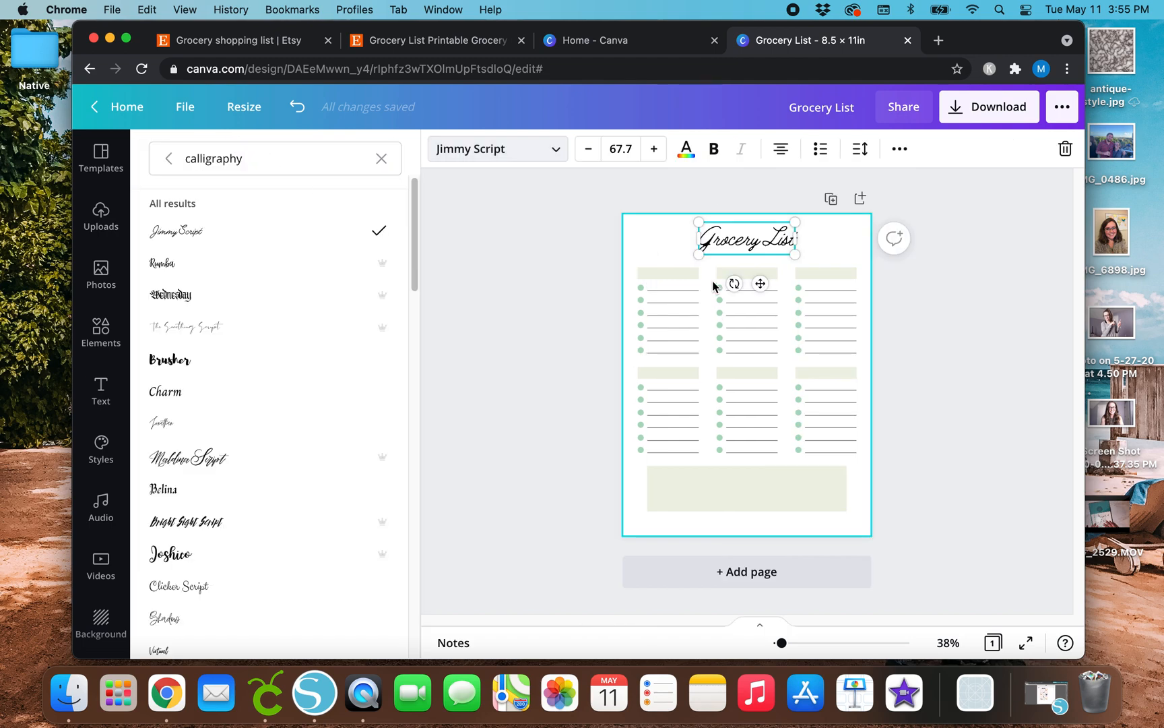
pyautogui.scroll(-3)
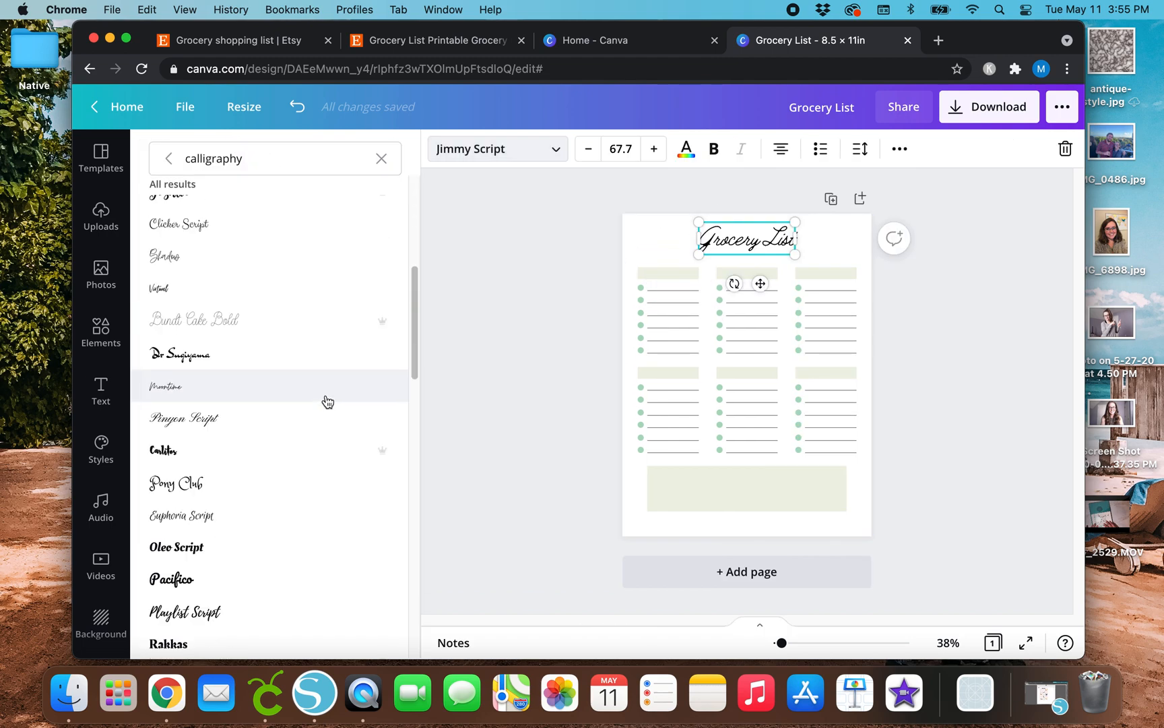
pyautogui.scroll(-3)
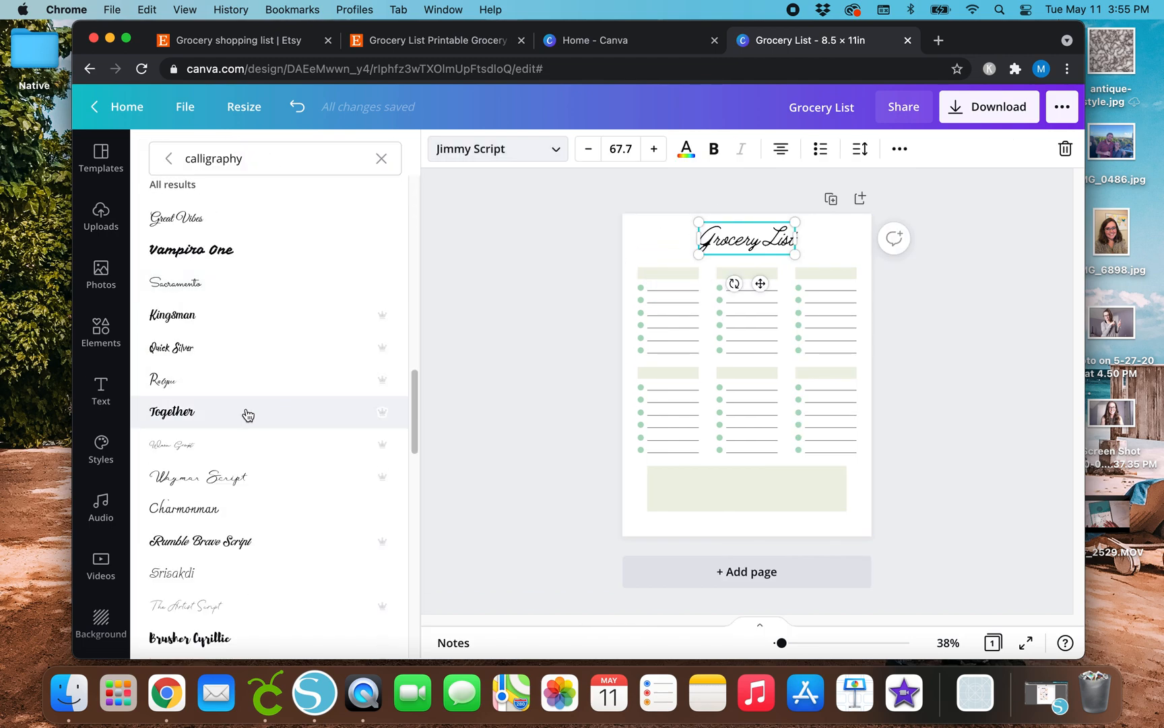
pyautogui.scroll(-3)
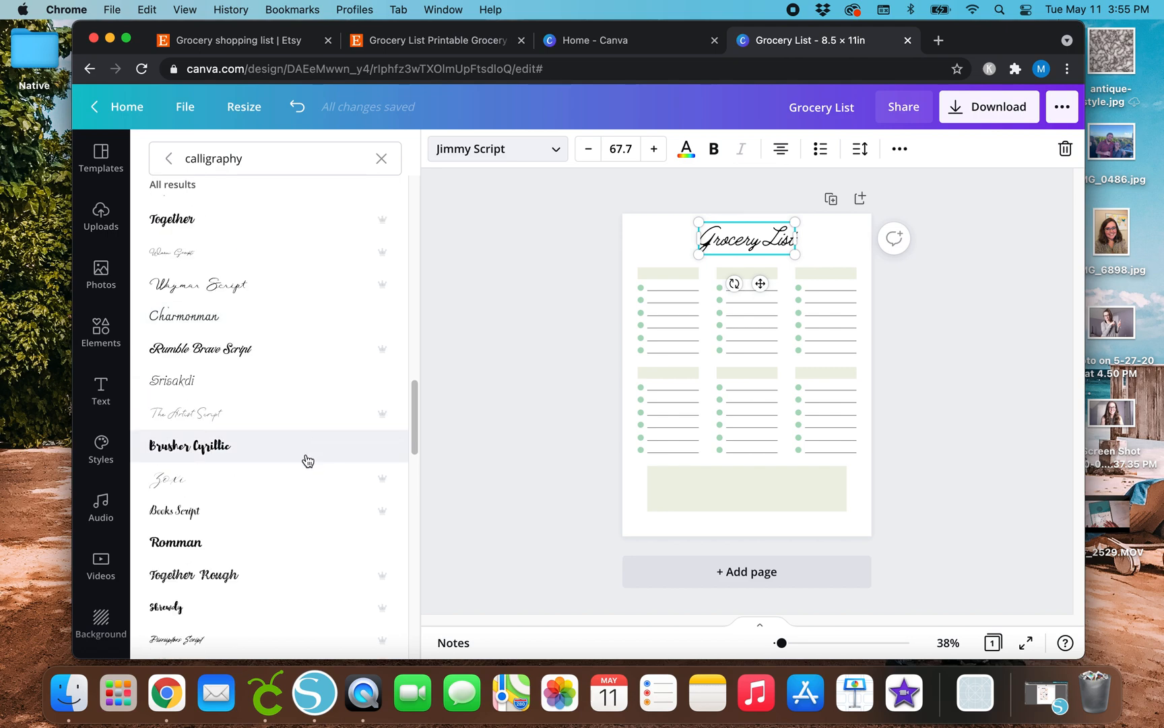
pyautogui.moveTo(310, 453)
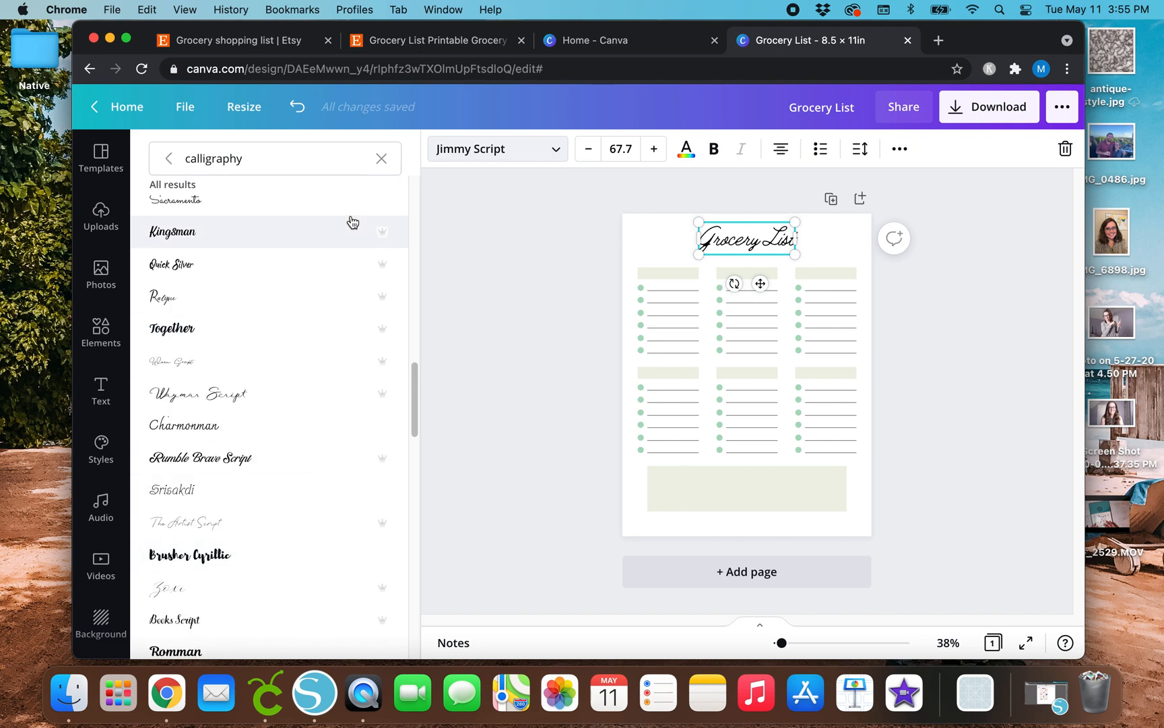
# Browse 'handwriting' font results, then select the first header bar to close the panel
pyautogui.click(382, 159)
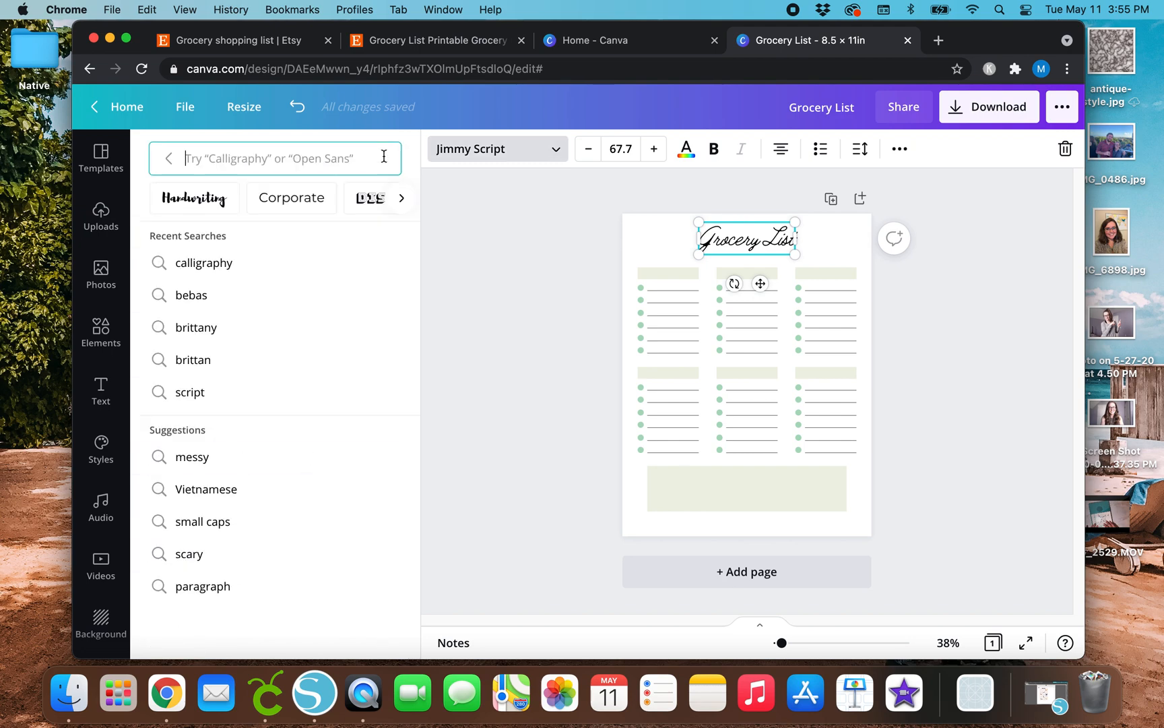
pyautogui.write('handwriting')
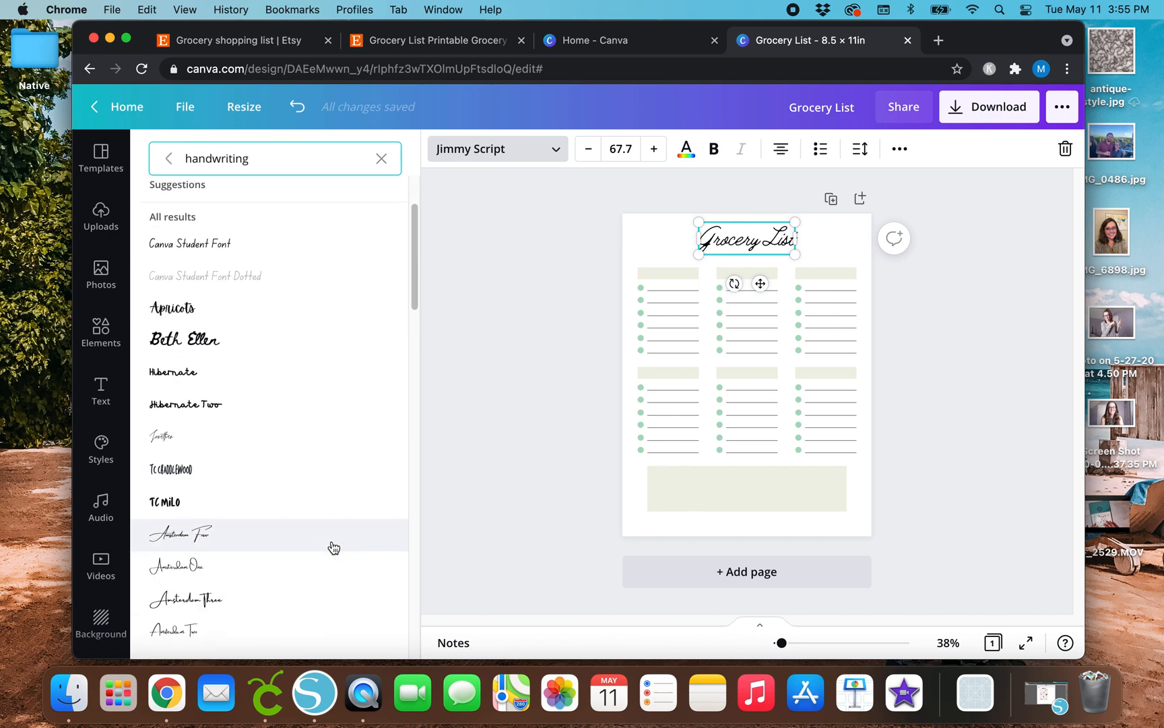
pyautogui.scroll(-3)
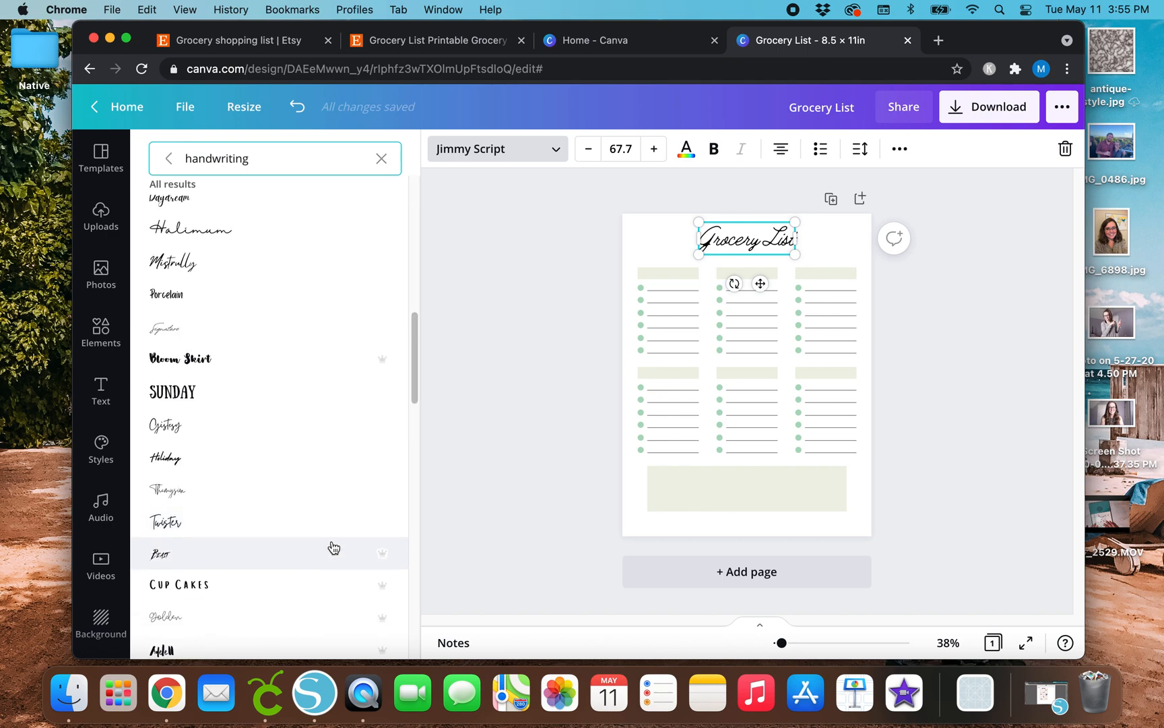
pyautogui.click(166, 424)
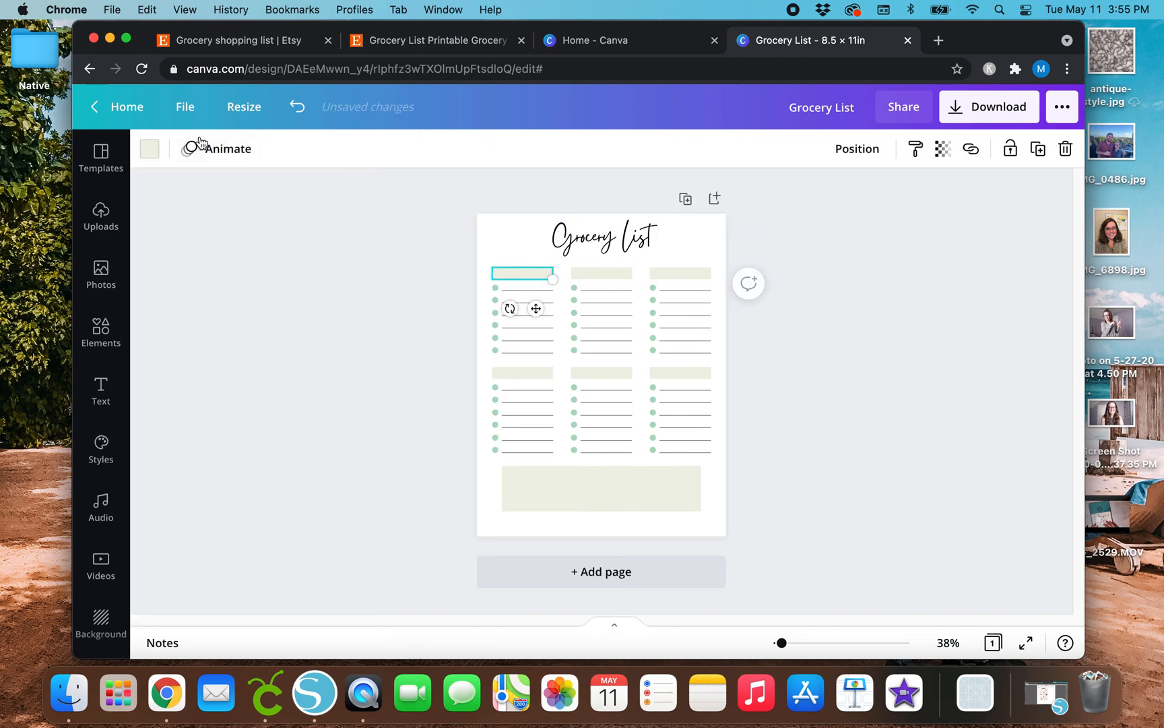
# Colour the header bars and notes box light blue and the bullet dots teal
pyautogui.click(148, 148)
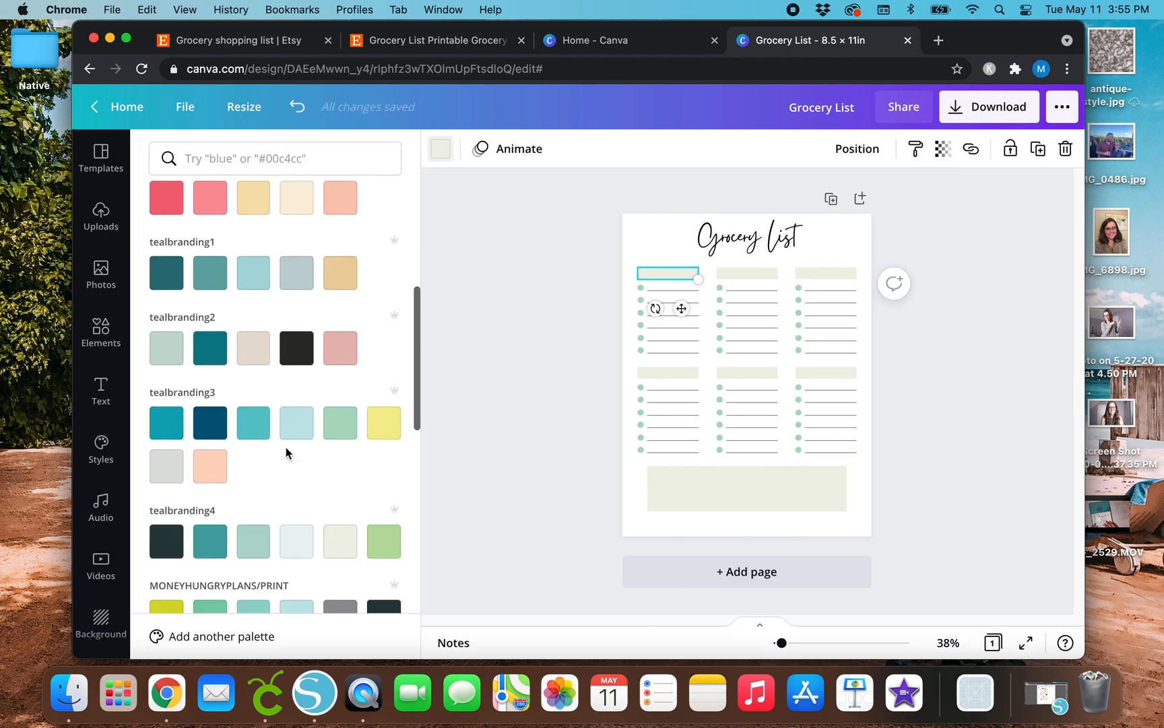
pyautogui.click(296, 467)
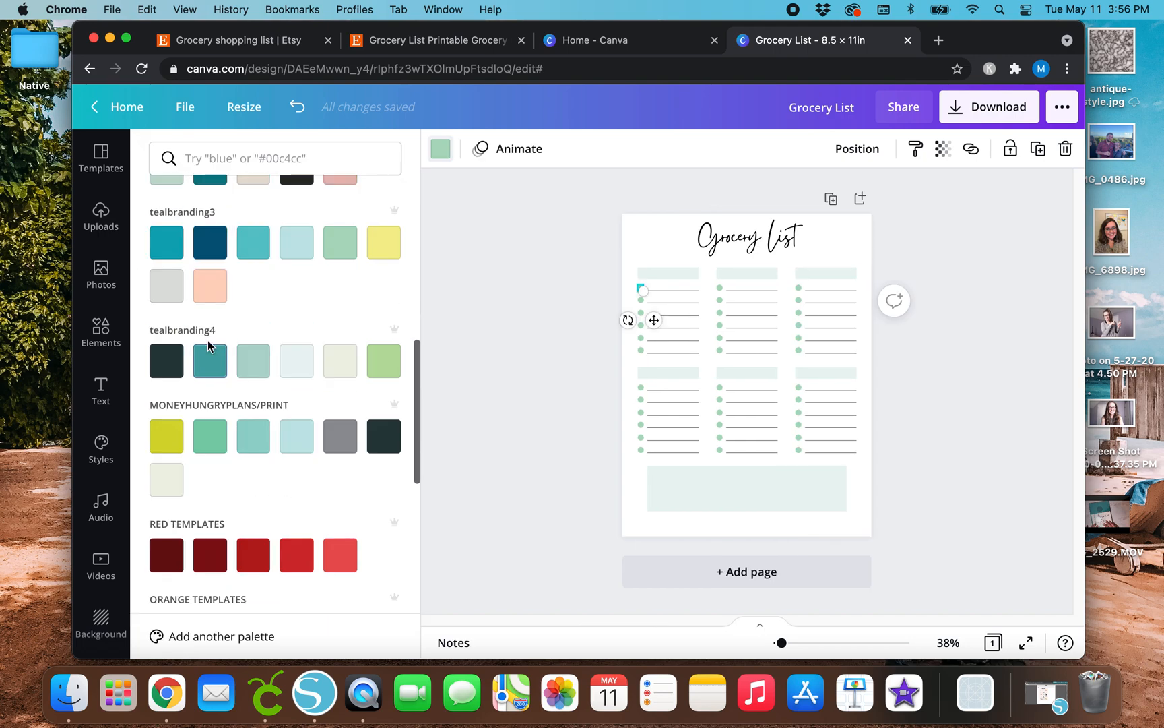
pyautogui.click(209, 362)
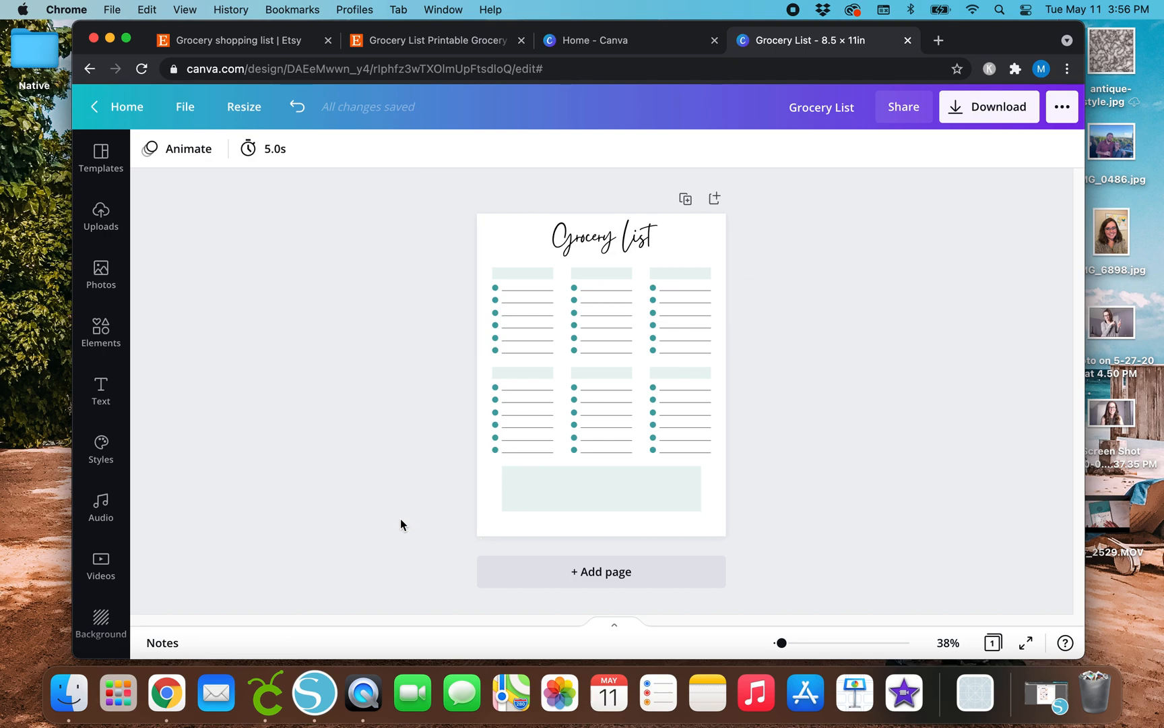
pyautogui.moveTo(417, 202)
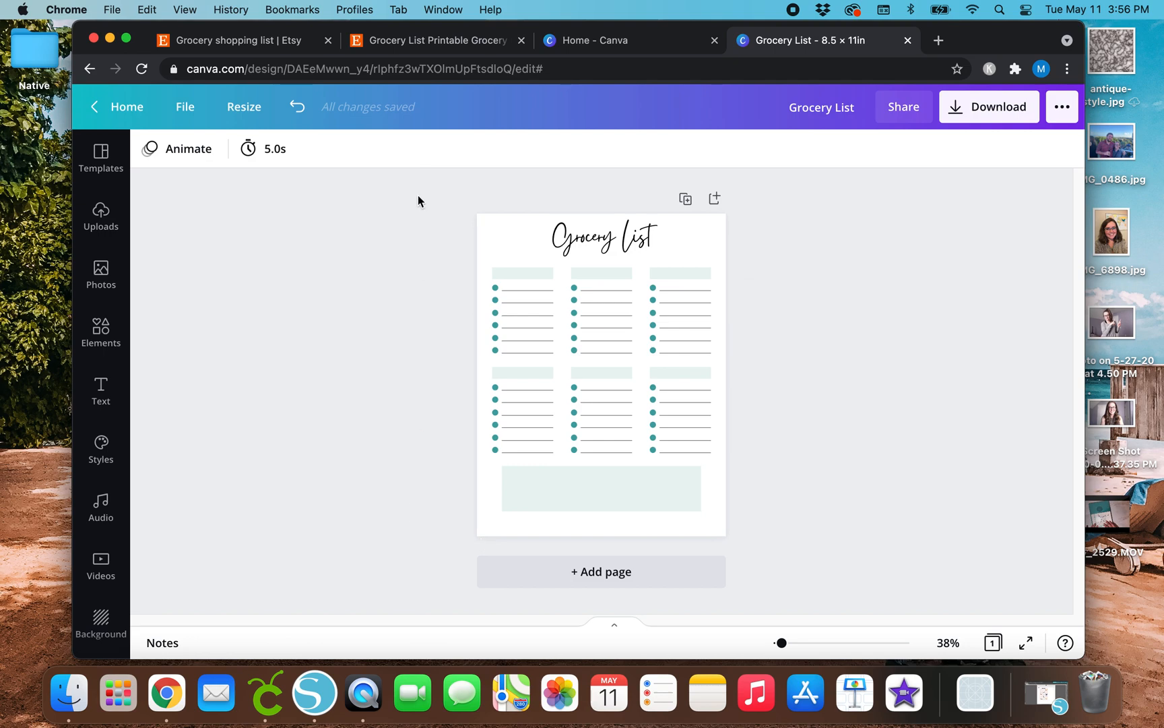
pyautogui.moveTo(379, 321)
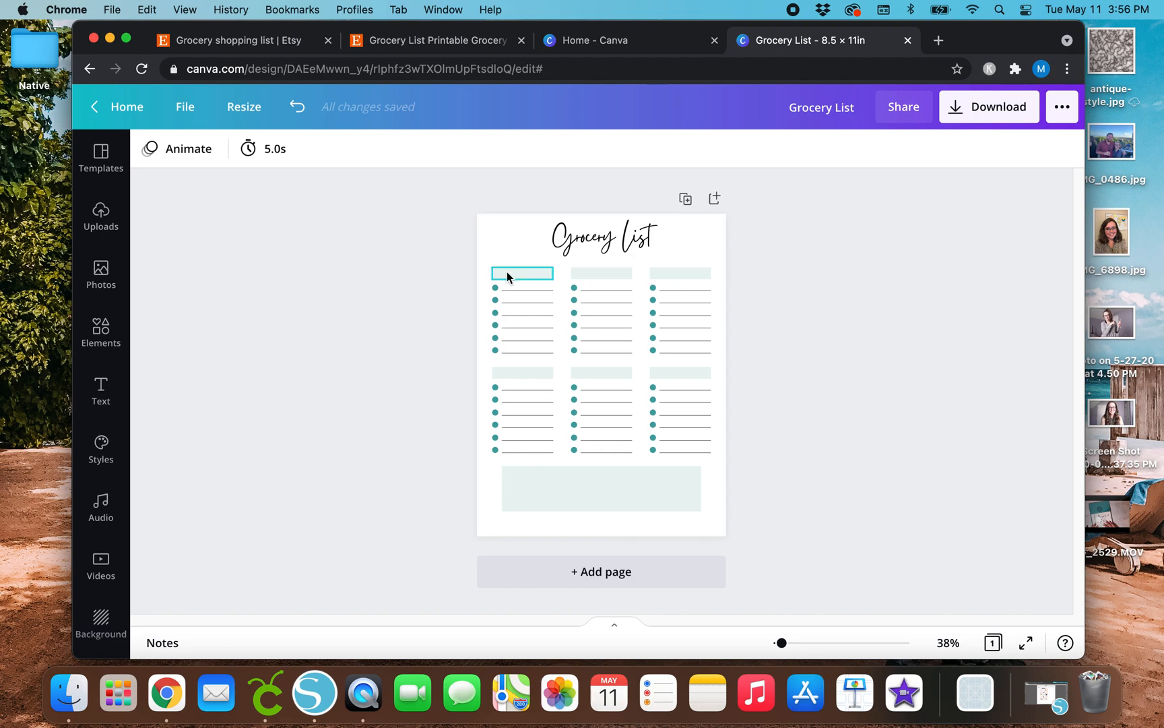
pyautogui.click(395, 344)
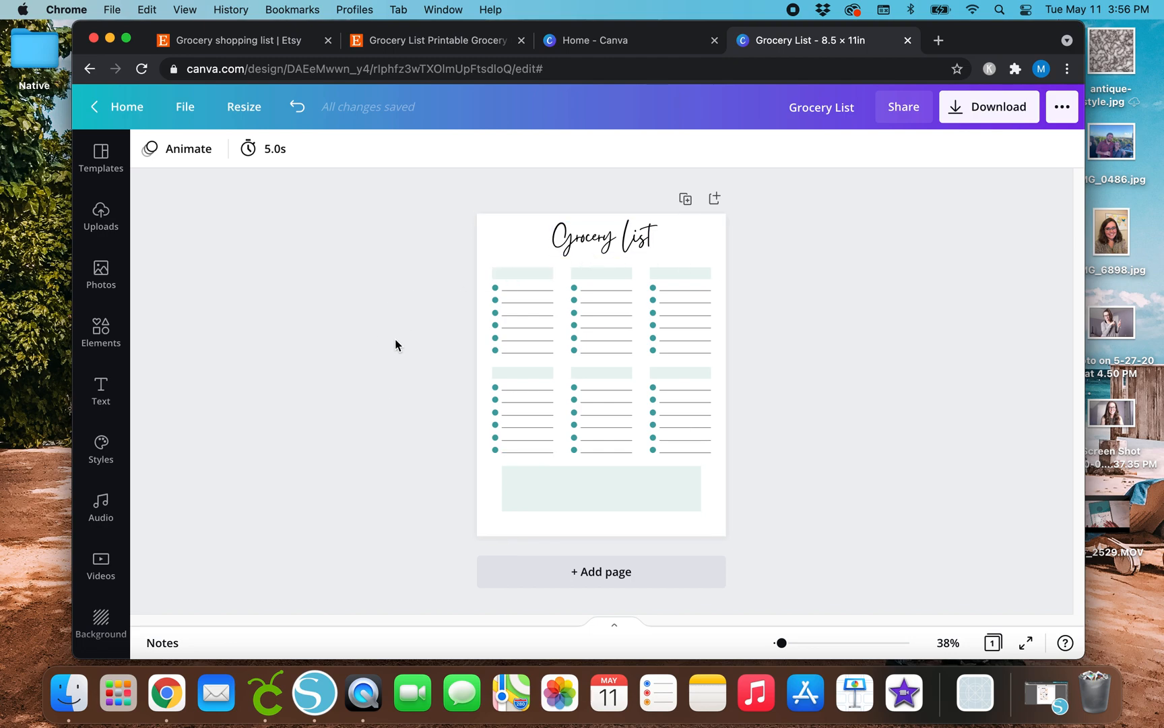
pyautogui.moveTo(384, 333)
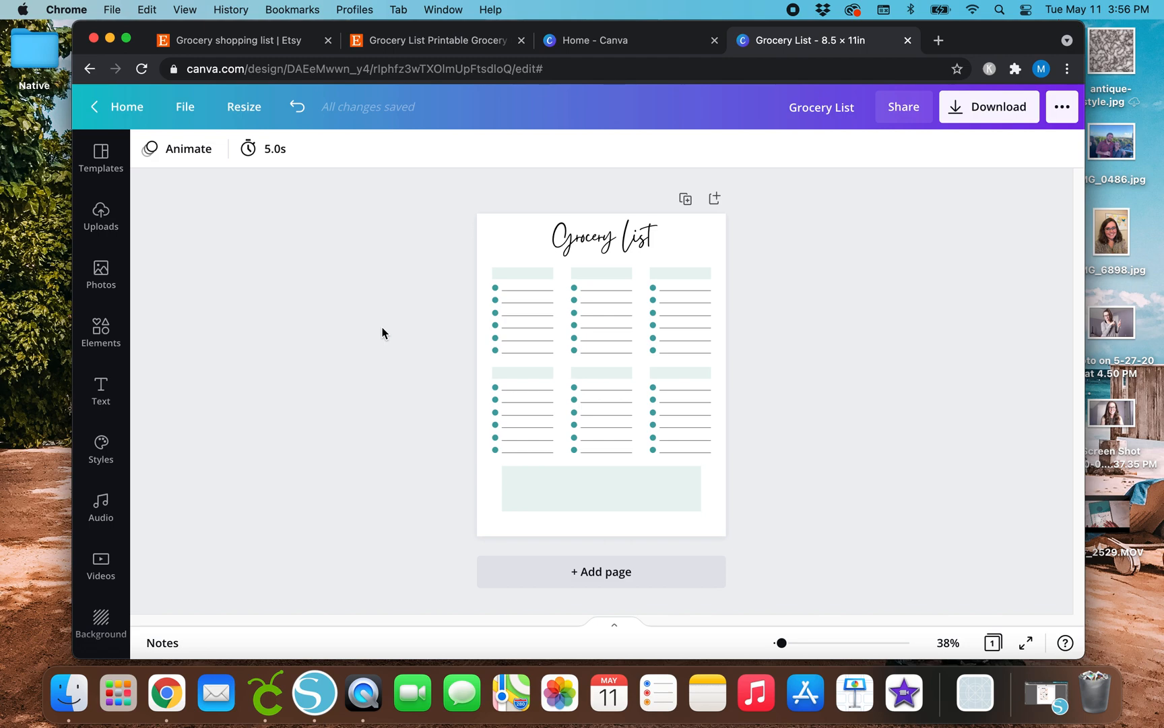
pyautogui.moveTo(446, 487)
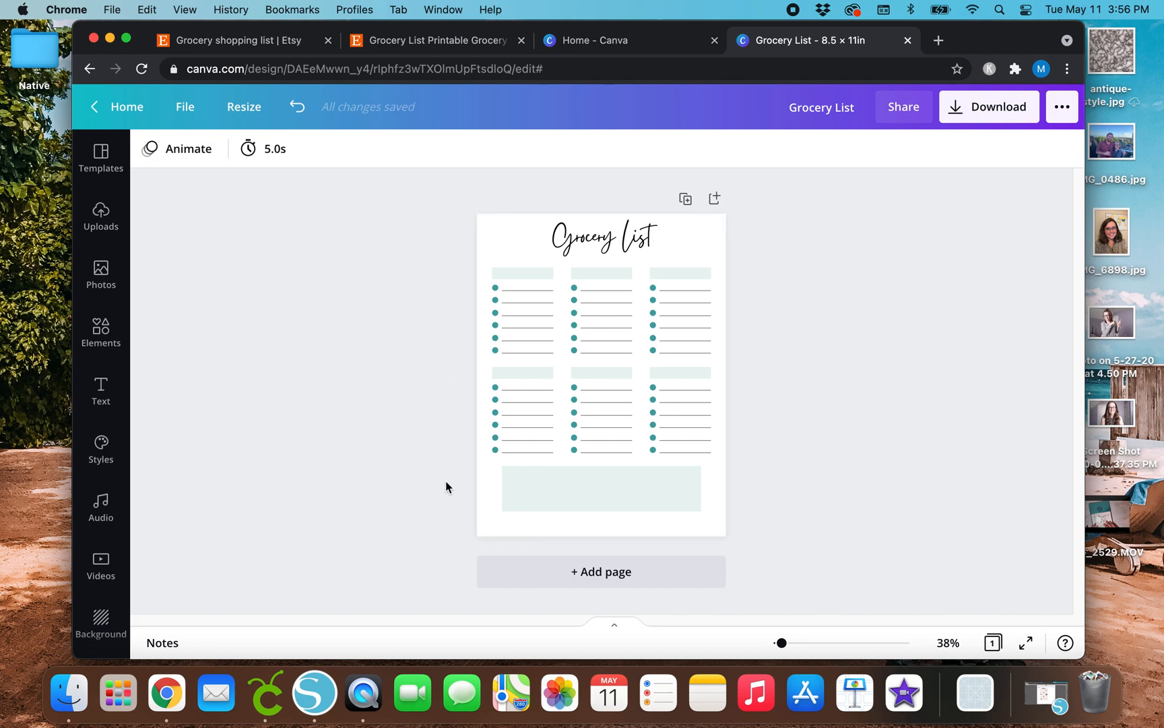
pyautogui.click(428, 40)
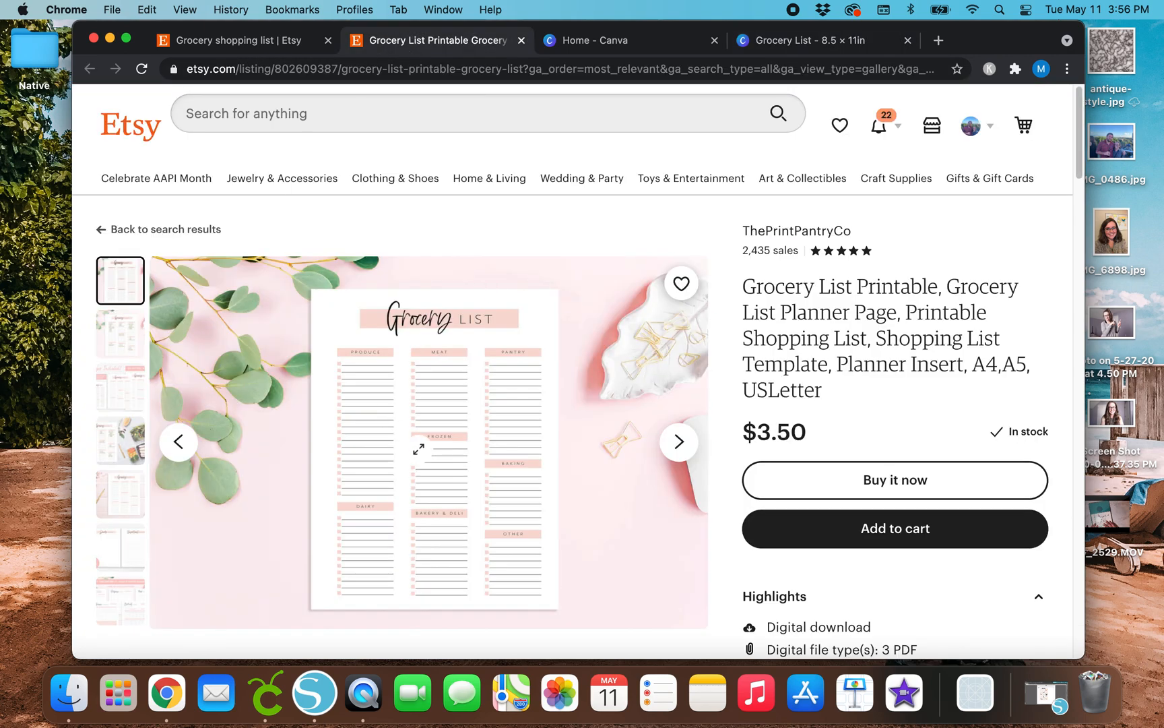
pyautogui.scroll(-3)
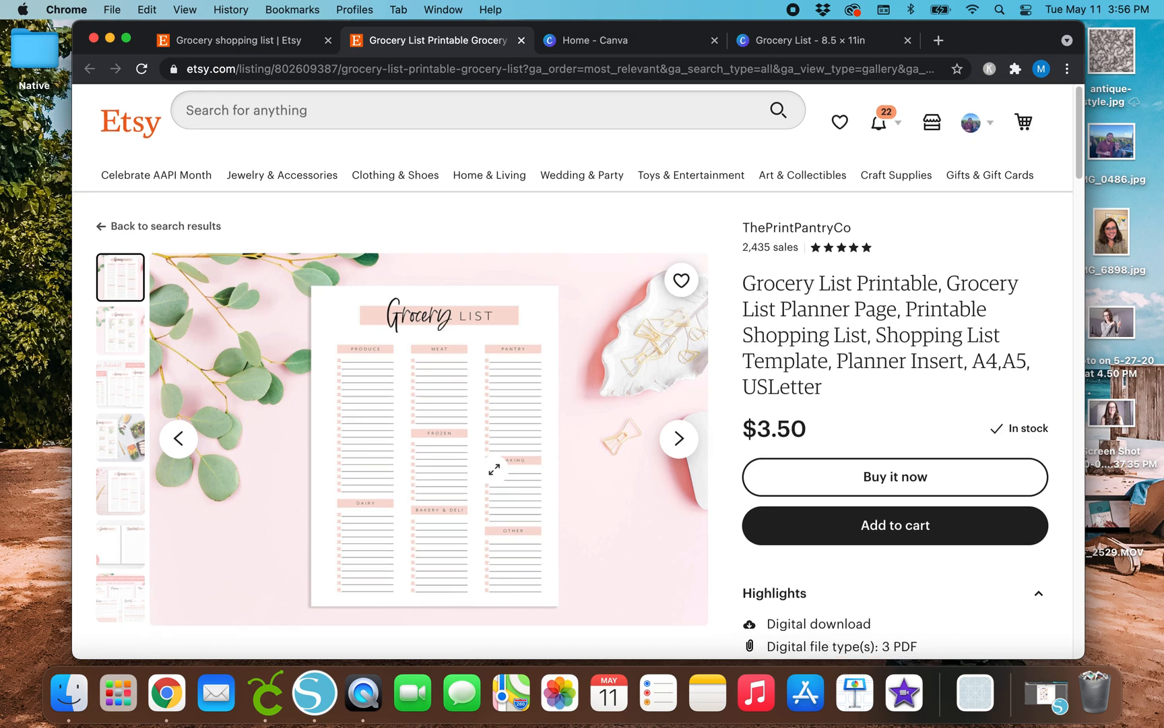
pyautogui.scroll(-3)
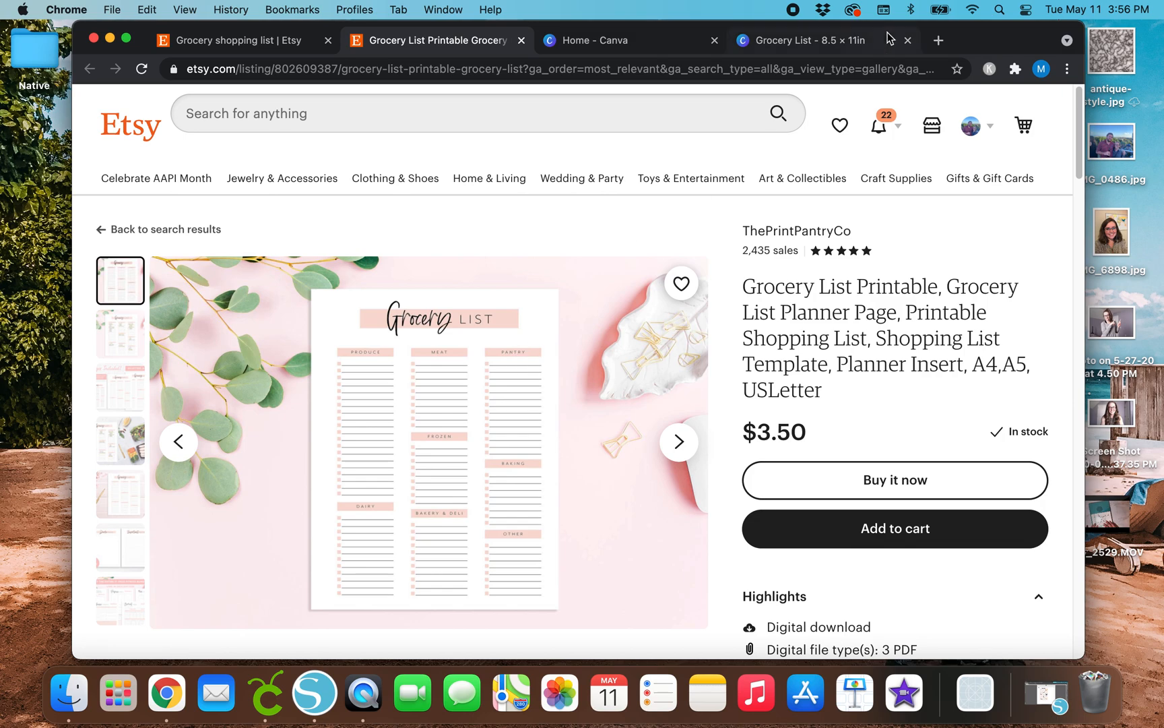
pyautogui.click(807, 40)
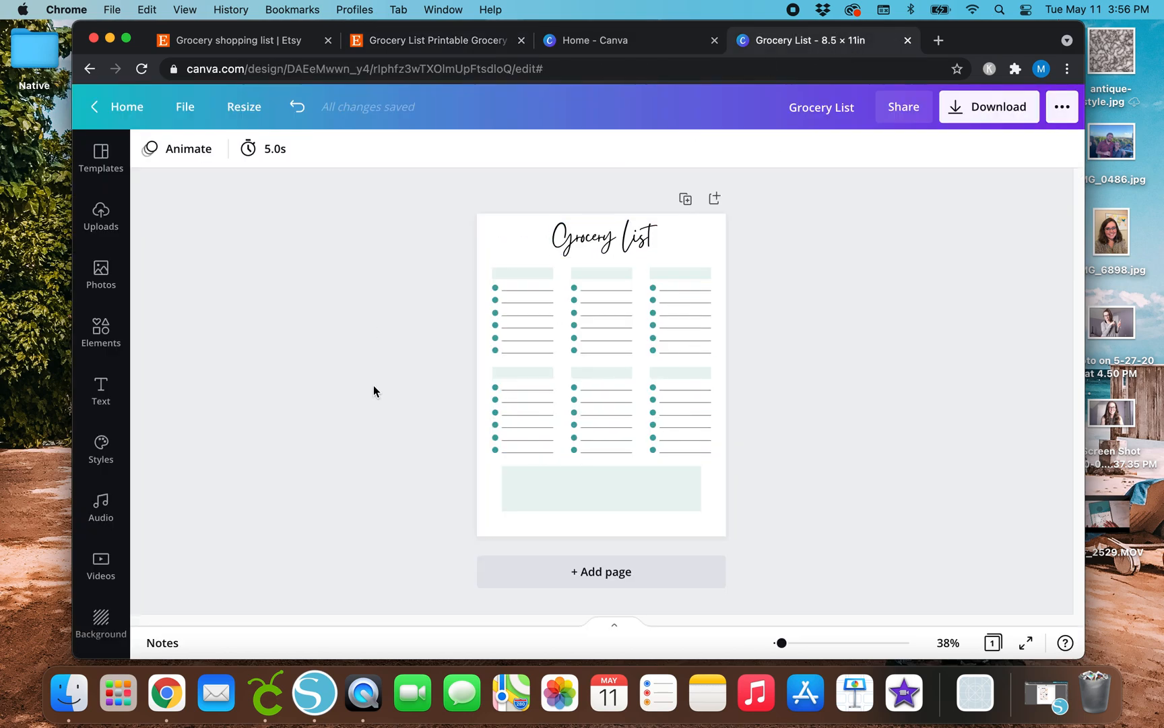
pyautogui.click(431, 41)
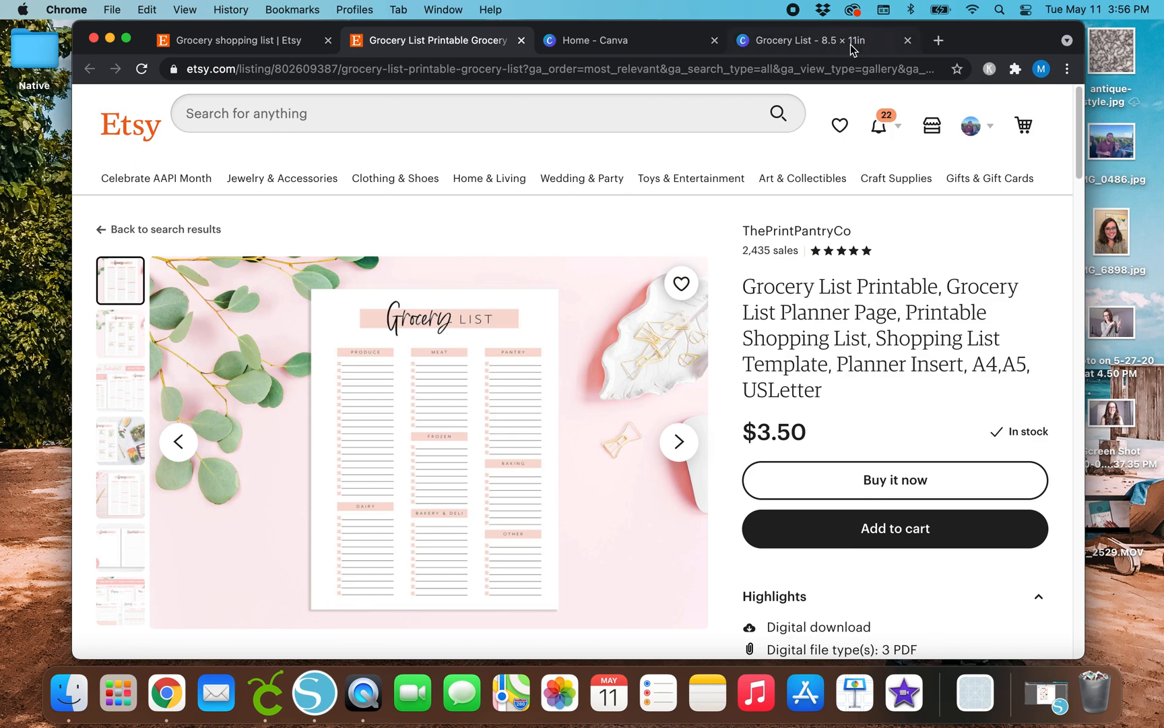
pyautogui.click(816, 40)
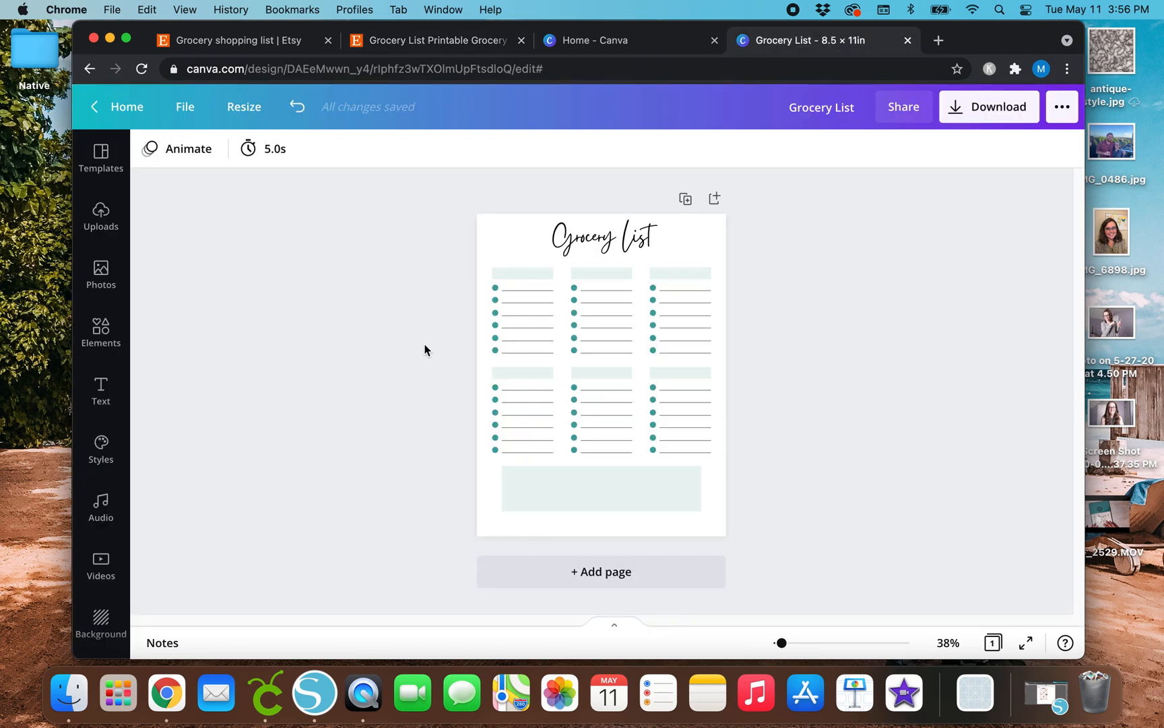
pyautogui.click(522, 273)
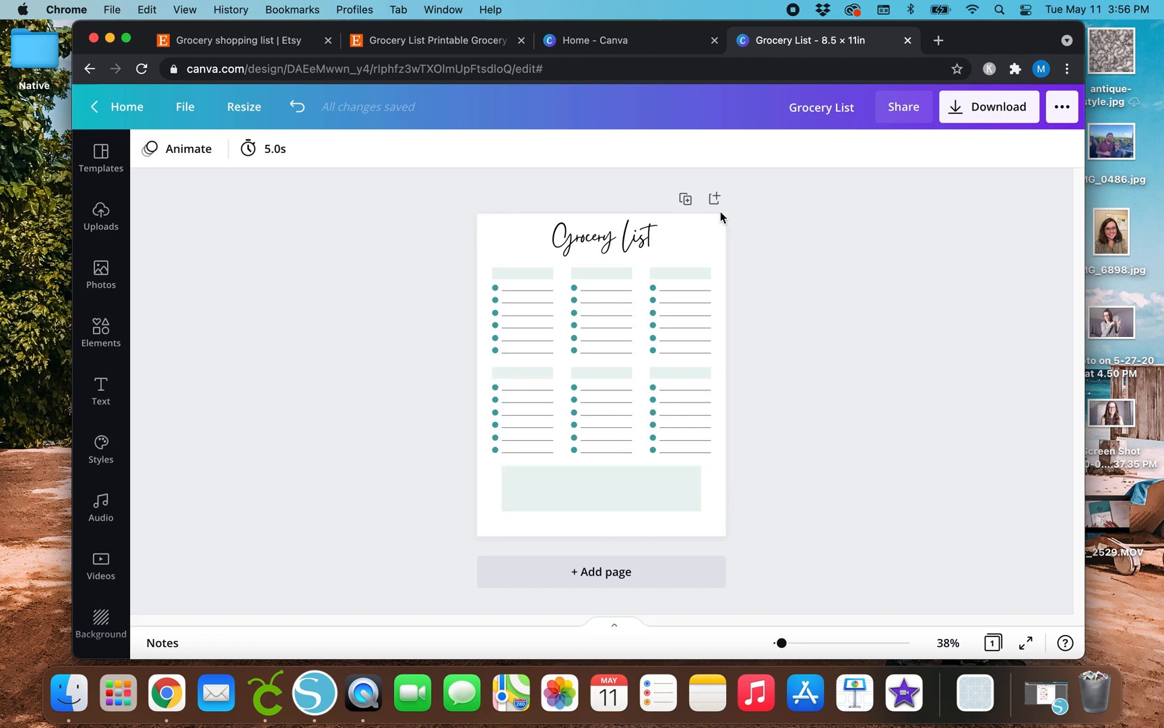
pyautogui.moveTo(360, 435)
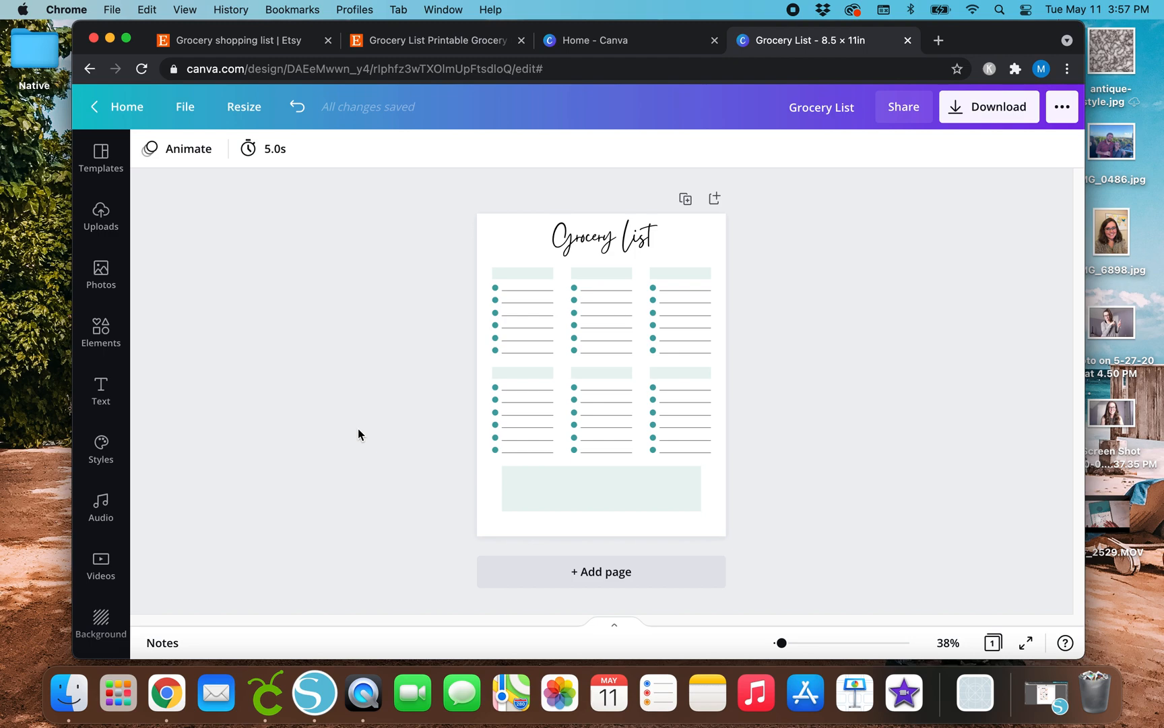
pyautogui.moveTo(313, 449)
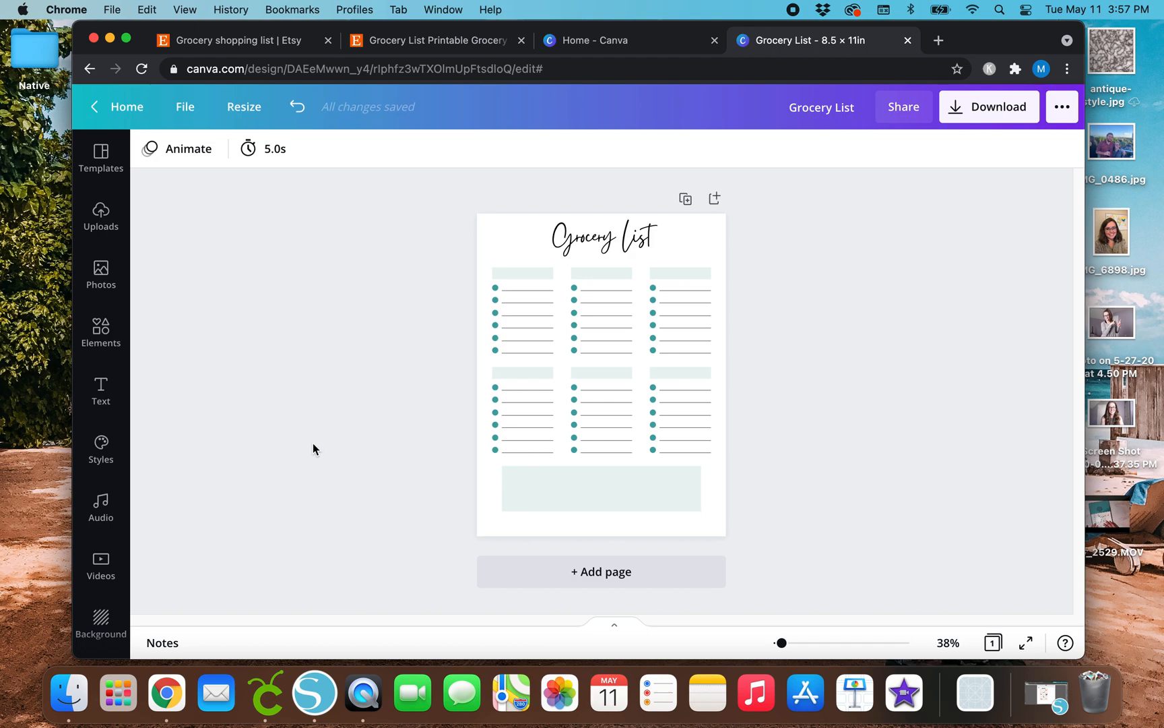